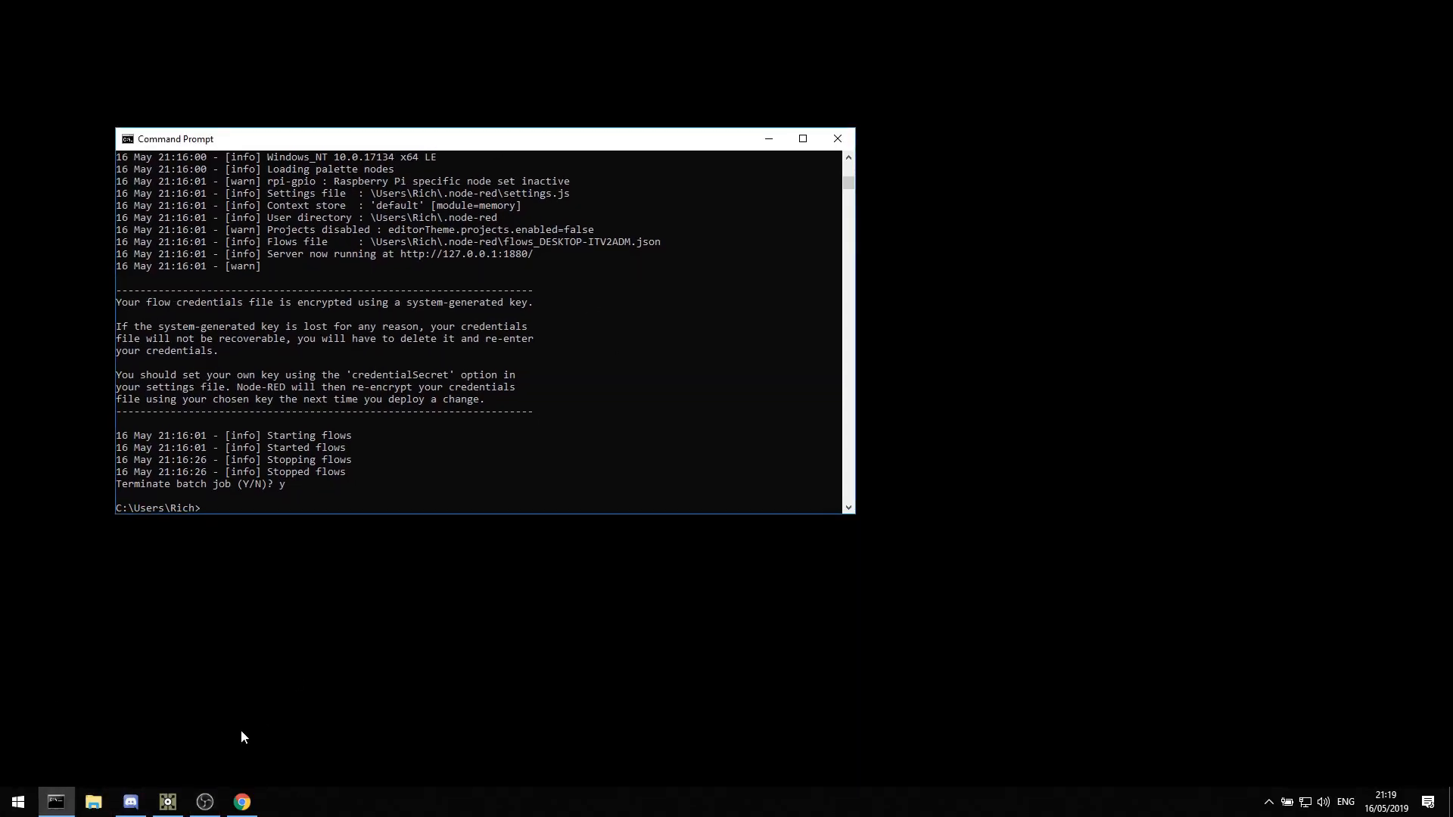
mouse_move(171, 761)
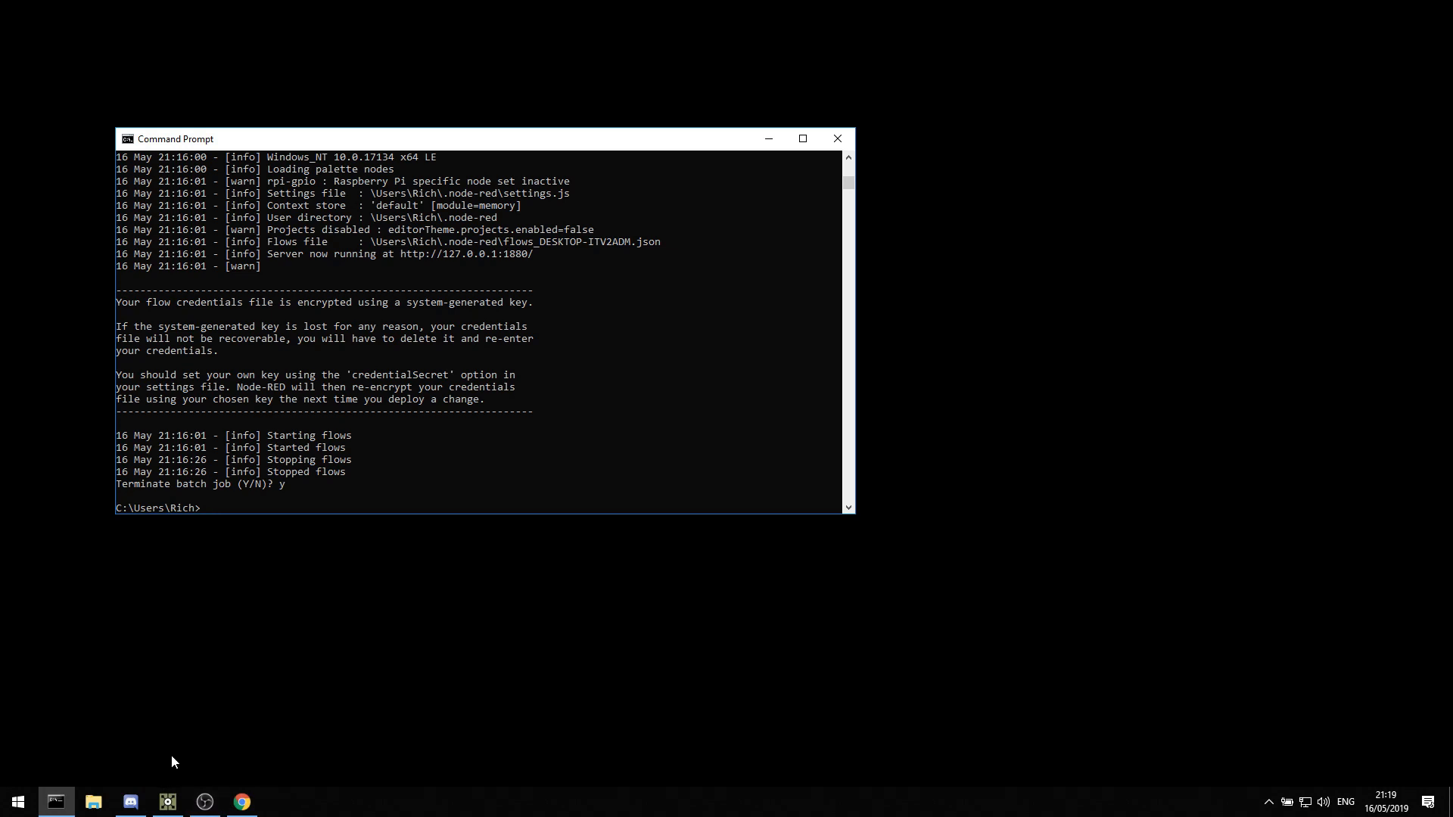
mouse_move(241, 667)
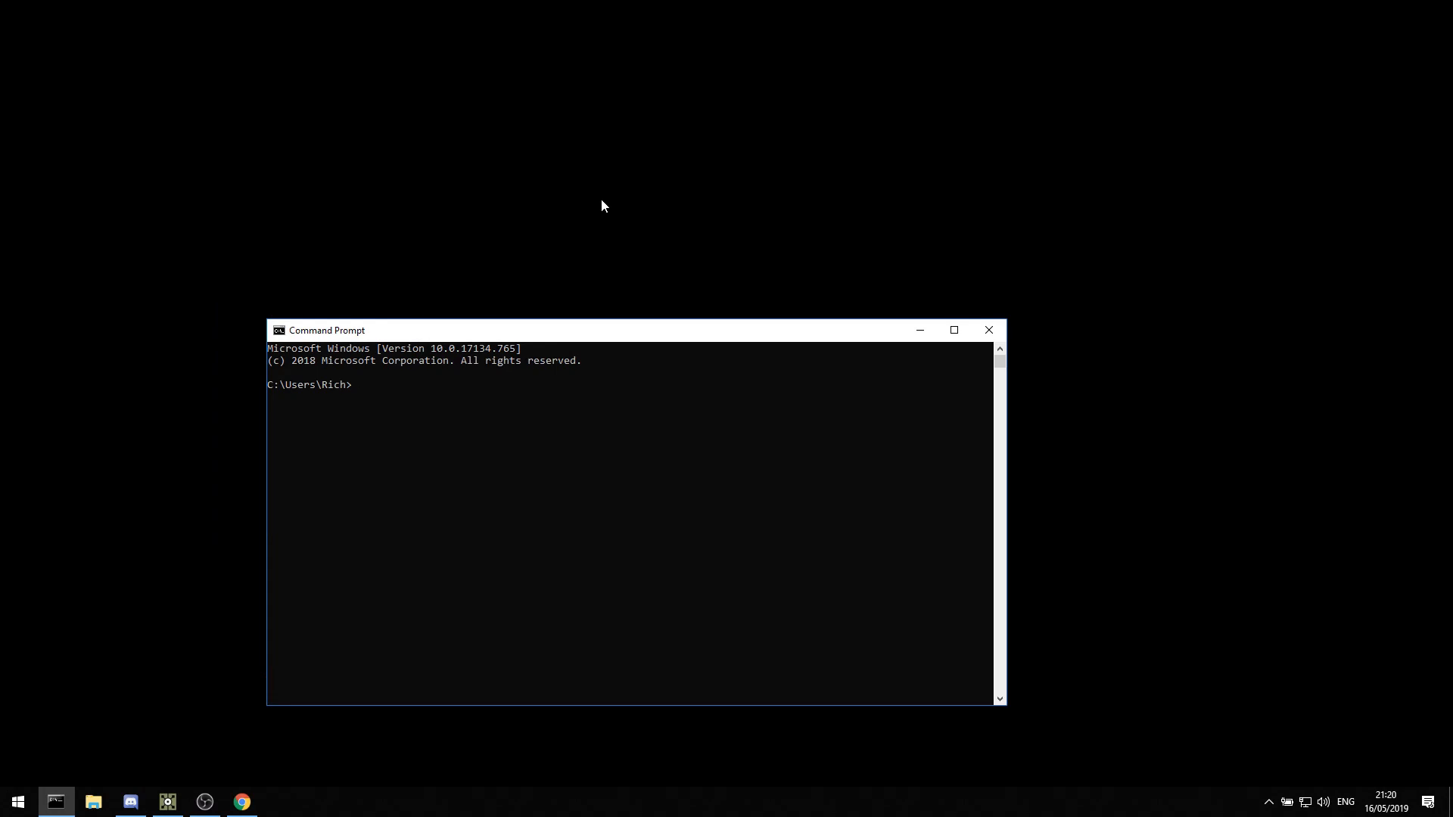
Launch the Node-RED server from Command Prompt with the node-red command
text(node-)
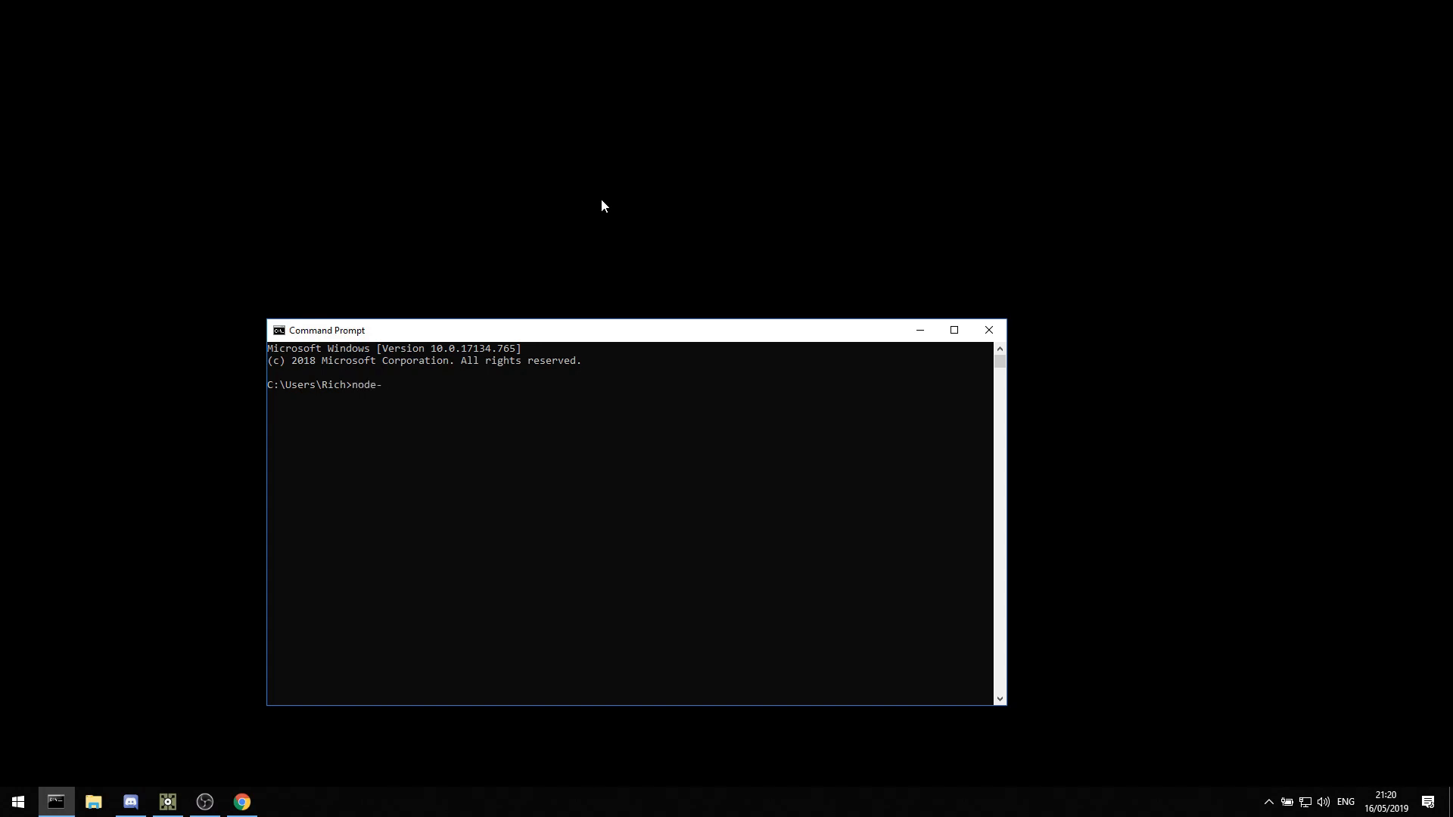
text(red)
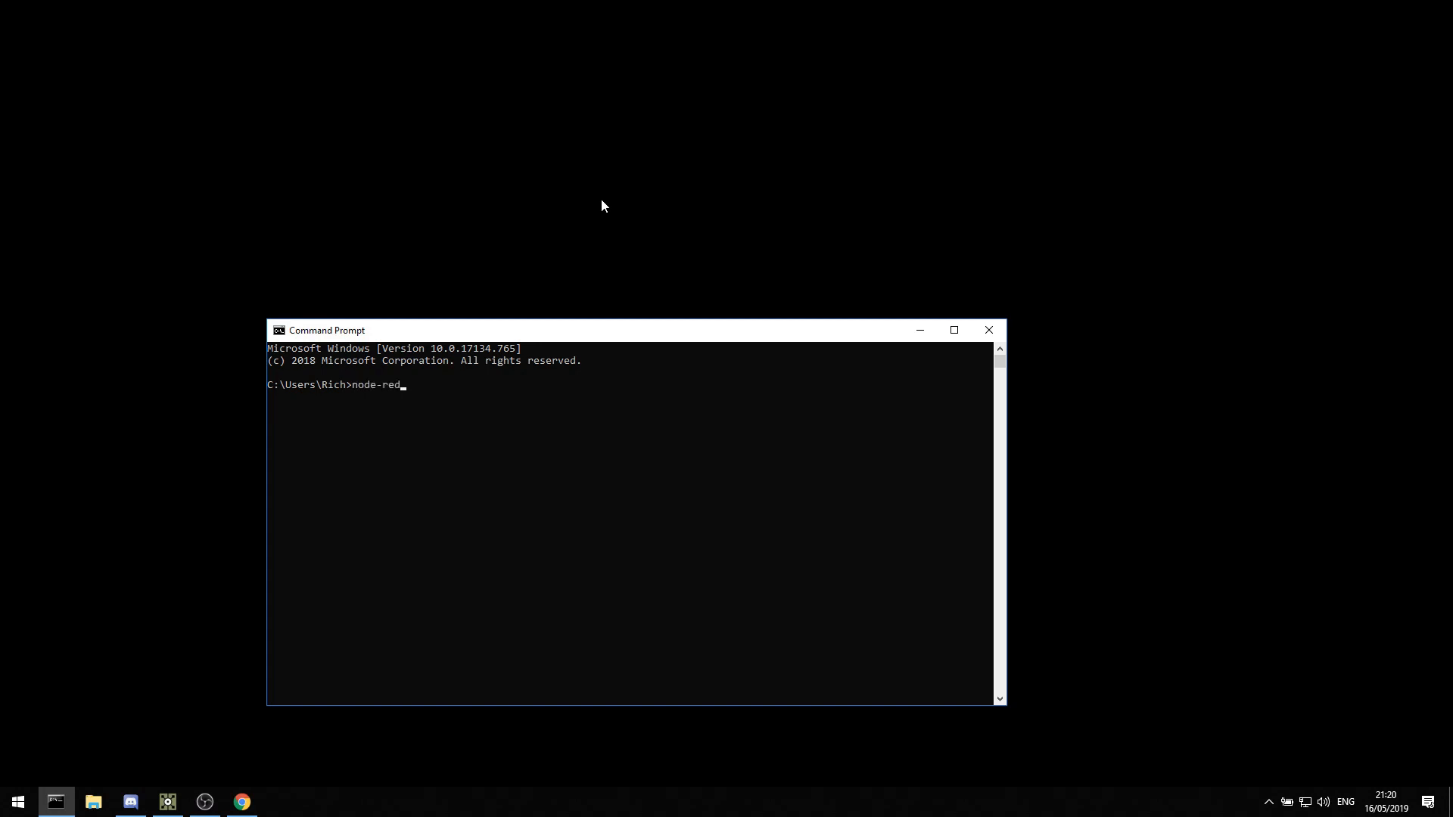
key(enter)
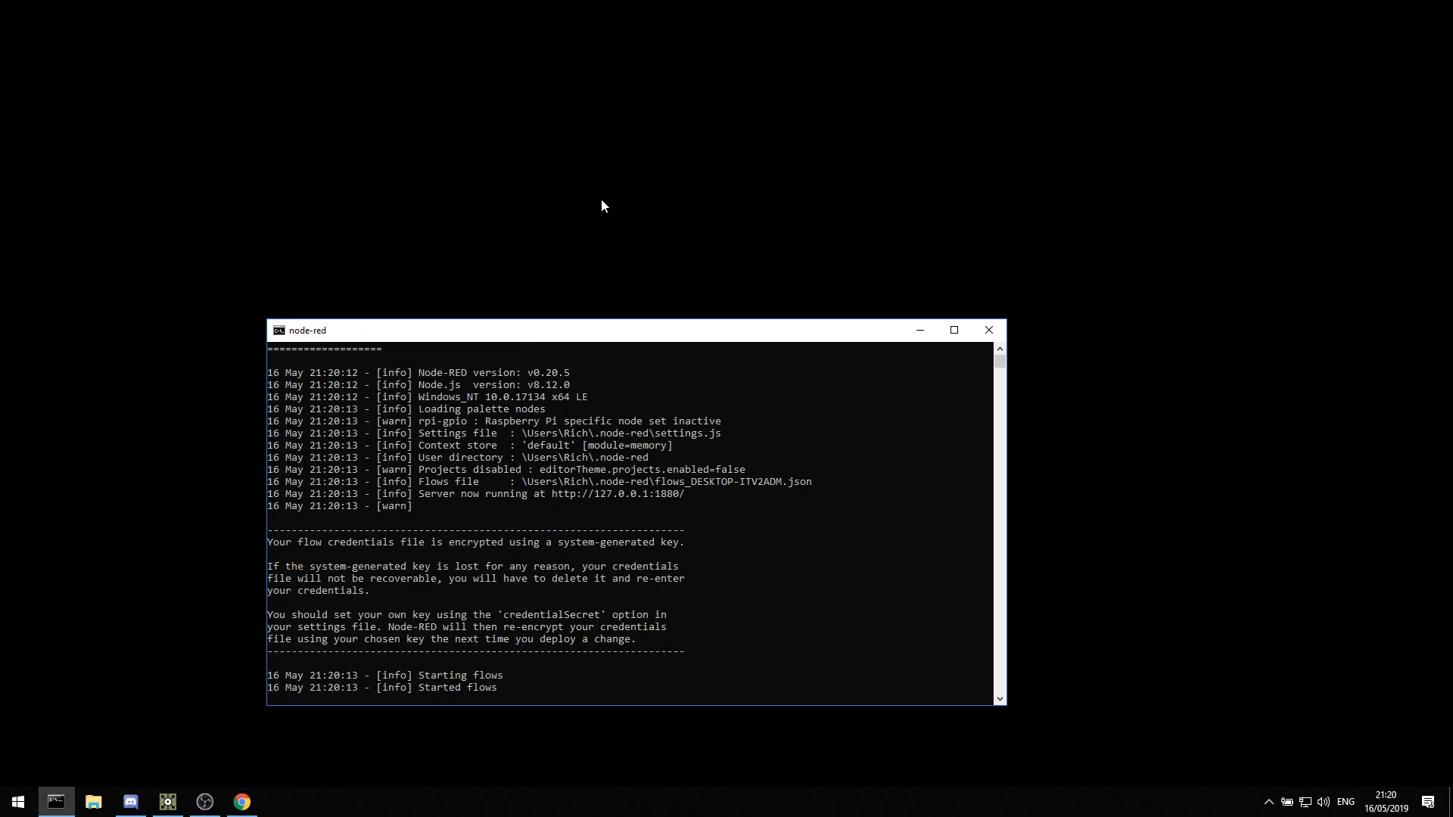
mouse_move(626, 297)
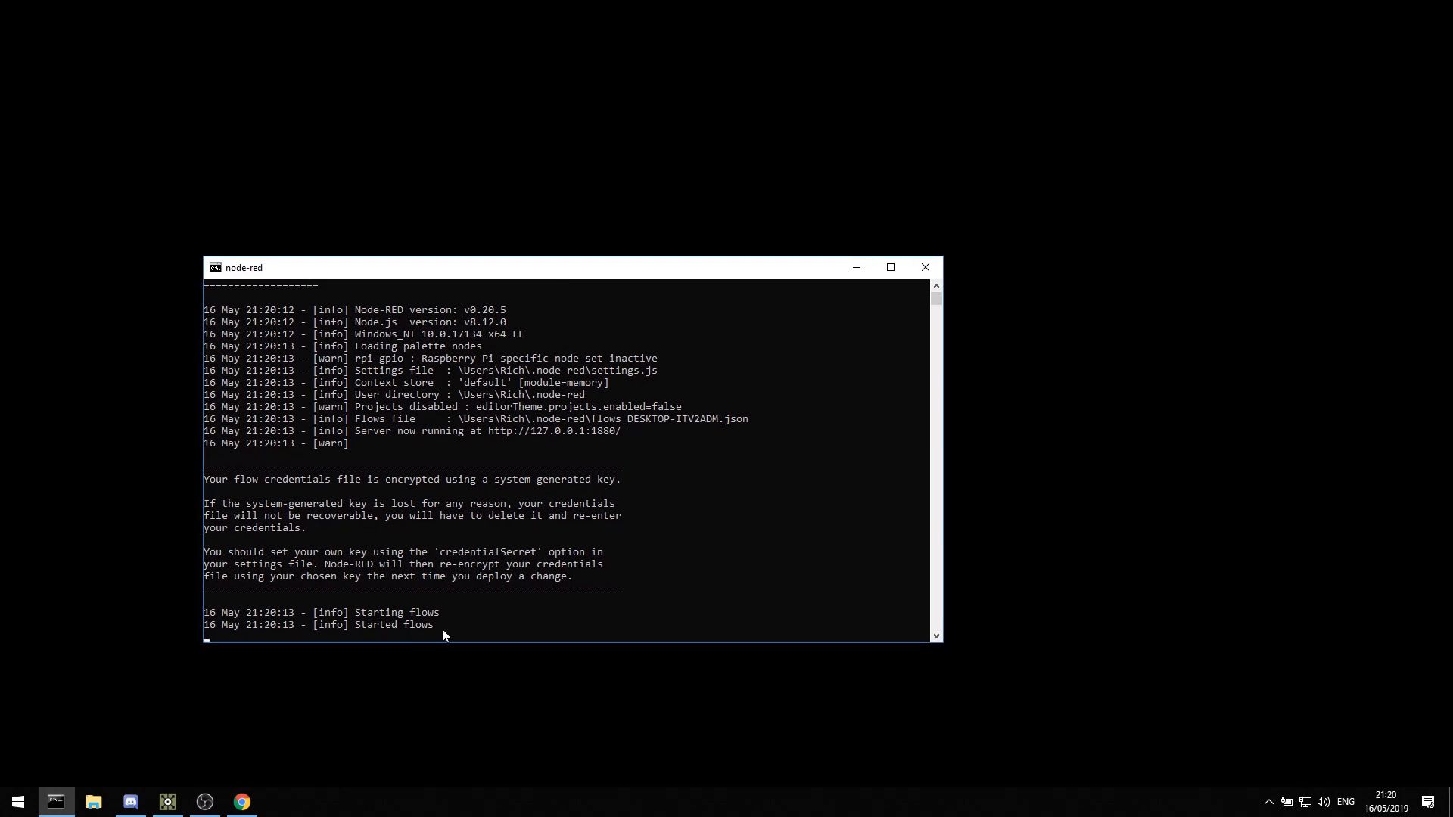
mouse_move(242, 802)
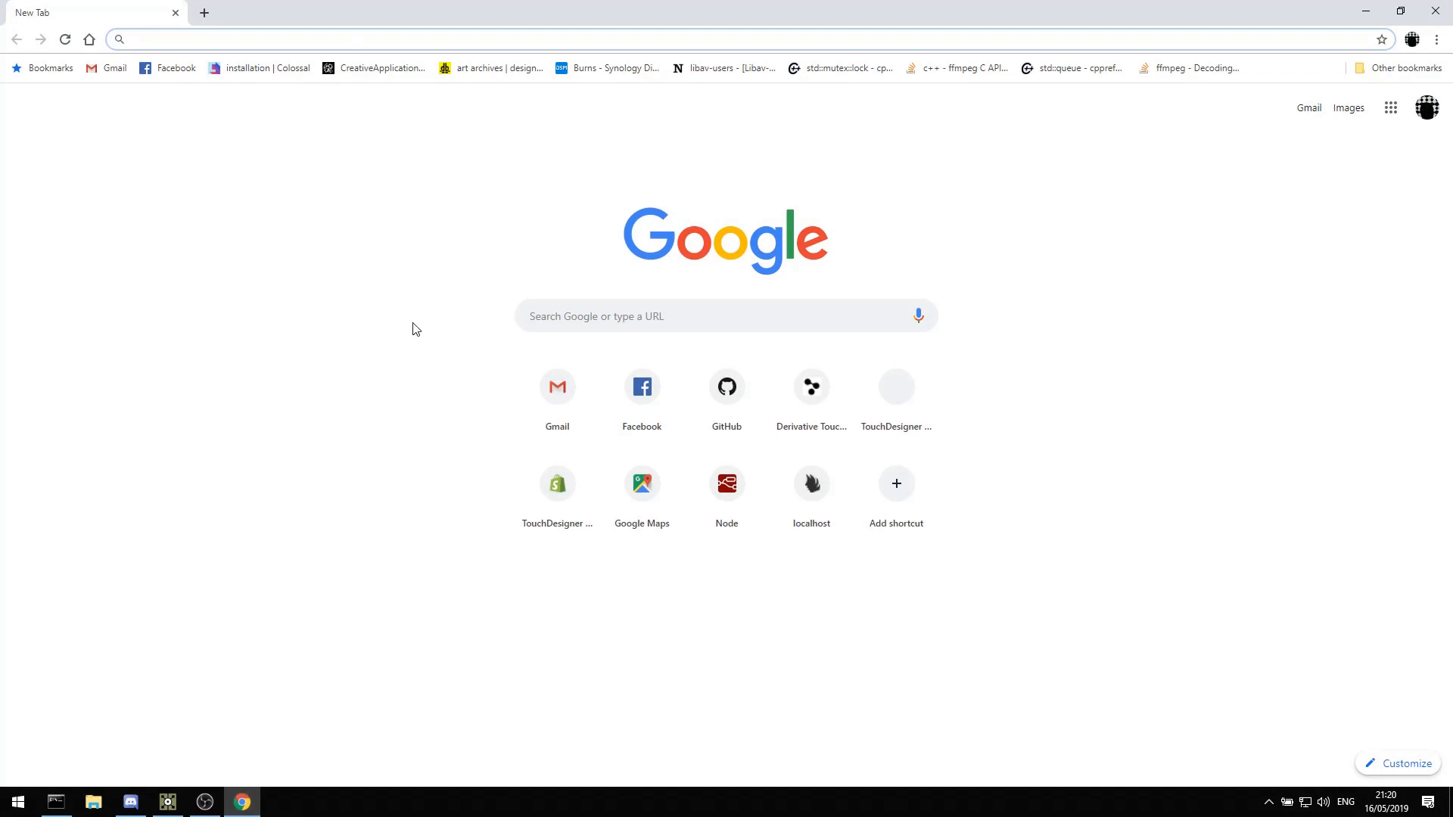
Load the local Node-RED editor at 127.0.0.1:1880 in Chrome
text(127.0.0.1:1880)
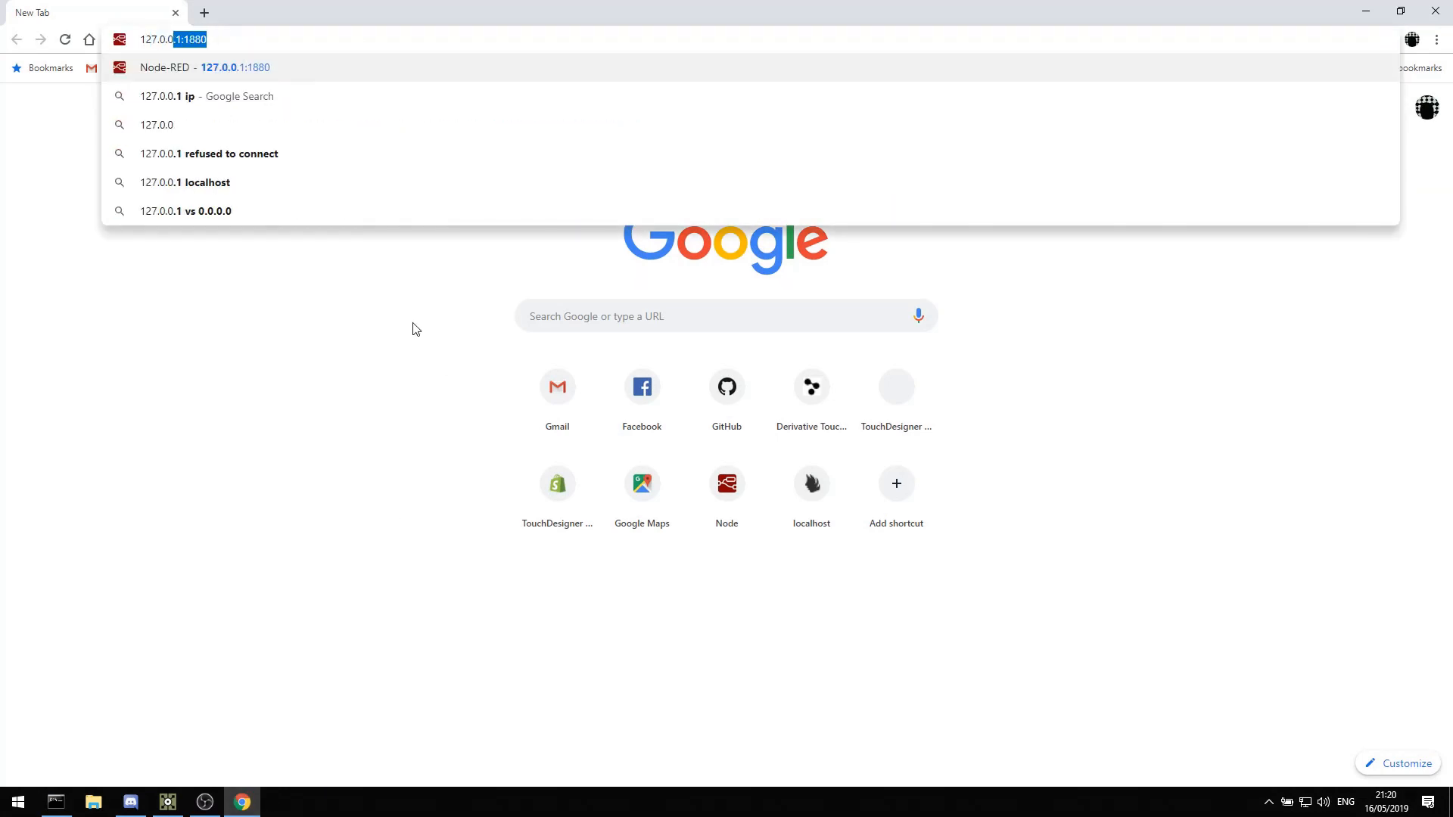
key(Backspace)
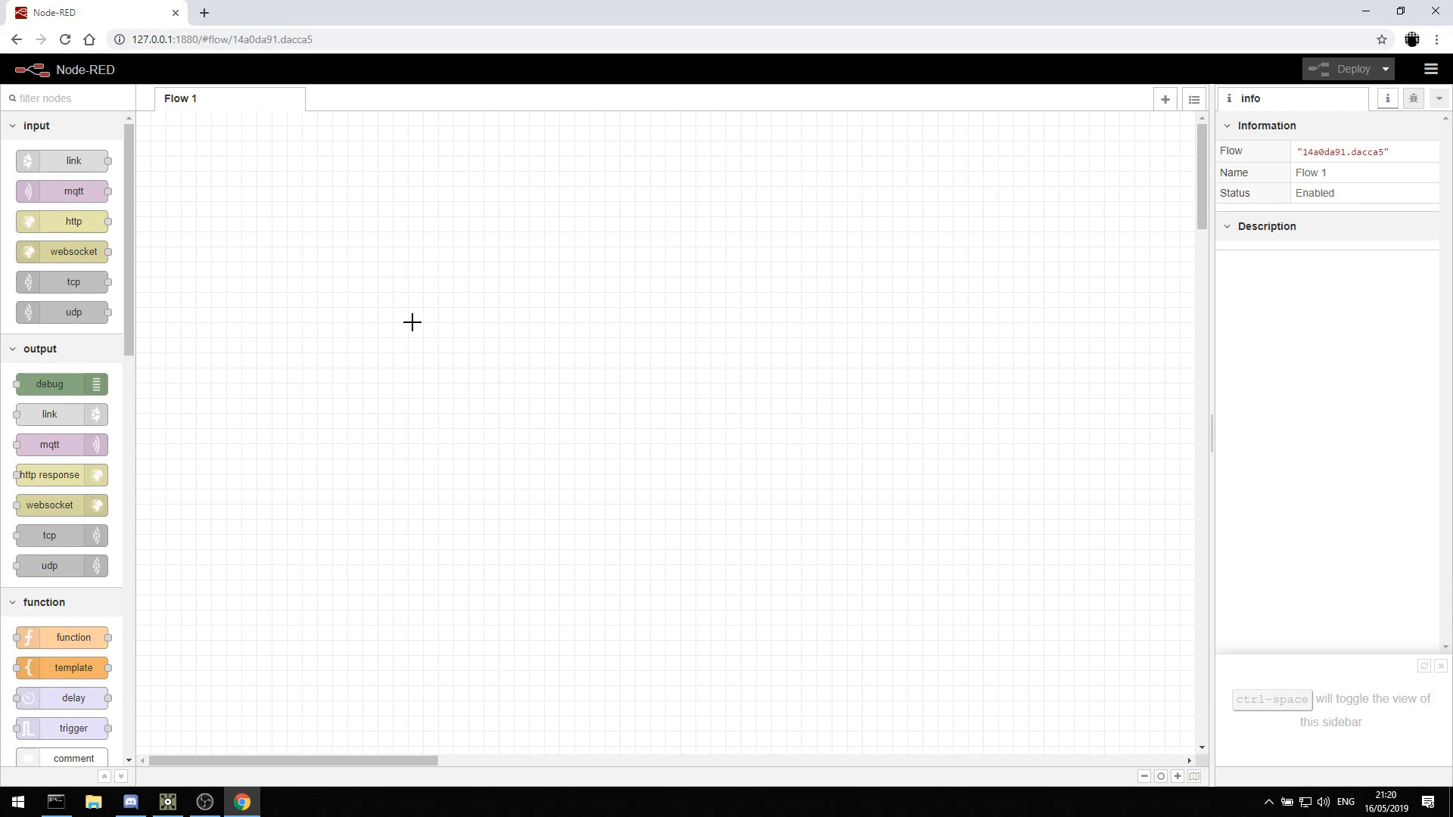
mouse_move(125, 213)
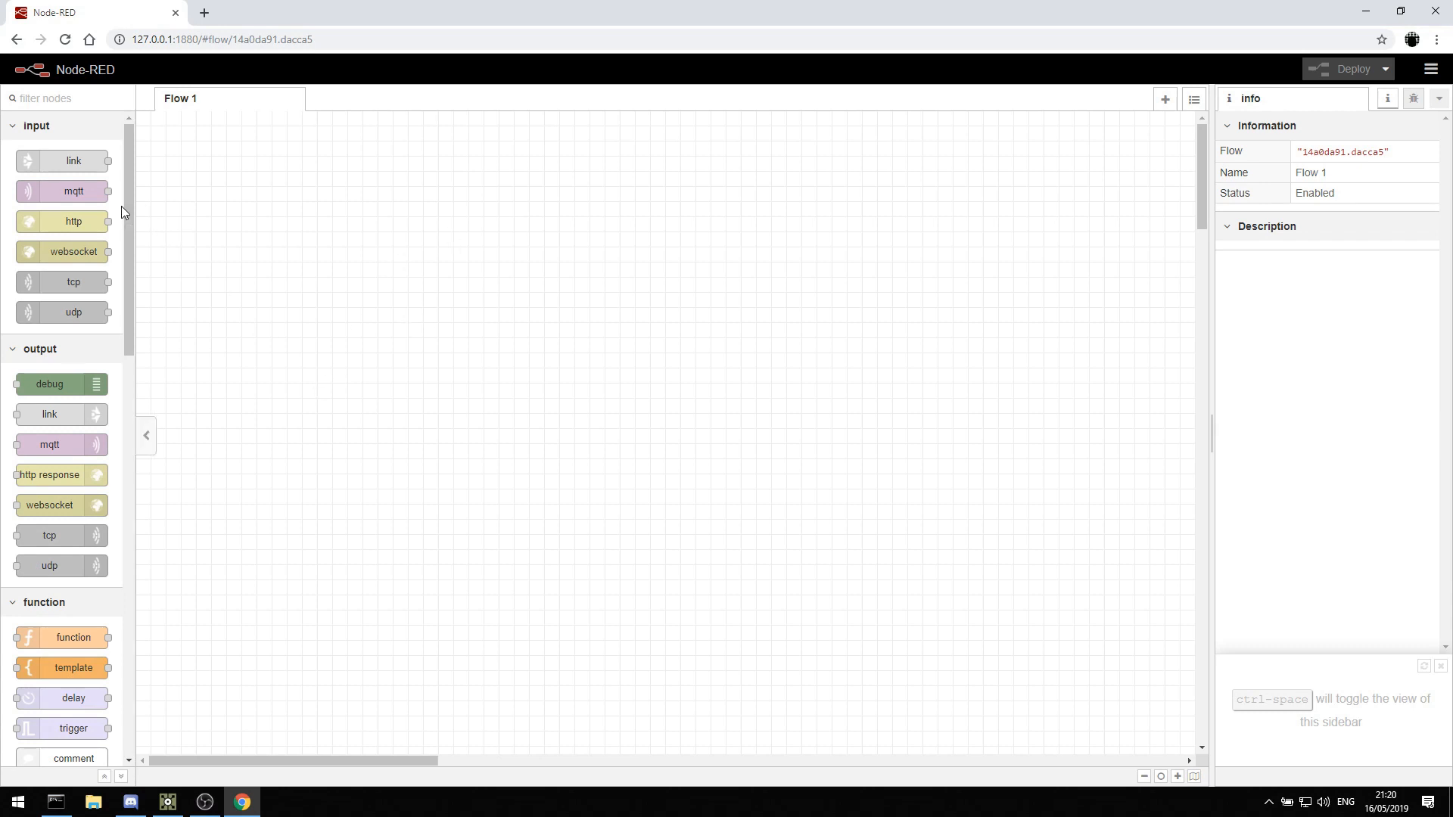
Place a udp input node from the palette onto the Flow 1 canvas
scroll(down, 3)
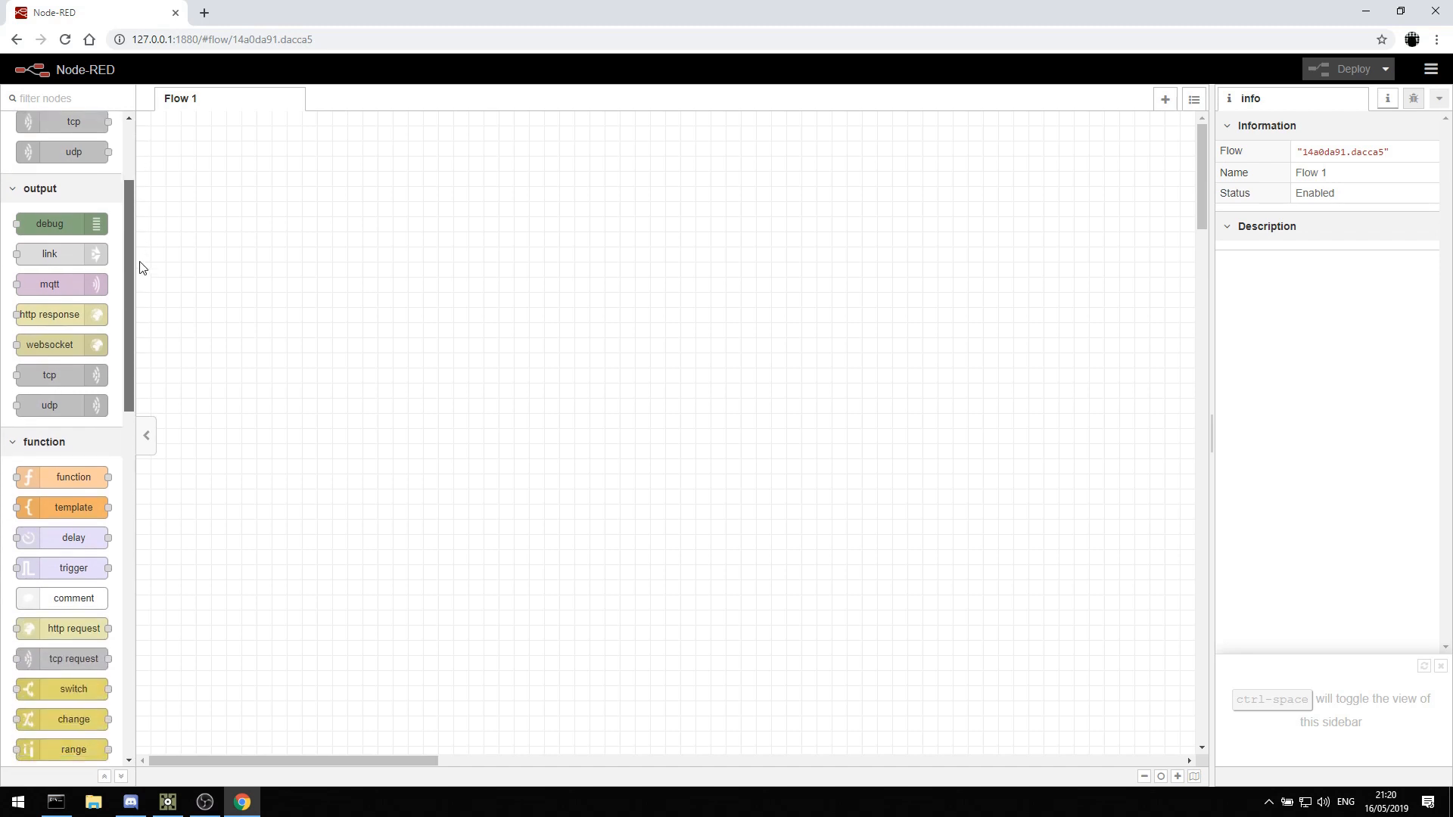
scroll(down, 3)
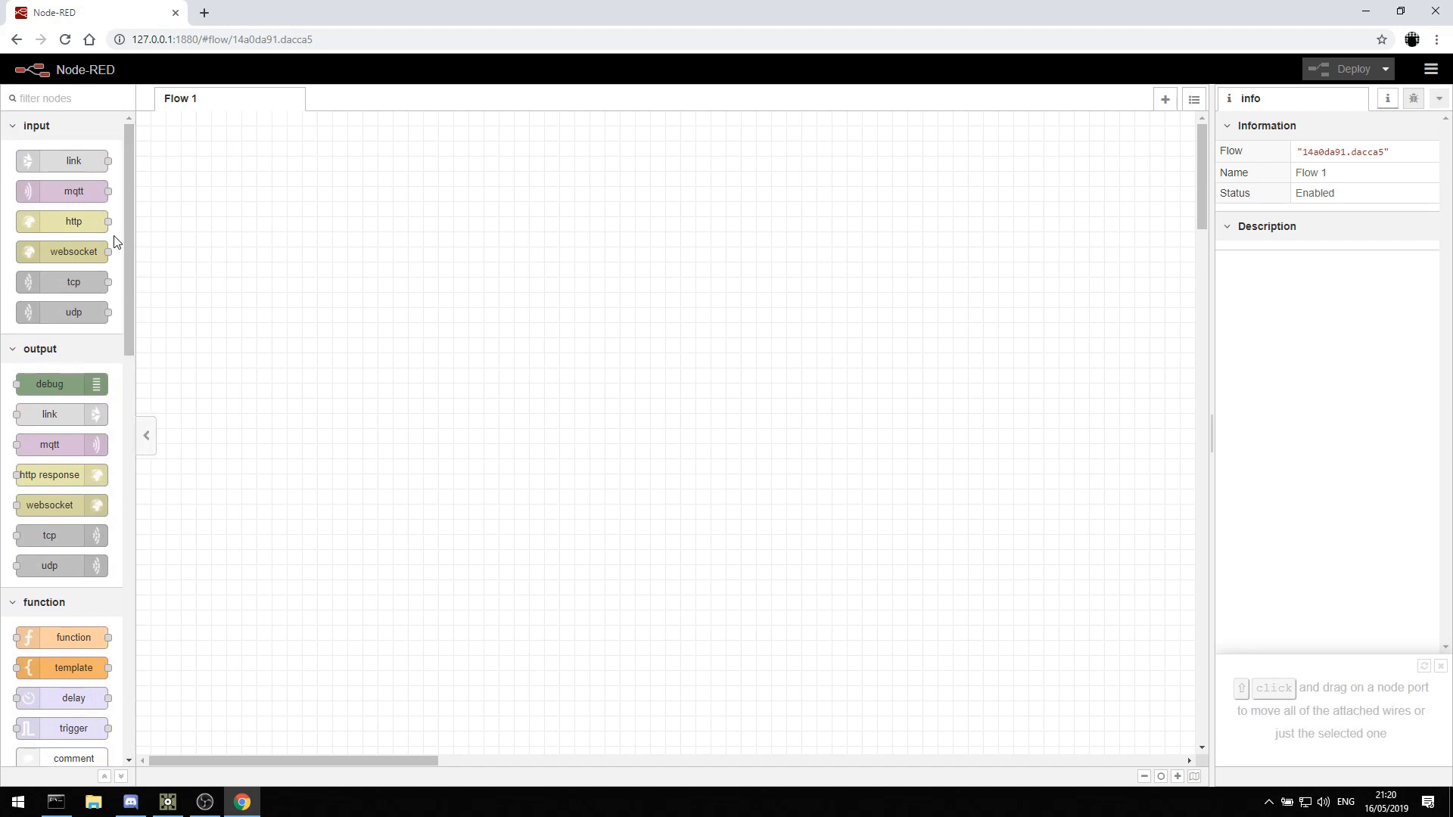
scroll(down, 3)
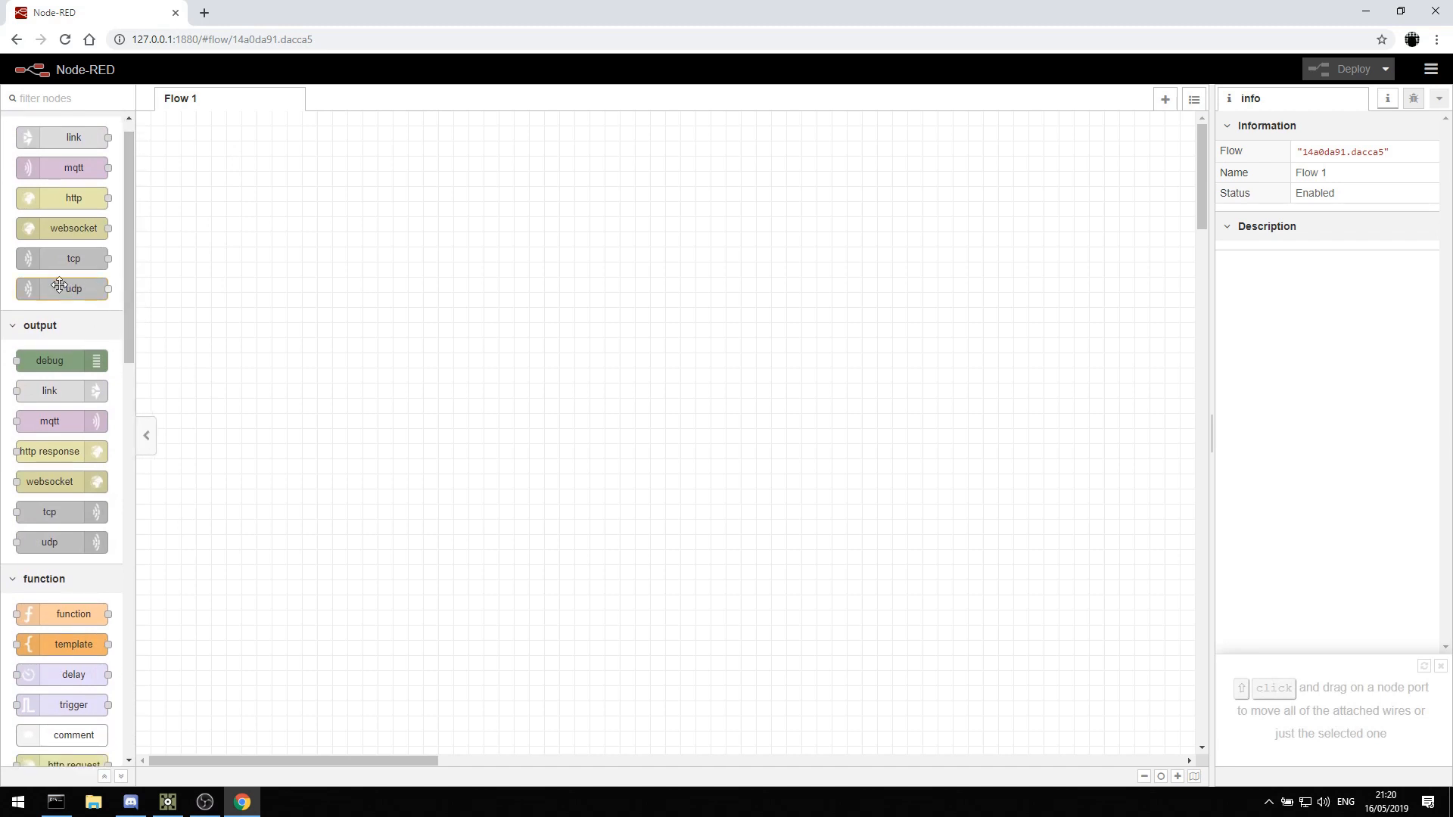
drag(65, 288, 378, 337)
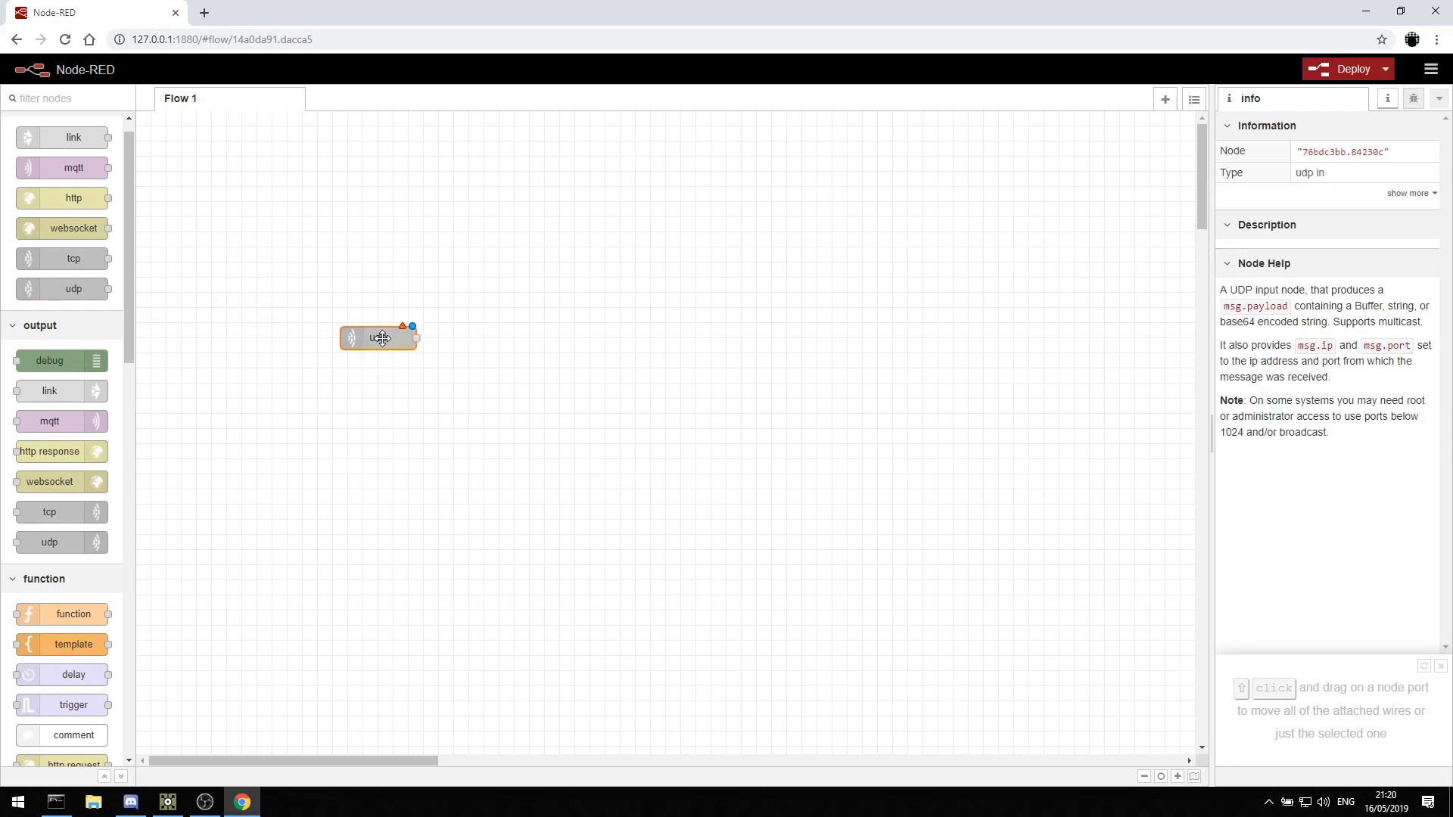
drag(377, 337, 371, 367)
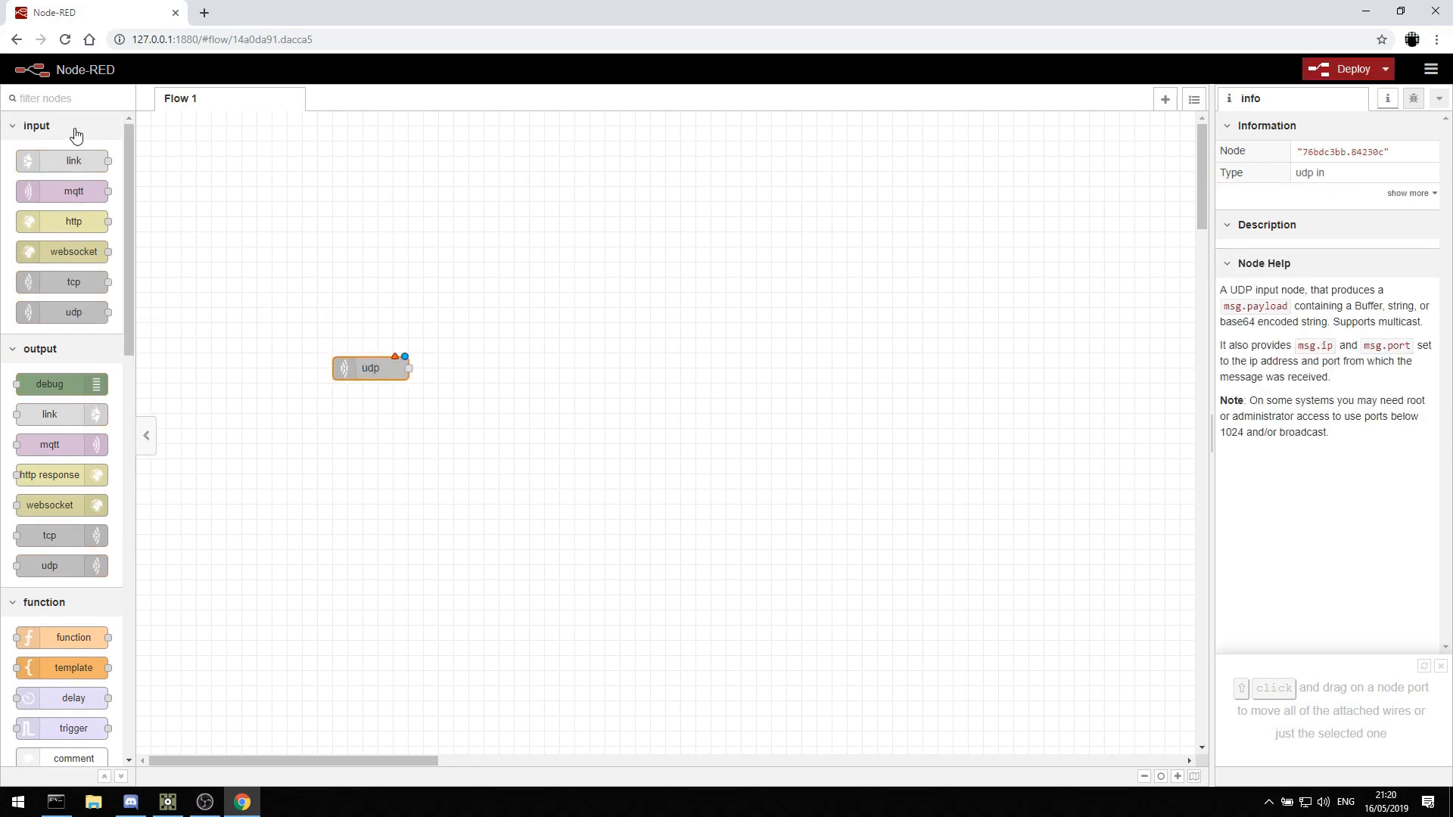
mouse_move(87, 307)
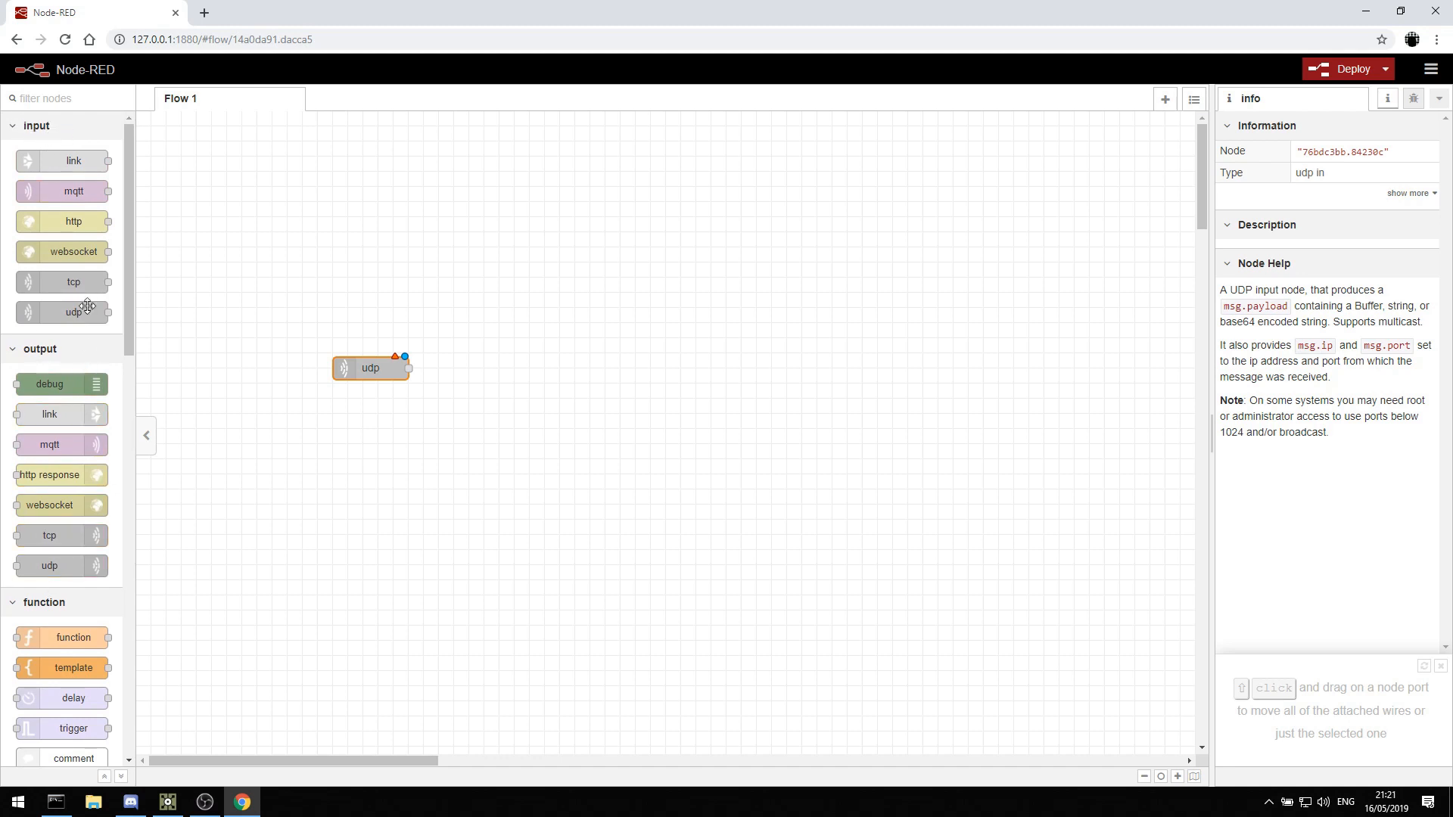
Add a debug node to the right and wire the udp output into it
drag(49, 383, 595, 370)
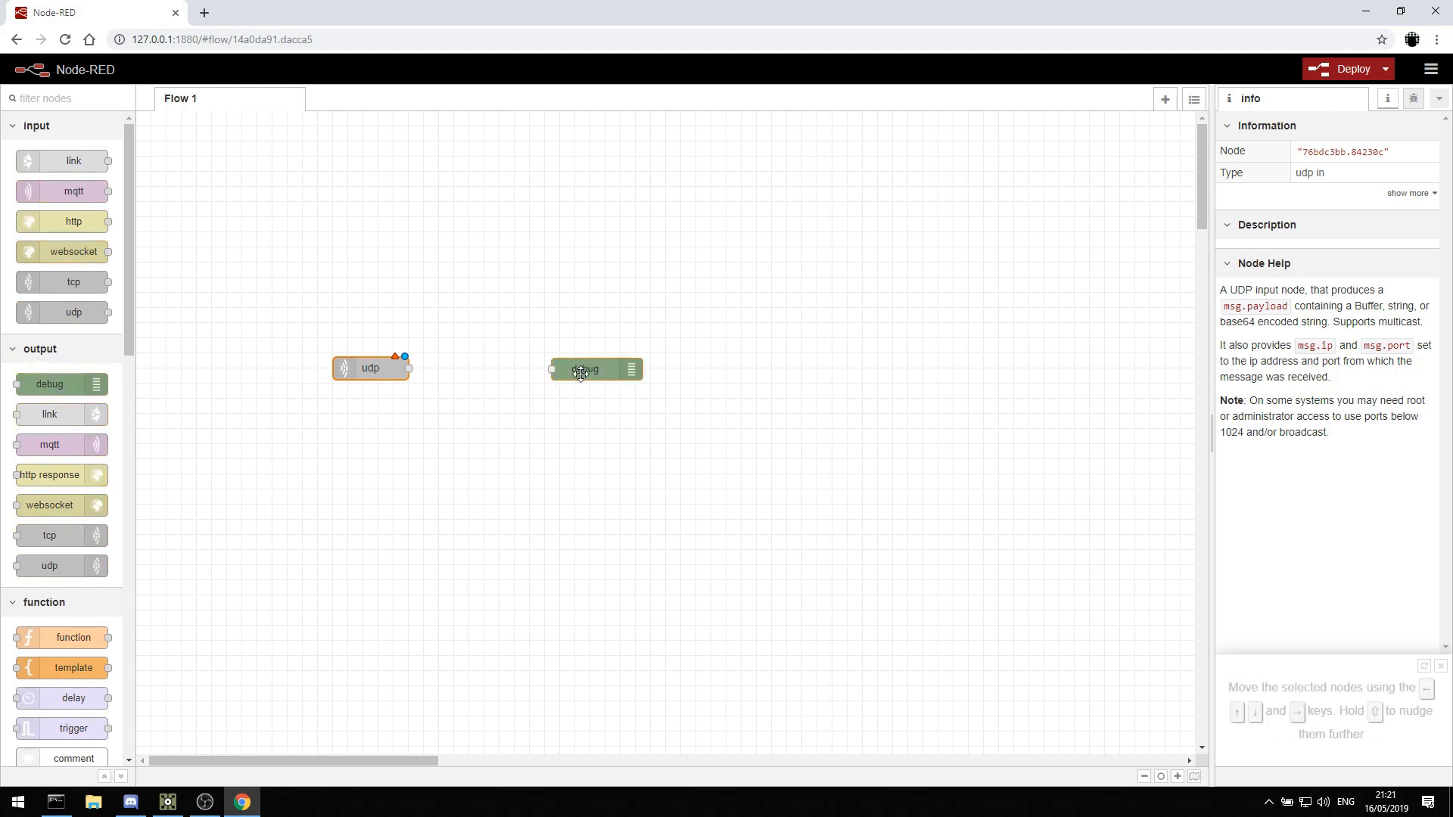
click(584, 369)
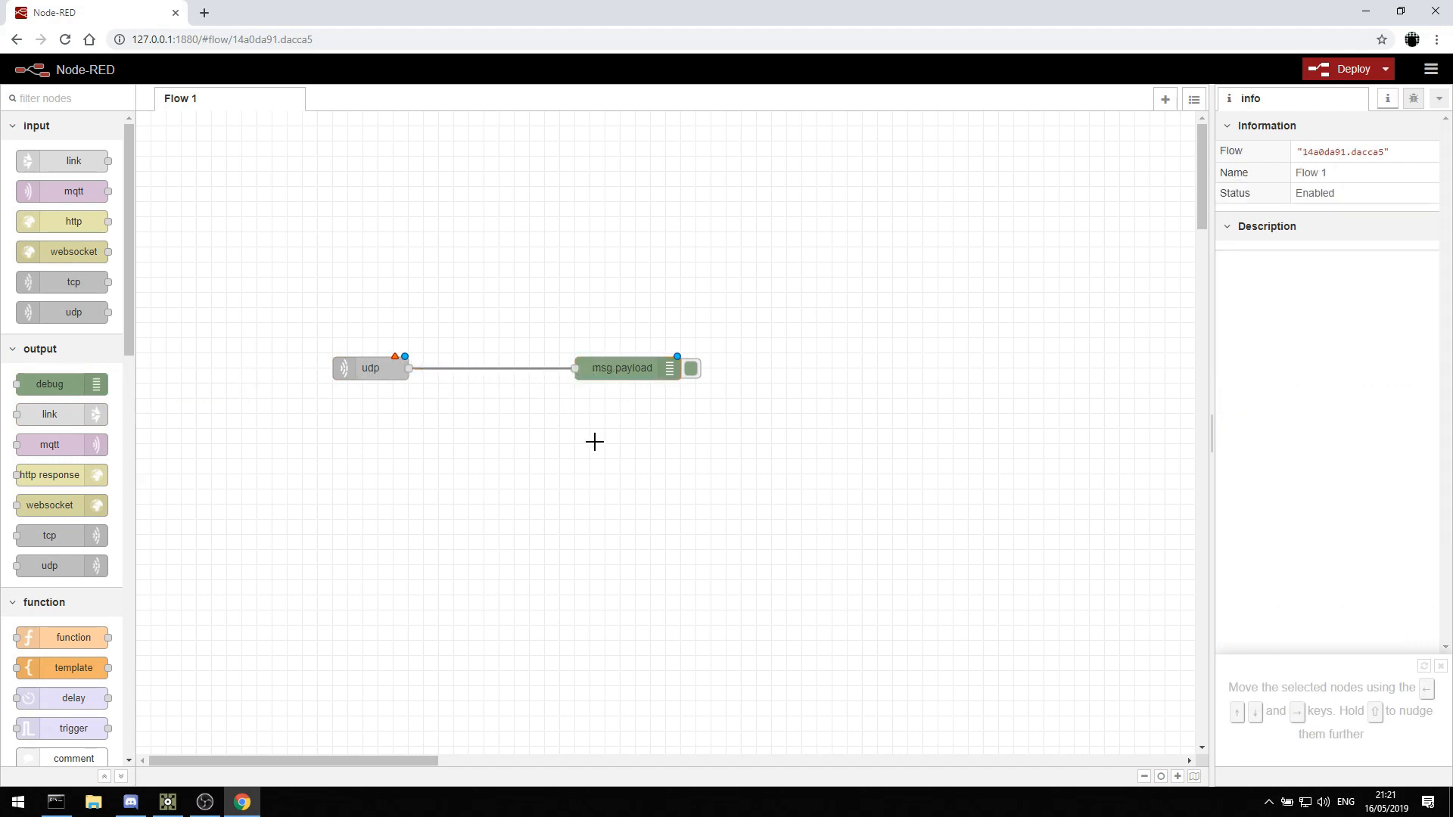
click(690, 368)
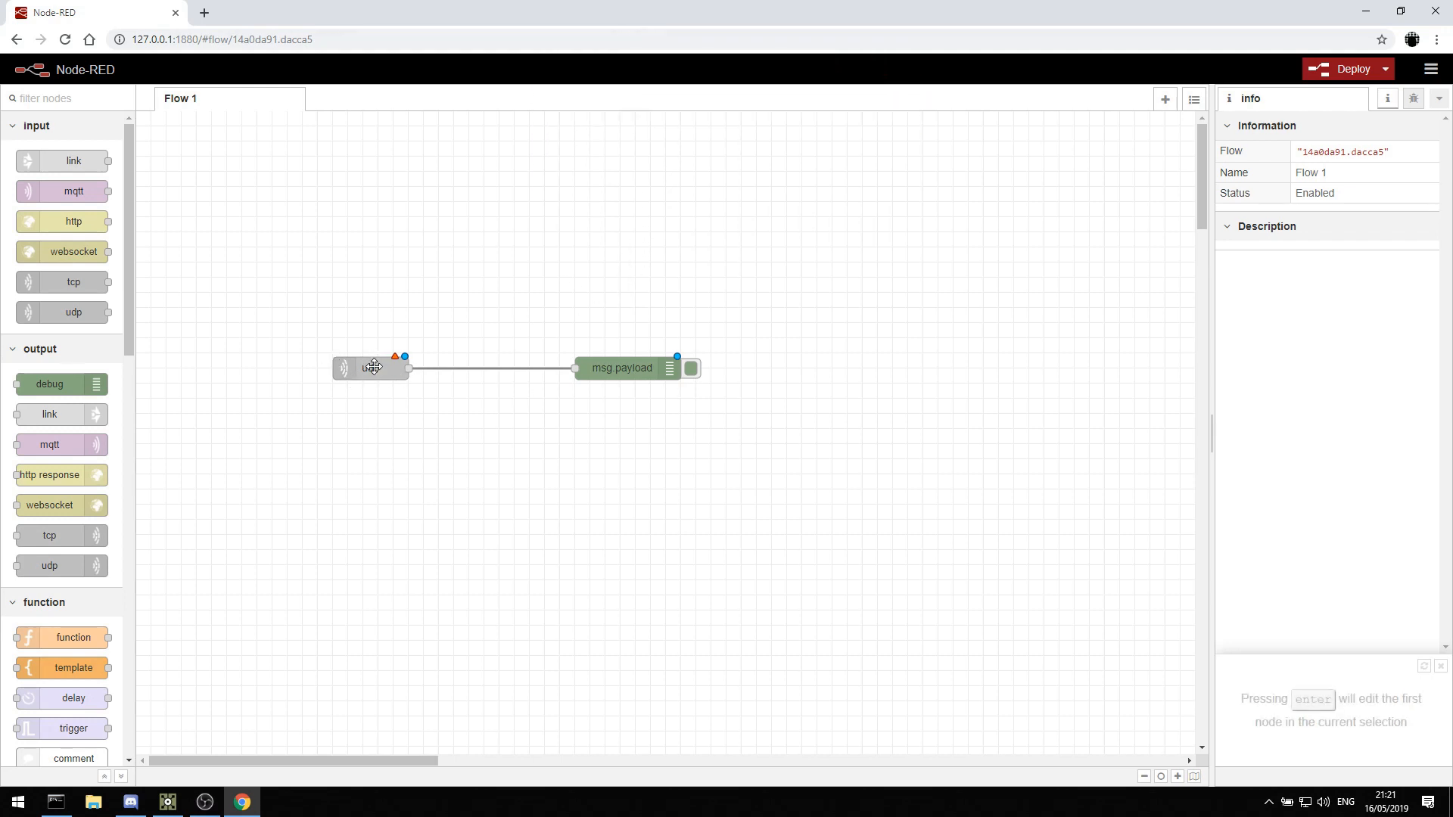
Set the udp node to listen on port 8000 and deploy the flow
double_click(369, 368)
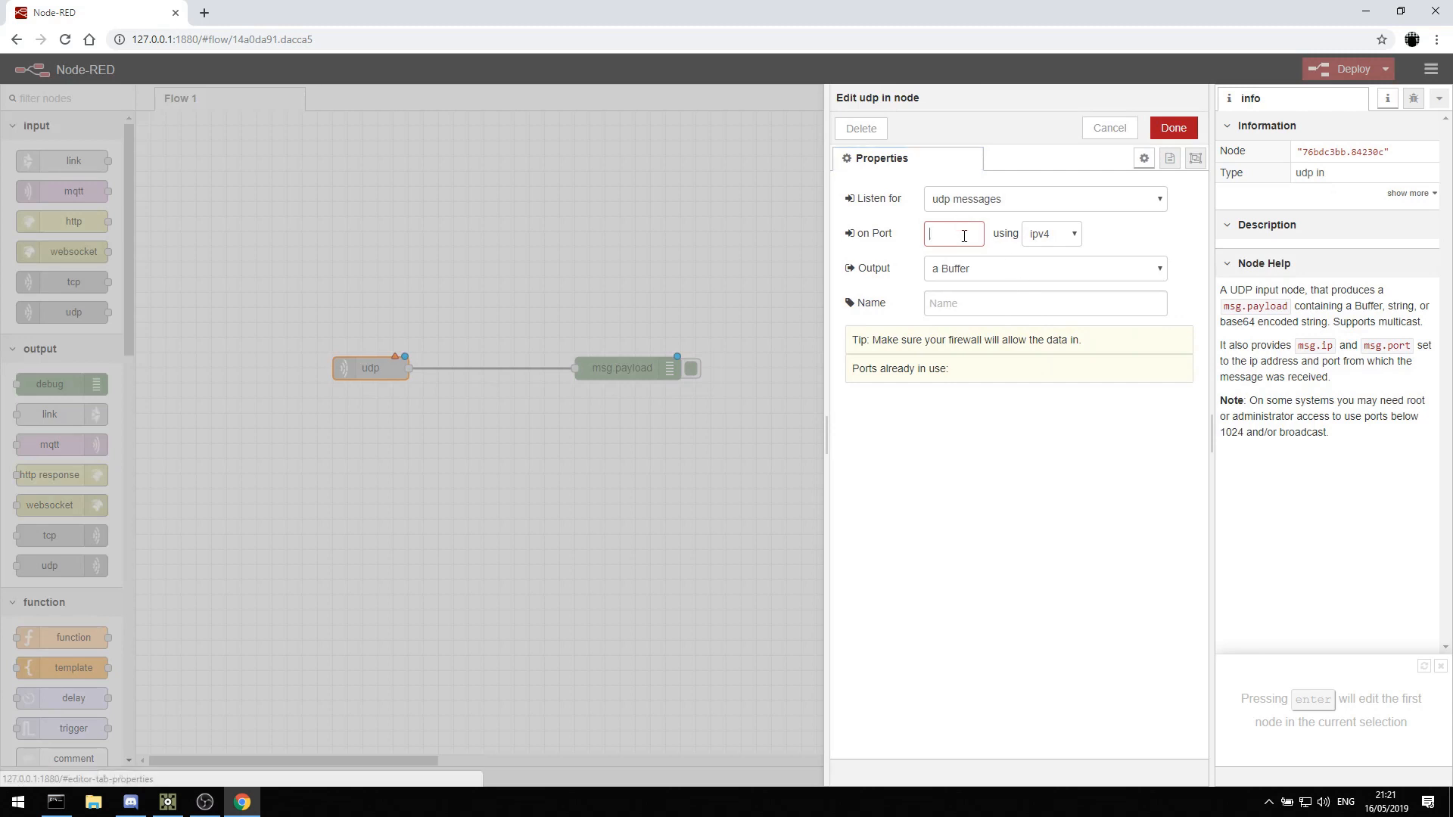
text(8000)
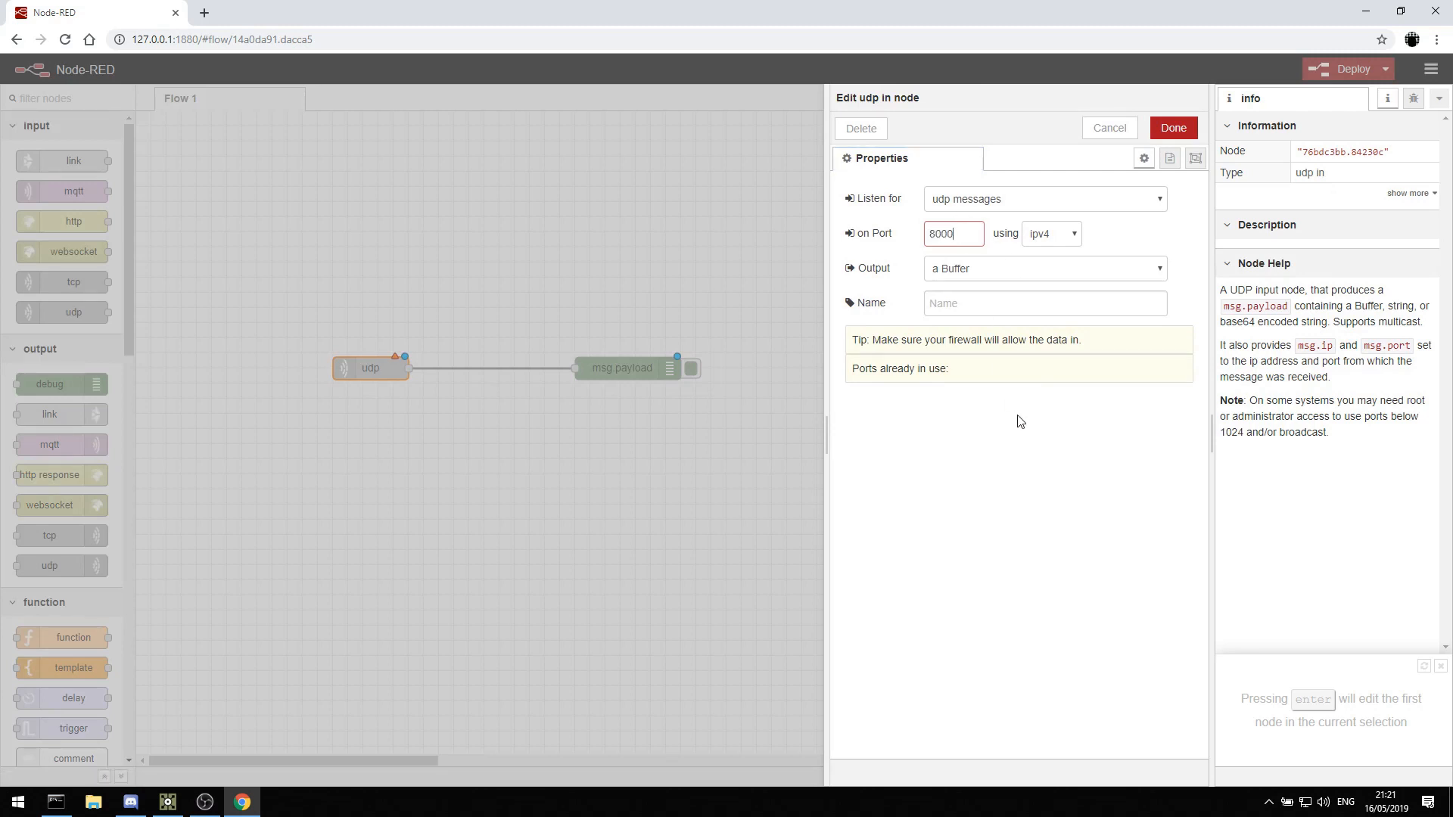
mouse_move(1075, 239)
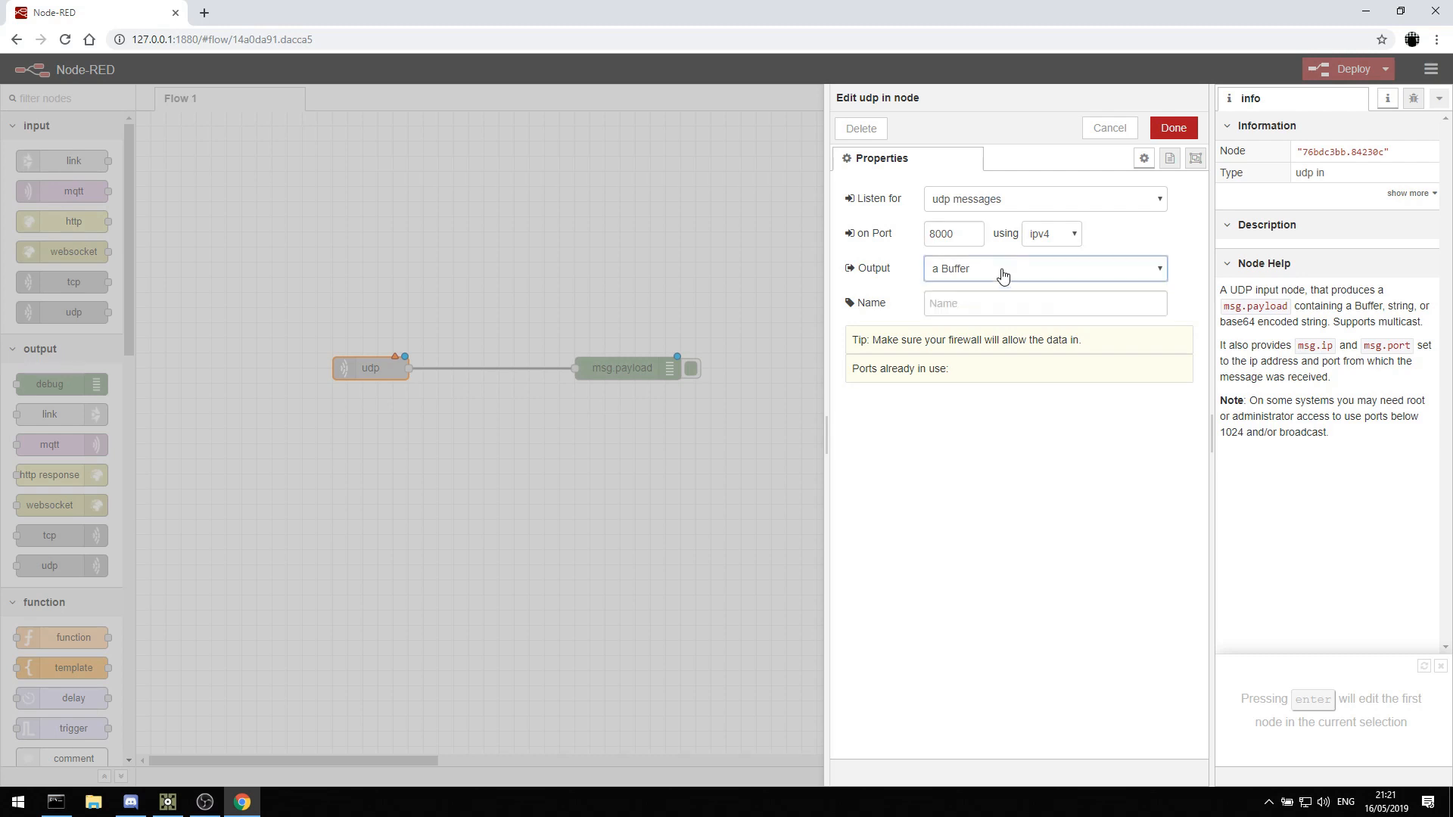
click(1042, 269)
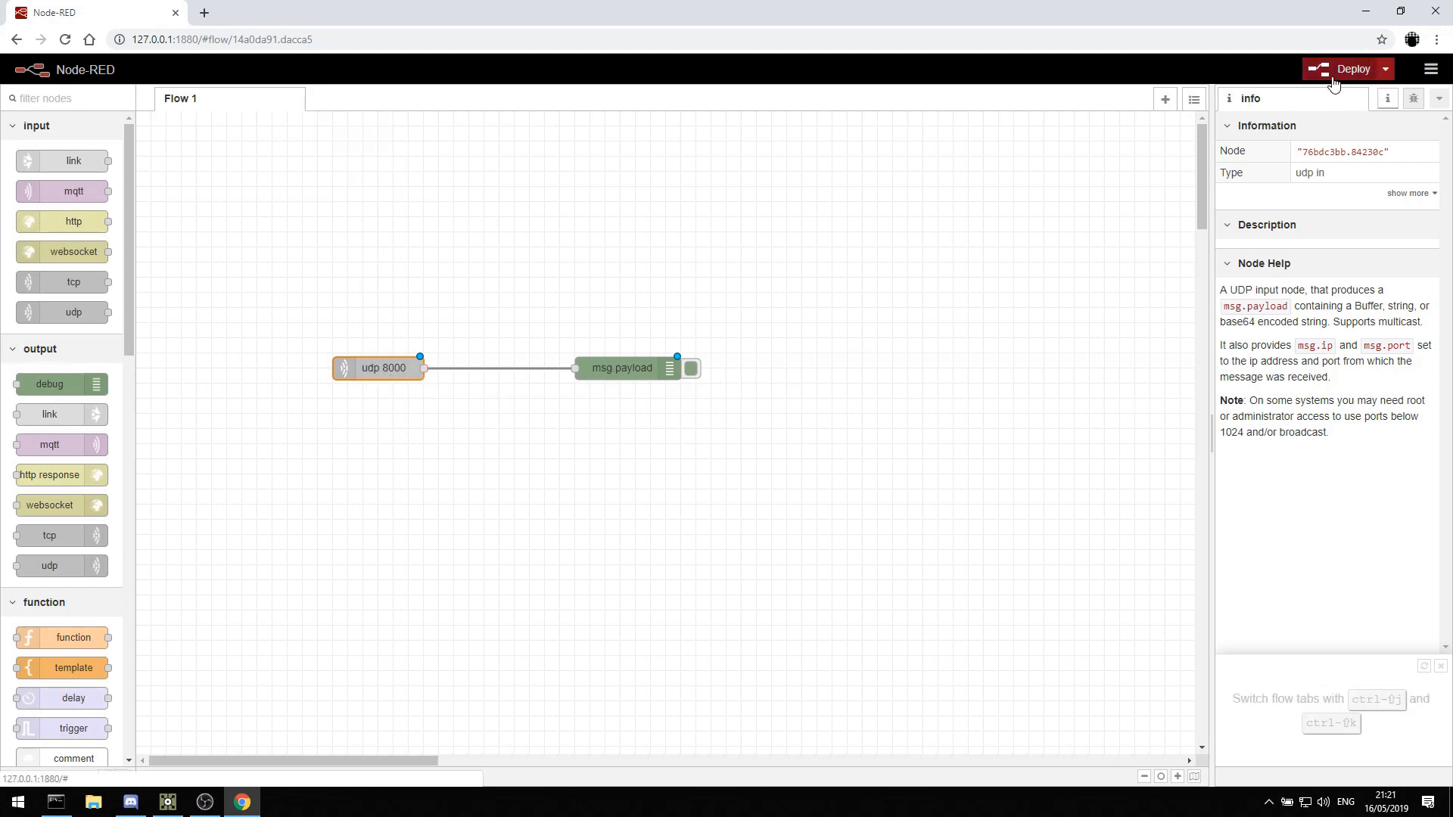
click(1352, 68)
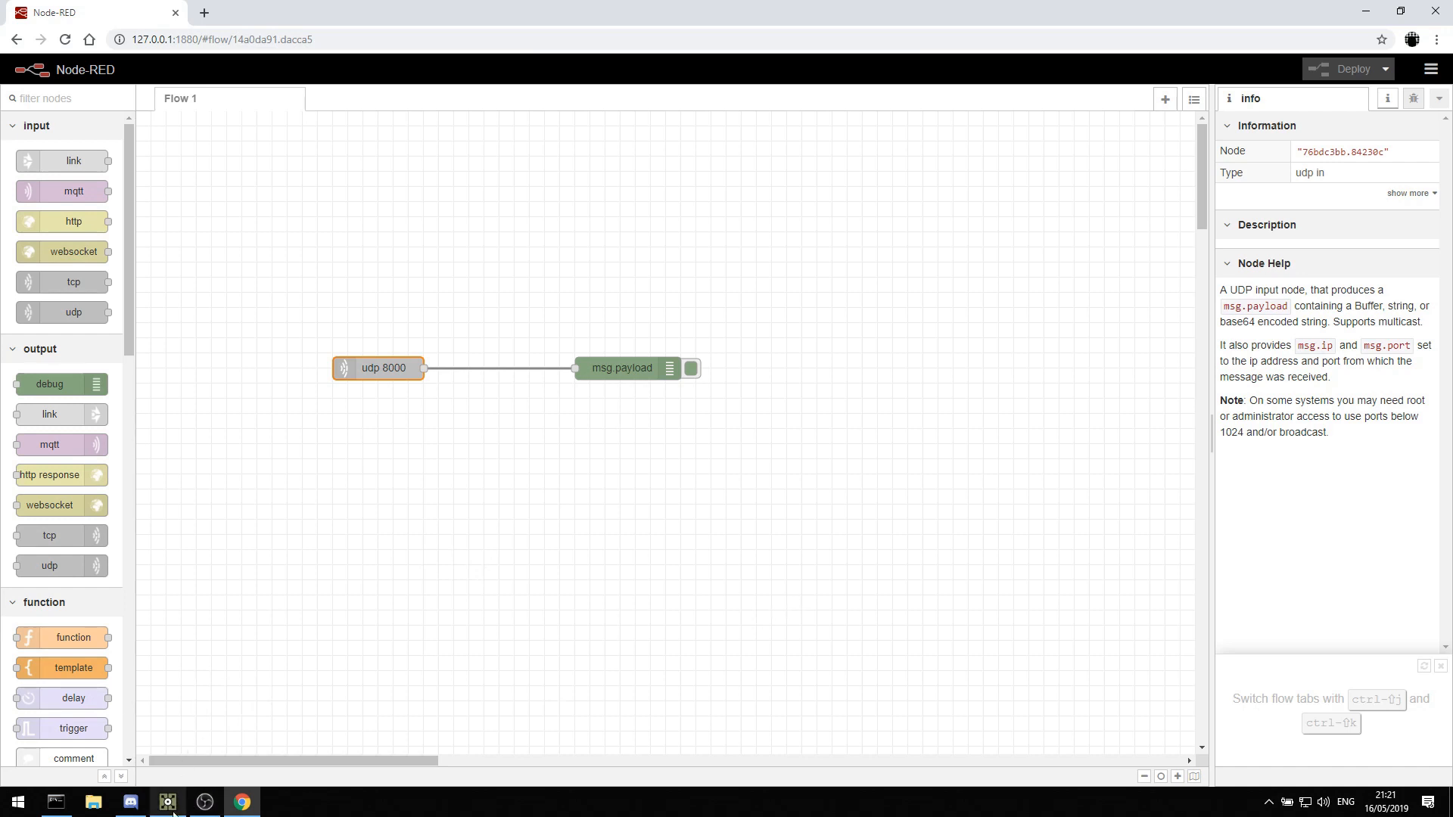
In TouchDesigner, add a UDP Out DAT and a Text DAT to the network
click(166, 802)
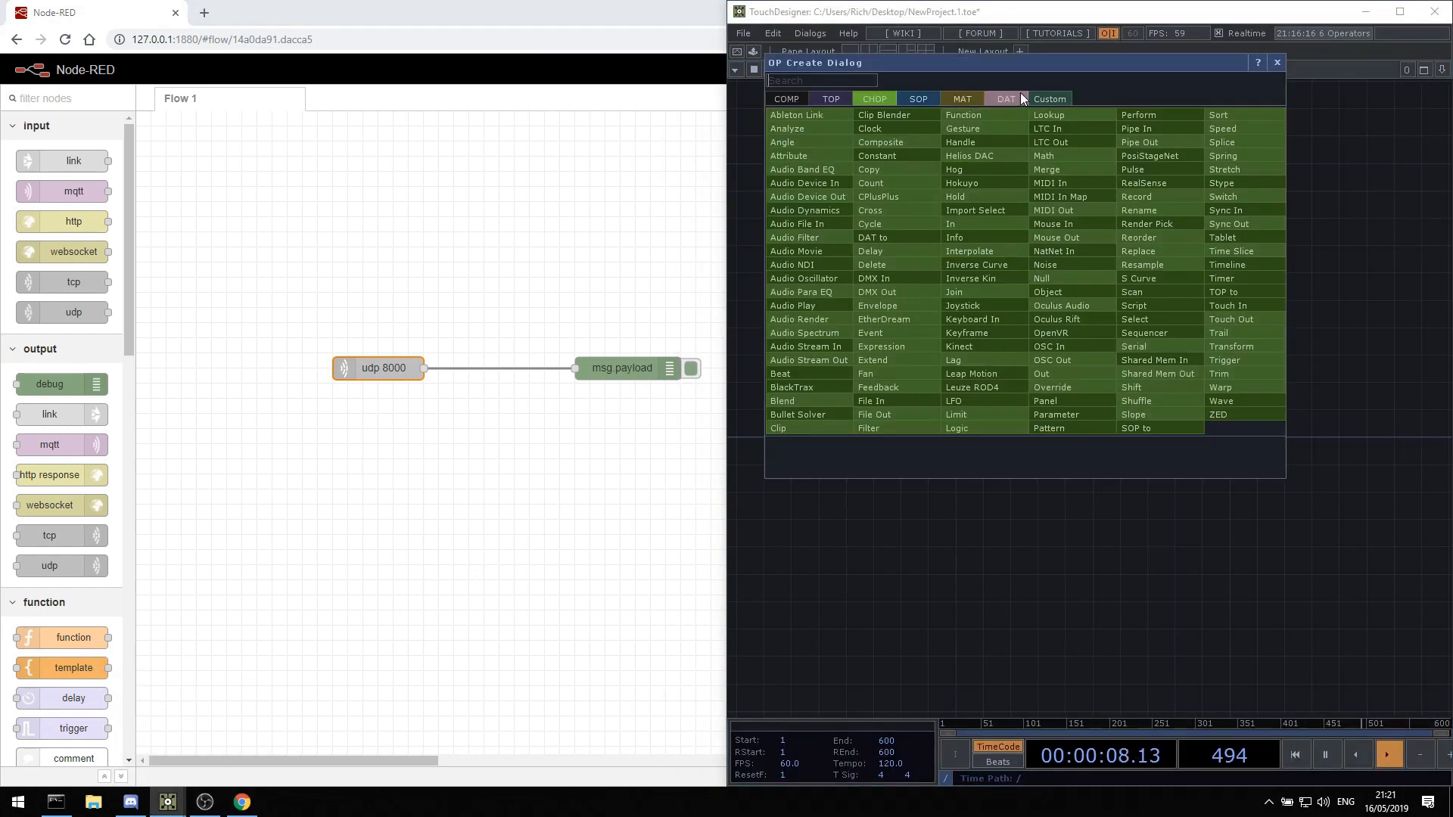
text(udp)
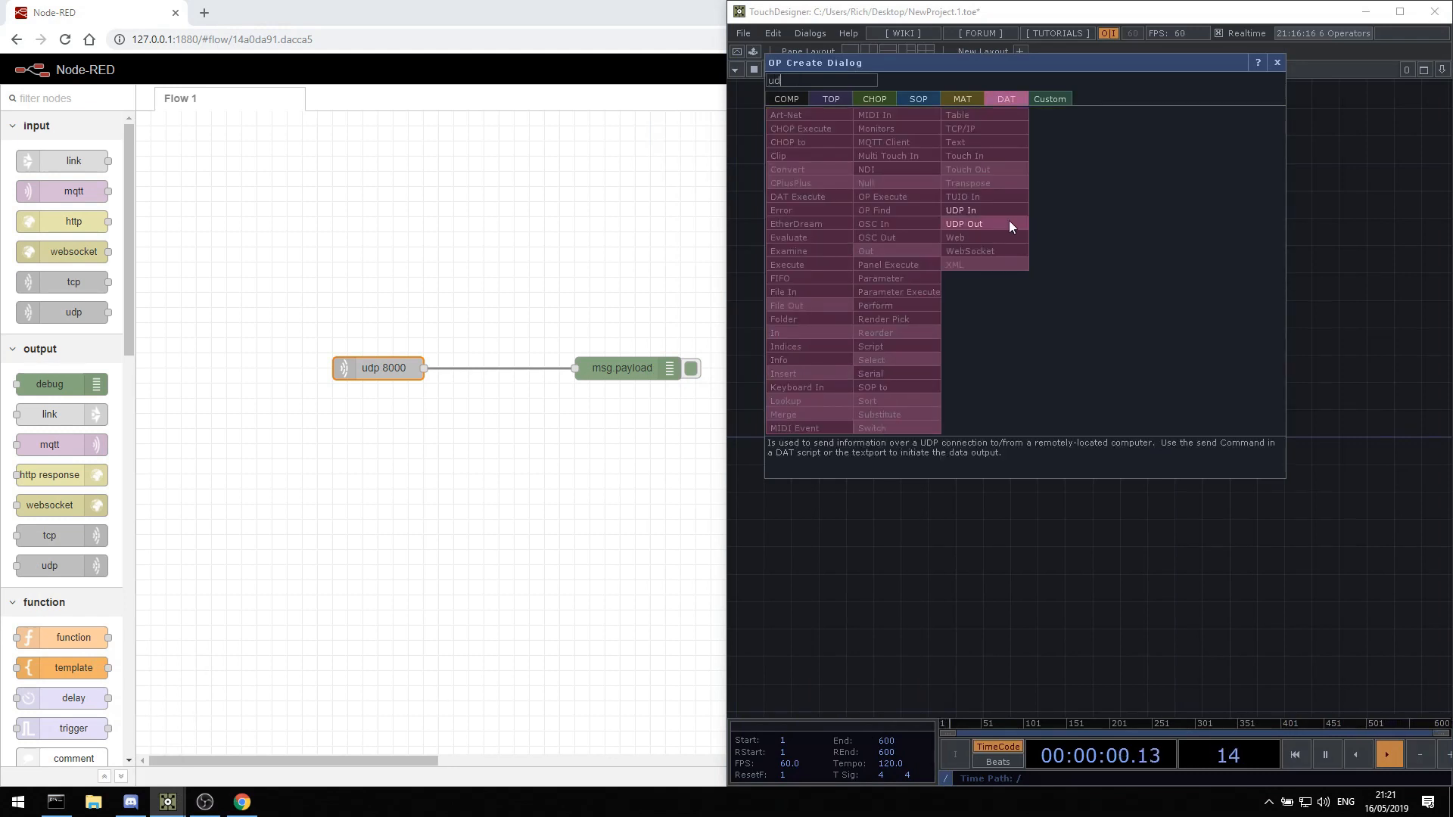
click(964, 224)
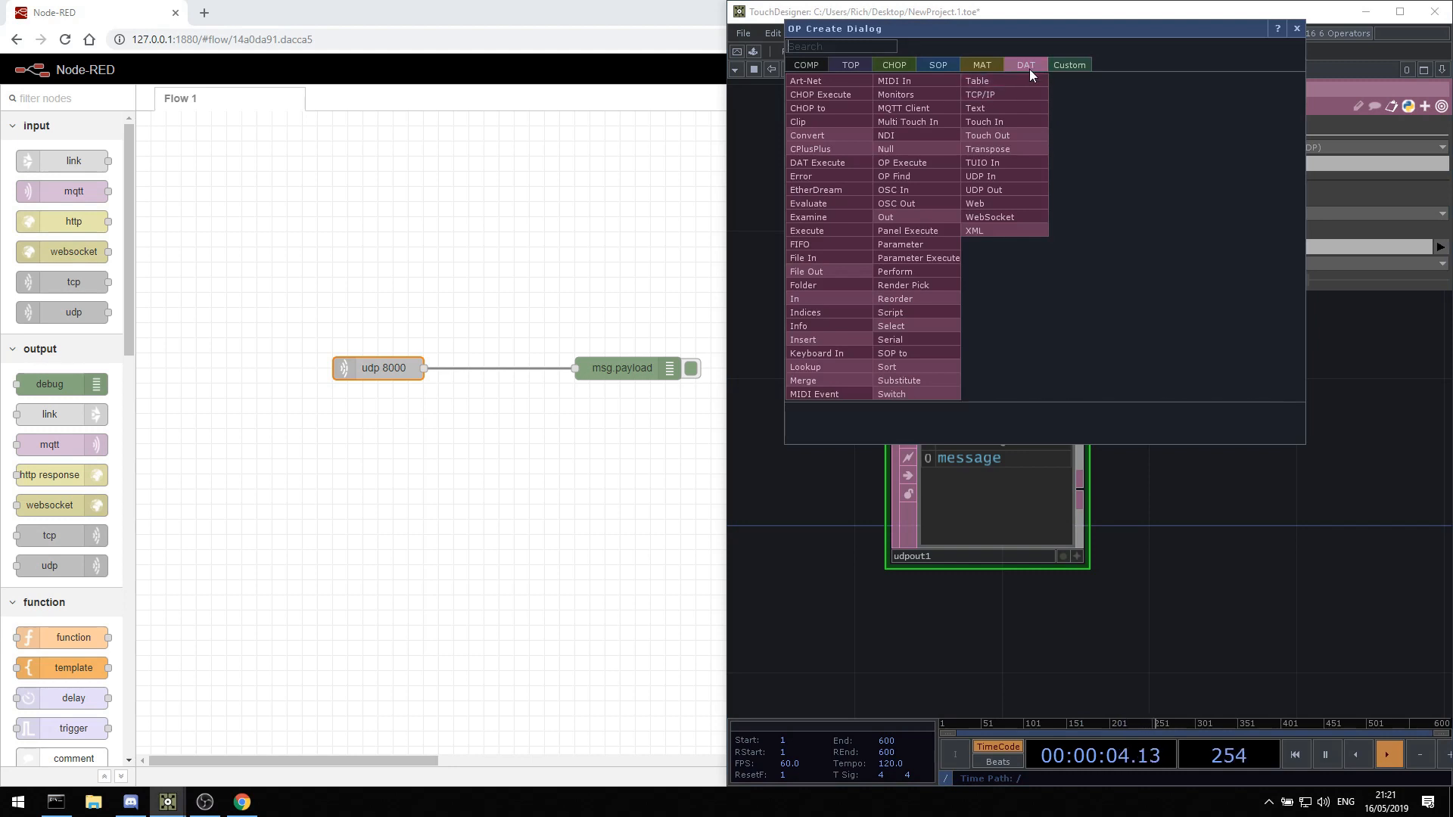
click(974, 107)
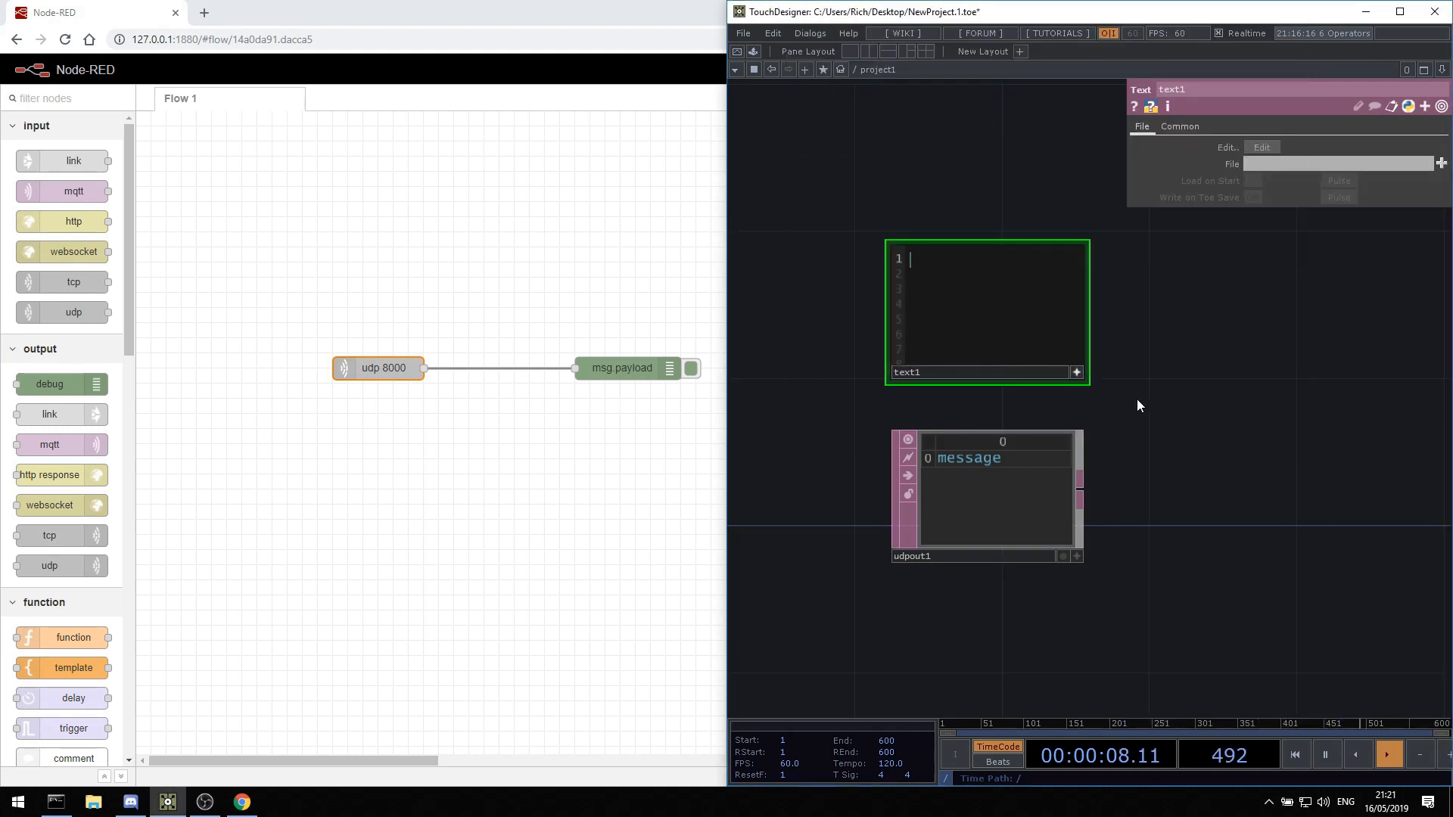
Write the script op('udpout1').send("hello") in the Text DAT
text(op('udpout1').send()
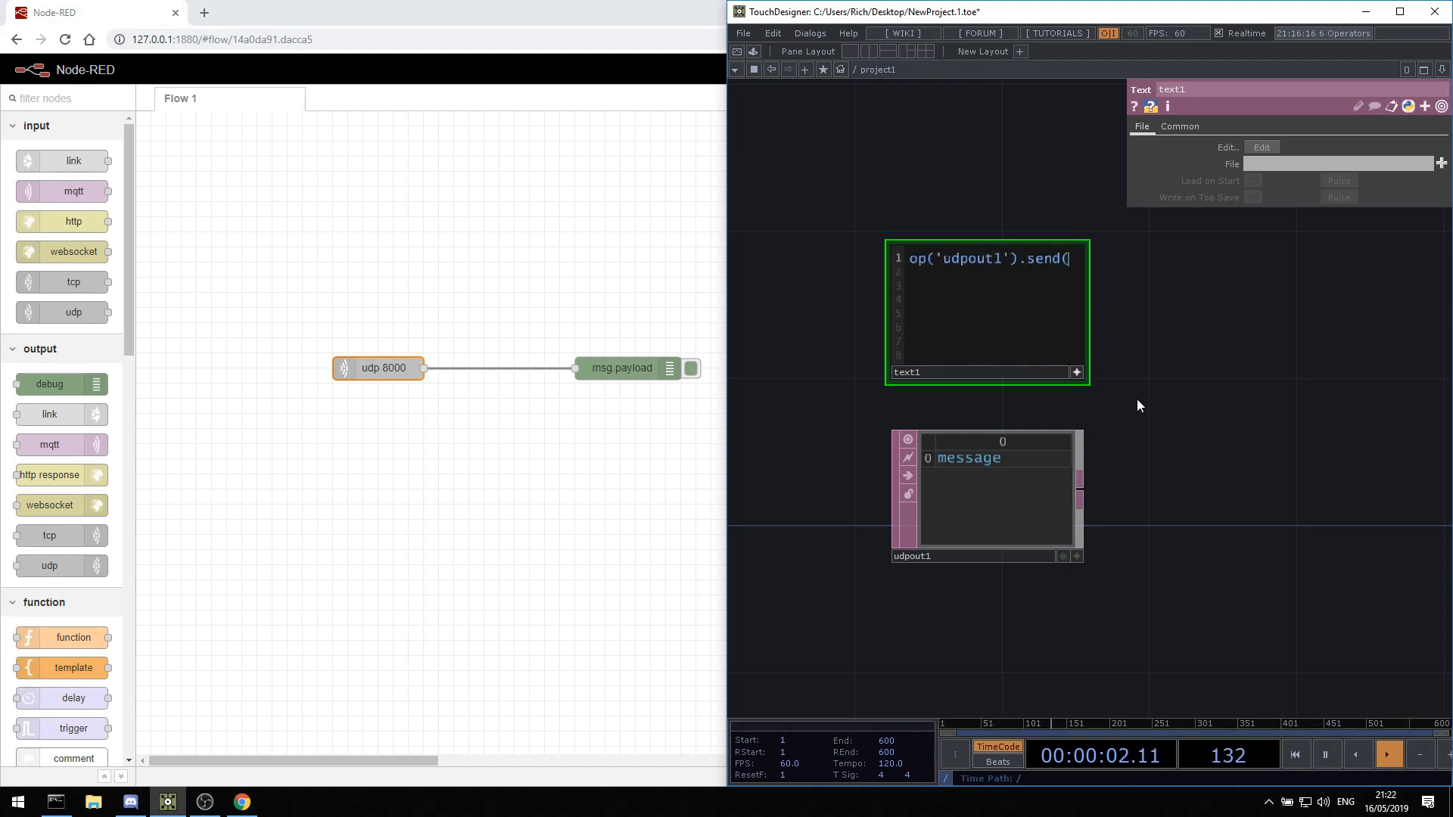
text("hello"))
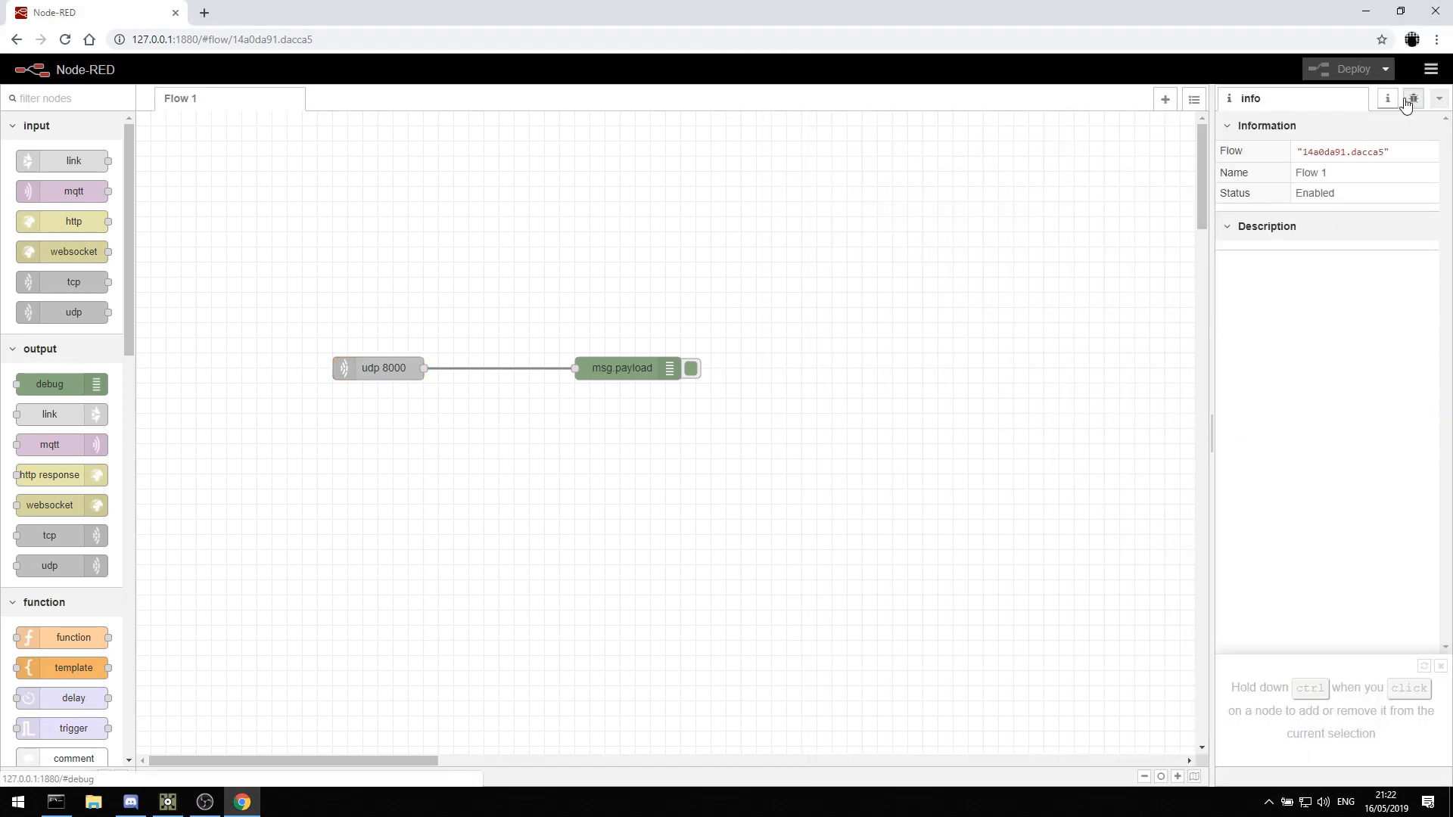
Show the debug sidebar and clear the raw six-byte buffer messages
click(1410, 100)
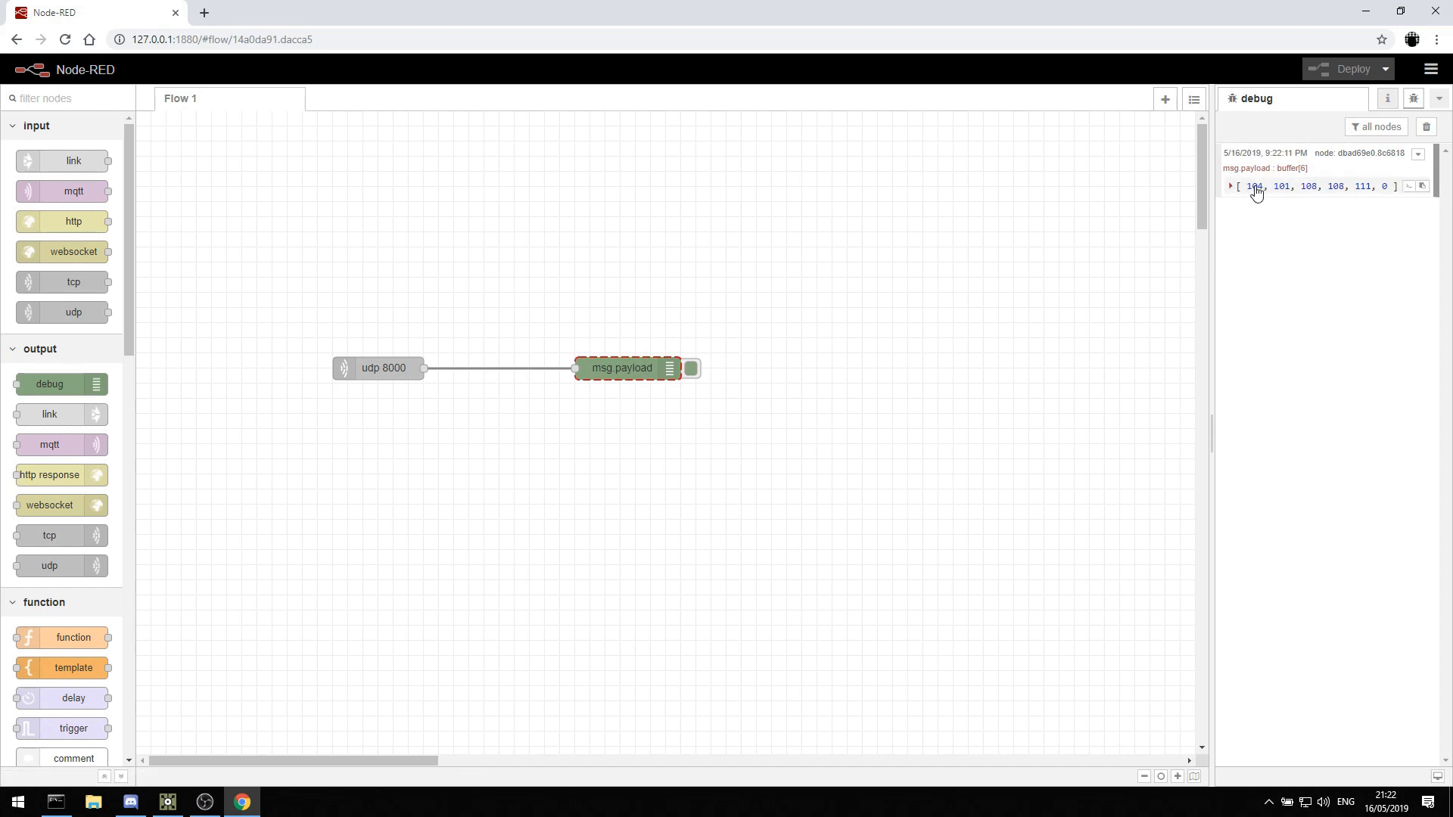
click(1230, 186)
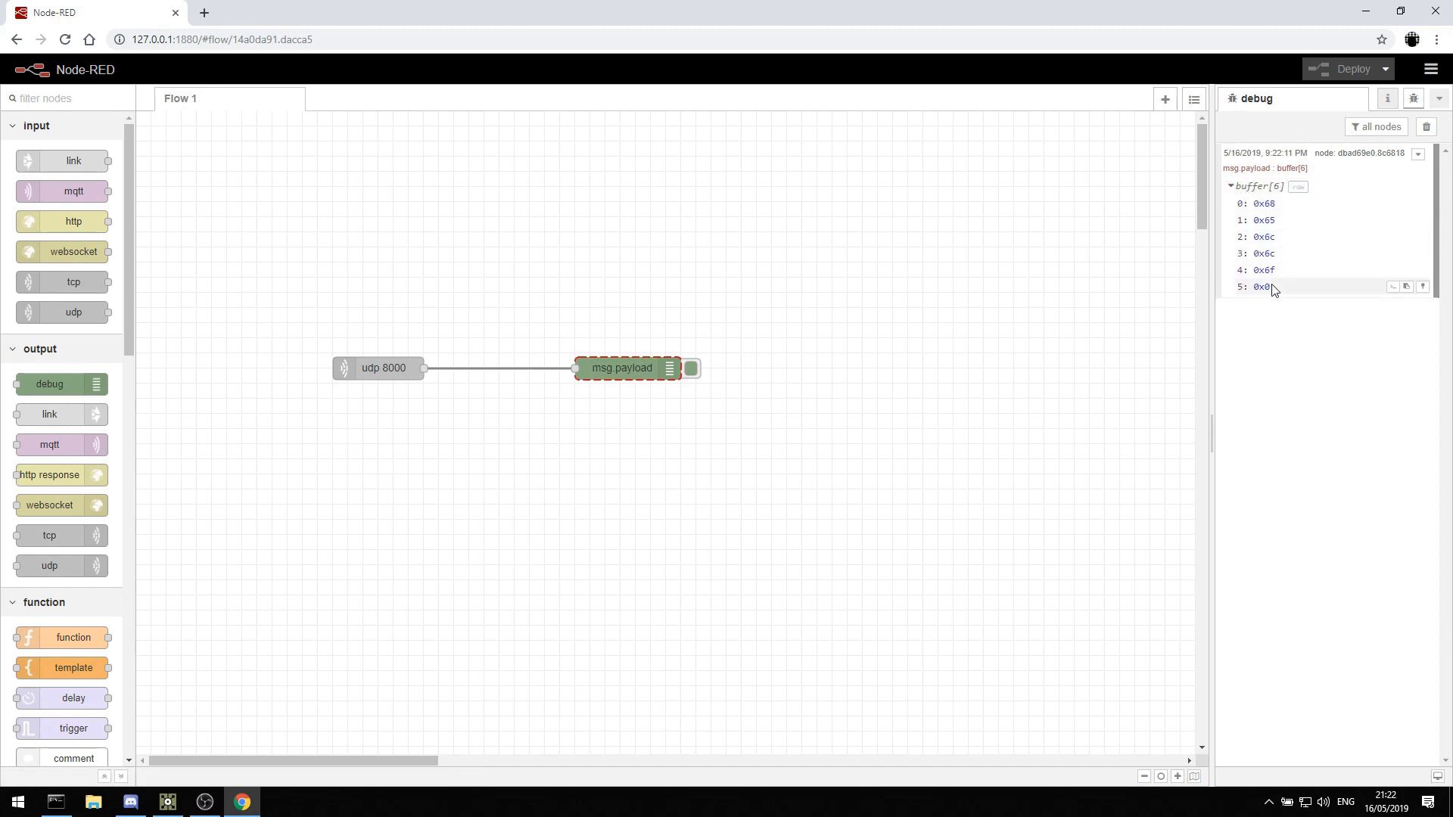
click(1426, 127)
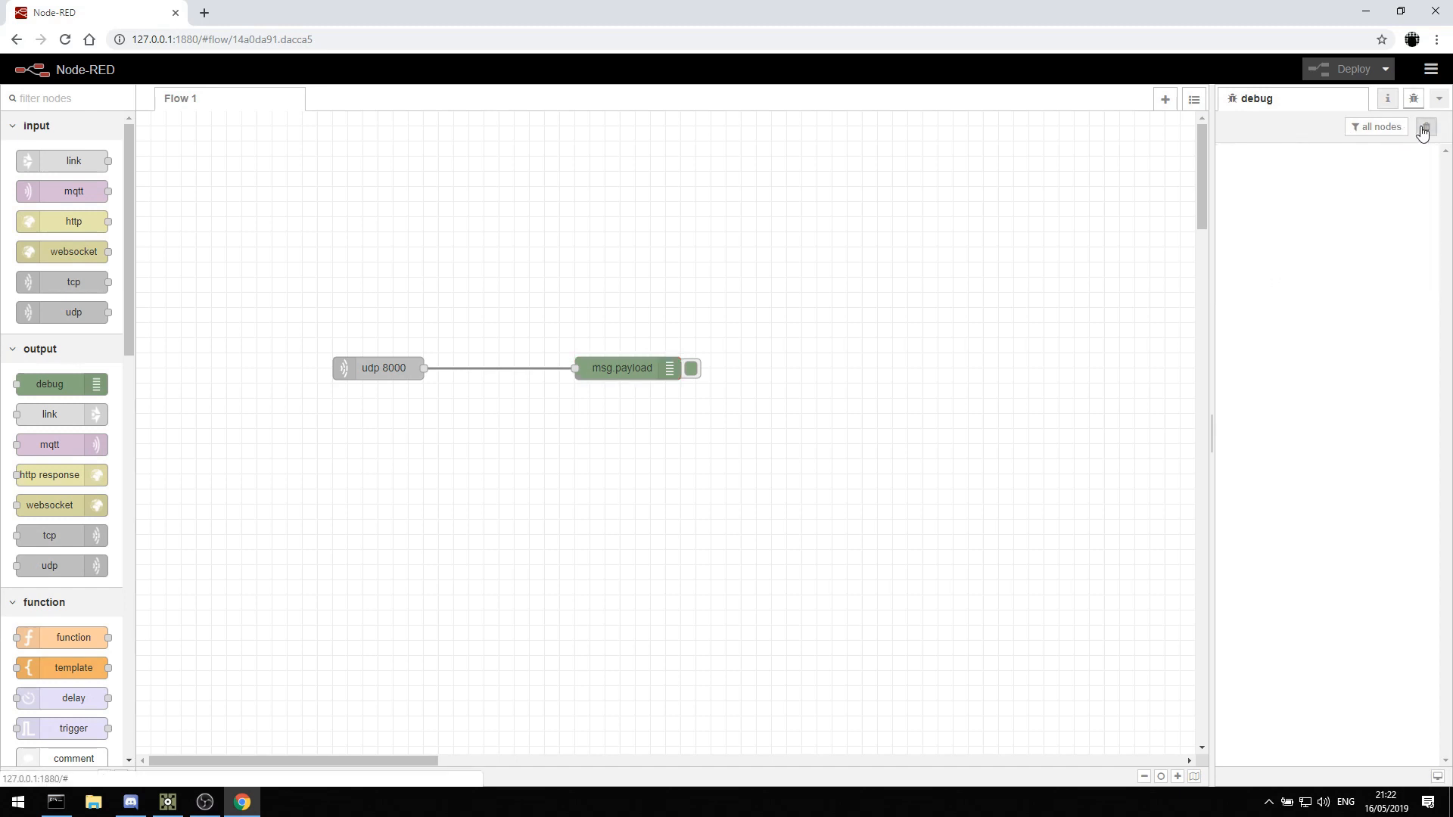
Set the udp 8000 node's output to a String so debug shows "hello" as text
double_click(380, 368)
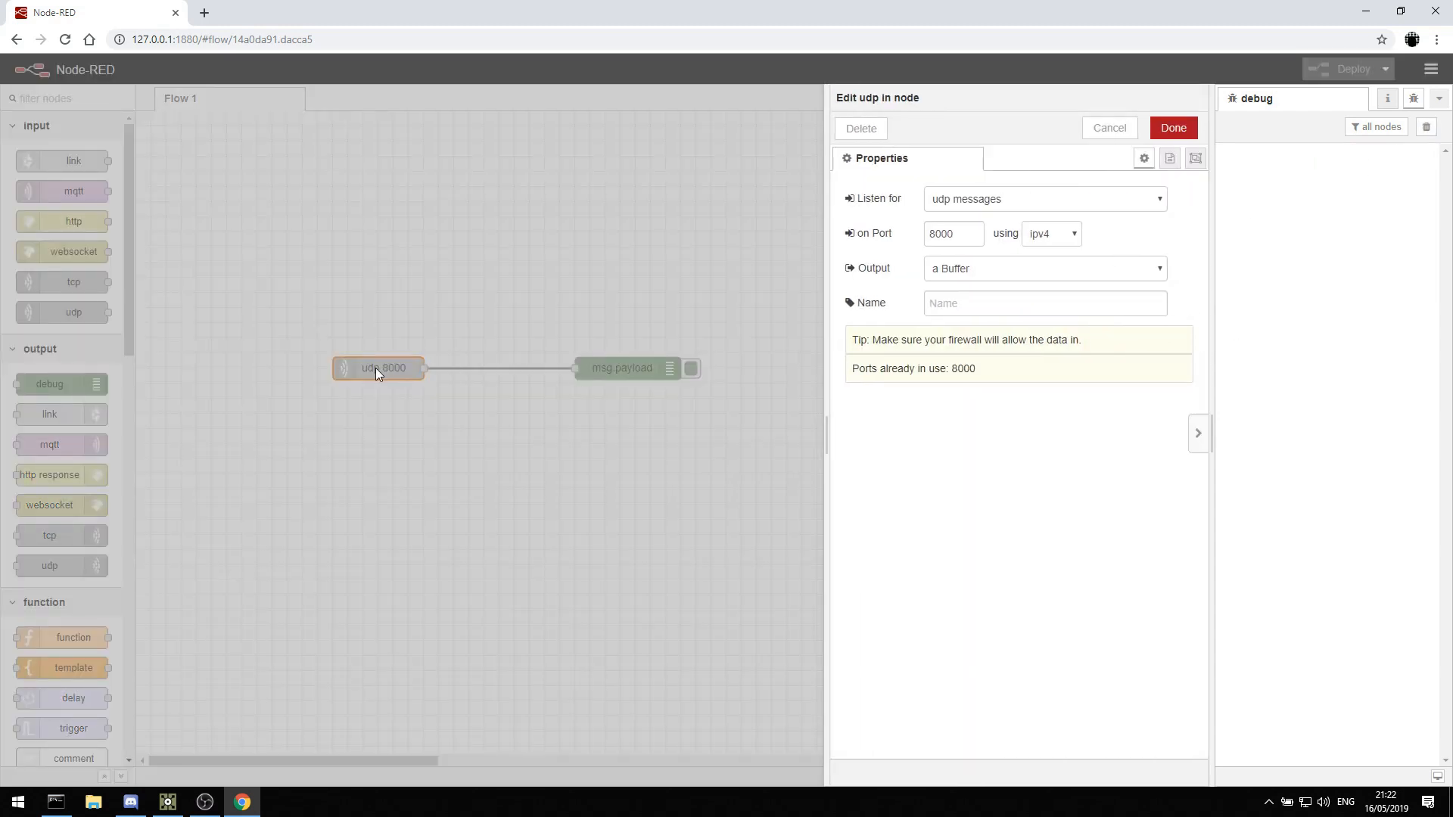
mouse_move(905, 235)
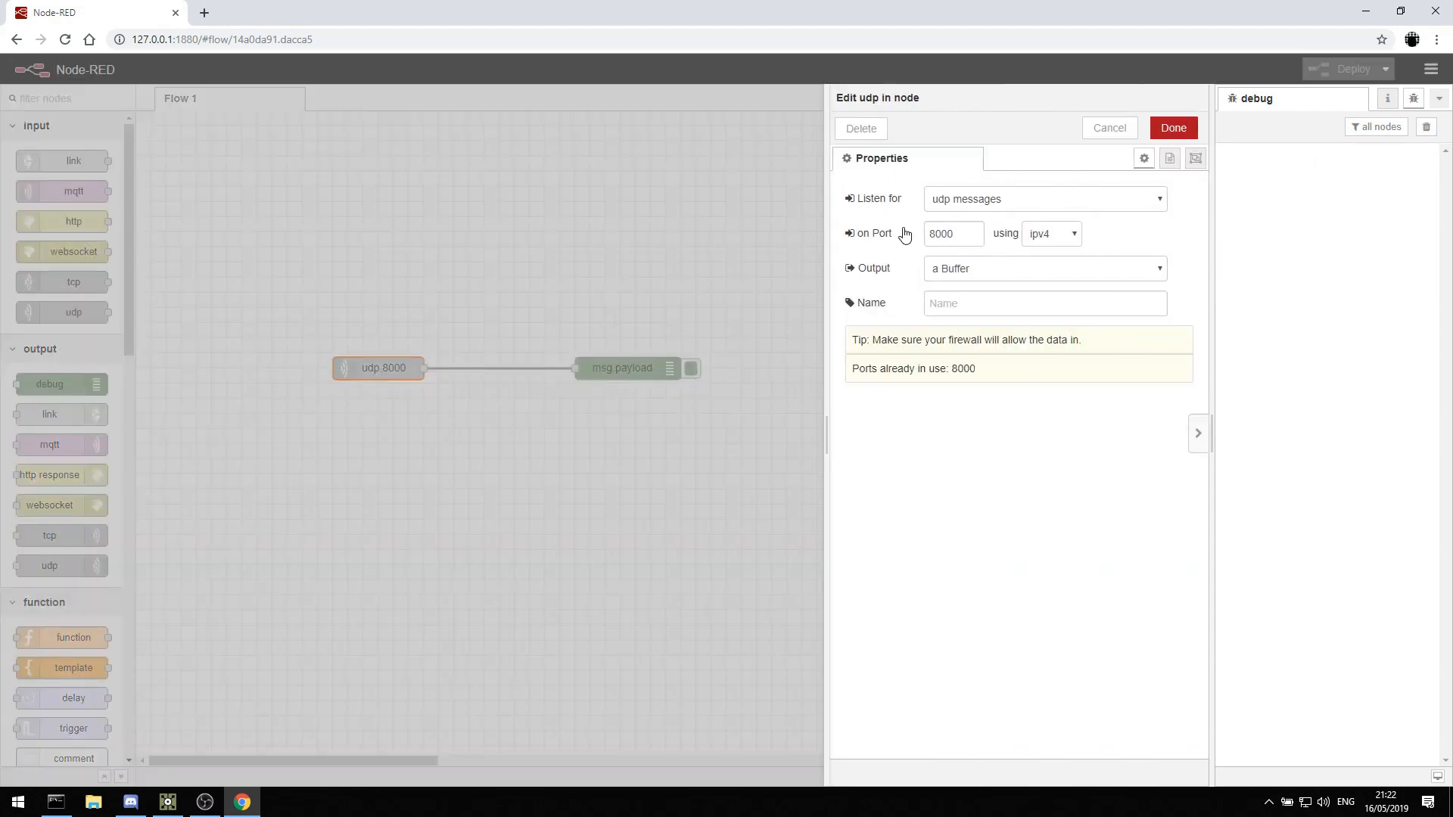
click(1043, 268)
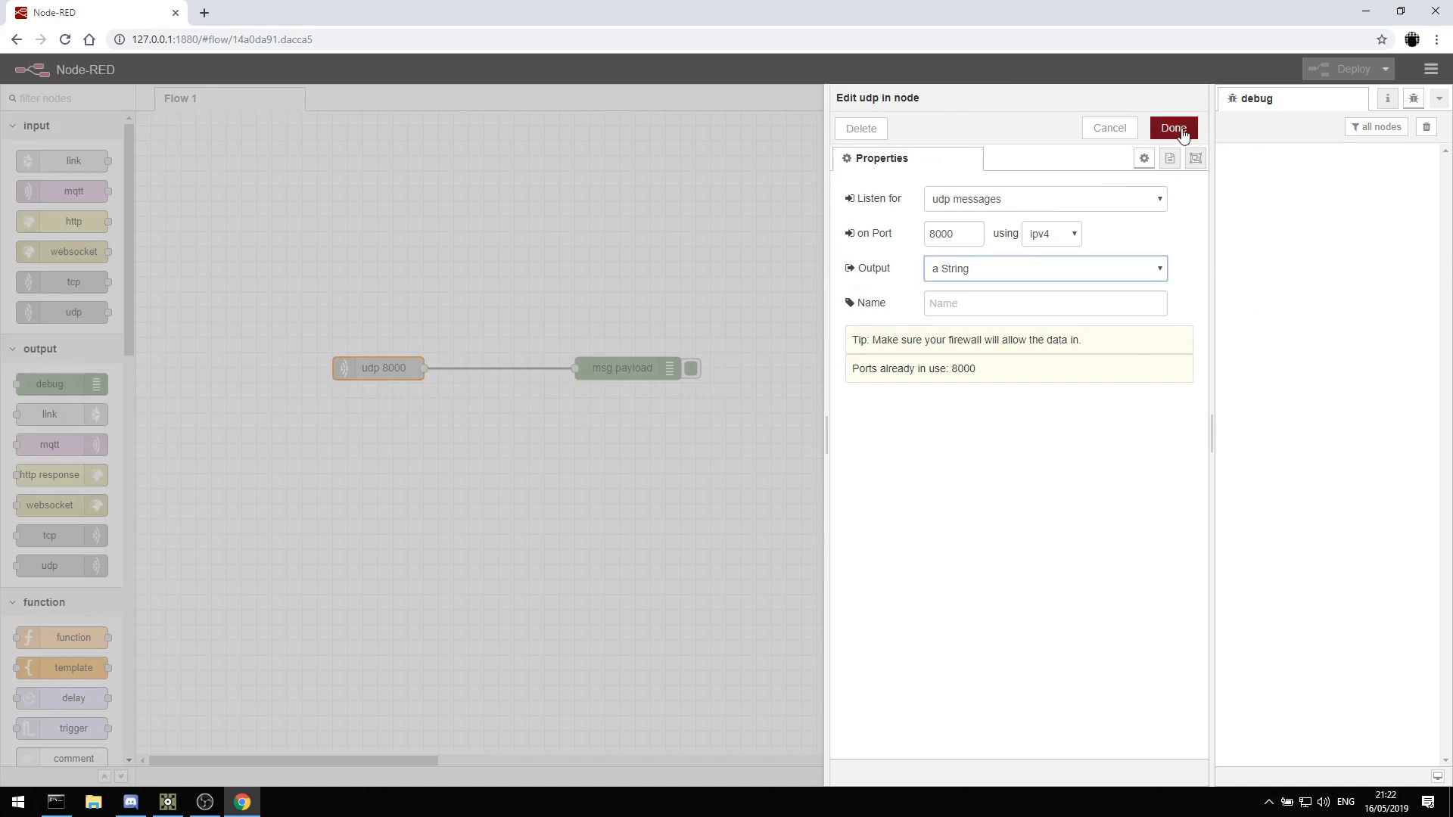
click(1174, 127)
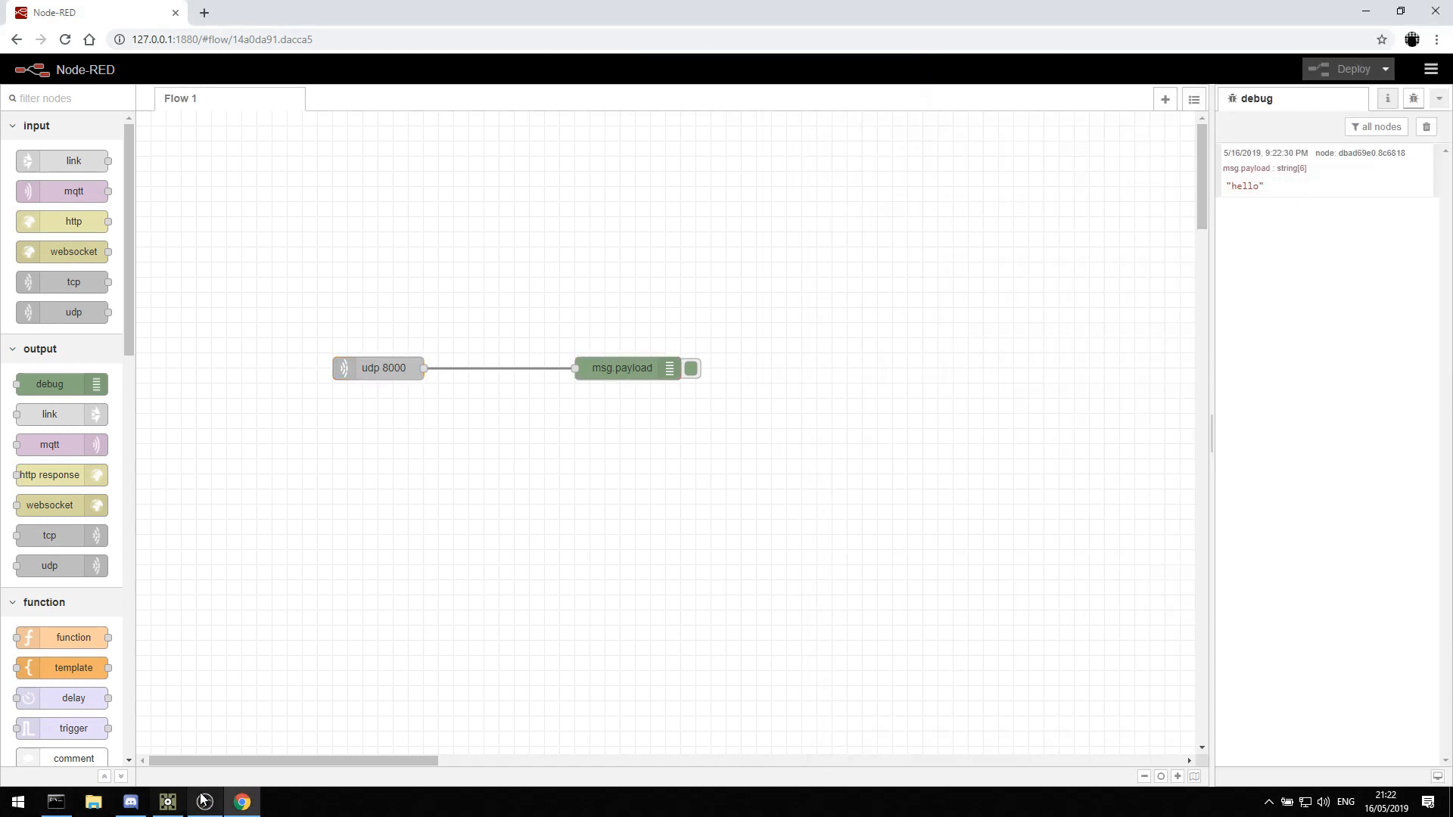
click(380, 368)
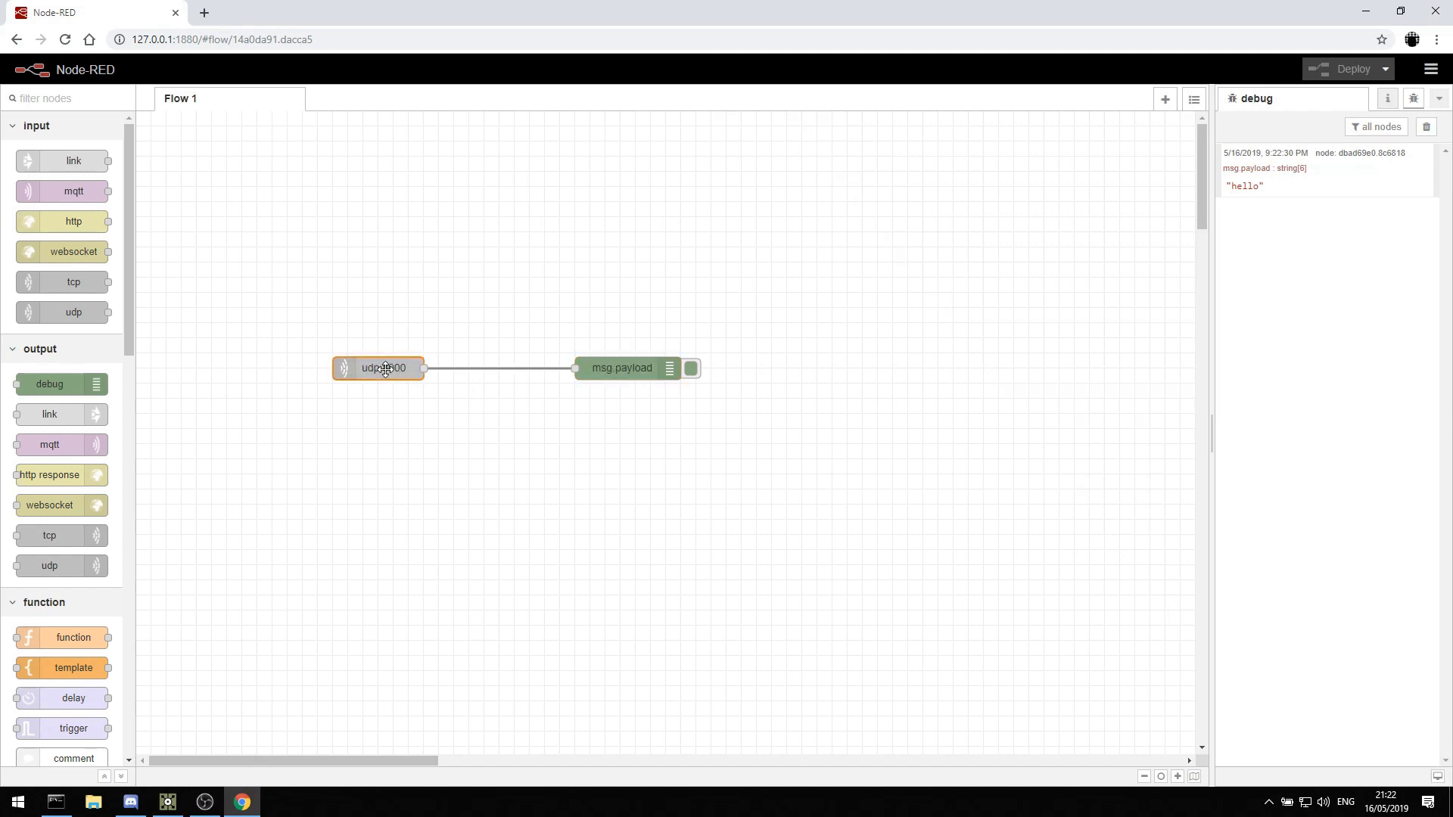
Delete the udp and debug test flow and clear the old debug messages
drag(621, 368, 760, 368)
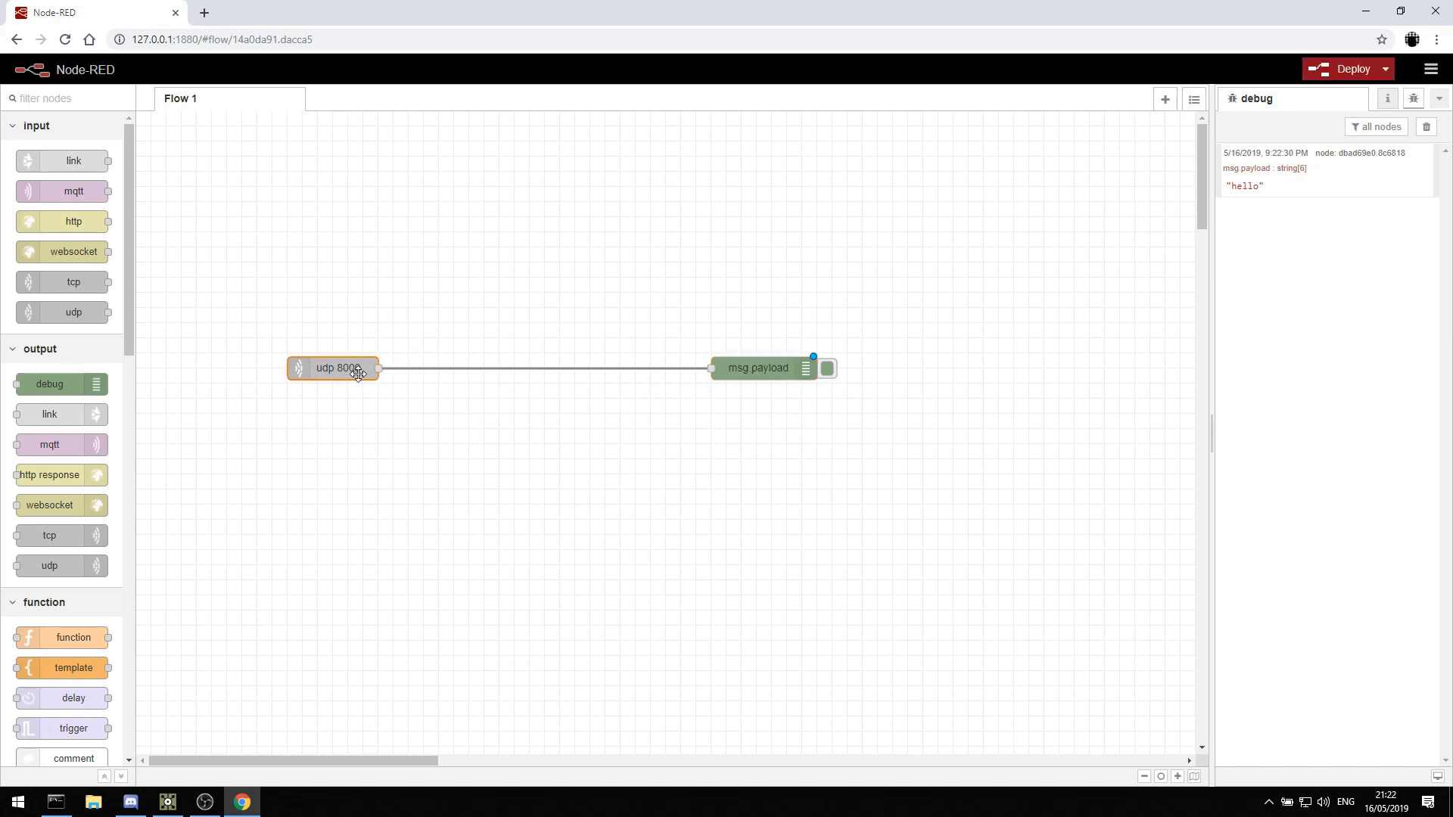
drag(357, 370, 878, 475)
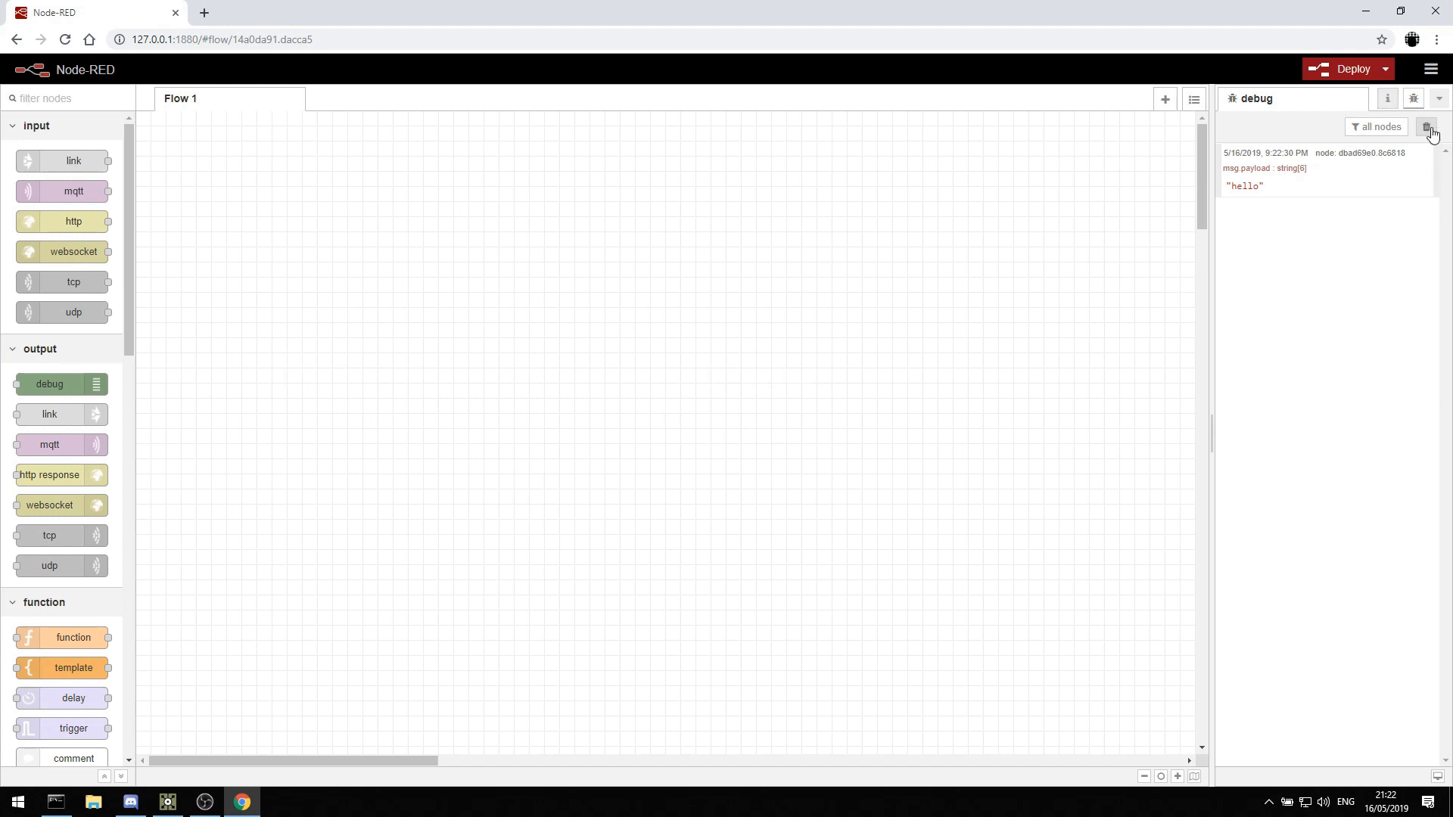
click(1427, 127)
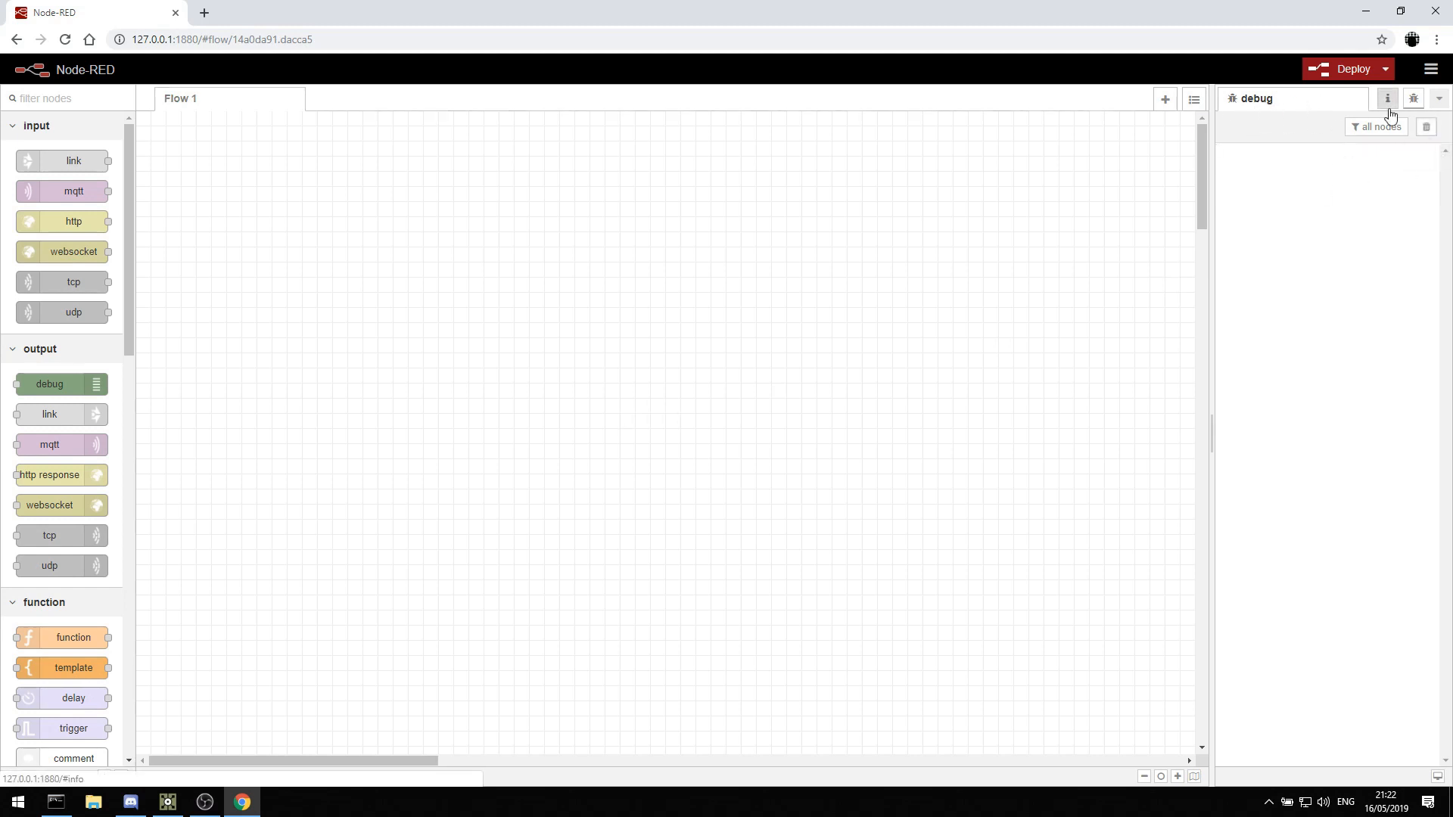
click(1412, 100)
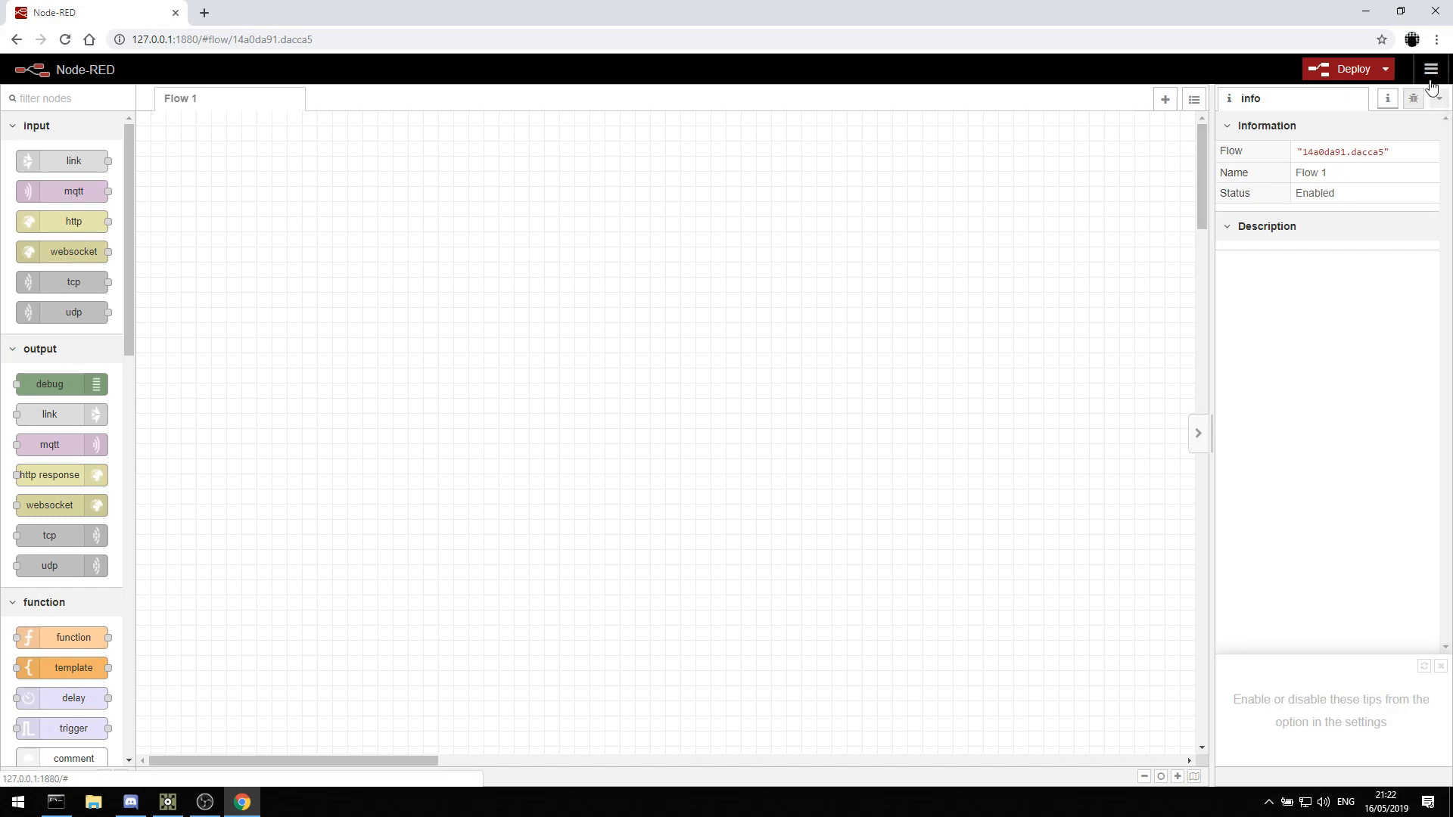
Install the node-red-dashboard module via Manage palette, searching 'dashboard'
click(1430, 68)
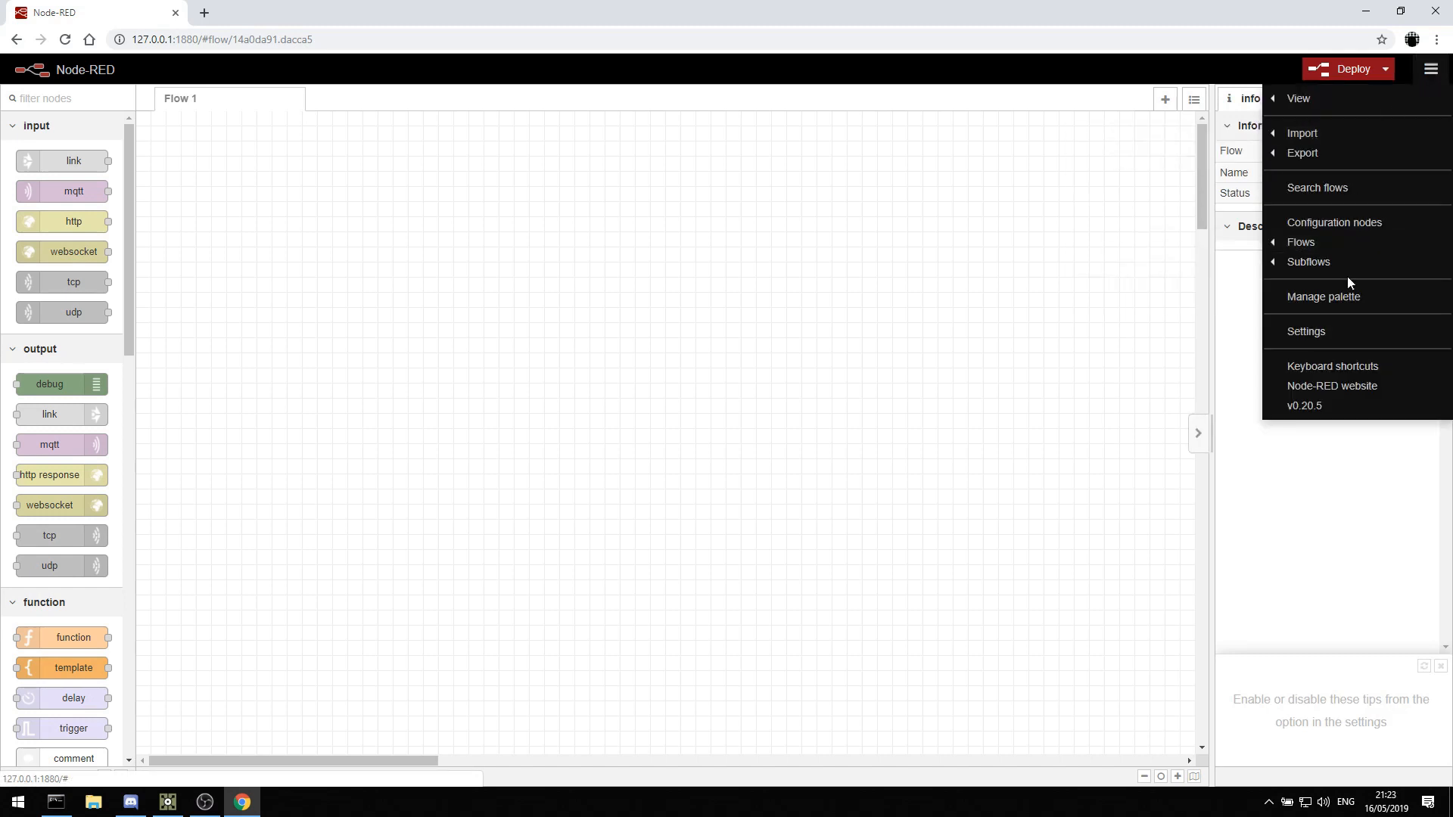
click(1323, 297)
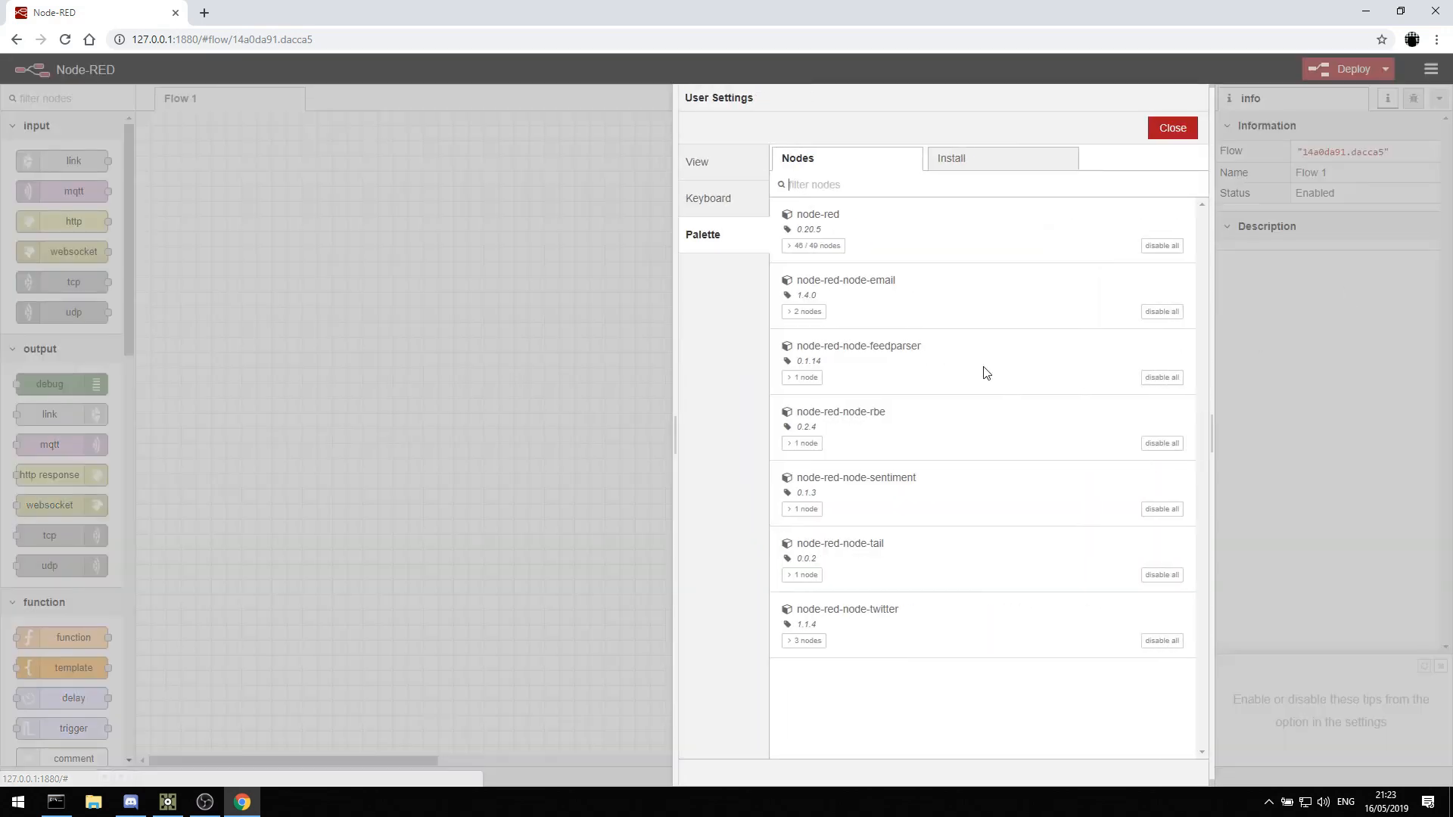
mouse_move(843, 692)
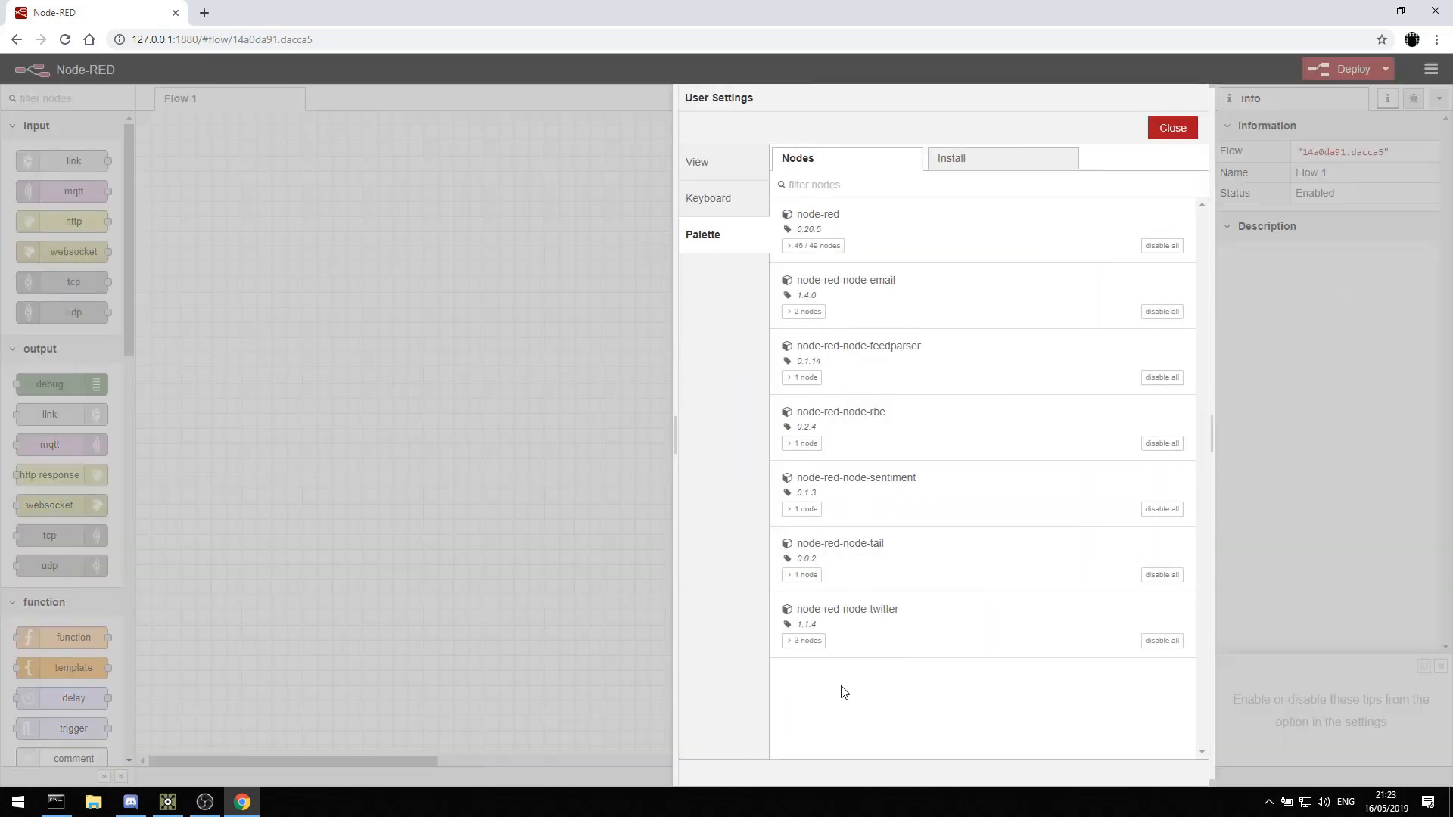
click(952, 157)
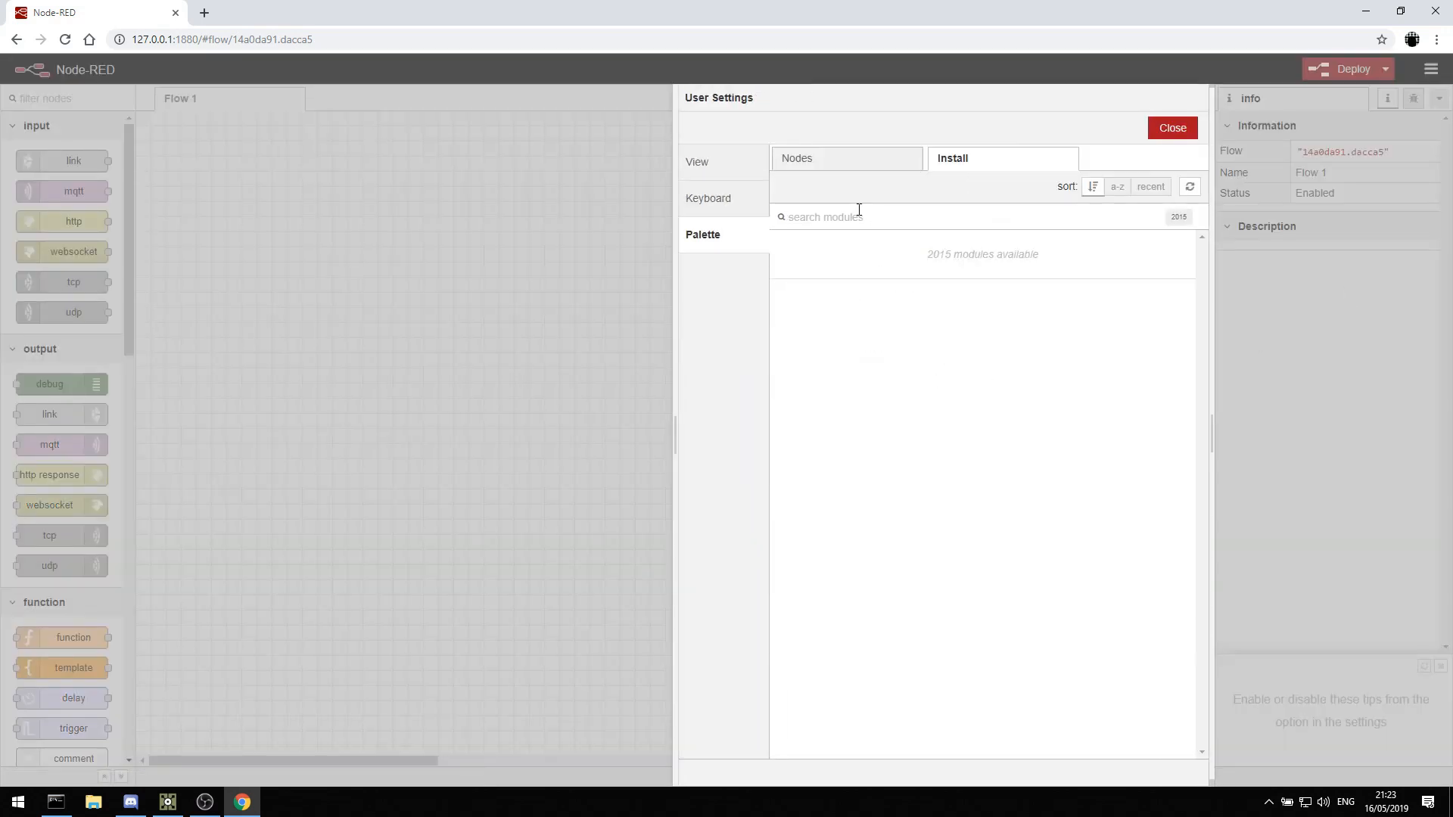
click(853, 216)
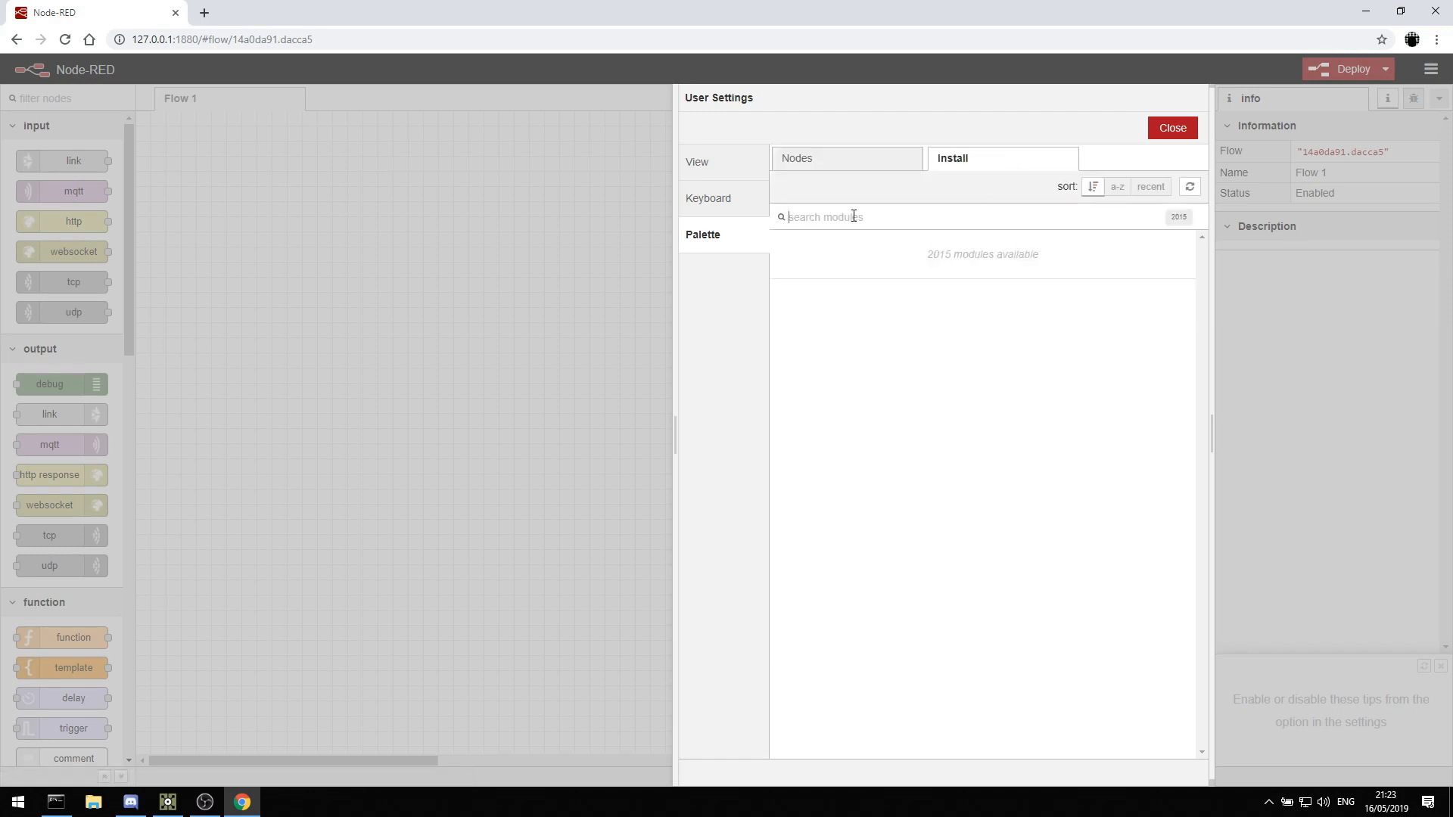
text(no)
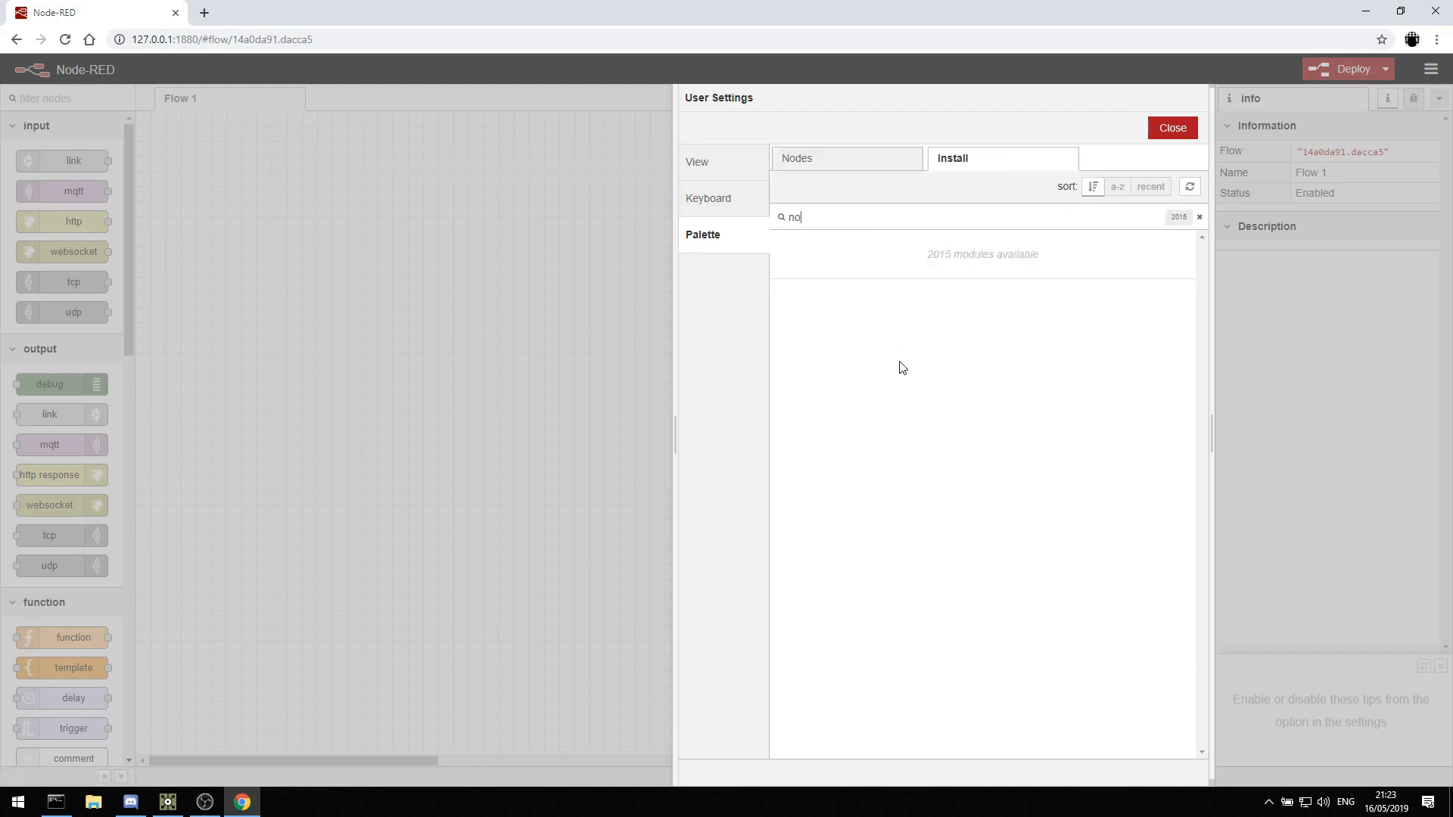
text(dashboard)
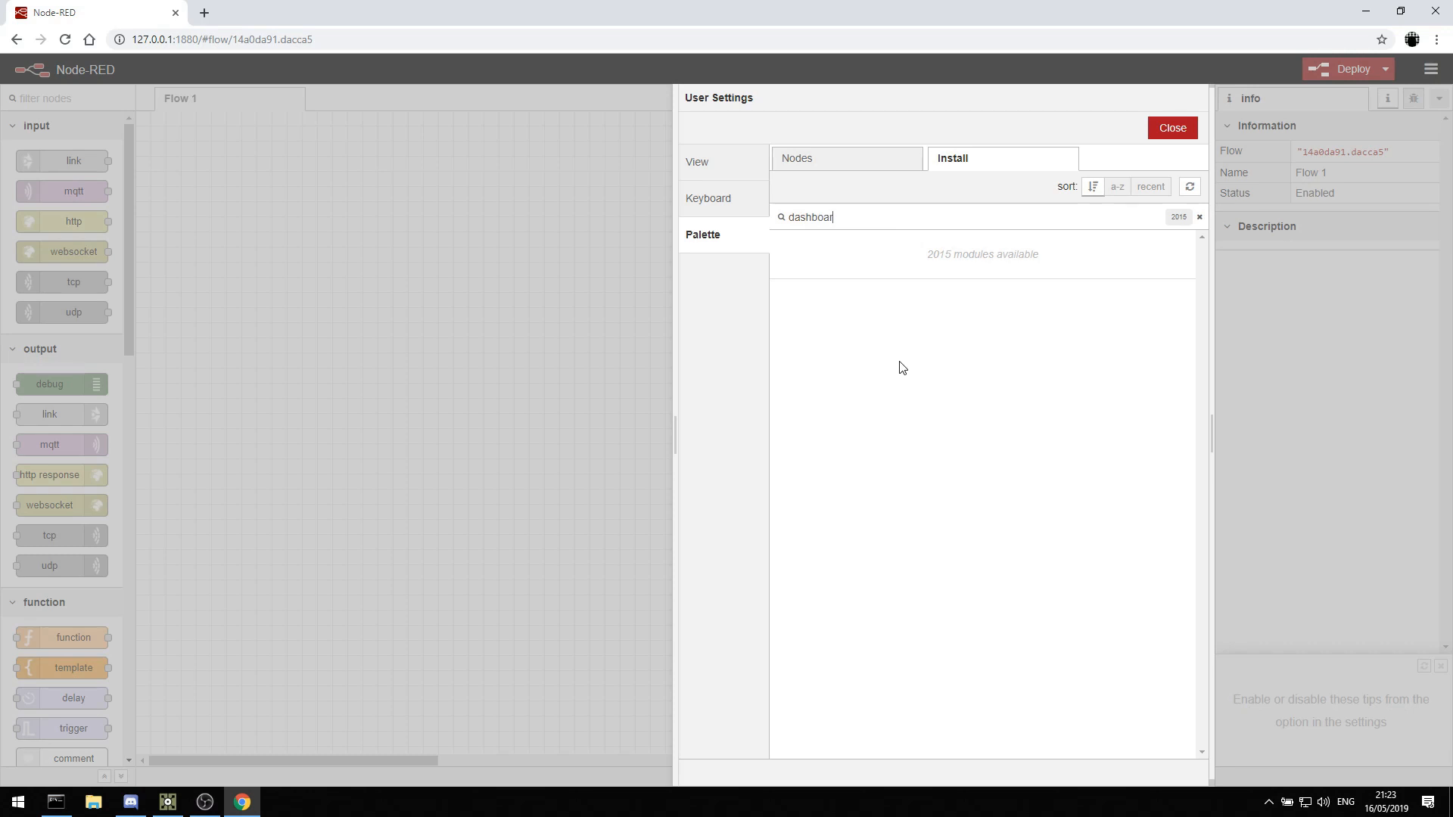
text(dashboard)
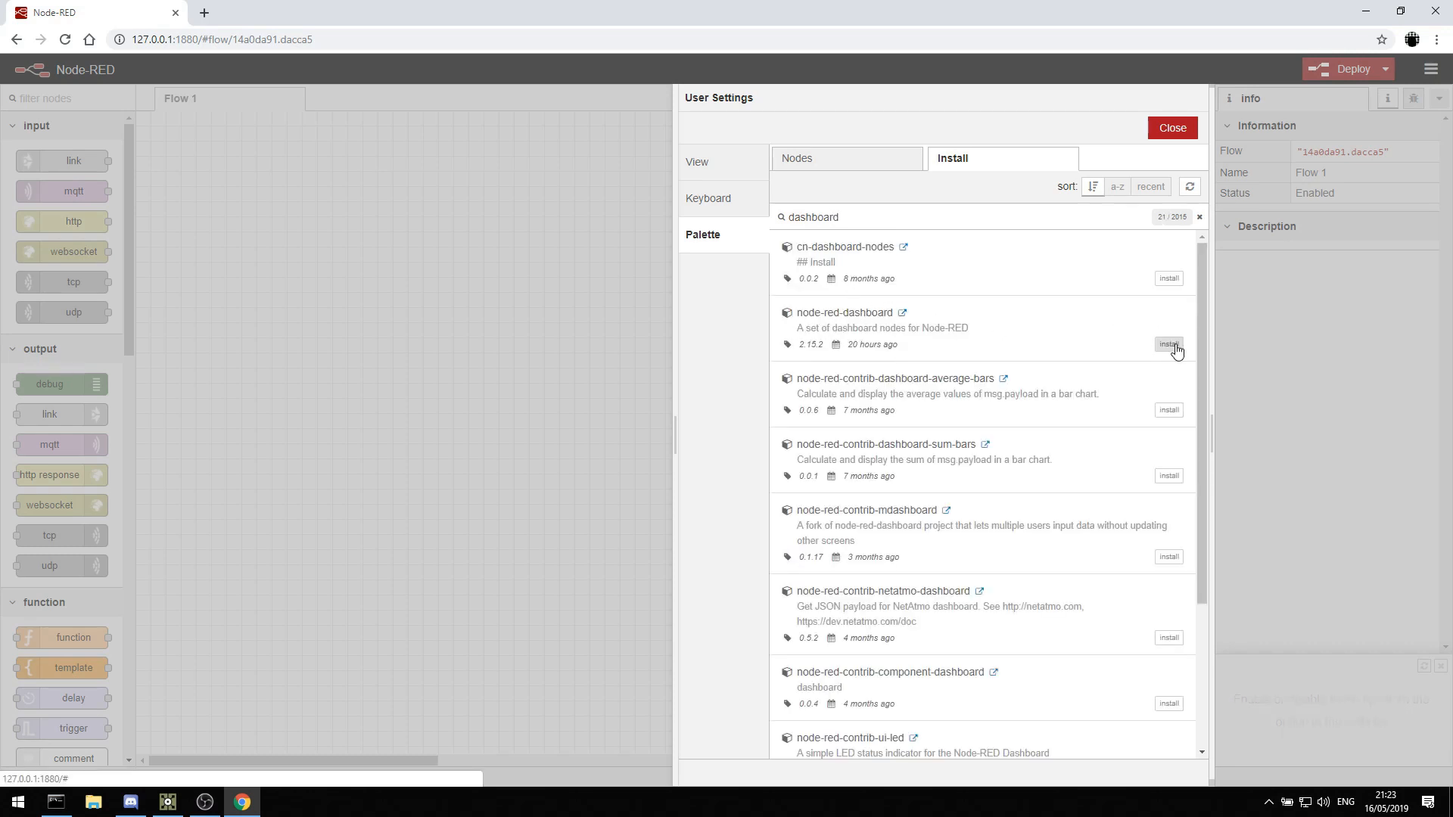
click(1168, 345)
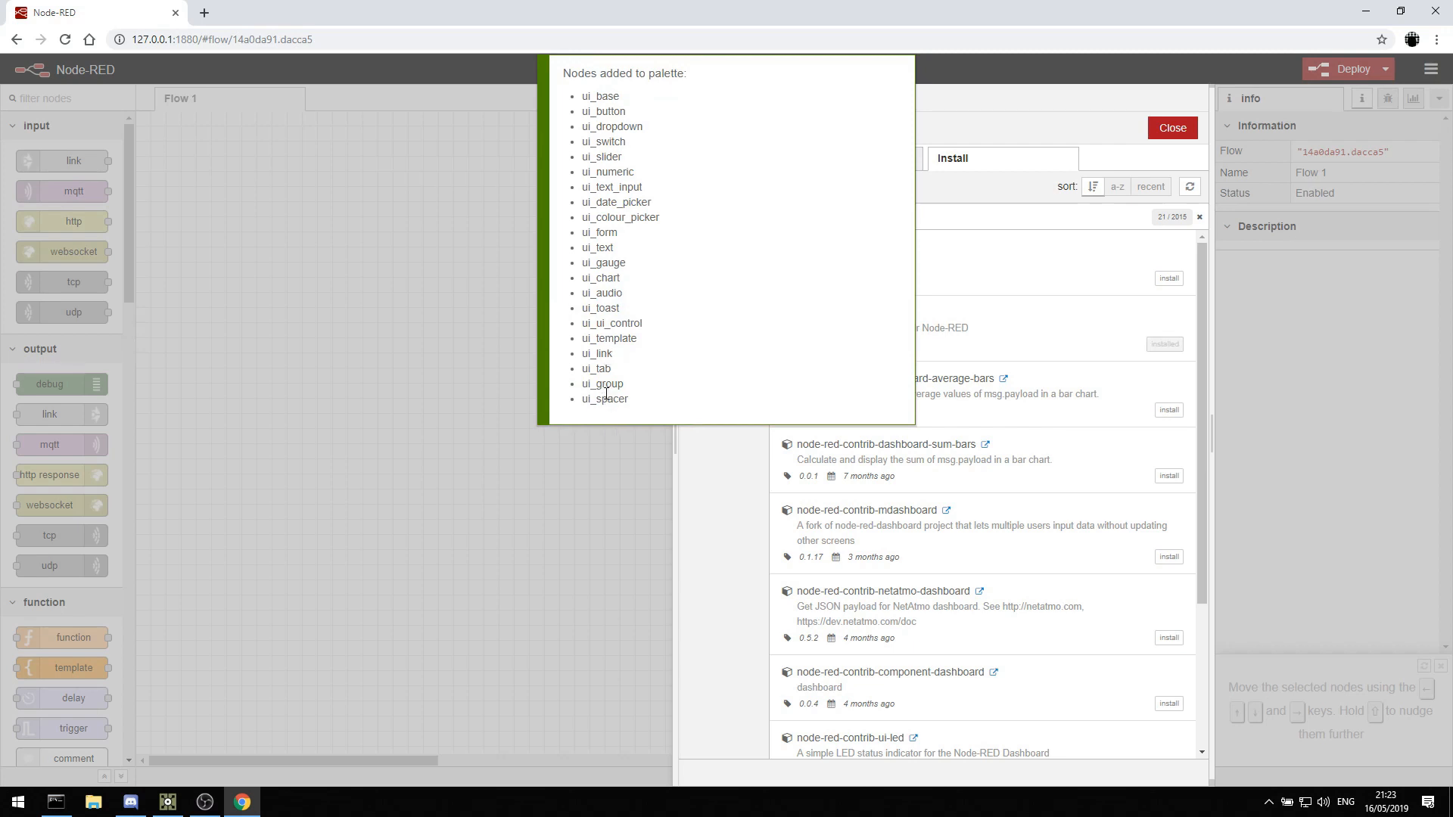
click(1170, 127)
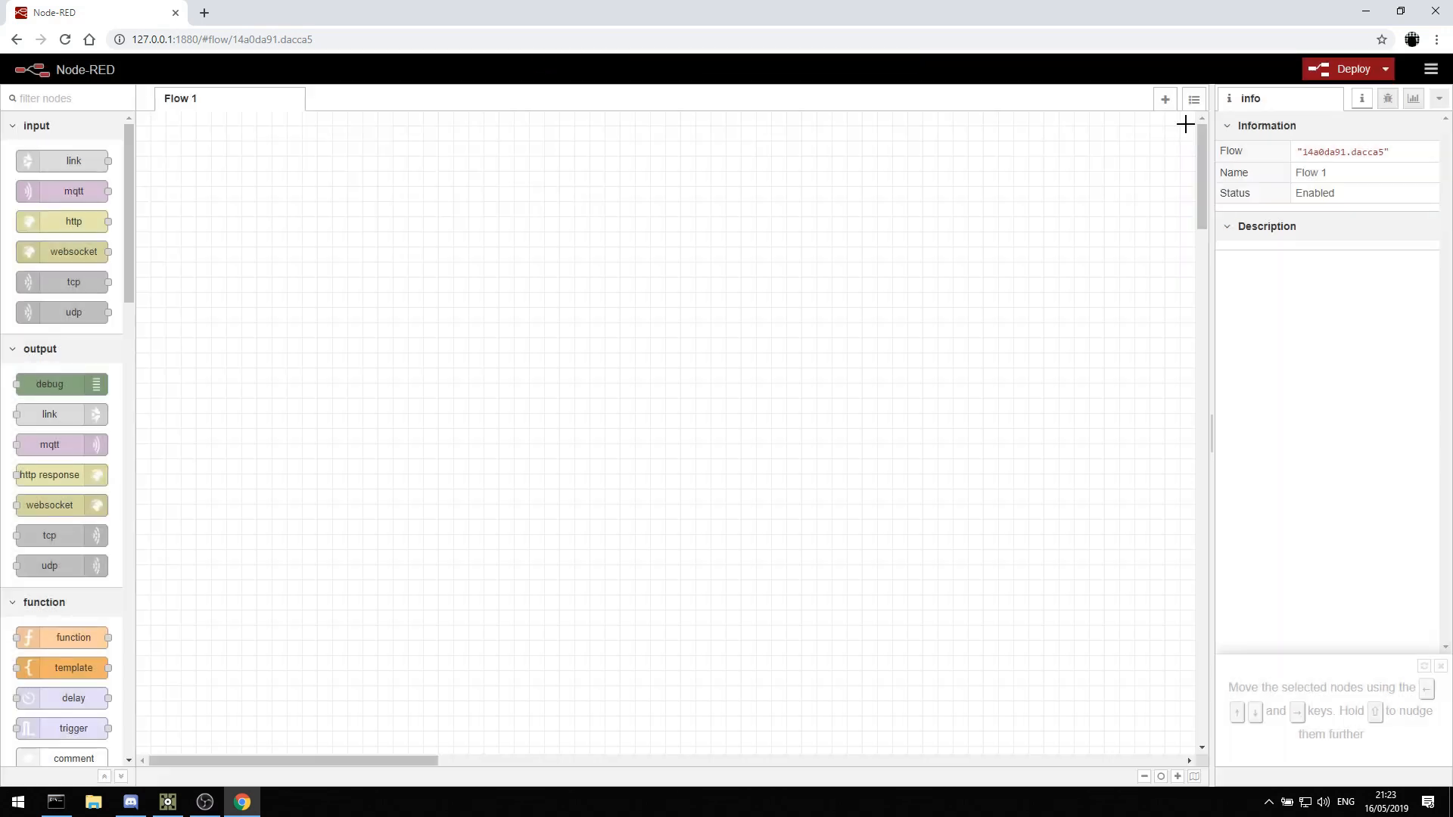
Review the new dashboard nodes and switch the sidebar to the empty dashboard Layout panel
scroll(down, 3)
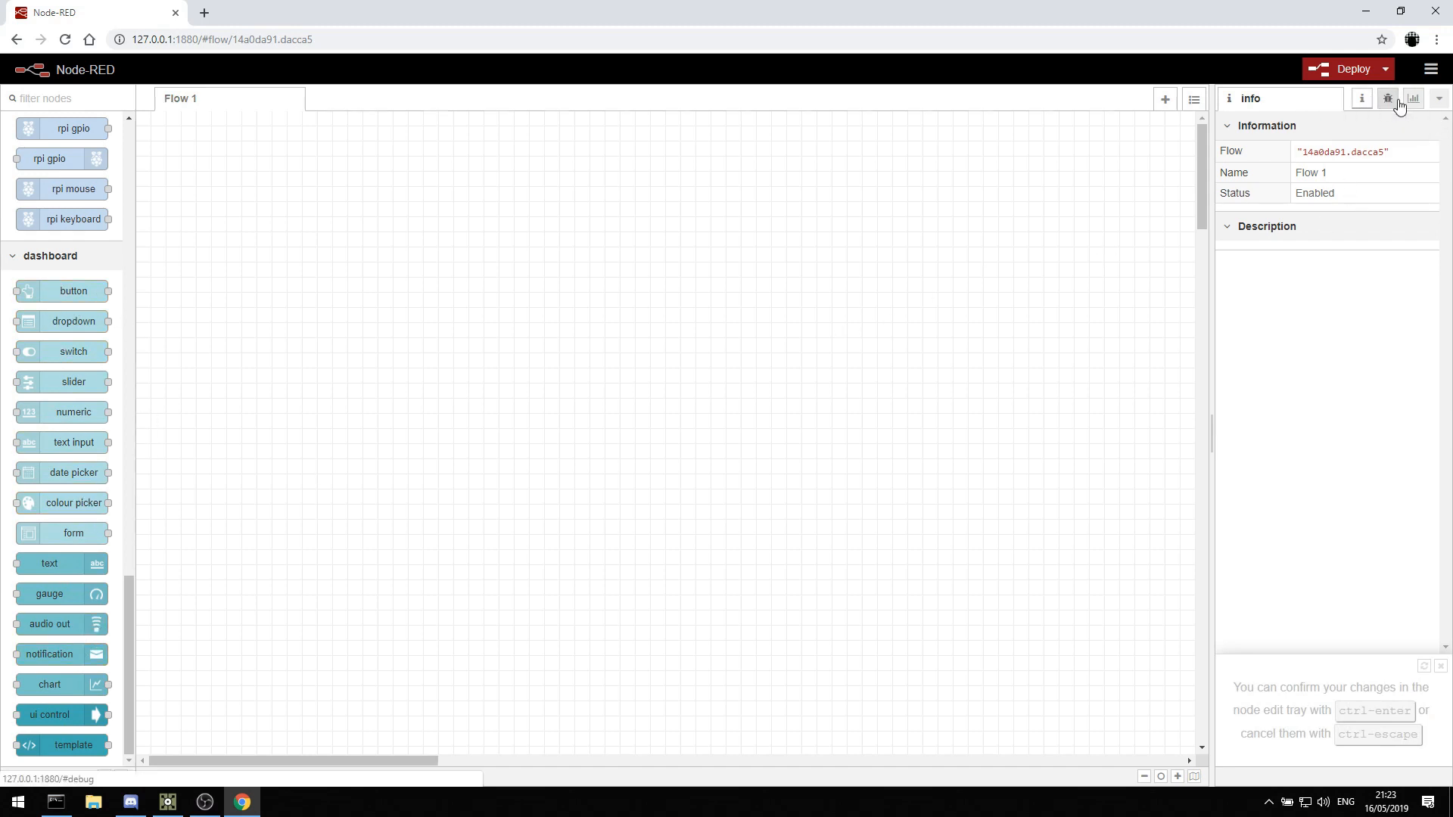
click(1430, 68)
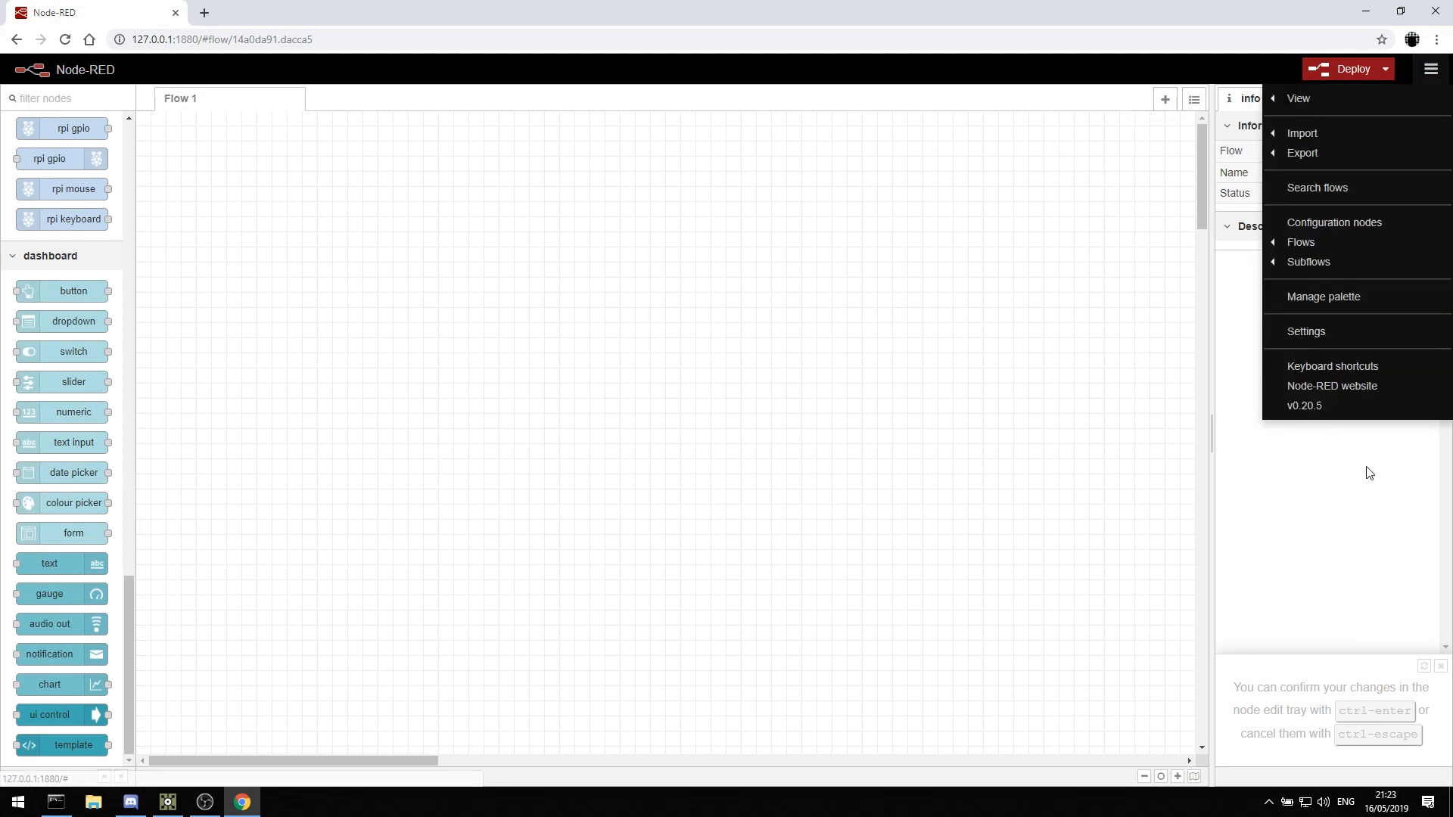
mouse_move(1335, 332)
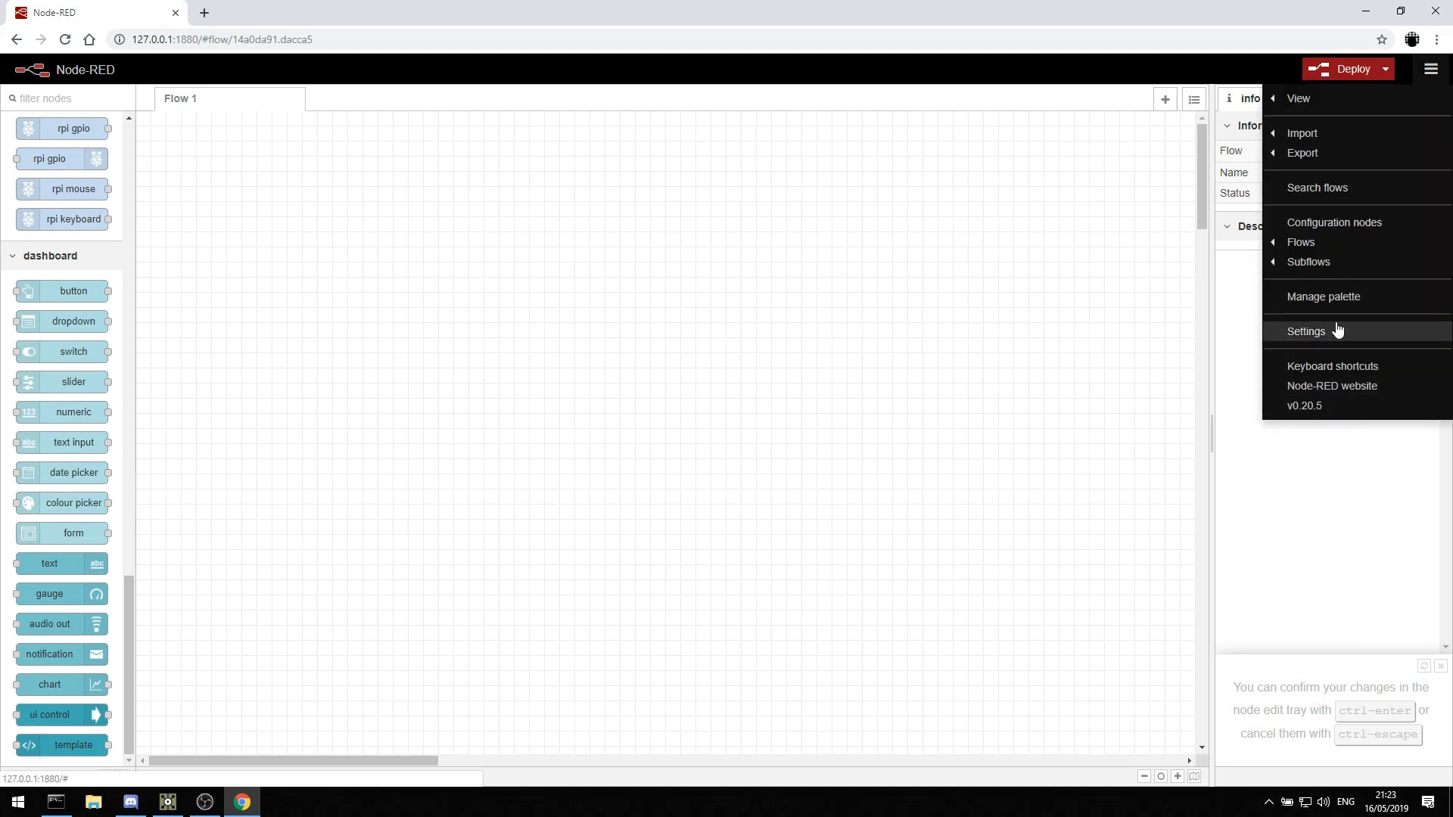
click(1306, 332)
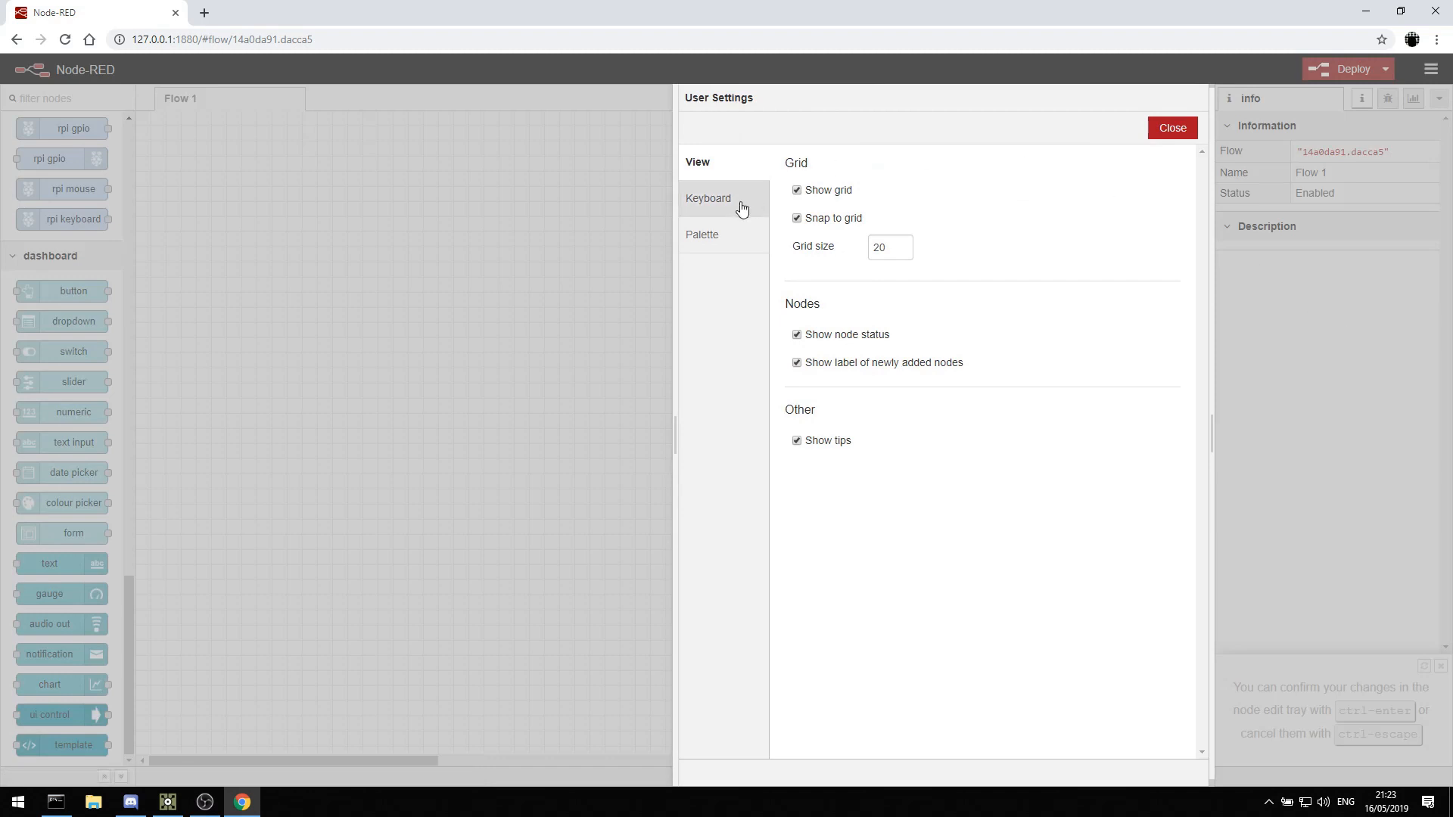
click(1171, 128)
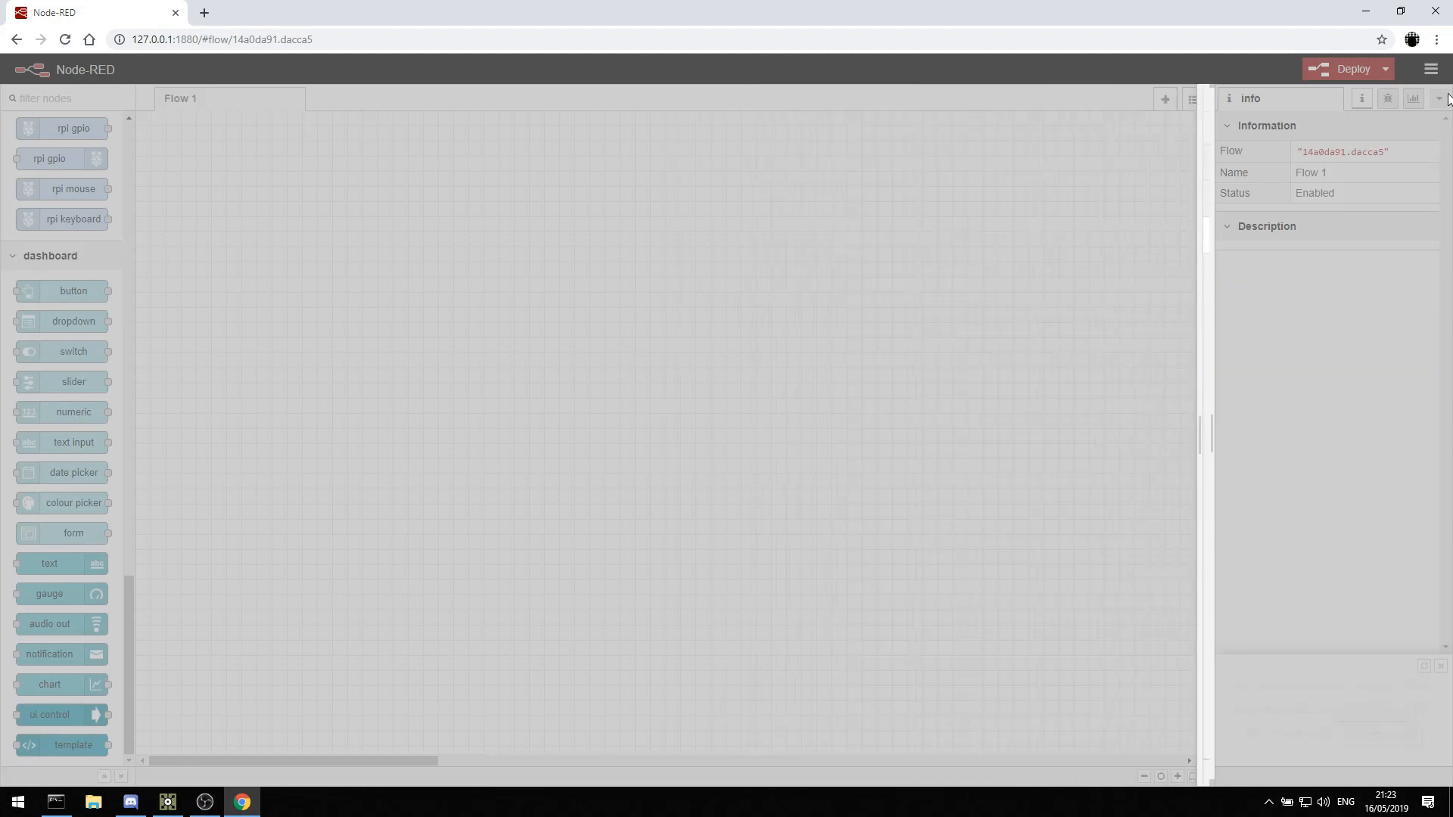
click(1360, 98)
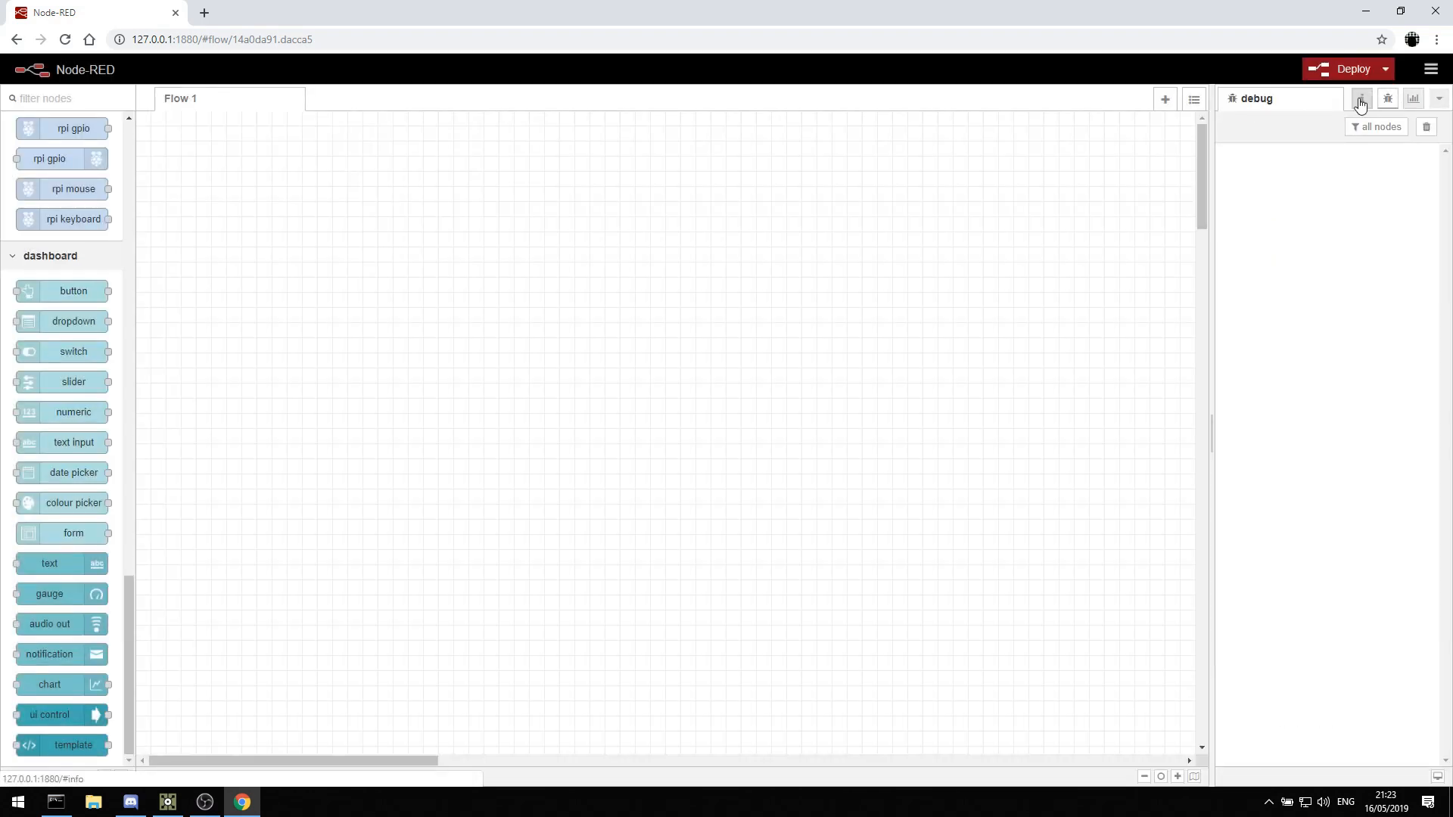
click(1414, 100)
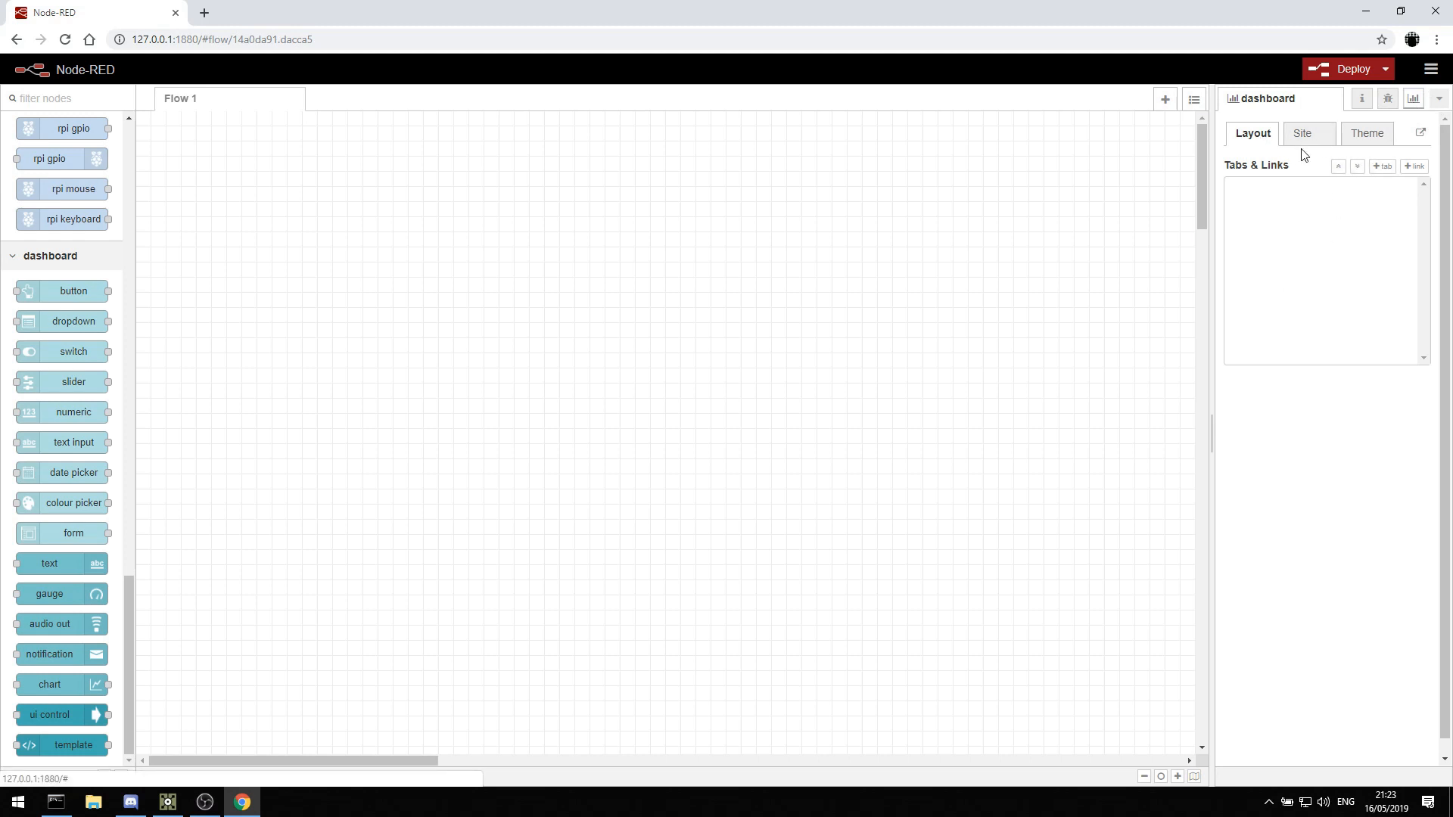
Set the dashboard site title to "Control"
click(1303, 133)
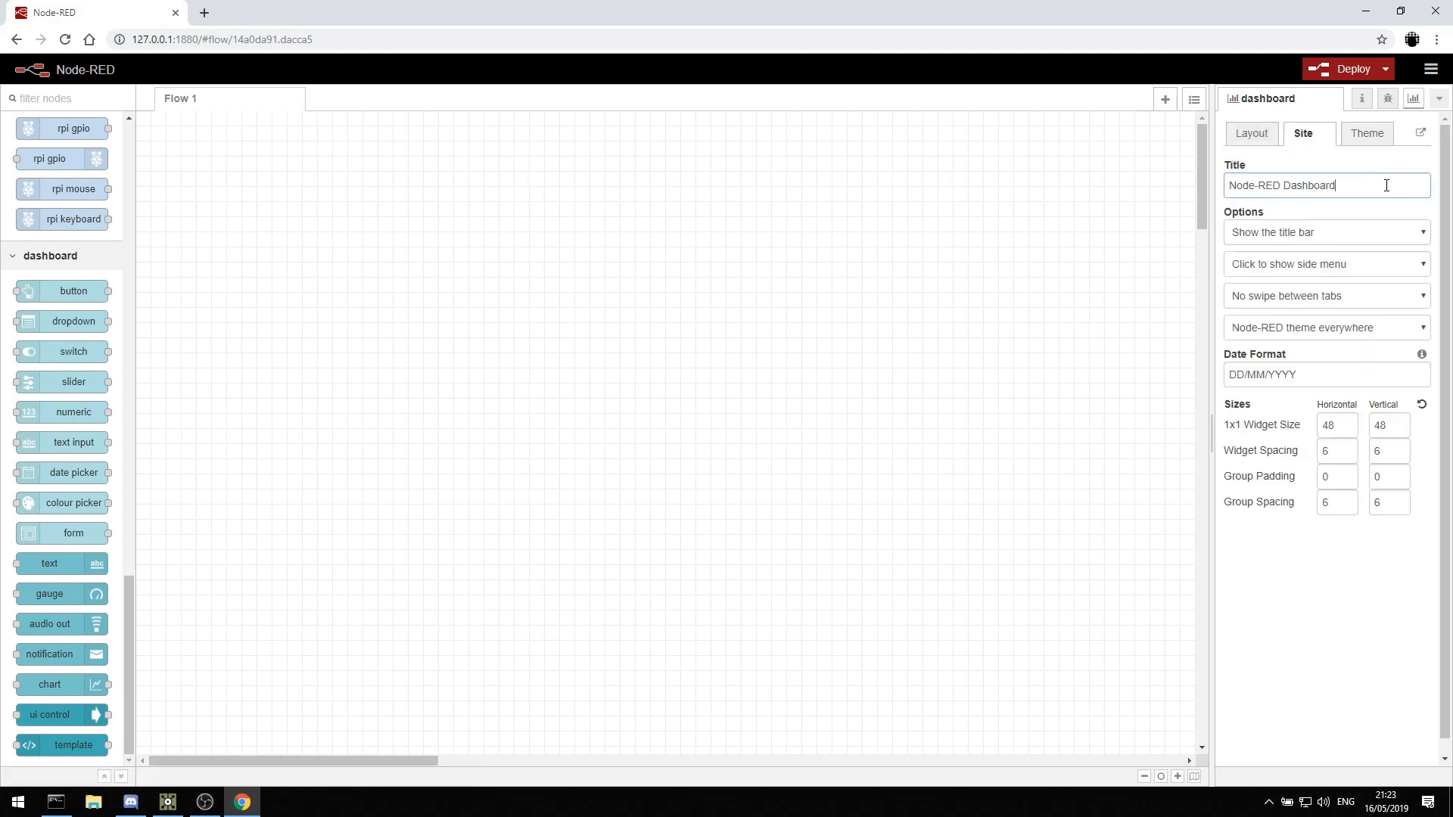
triple_click(1326, 185)
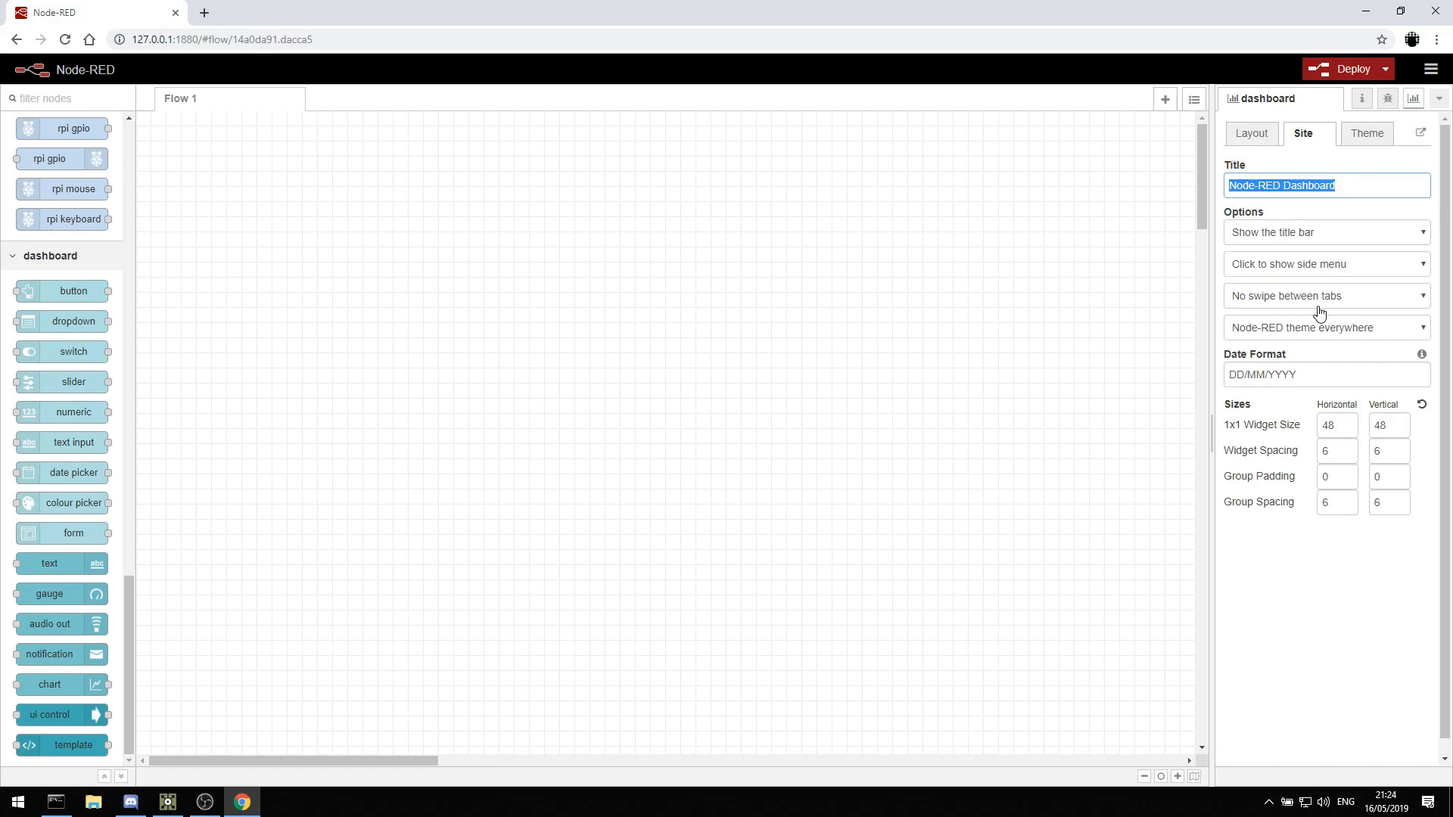
text(Control)
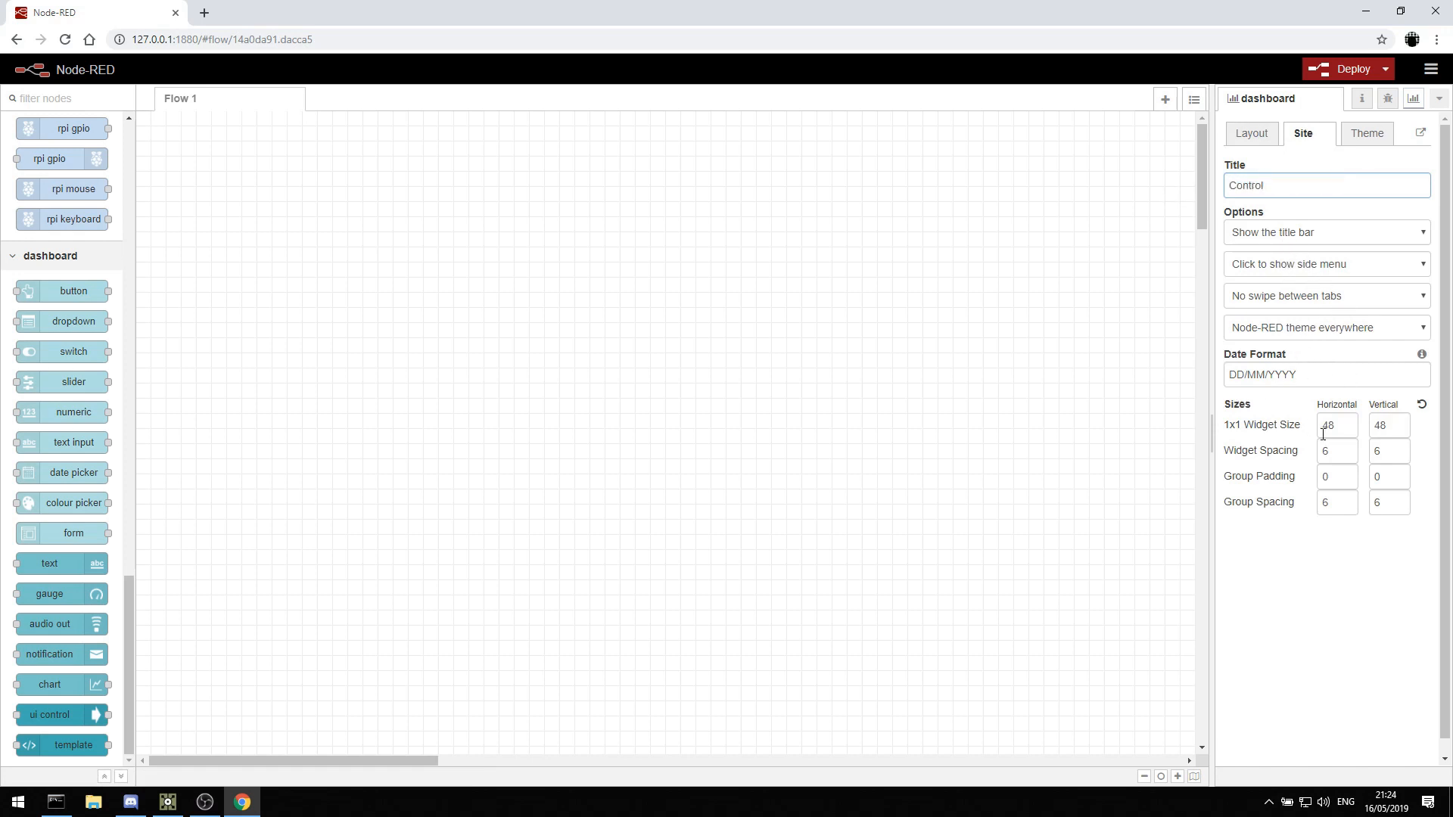
mouse_move(1368, 133)
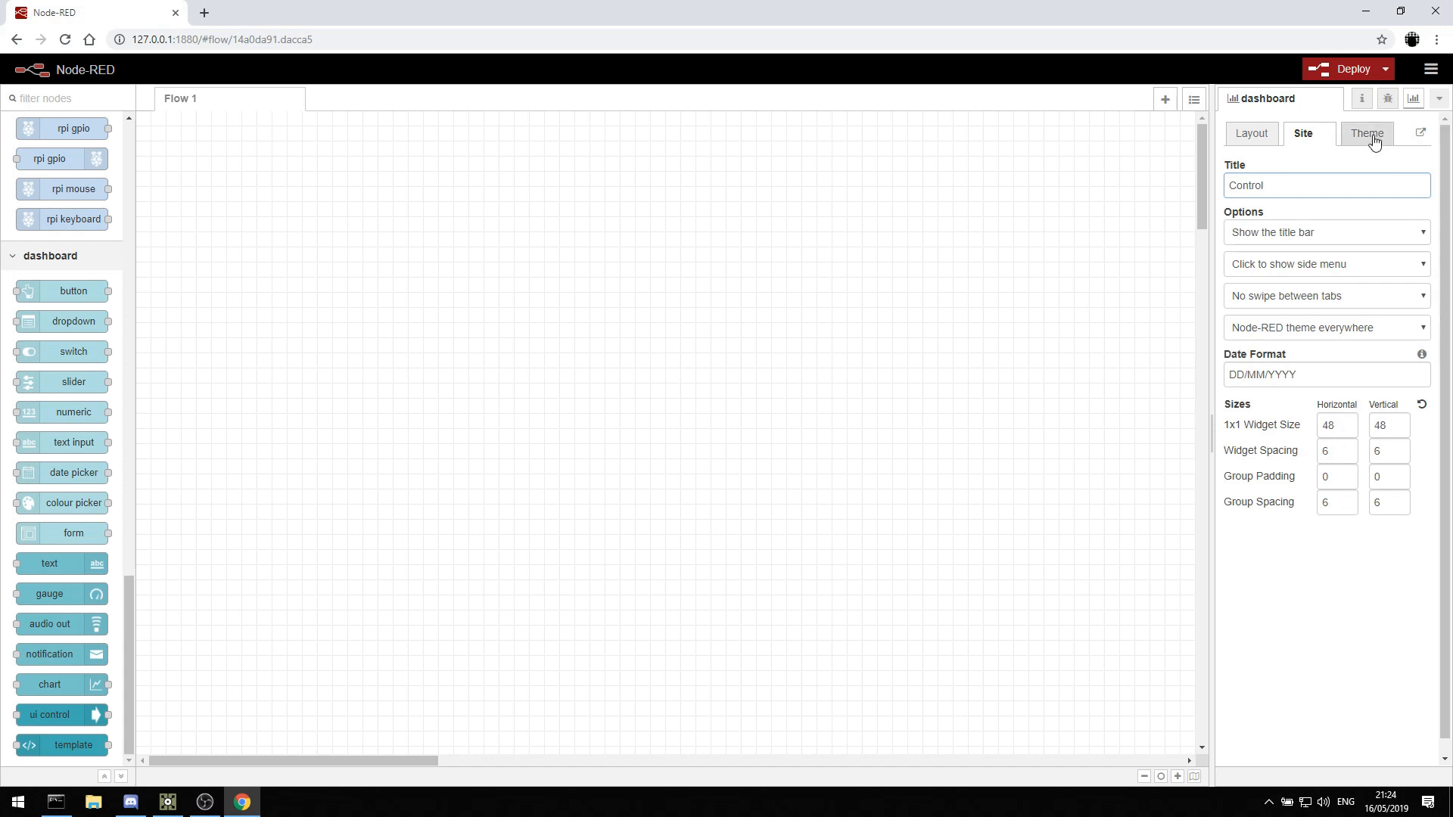
Keep the default theme colour and font, then return to the tabs and links layout
click(1367, 133)
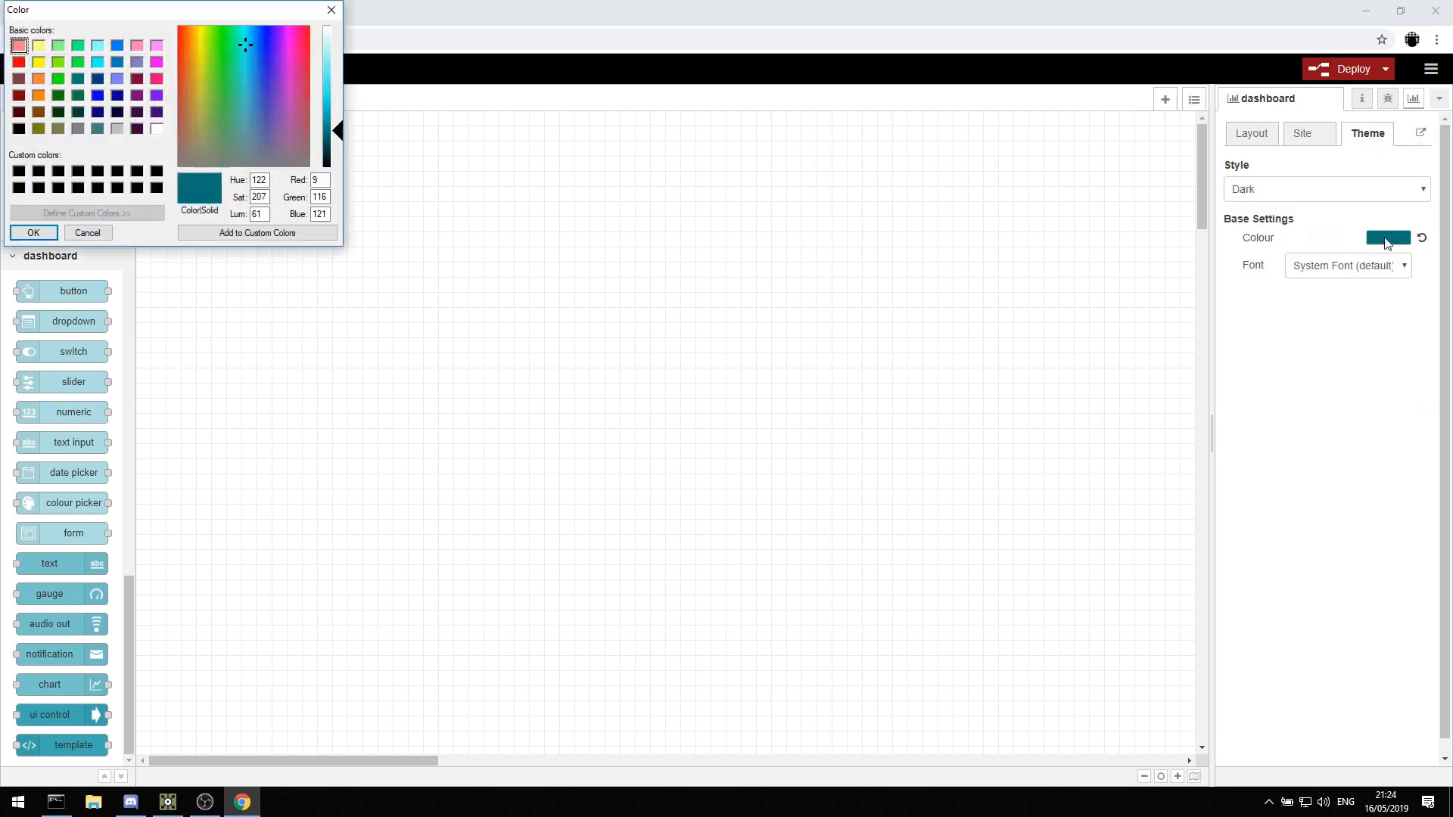
click(156, 128)
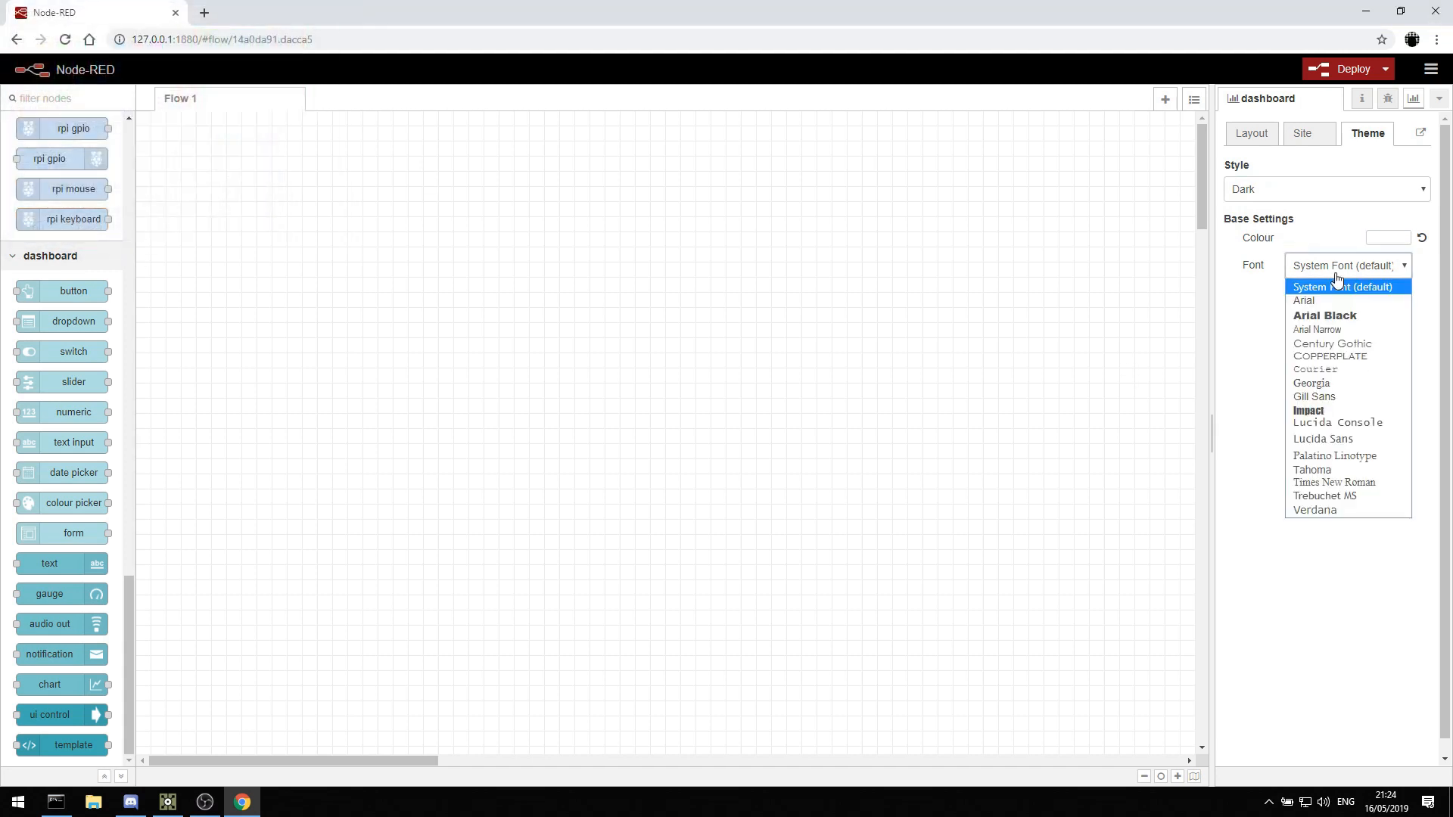
click(1344, 265)
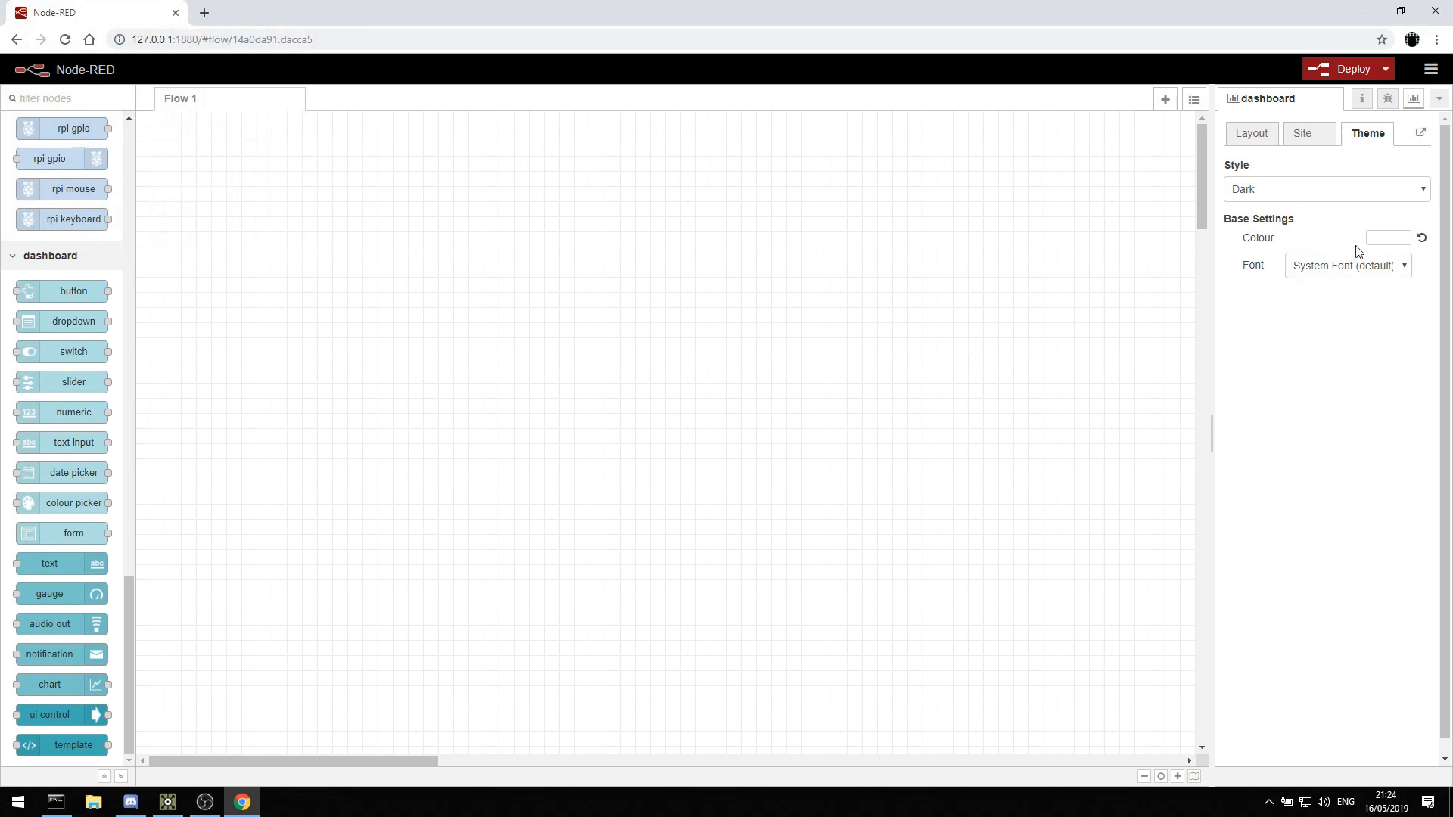
mouse_move(1288, 144)
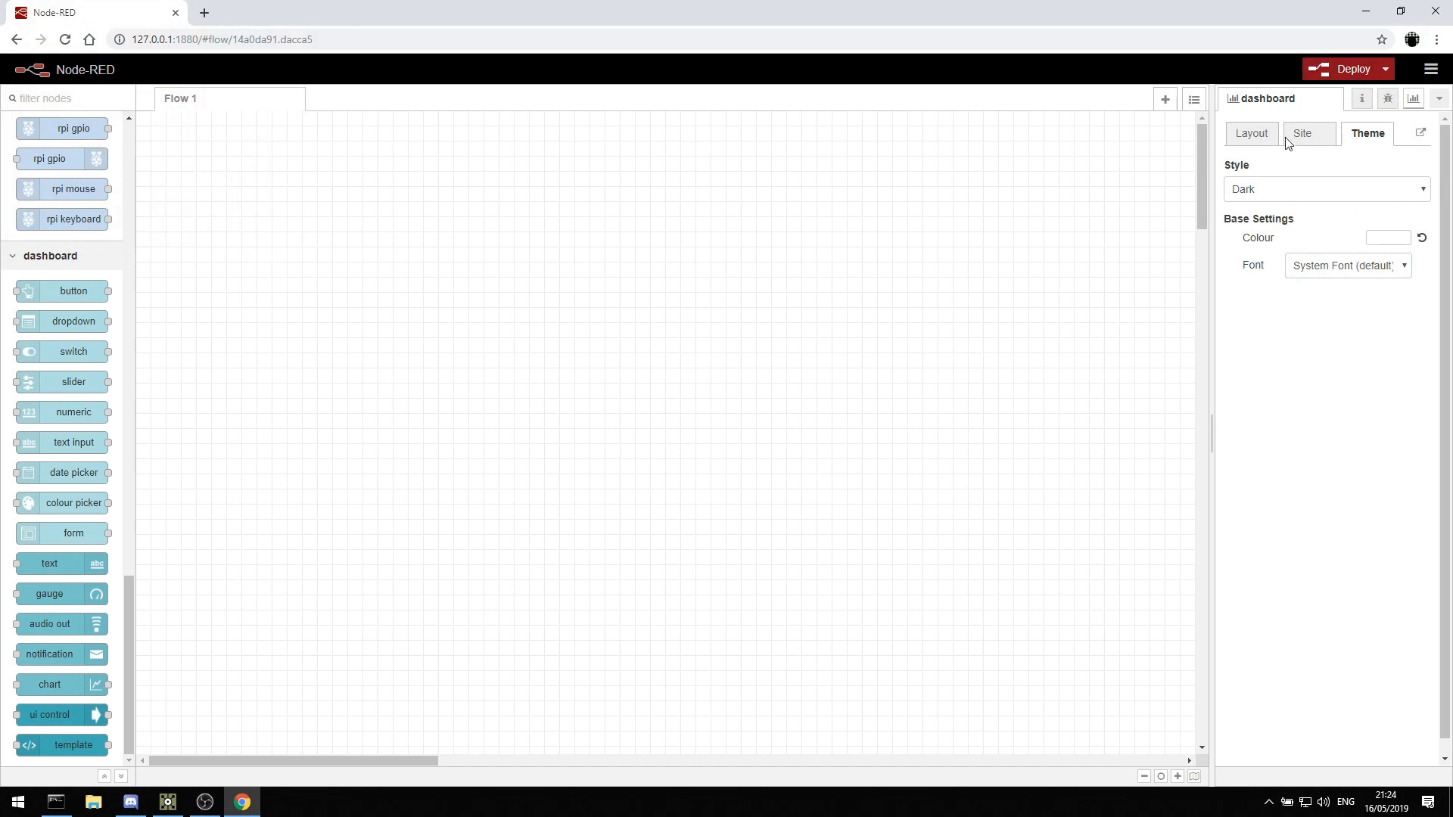
click(1252, 133)
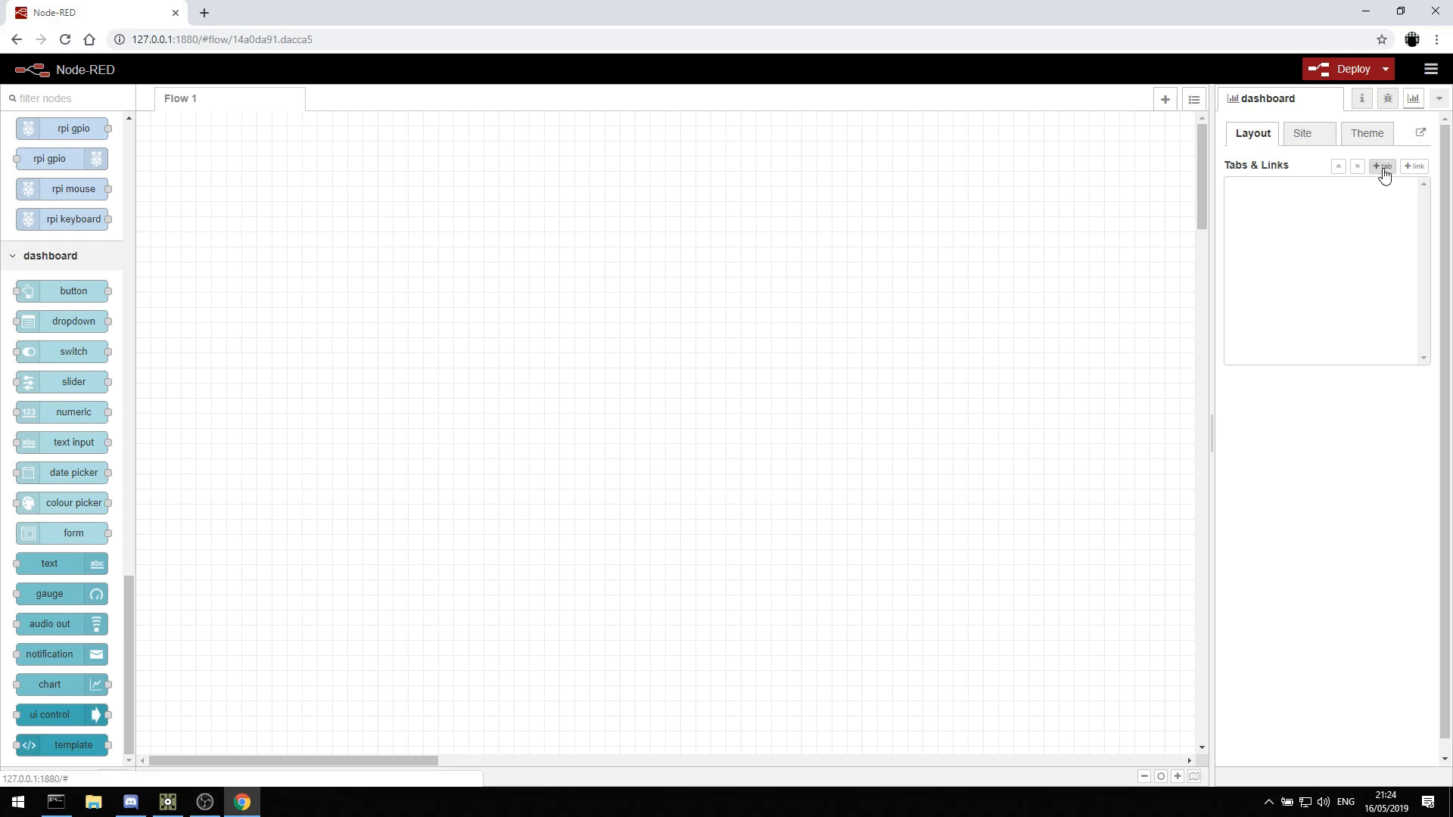
Add a dashboard tab and rename it from Tab 1 to Home
click(1382, 166)
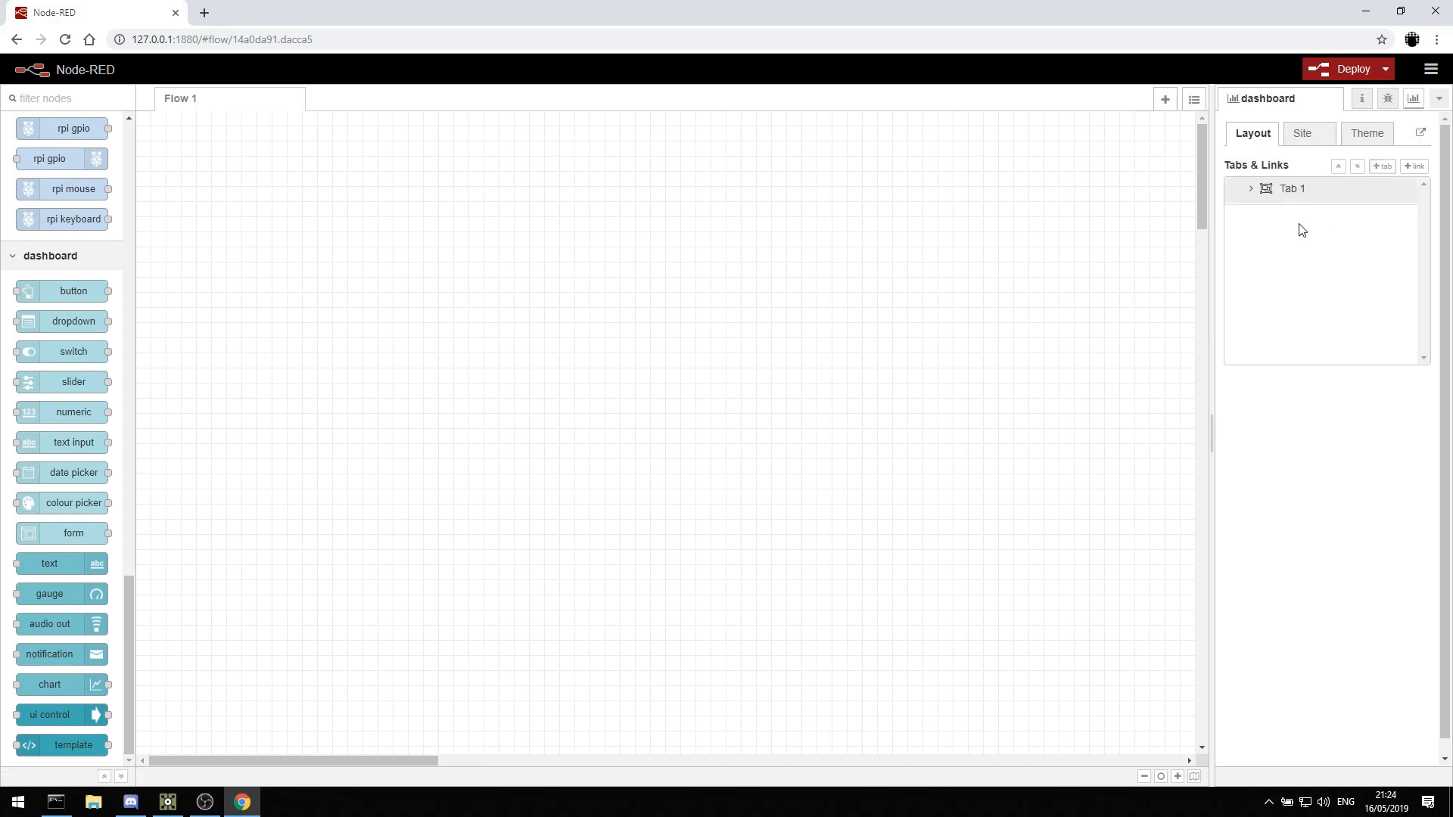
double_click(1291, 188)
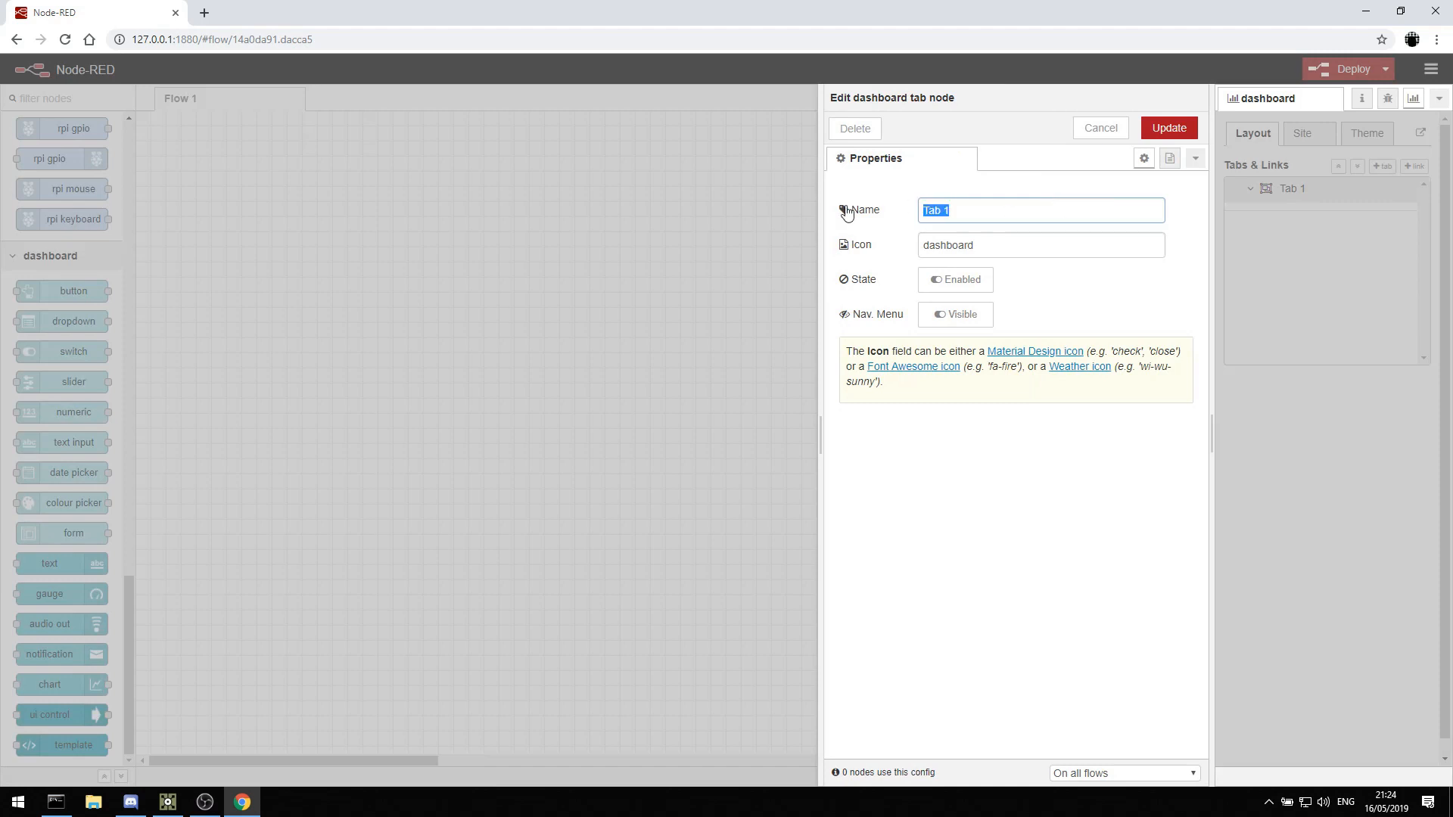
key(Delete)
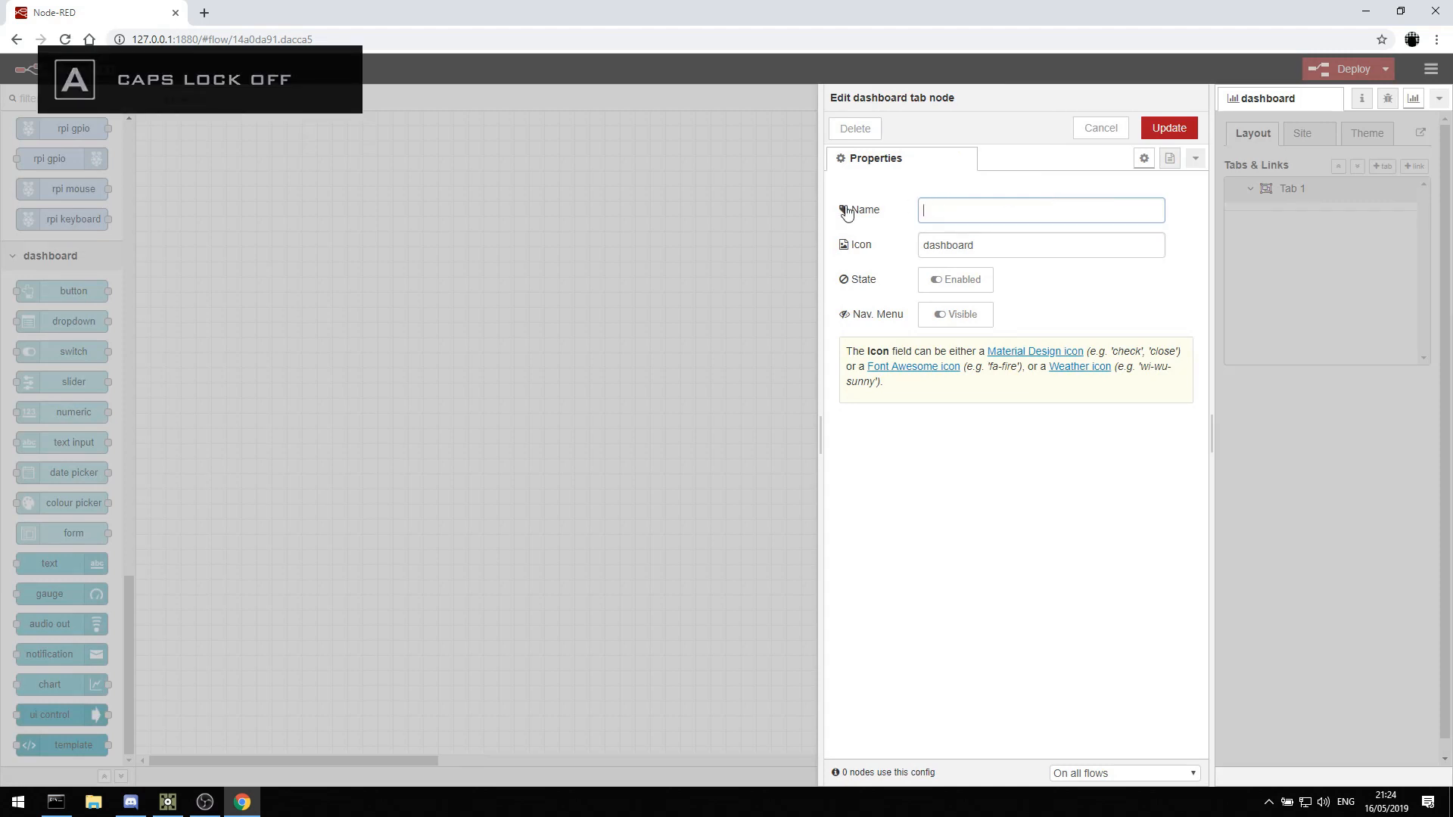
text(Home)
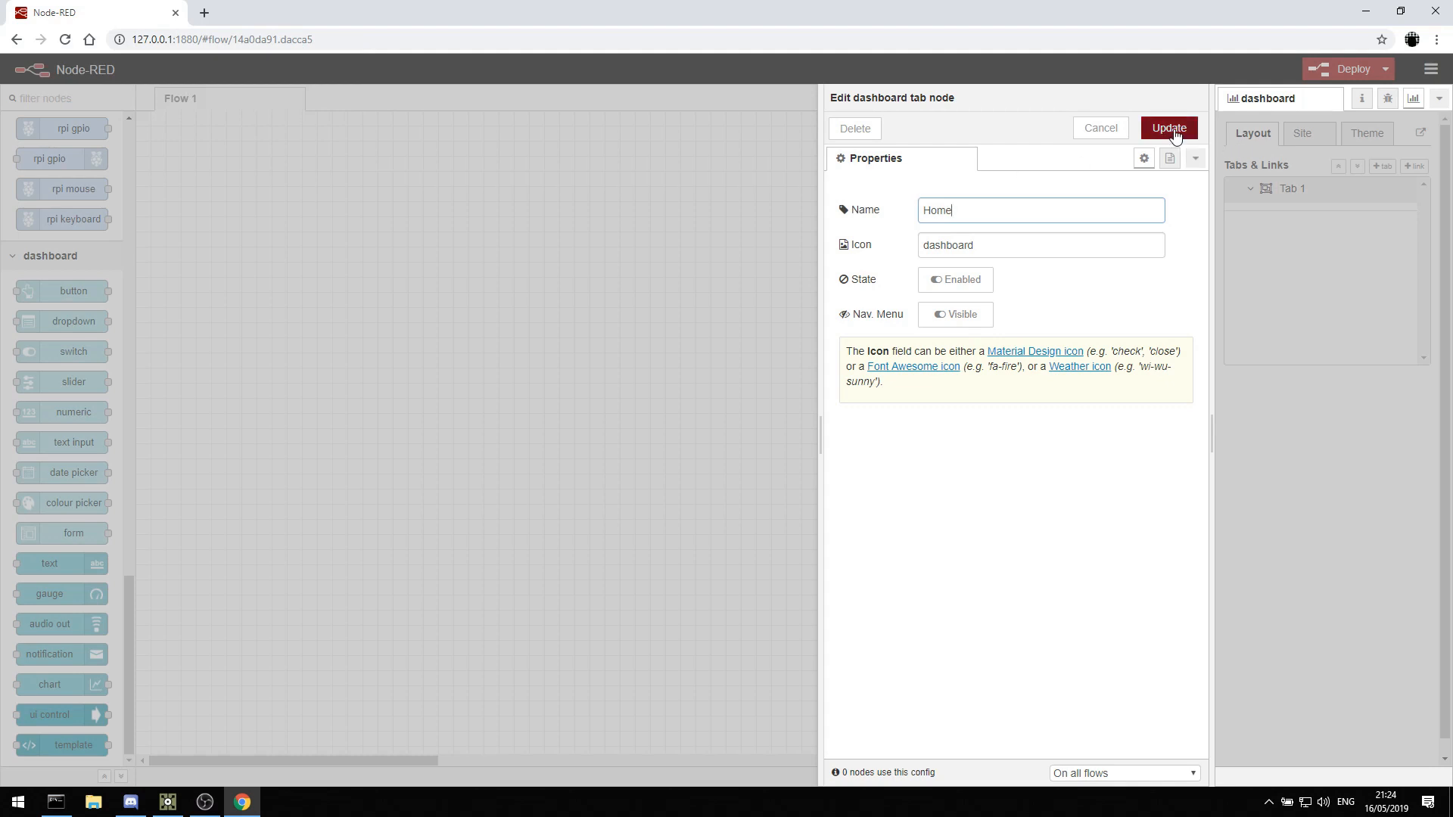
click(1167, 127)
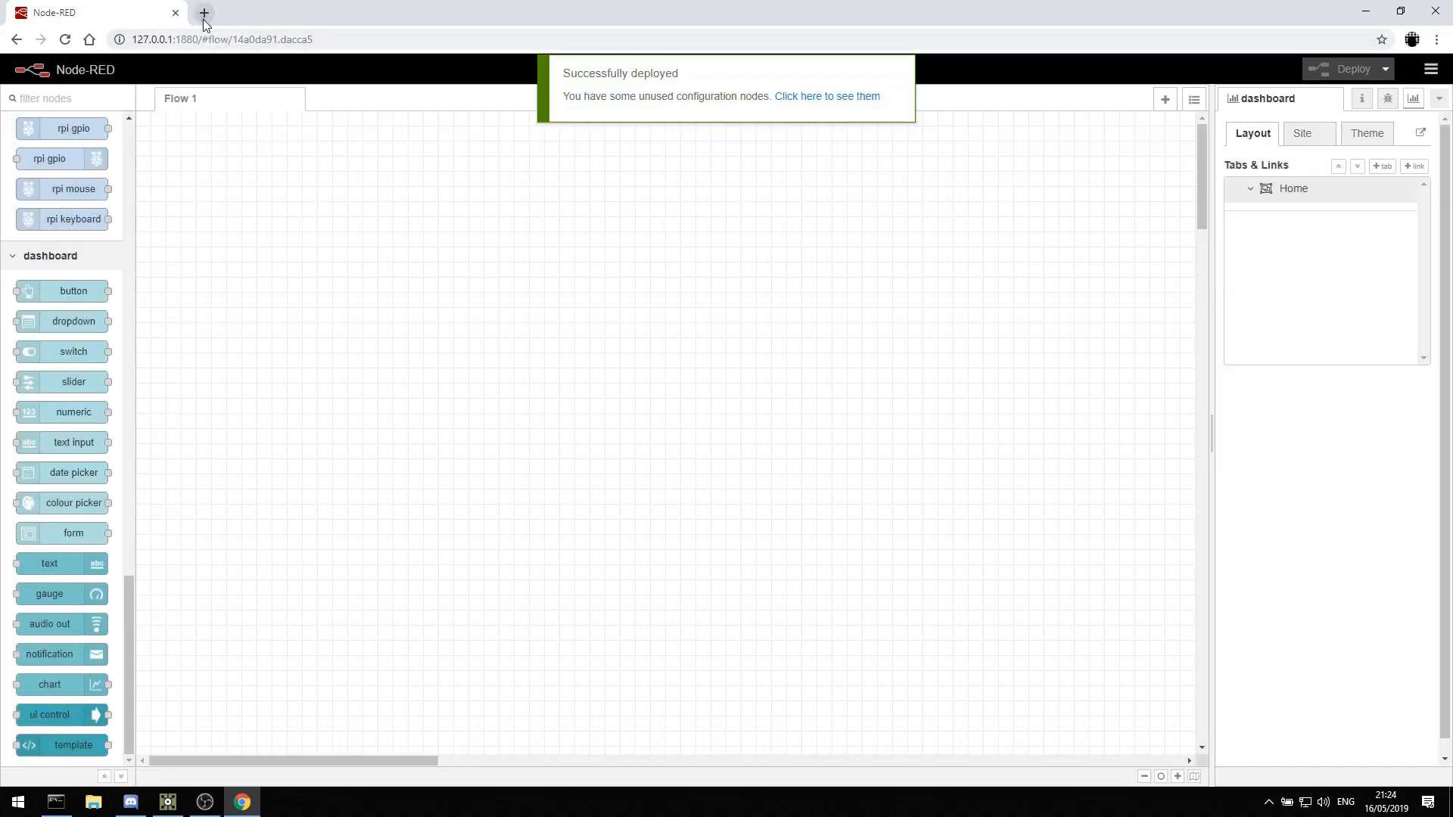
View the empty dashboard at 127.0.0.1:1880/ui in a second browser tab, then return to the editor
click(203, 12)
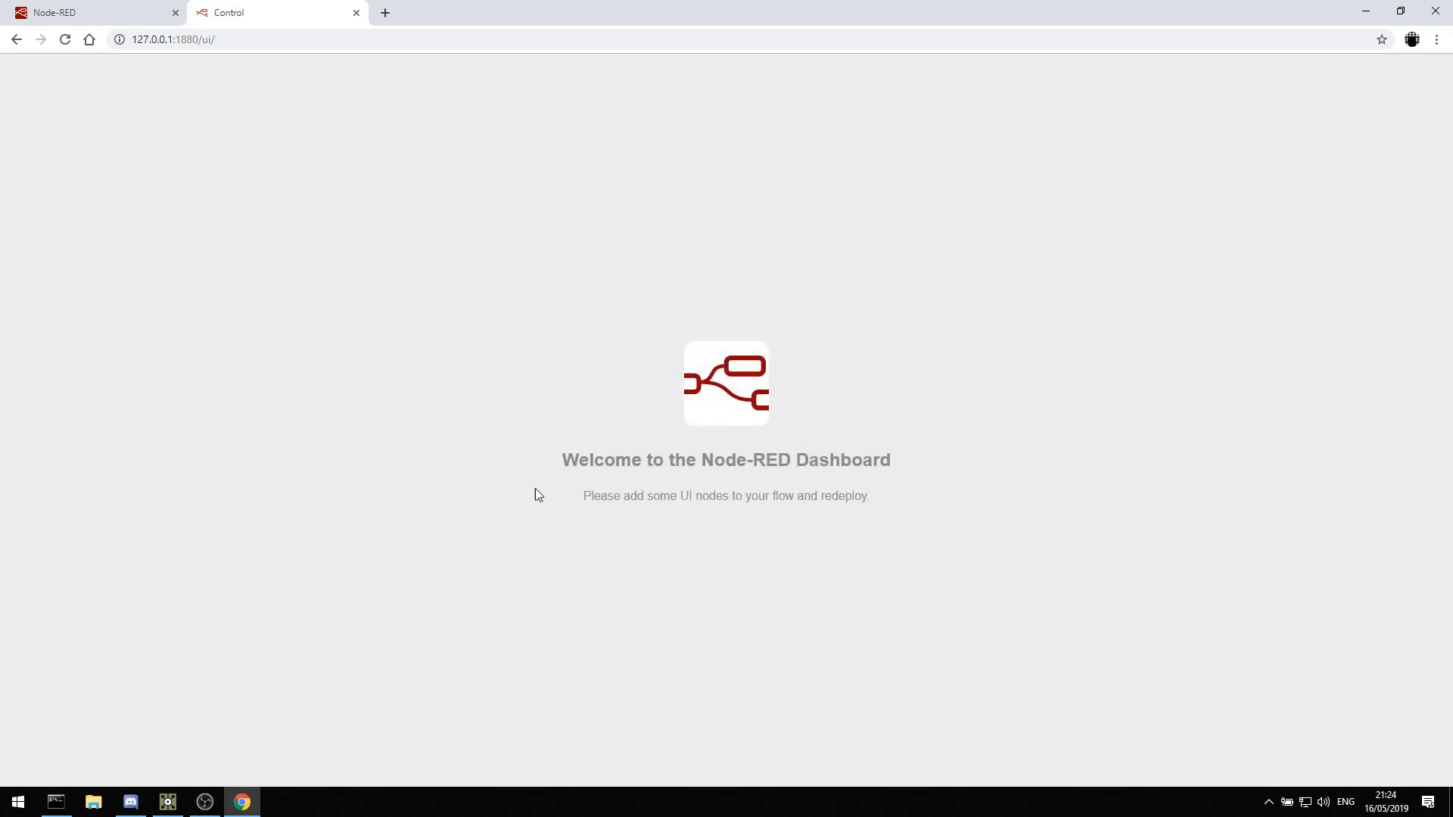
click(88, 13)
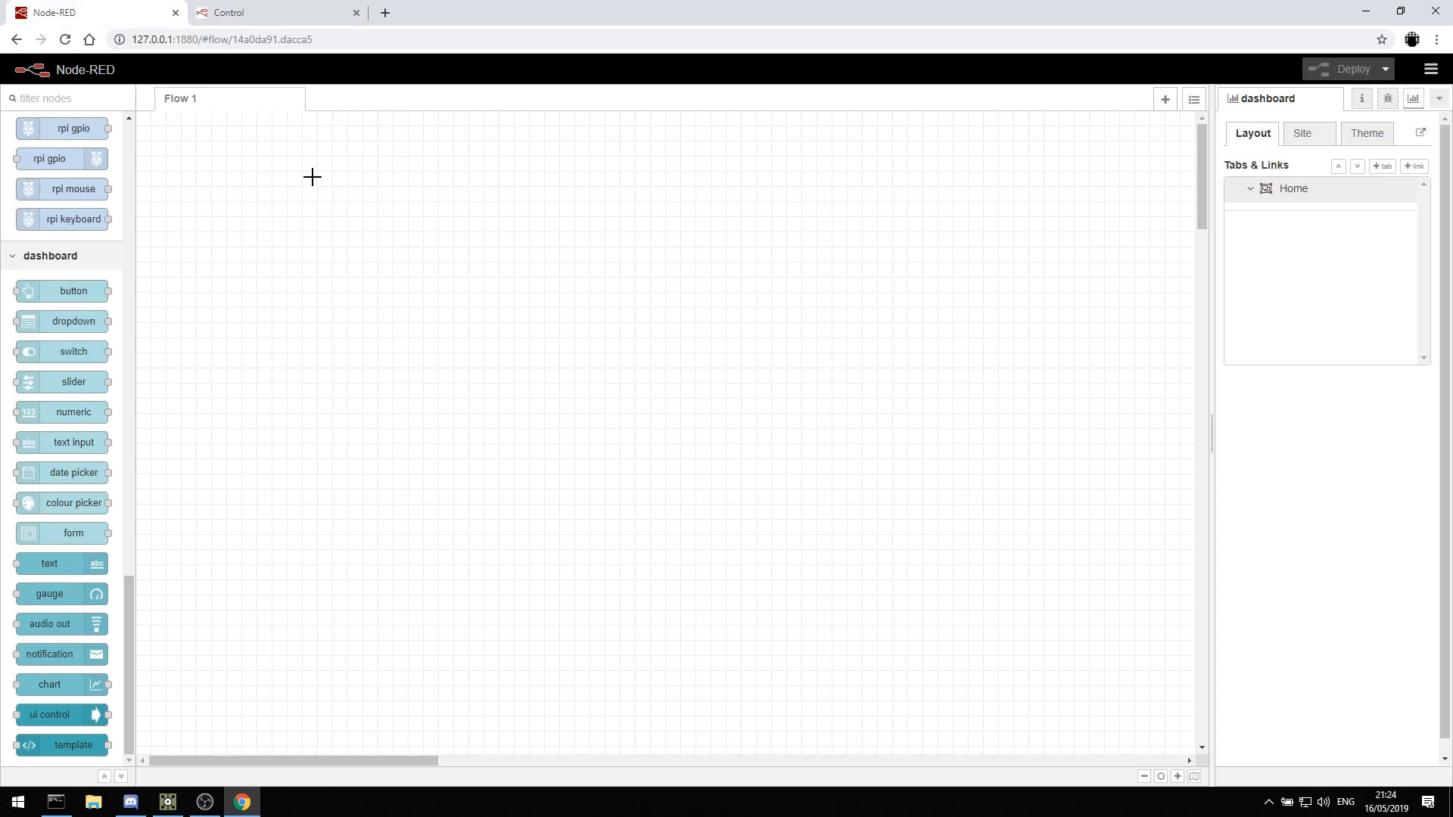
click(269, 12)
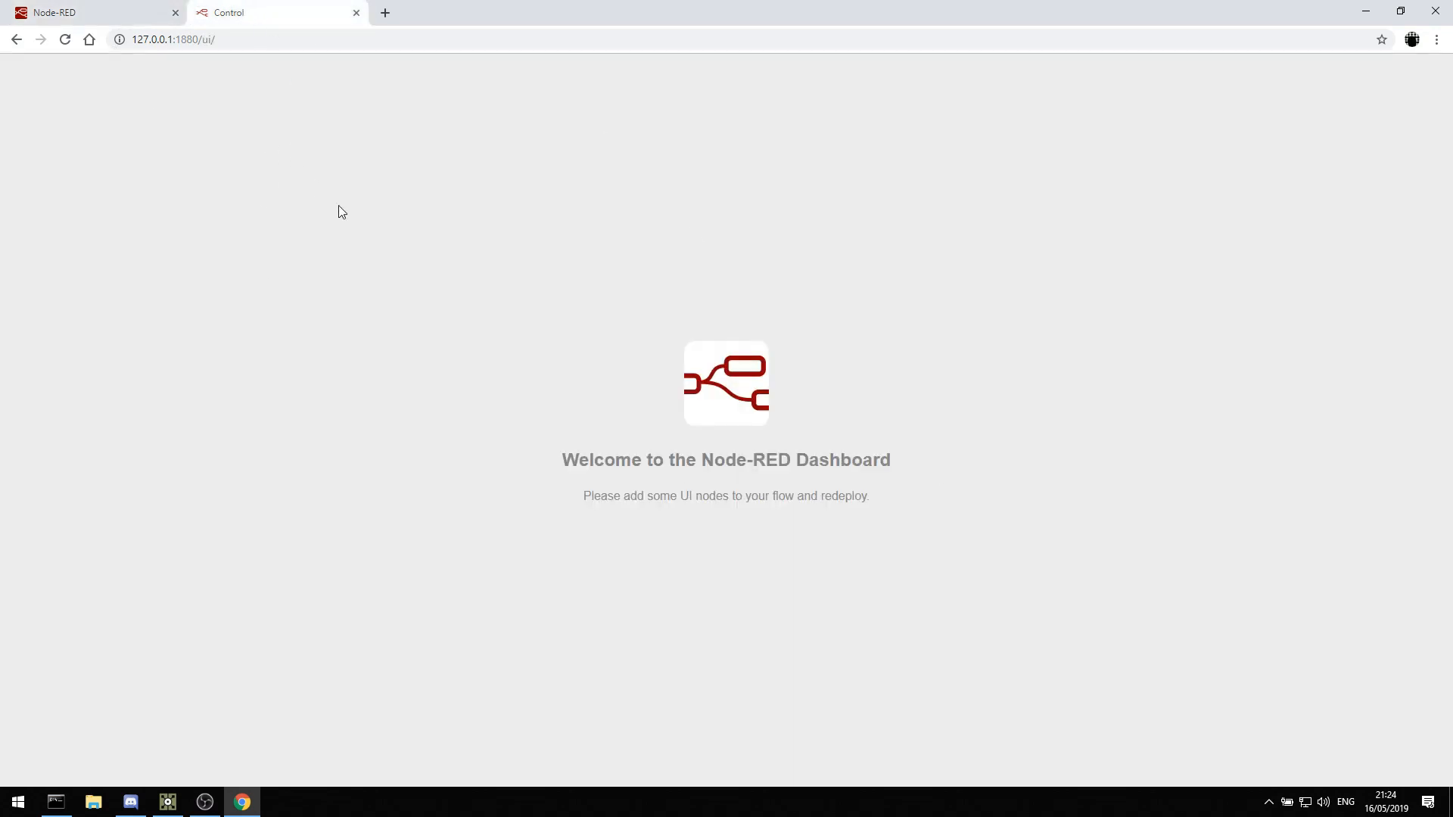
click(88, 12)
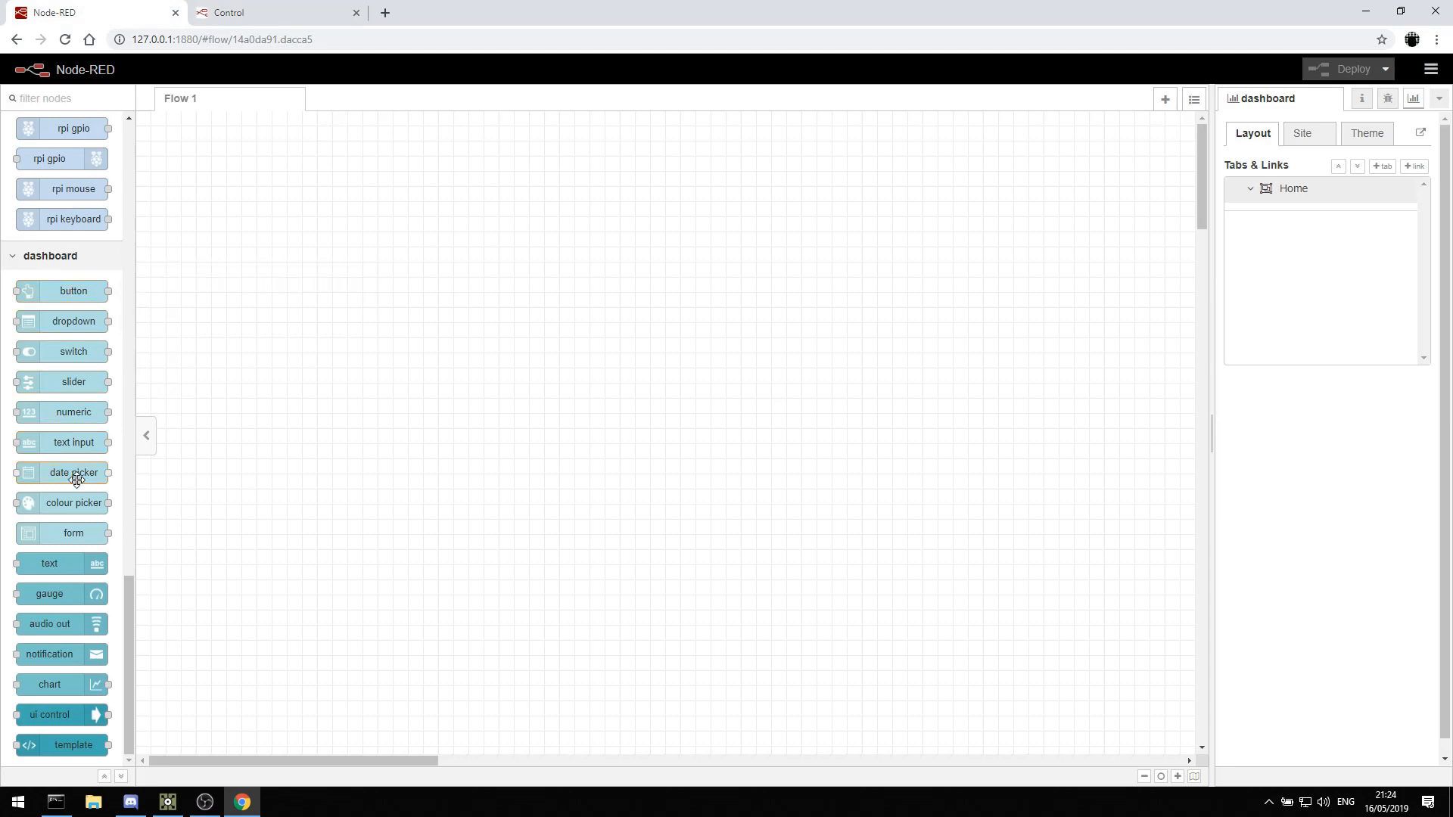
Drop a form node on Flow 1 and start a new Default group under Home for it
drag(73, 533, 530, 383)
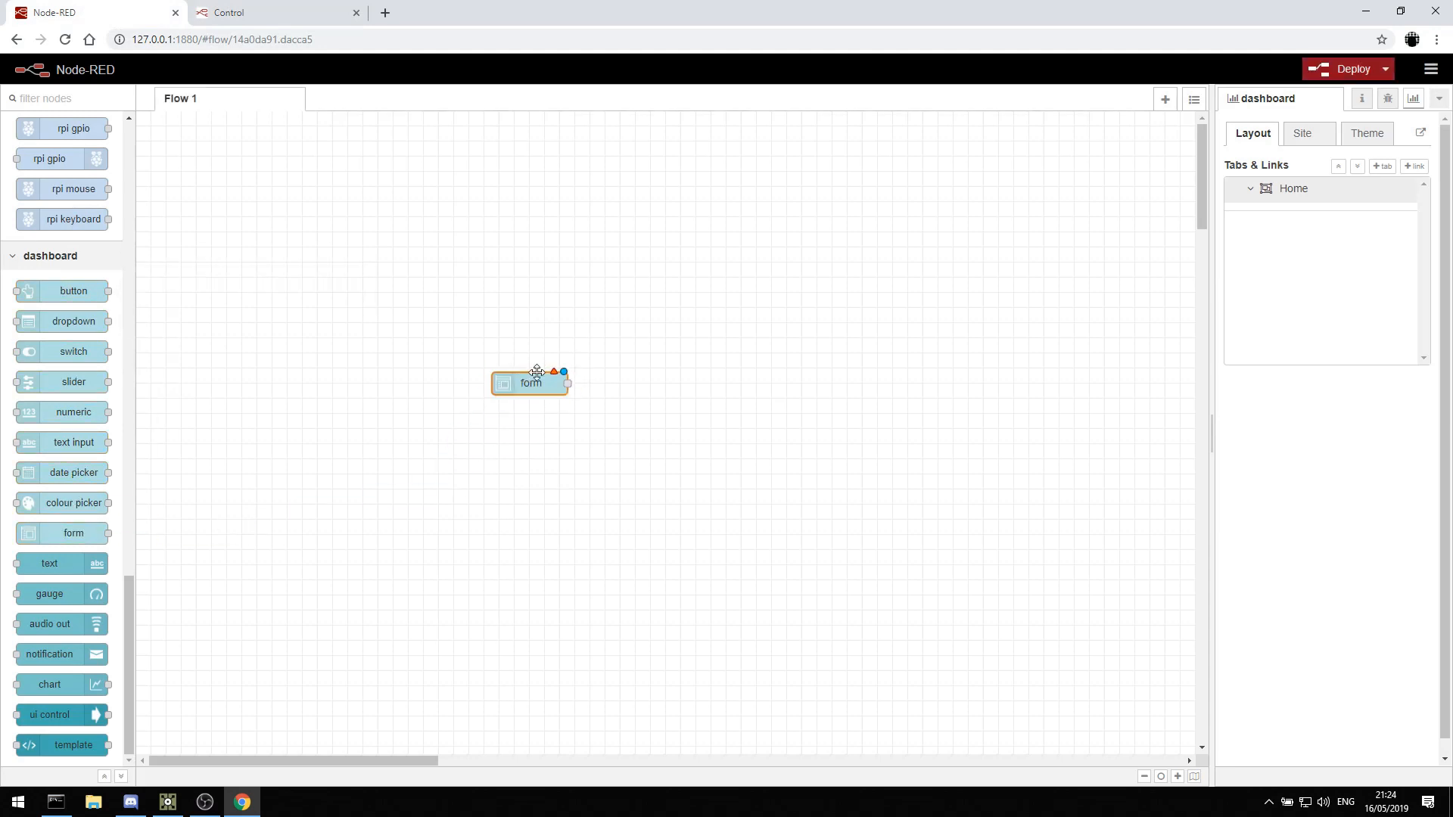
double_click(530, 383)
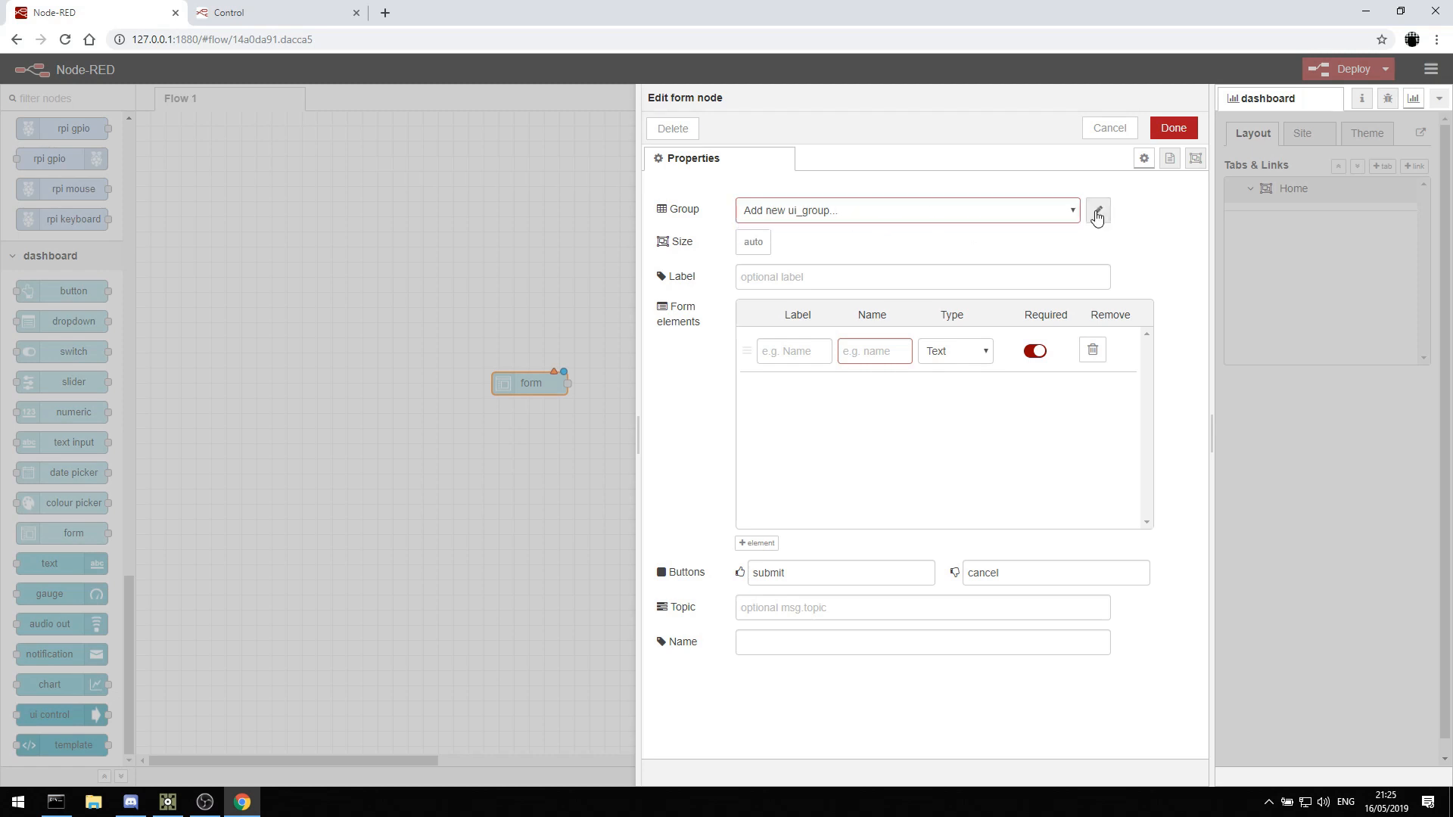
click(1098, 209)
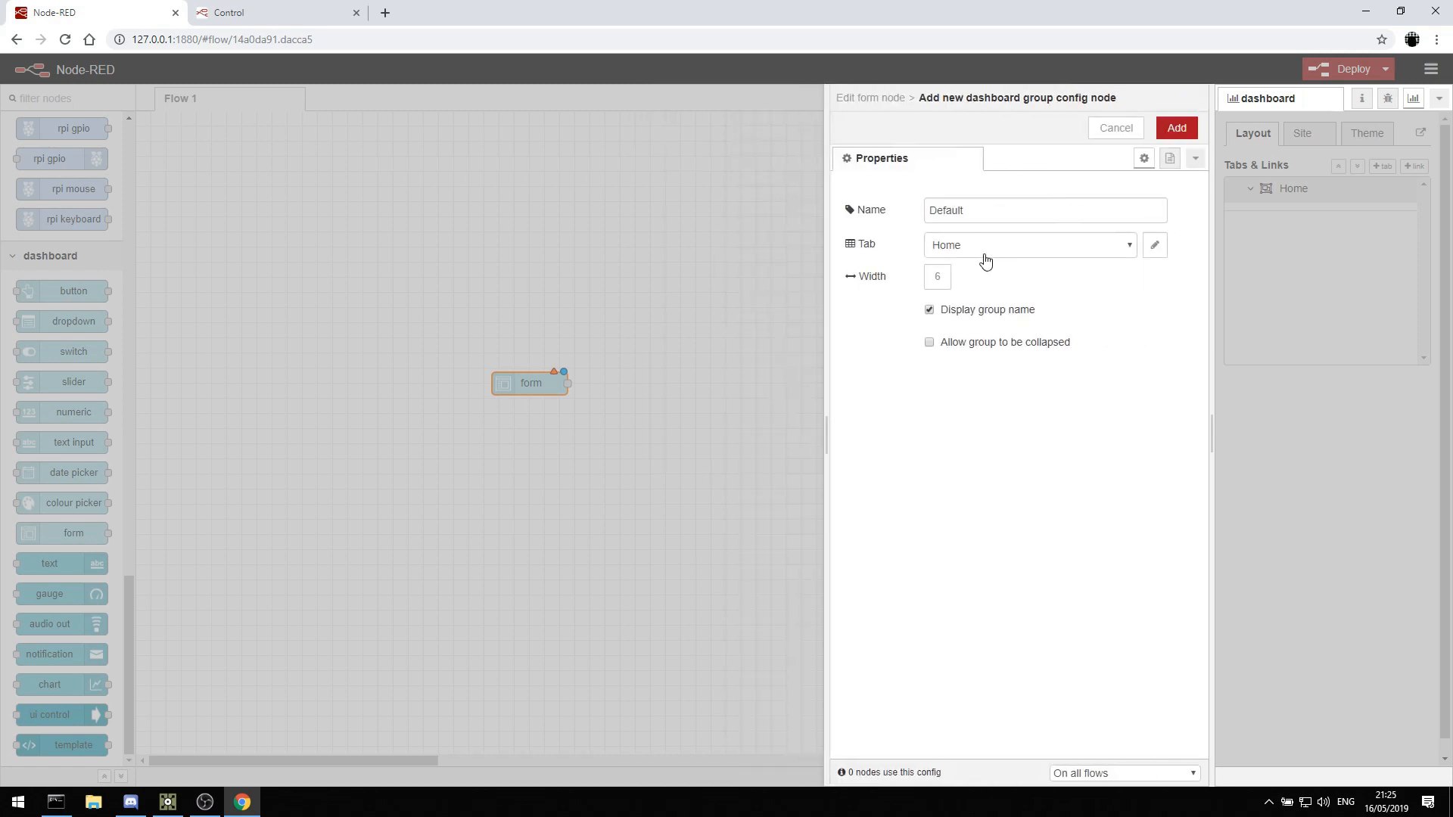
mouse_move(1203, 257)
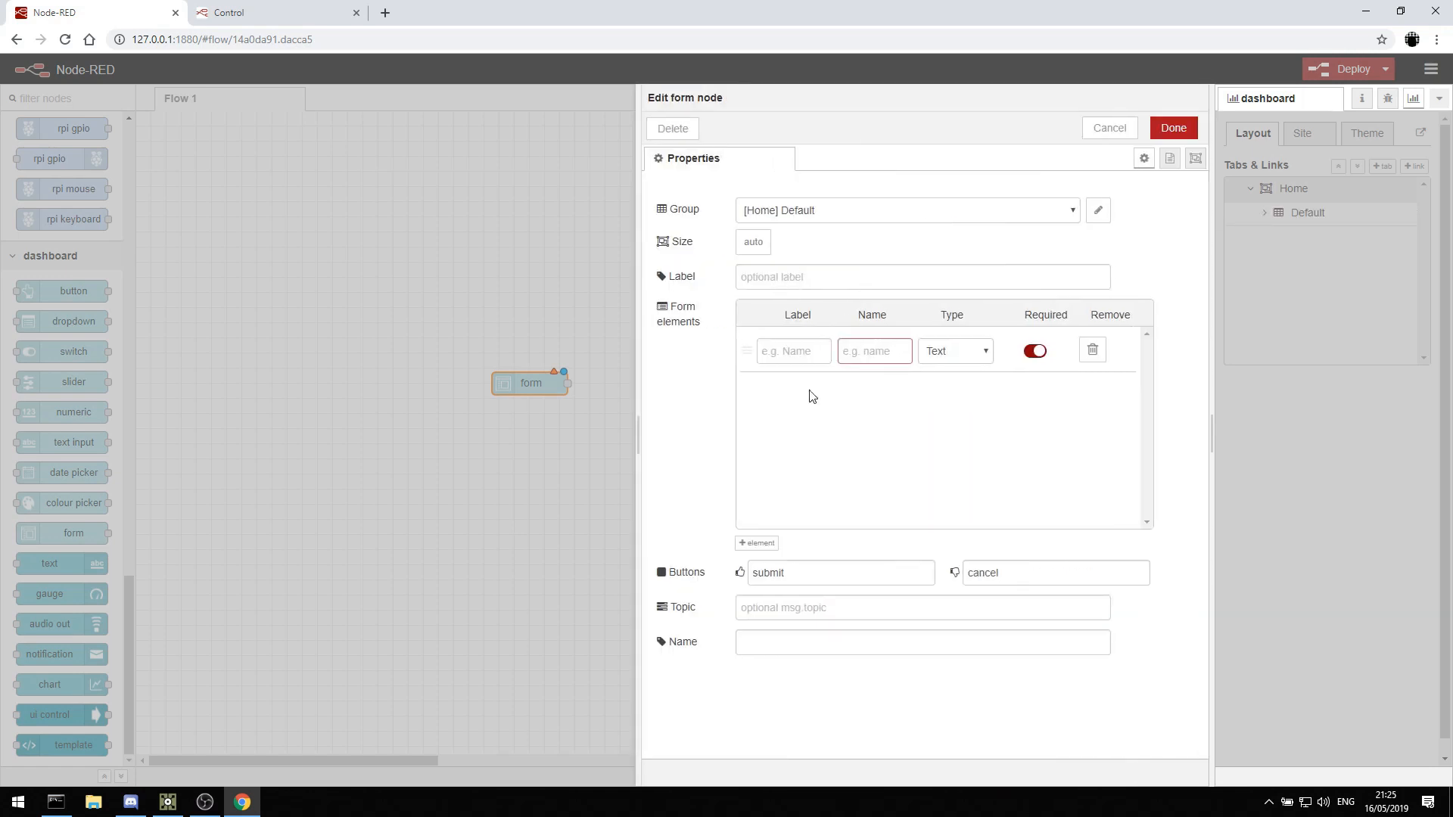
Label the form My Details and name its first text field Richard
click(792, 350)
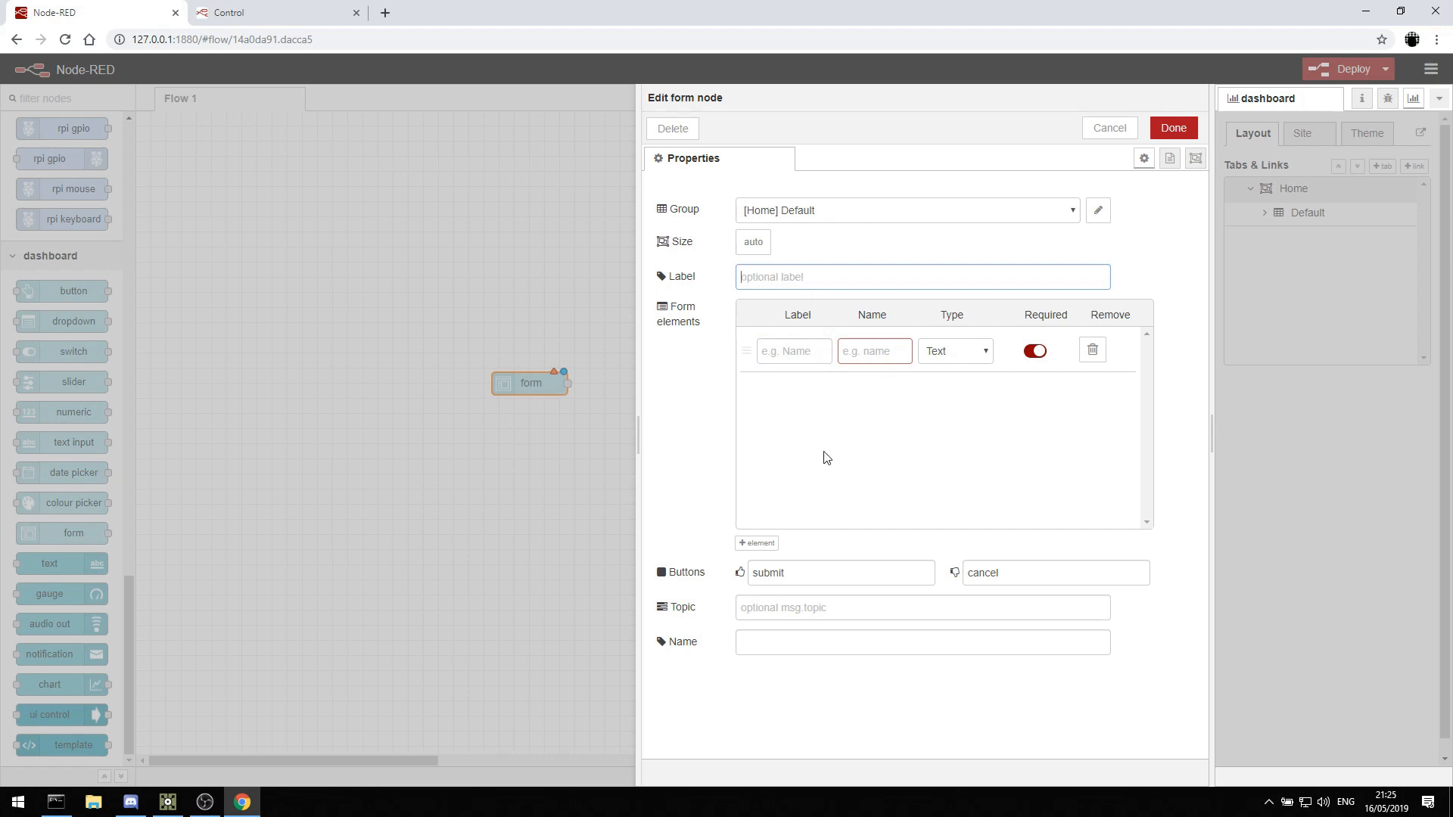
text(My Detail)
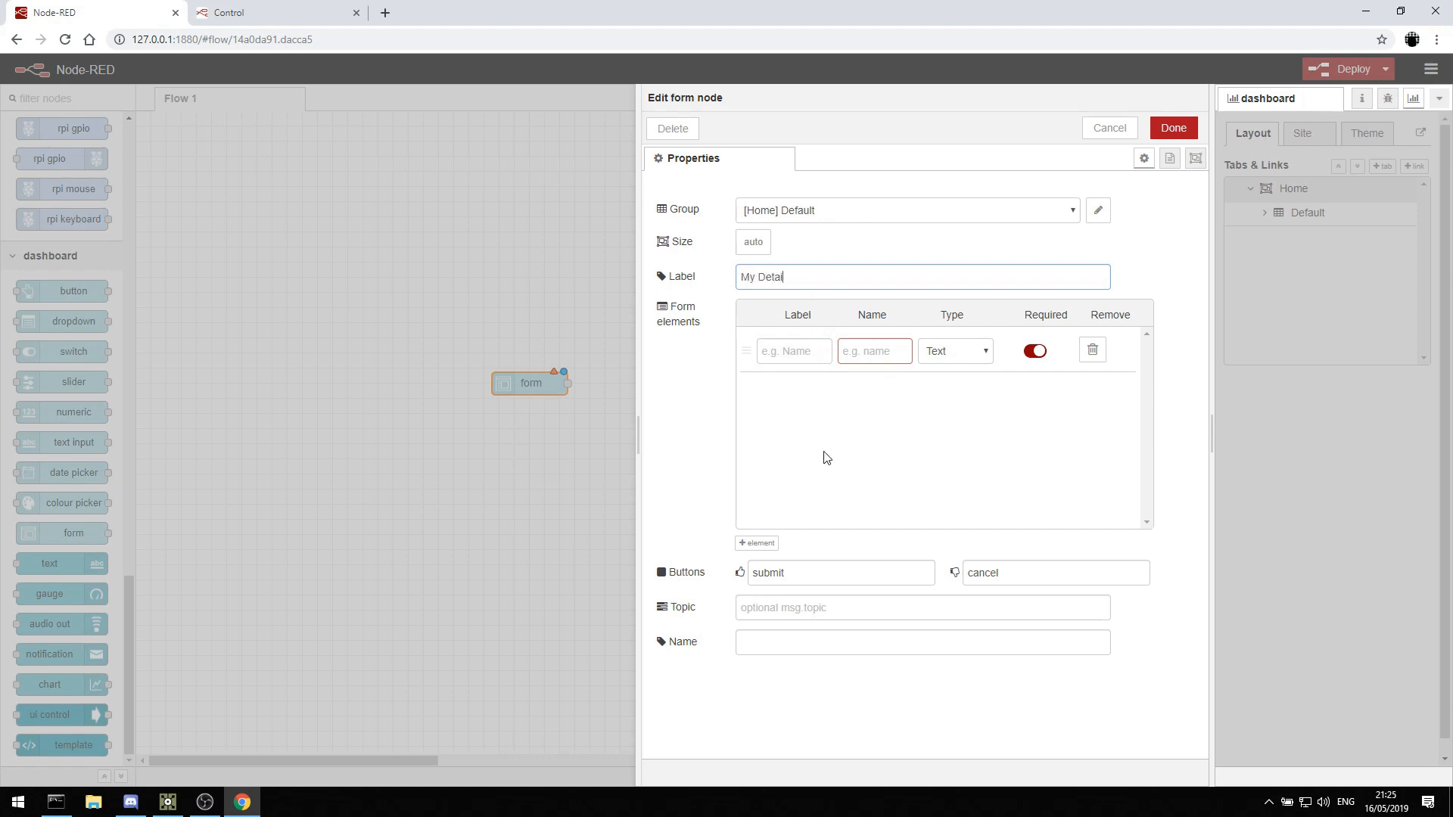
text(R)
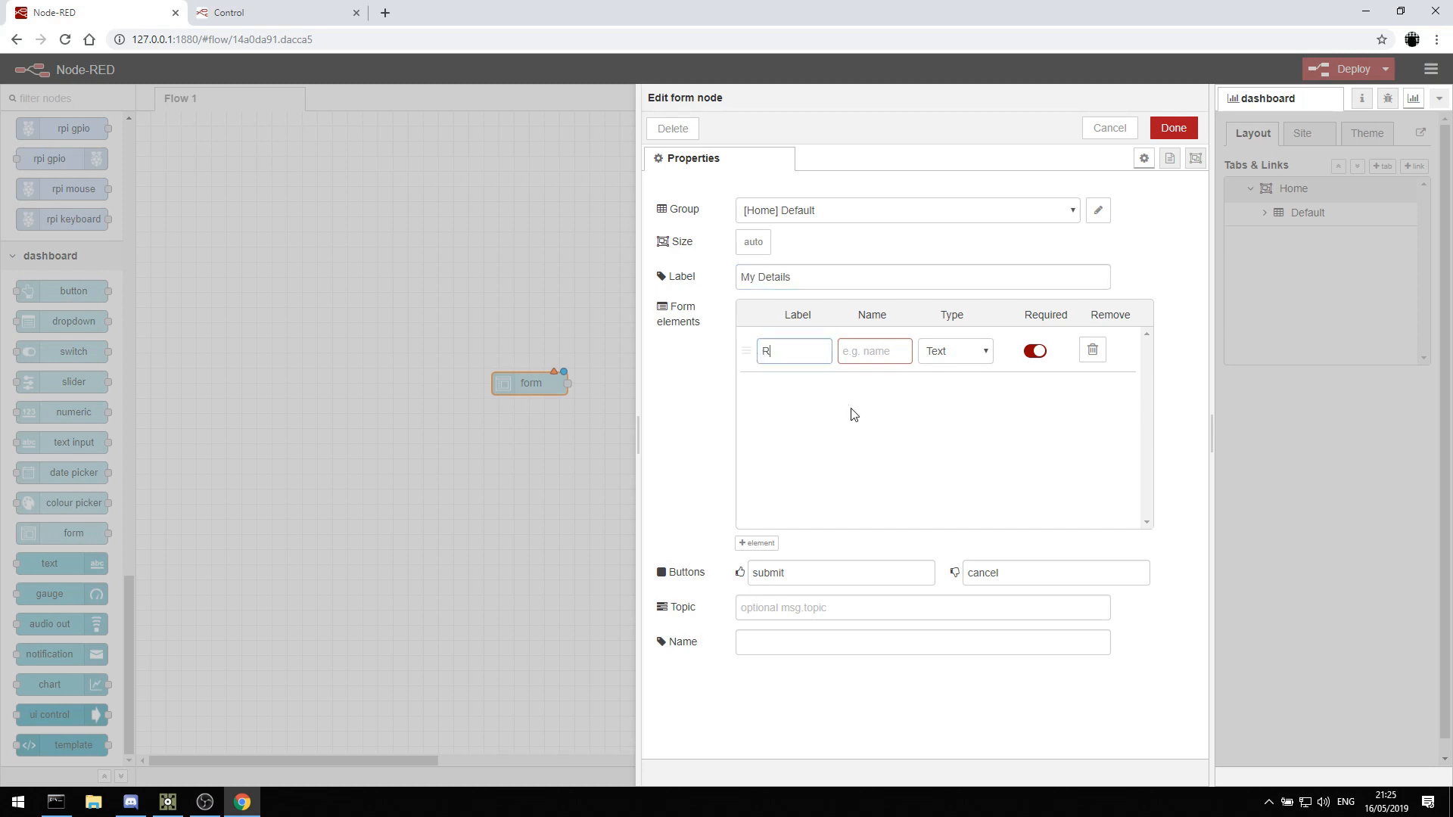
text(ichard)
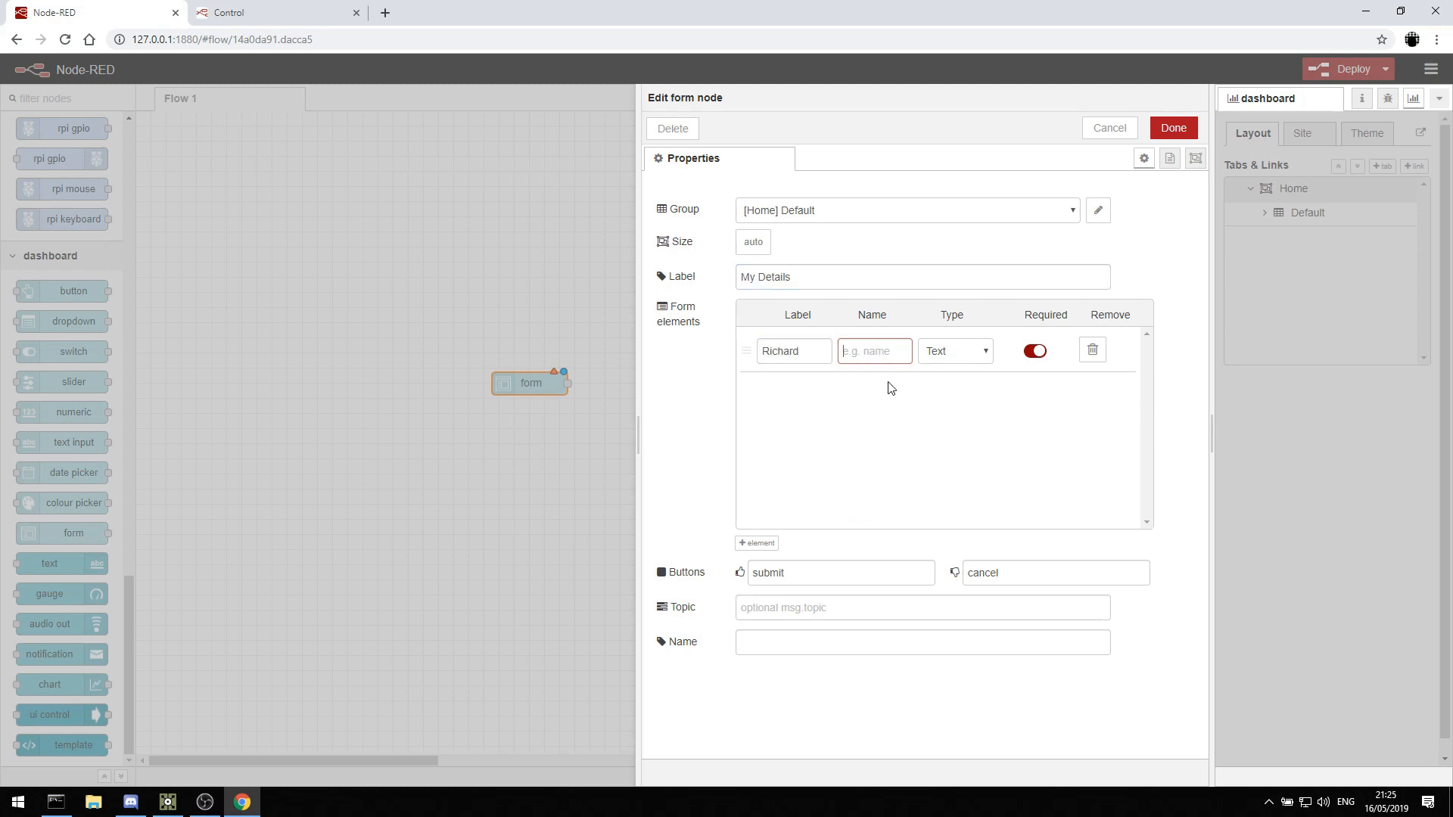
text(Richard)
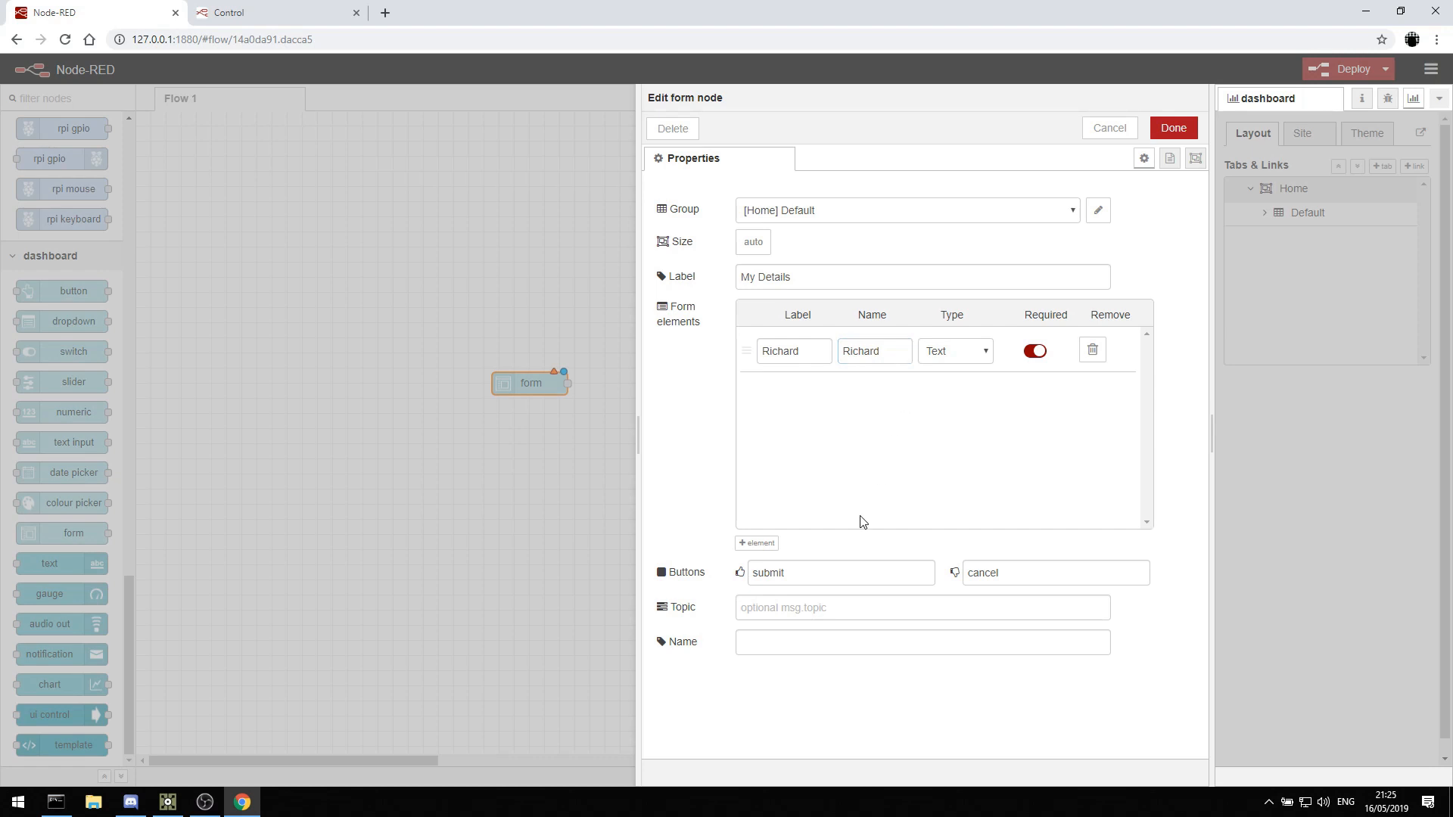
Add a required Email field of type E-mail and confirm the form settings
click(756, 544)
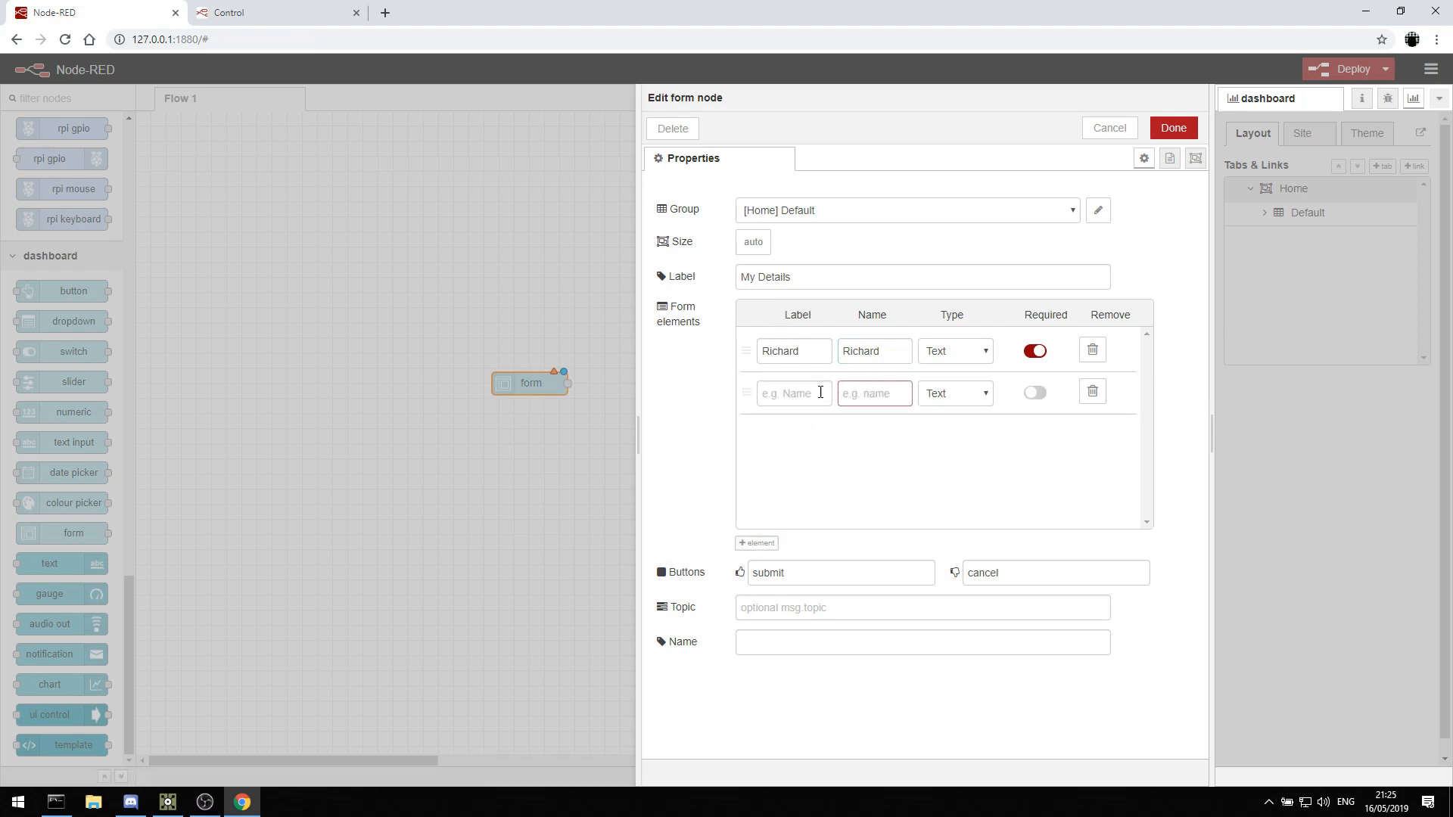
text(Email)
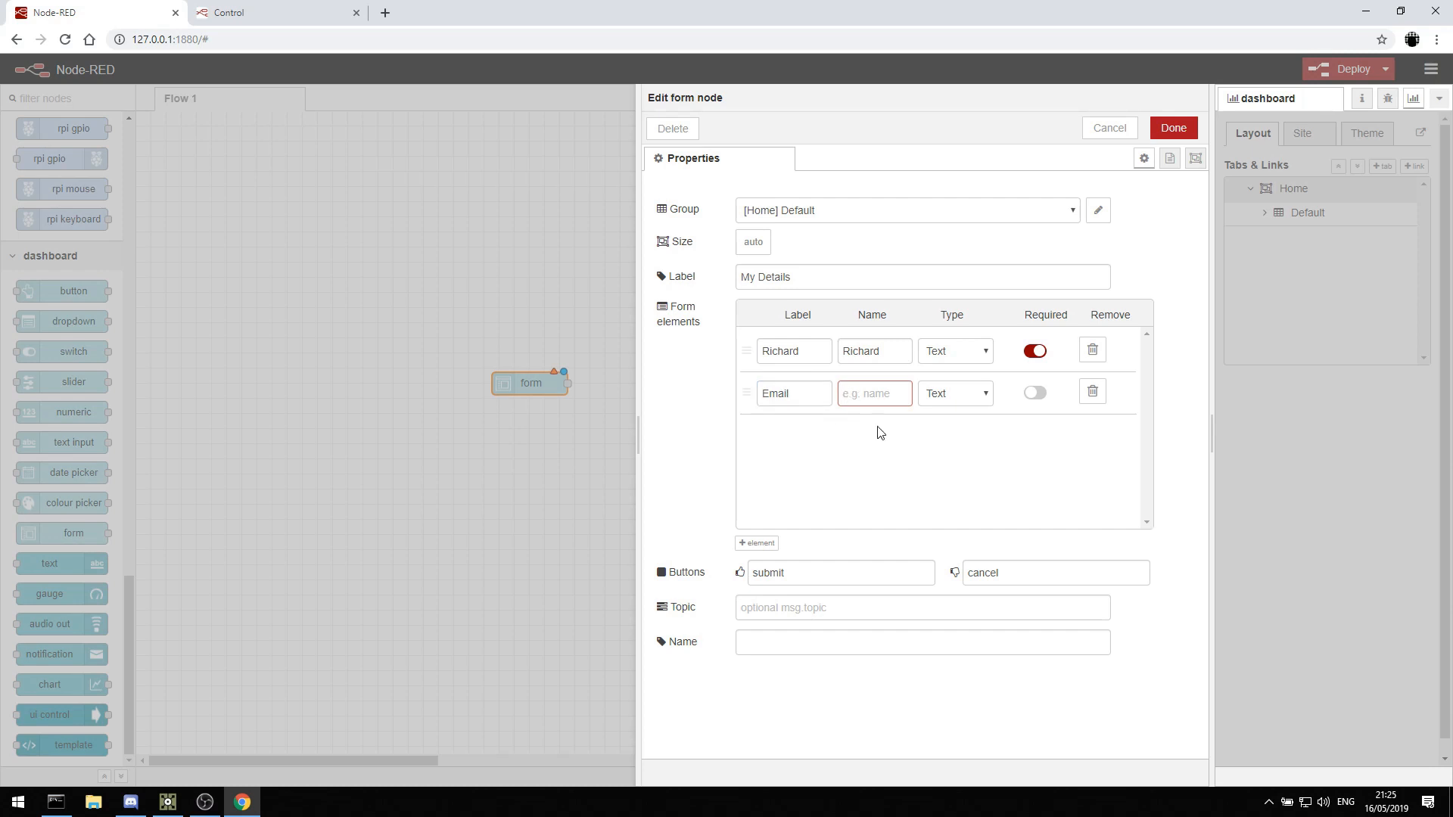
text(Email)
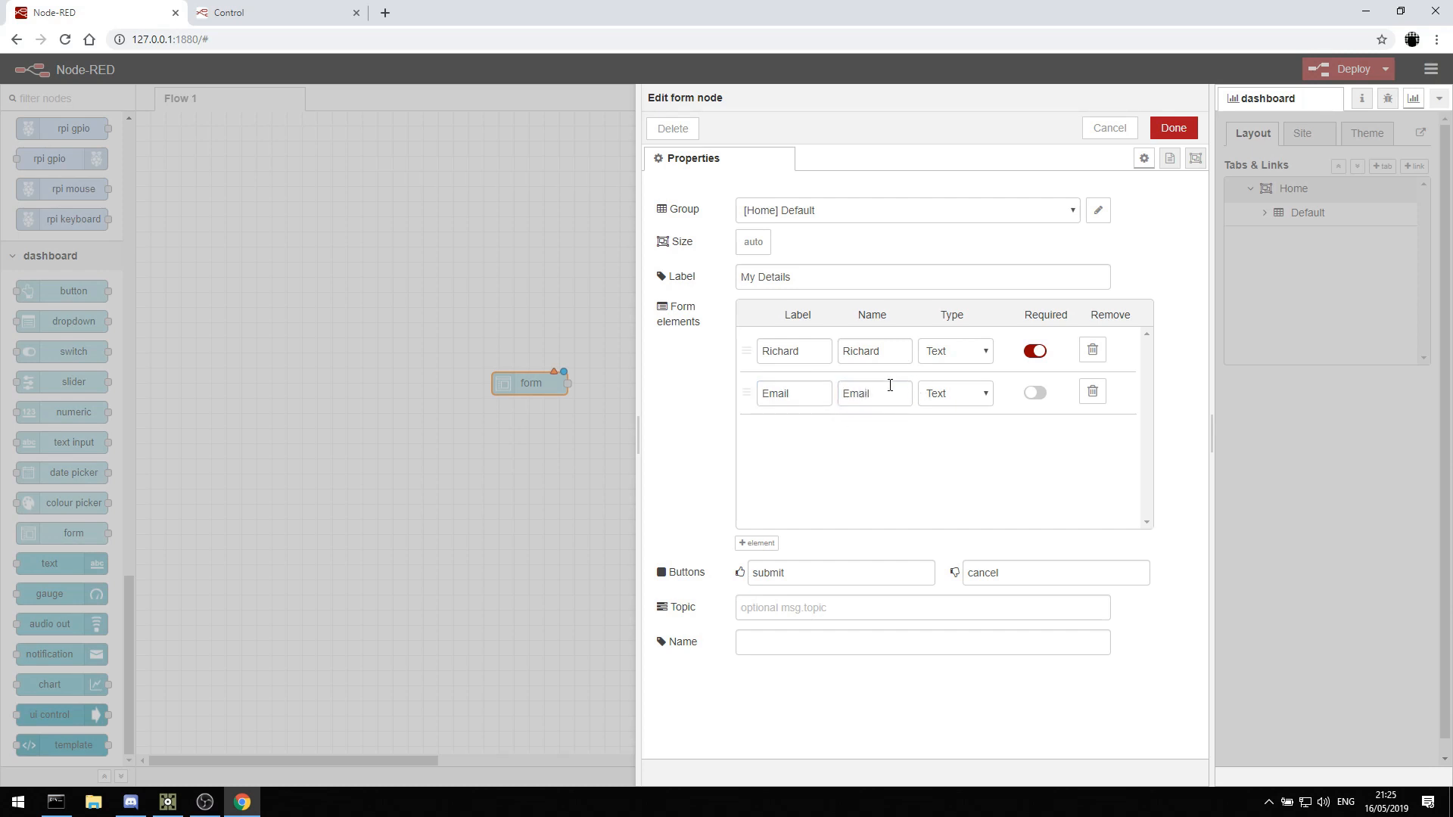
text(email)
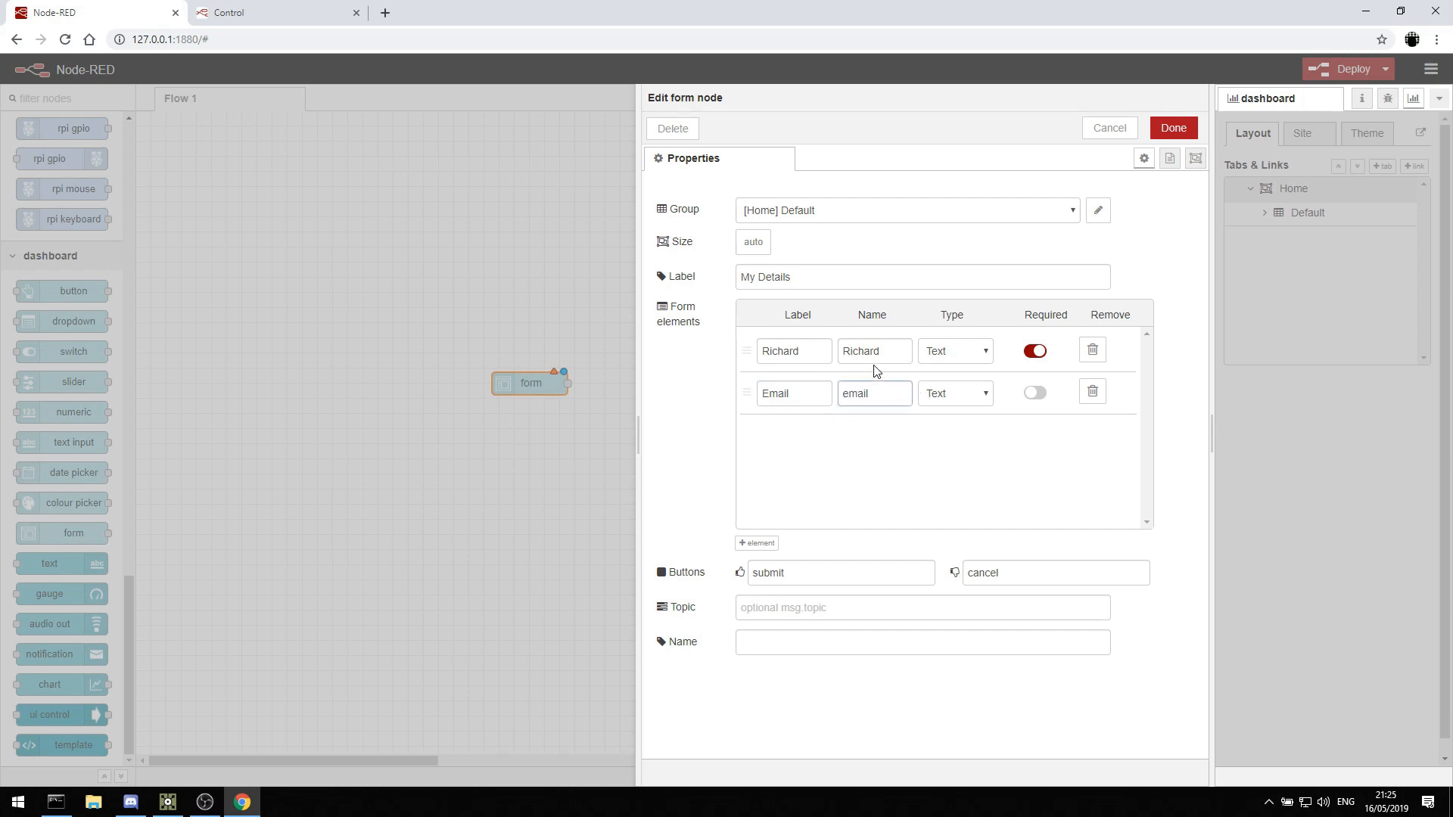
text(richard)
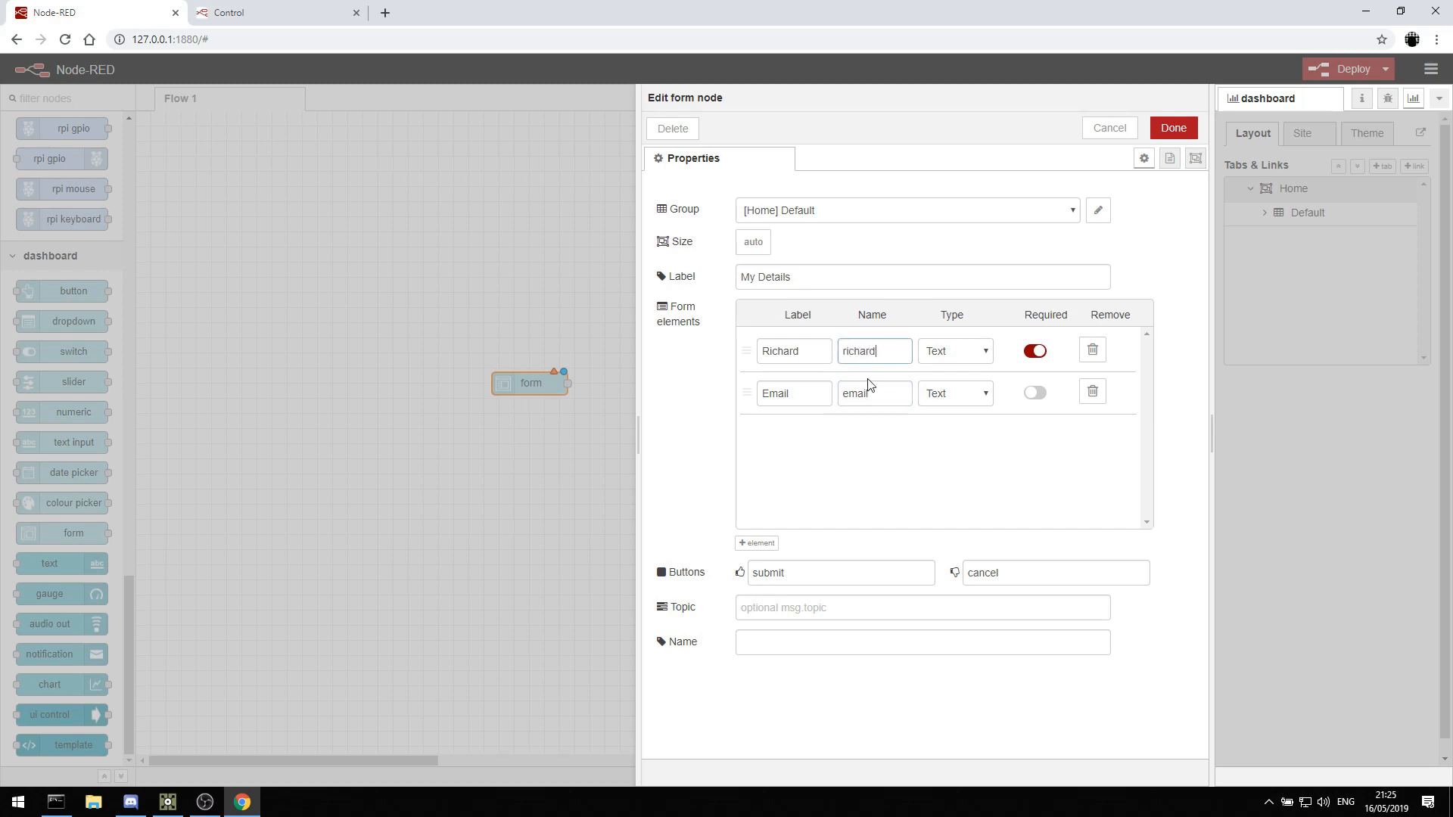
click(955, 393)
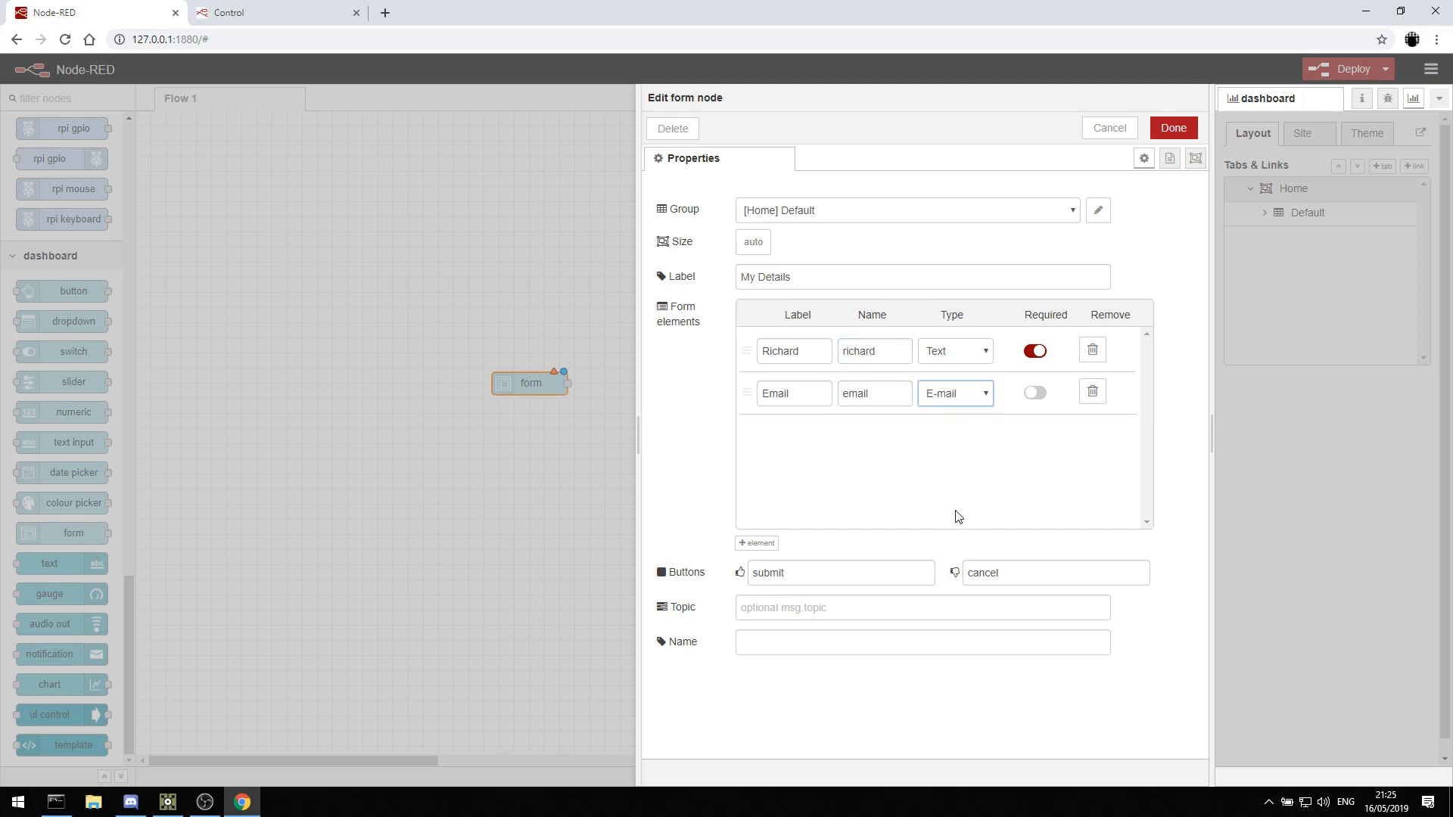
click(1033, 392)
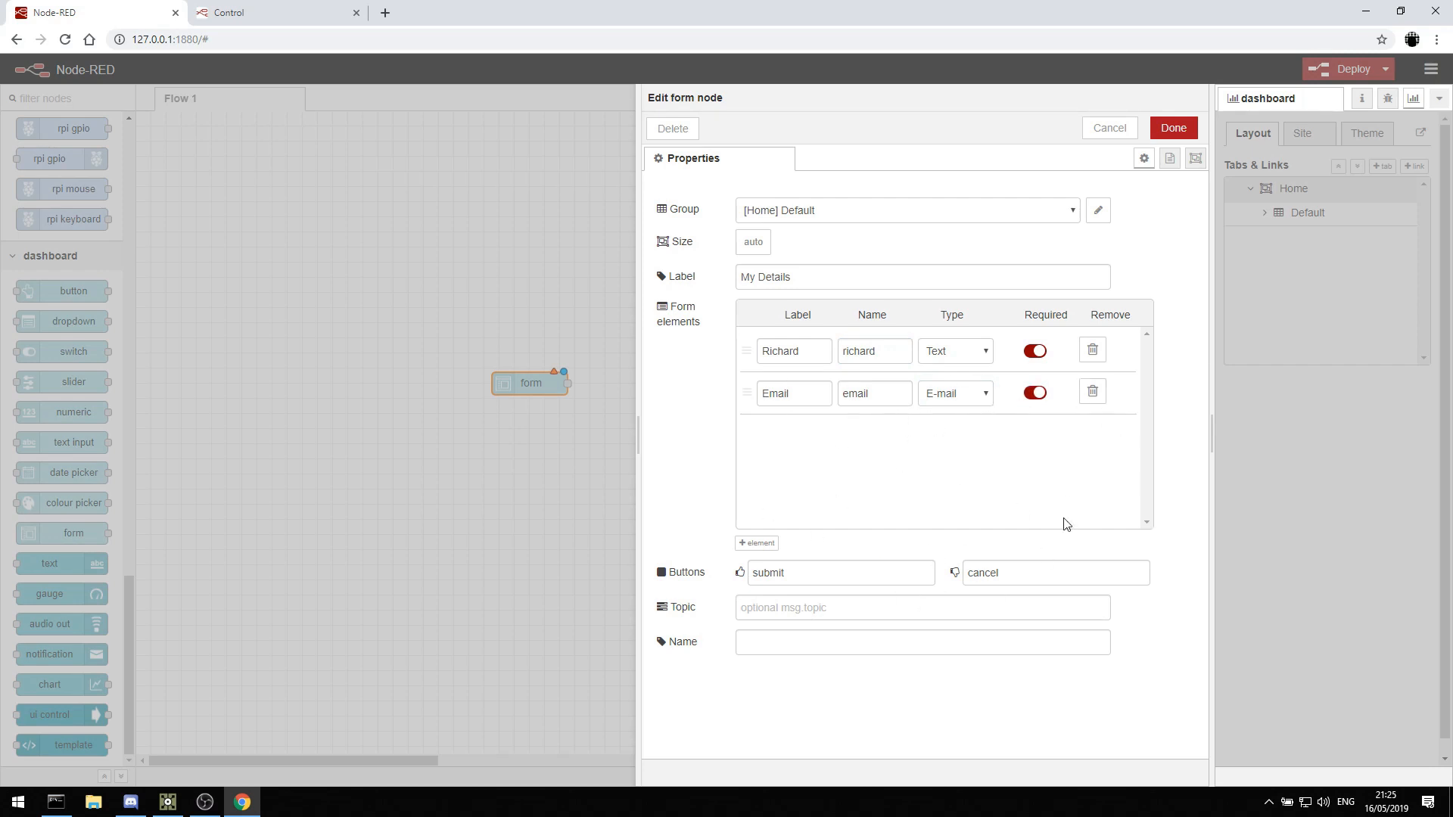
mouse_move(1173, 127)
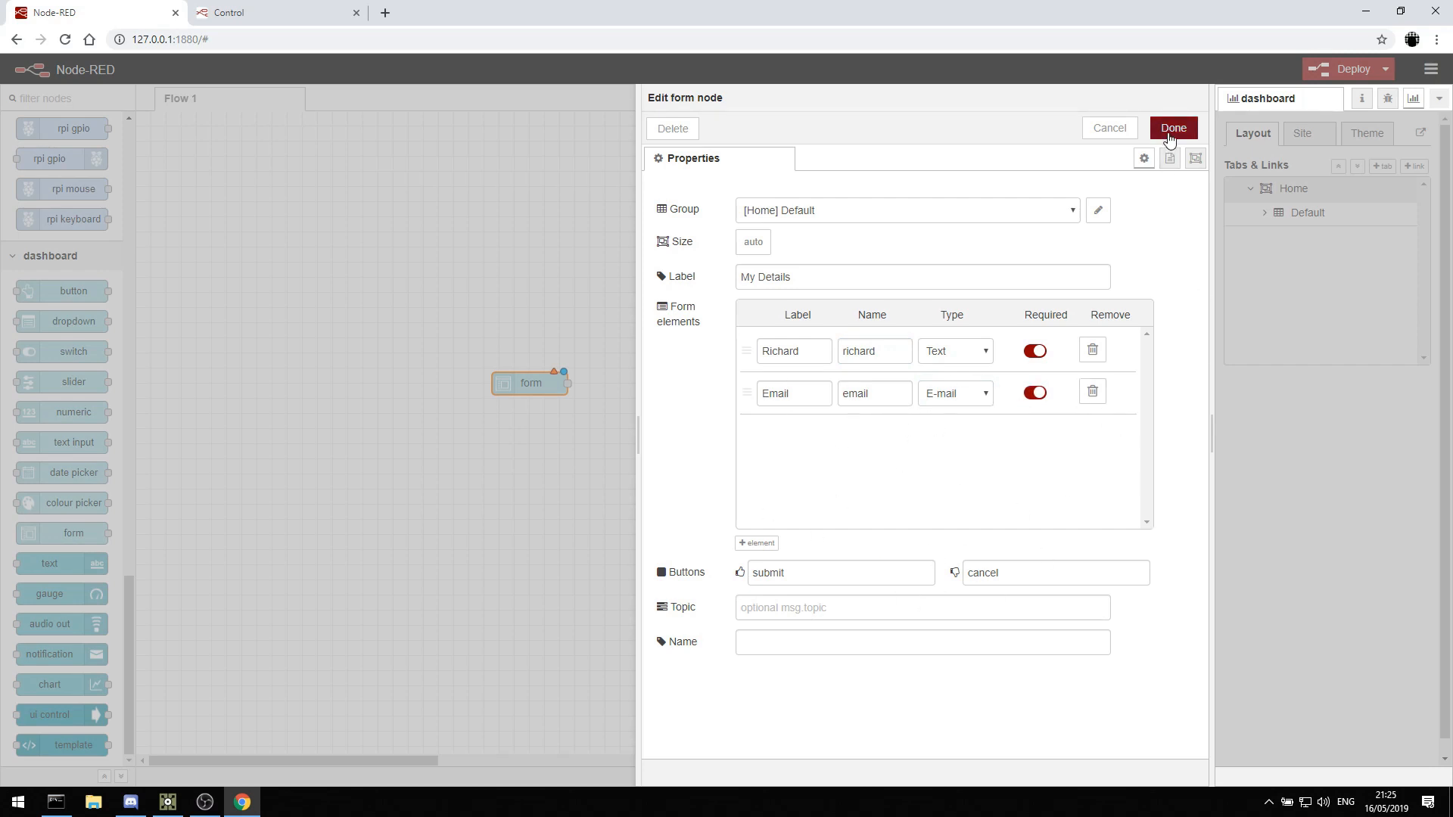
click(1173, 128)
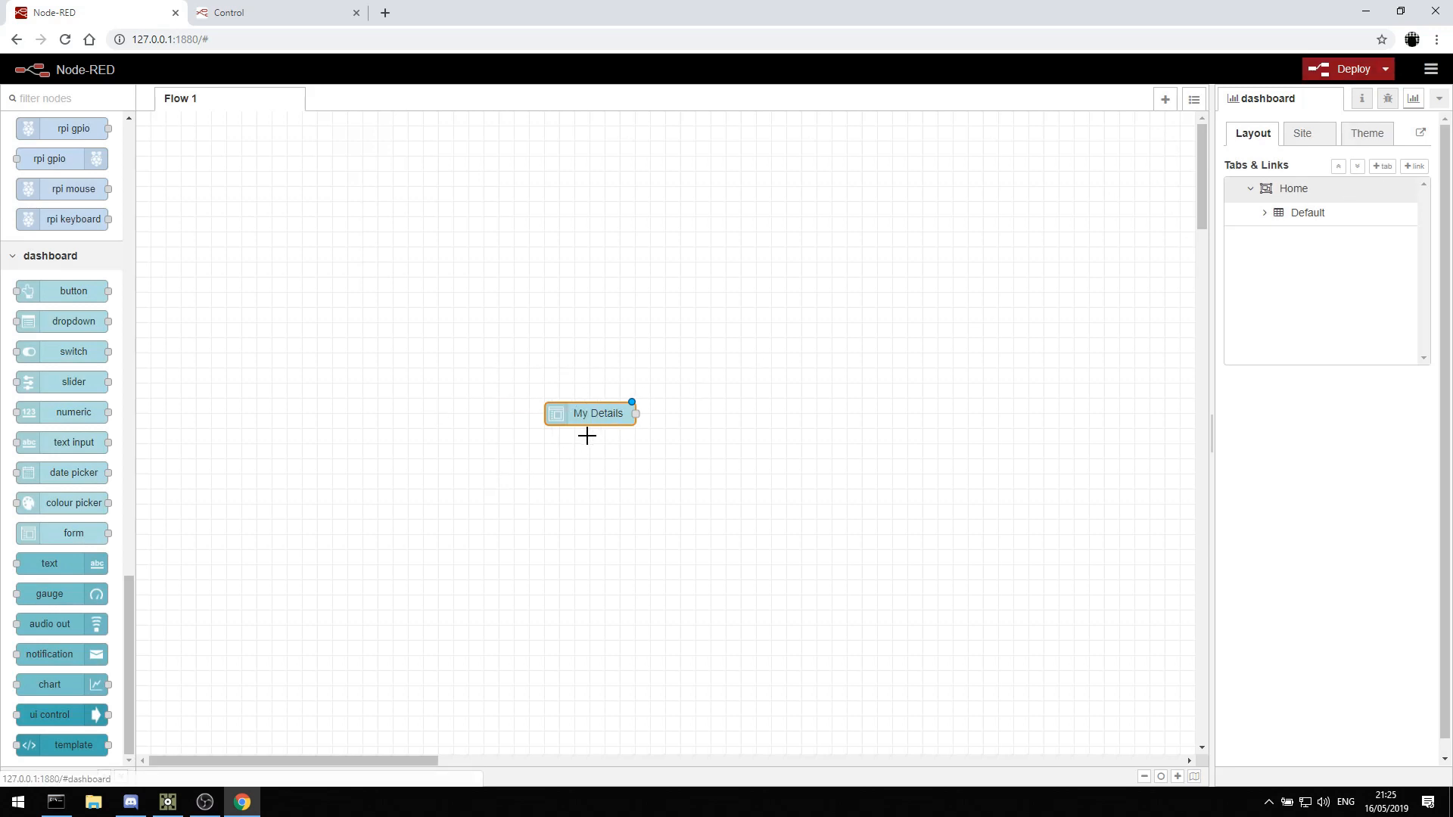
Deploy the form and try submitting it on the dashboard with the required name left empty
click(1348, 68)
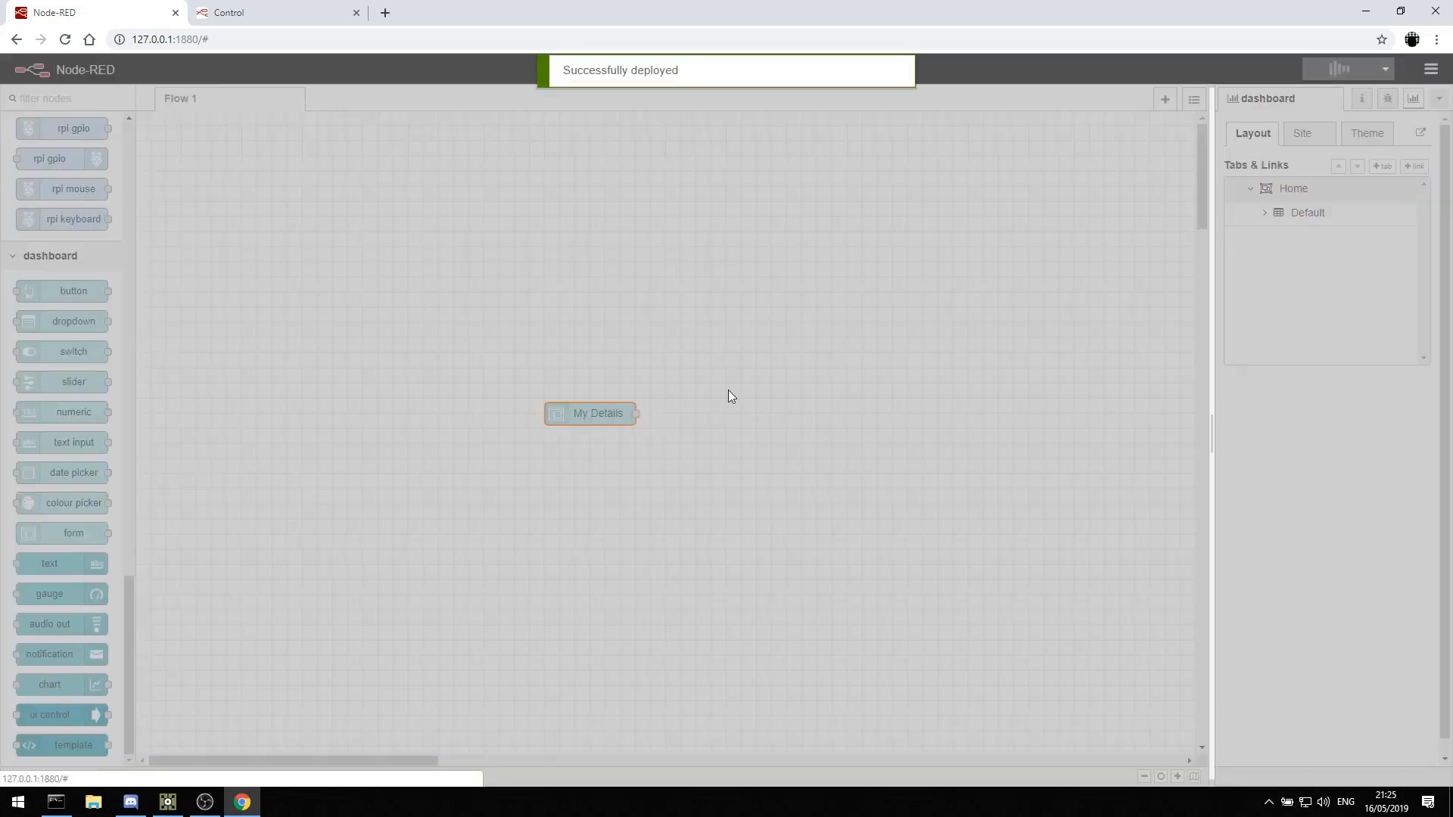
click(278, 12)
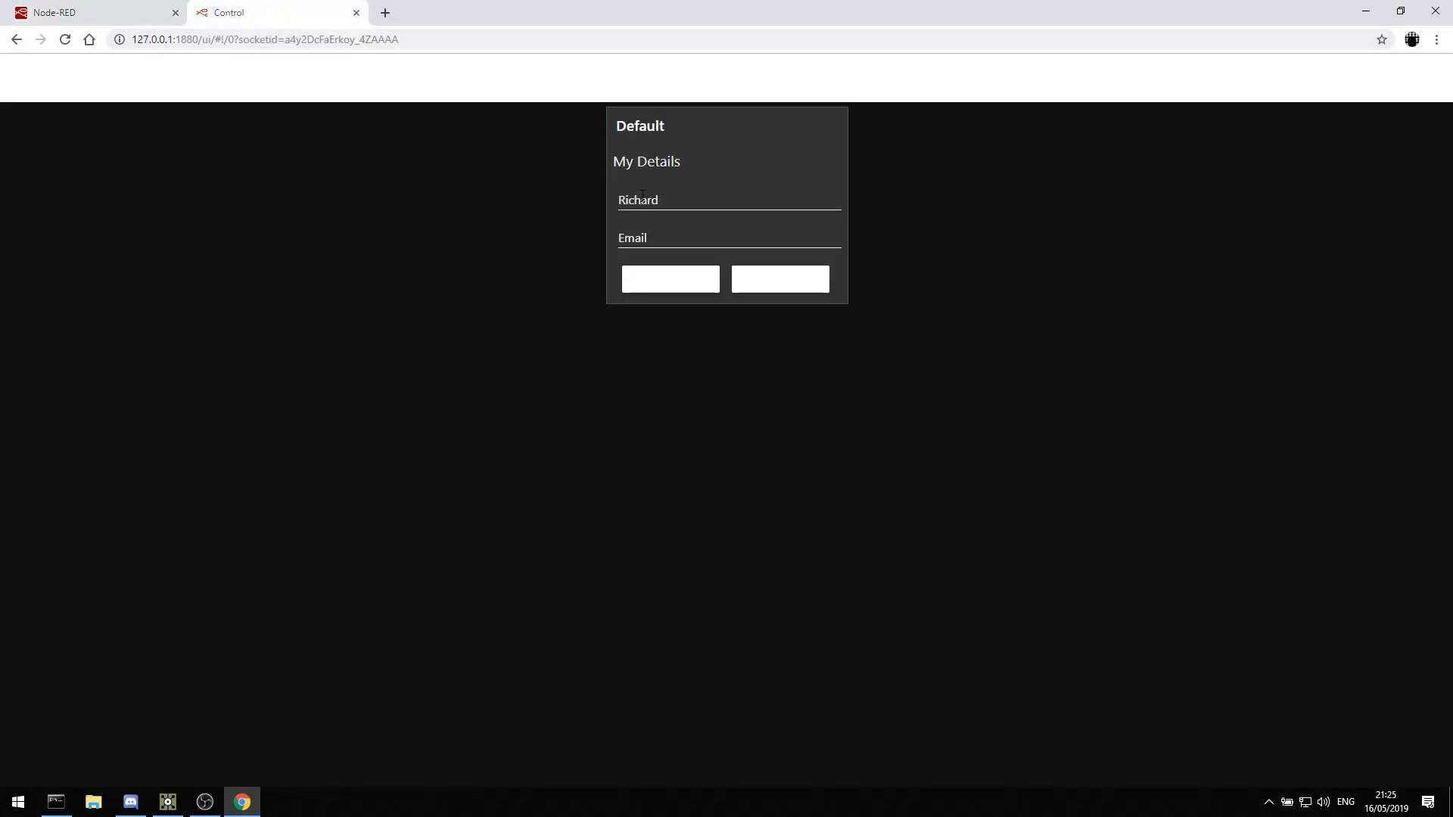
text(saf)
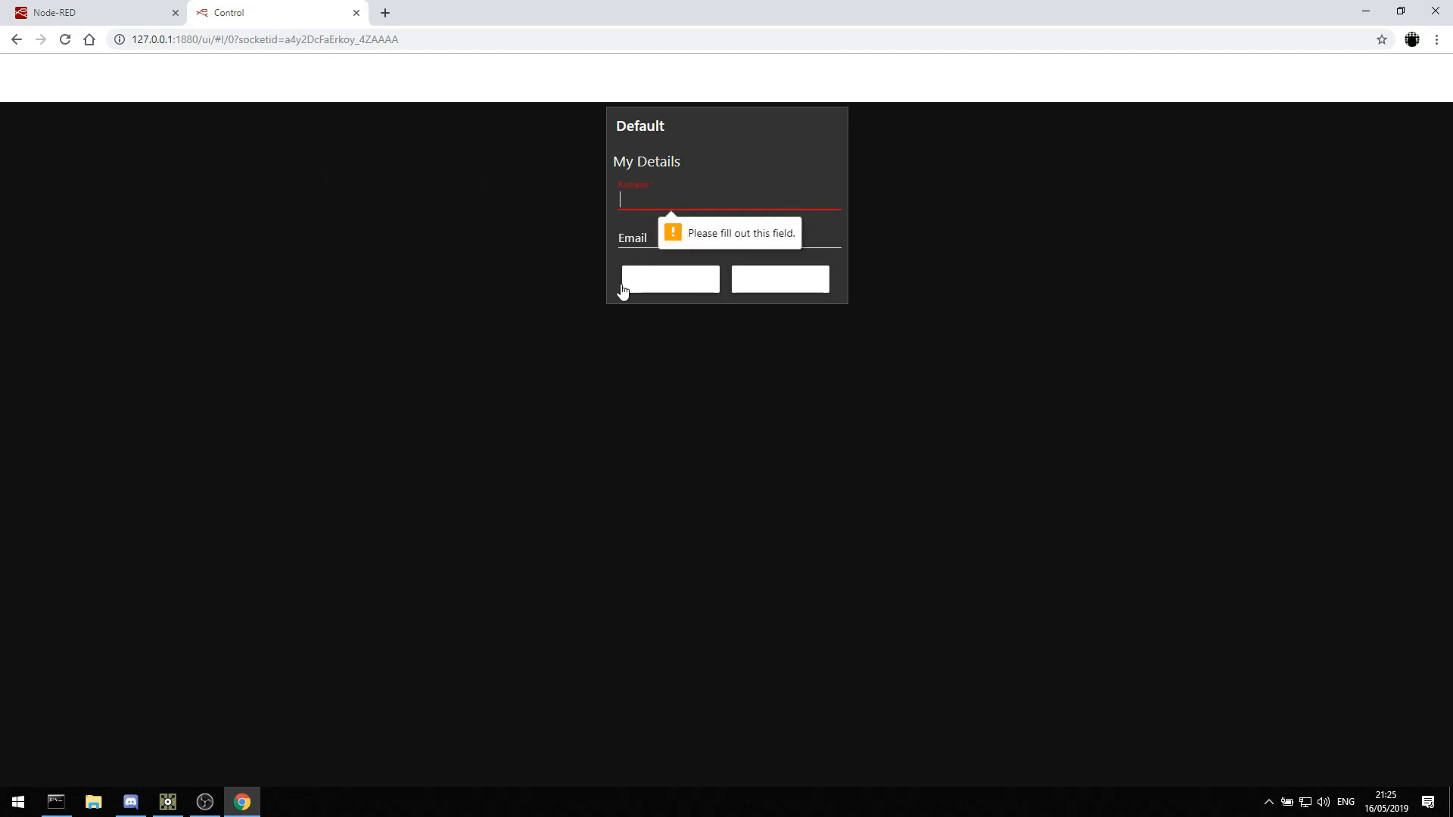
click(92, 12)
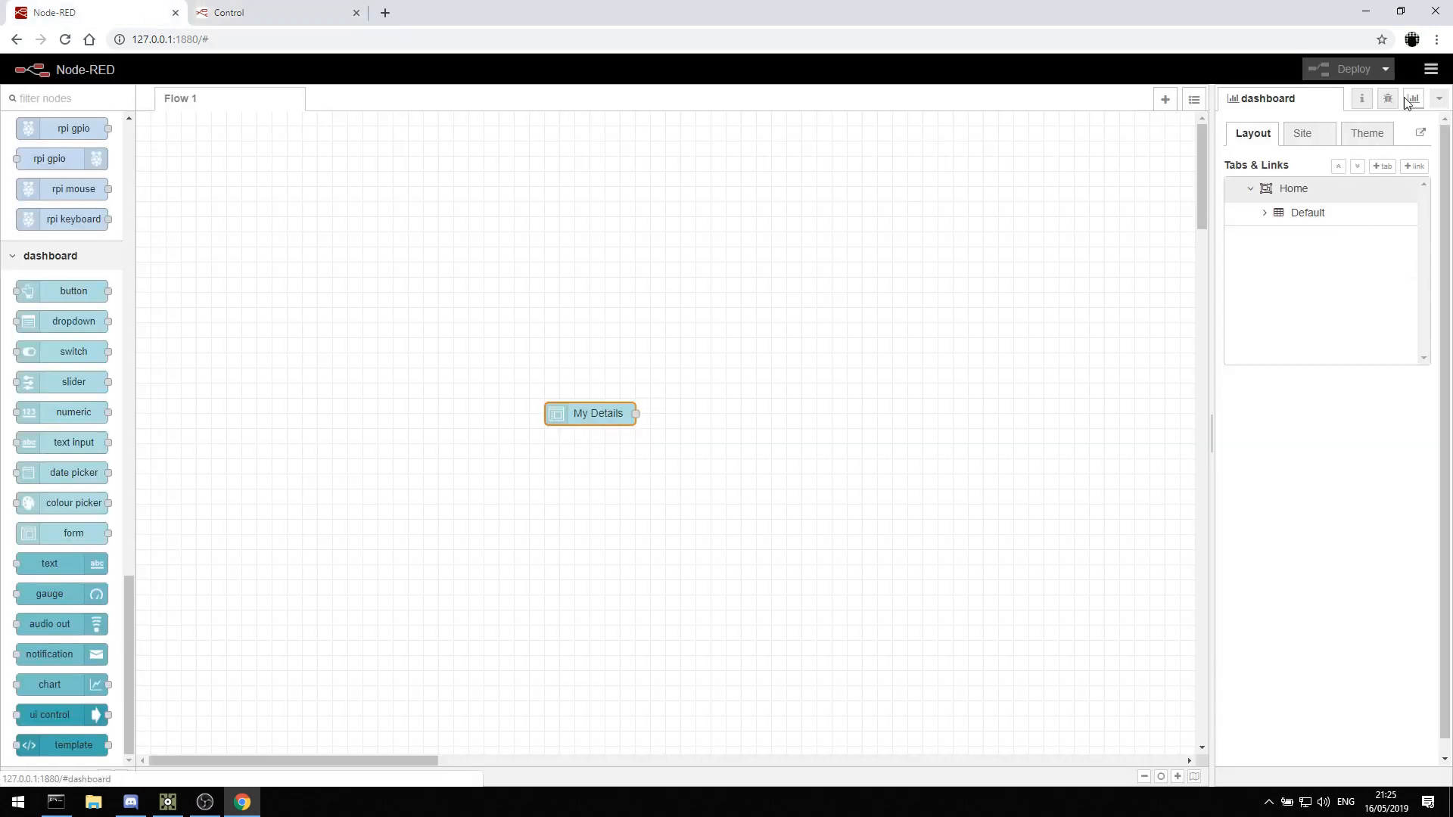
Set the dashboard theme's base colour to grey and deploy the change
click(1388, 98)
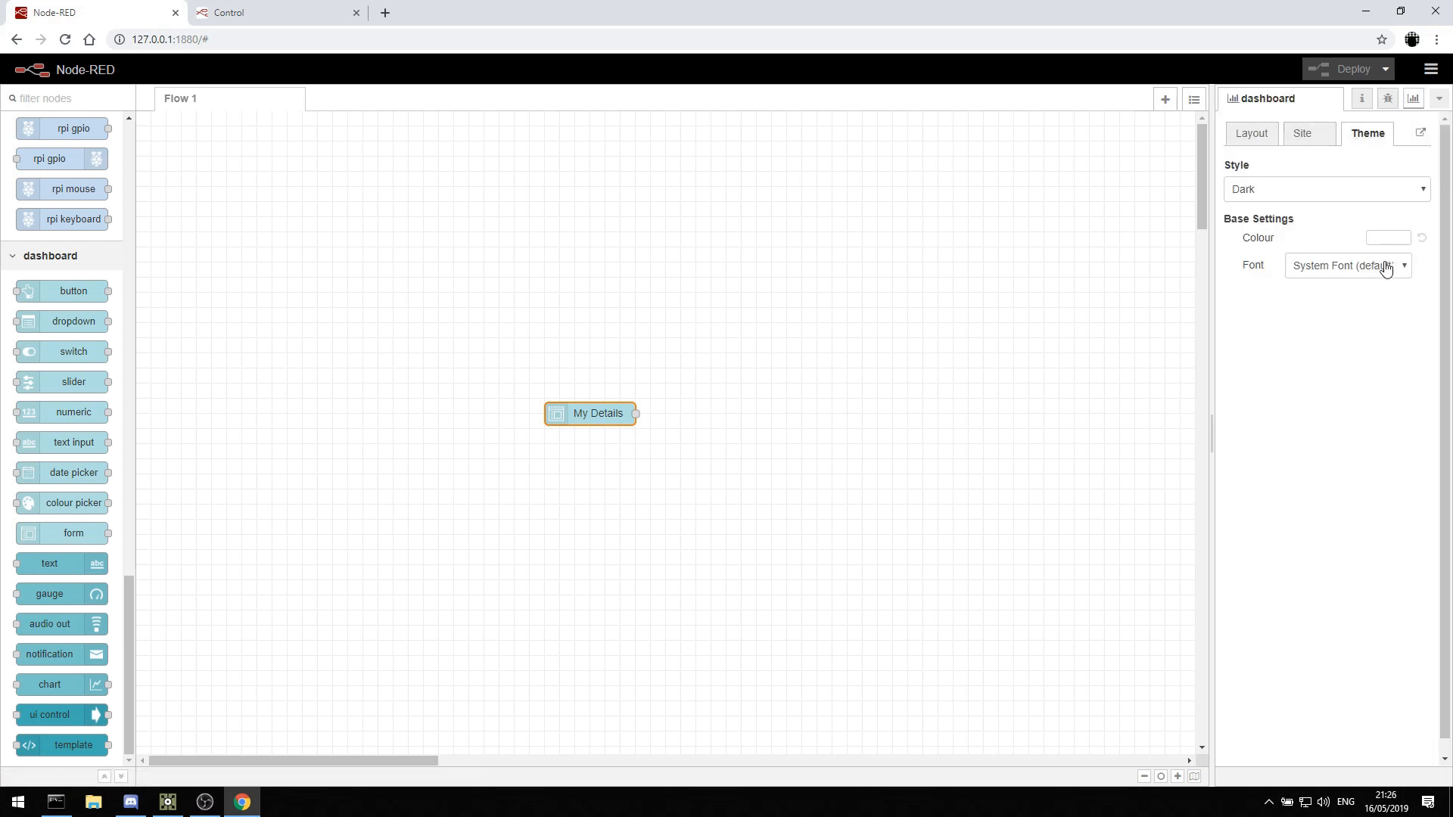
click(1388, 238)
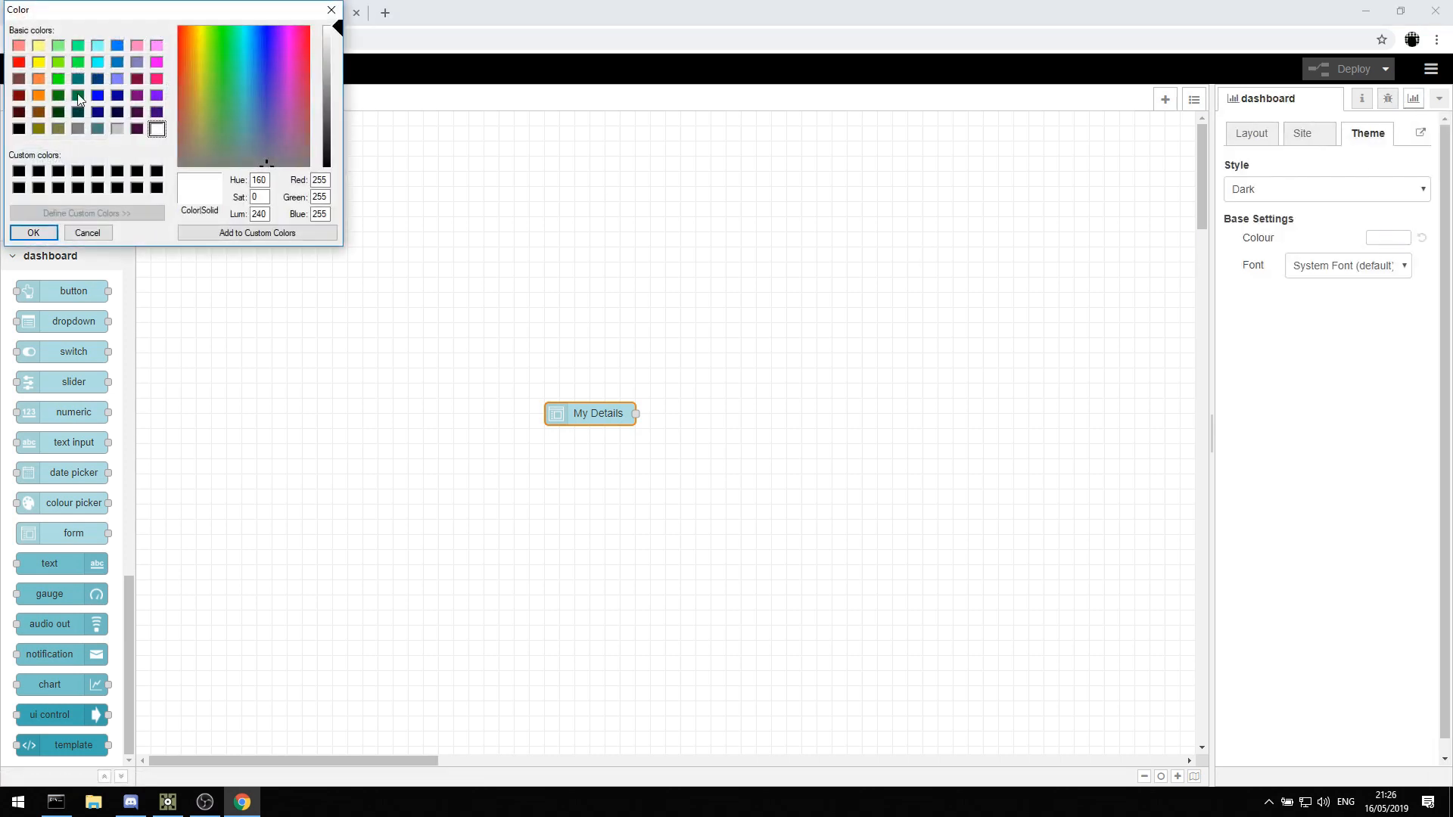
click(77, 128)
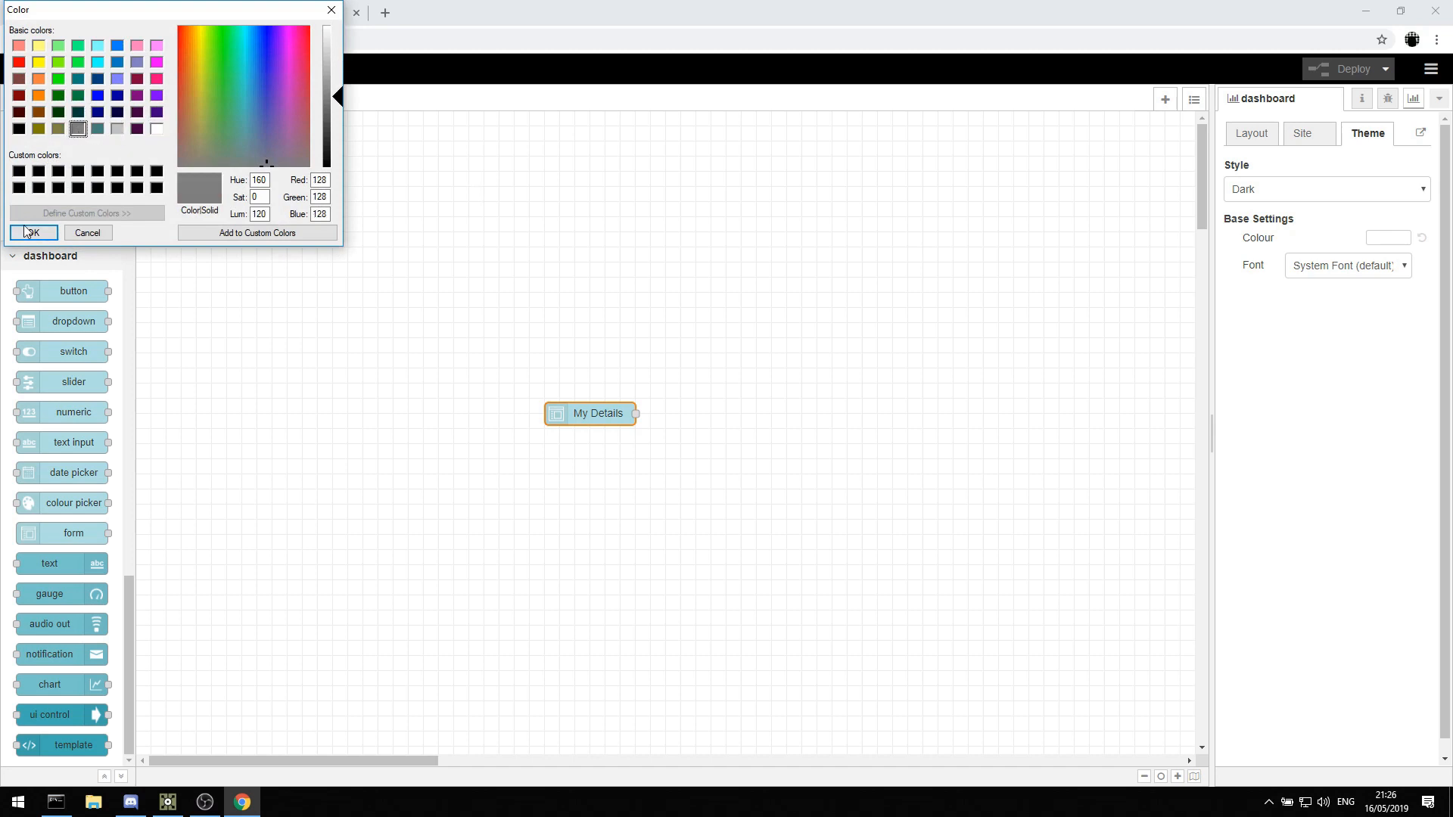
click(229, 12)
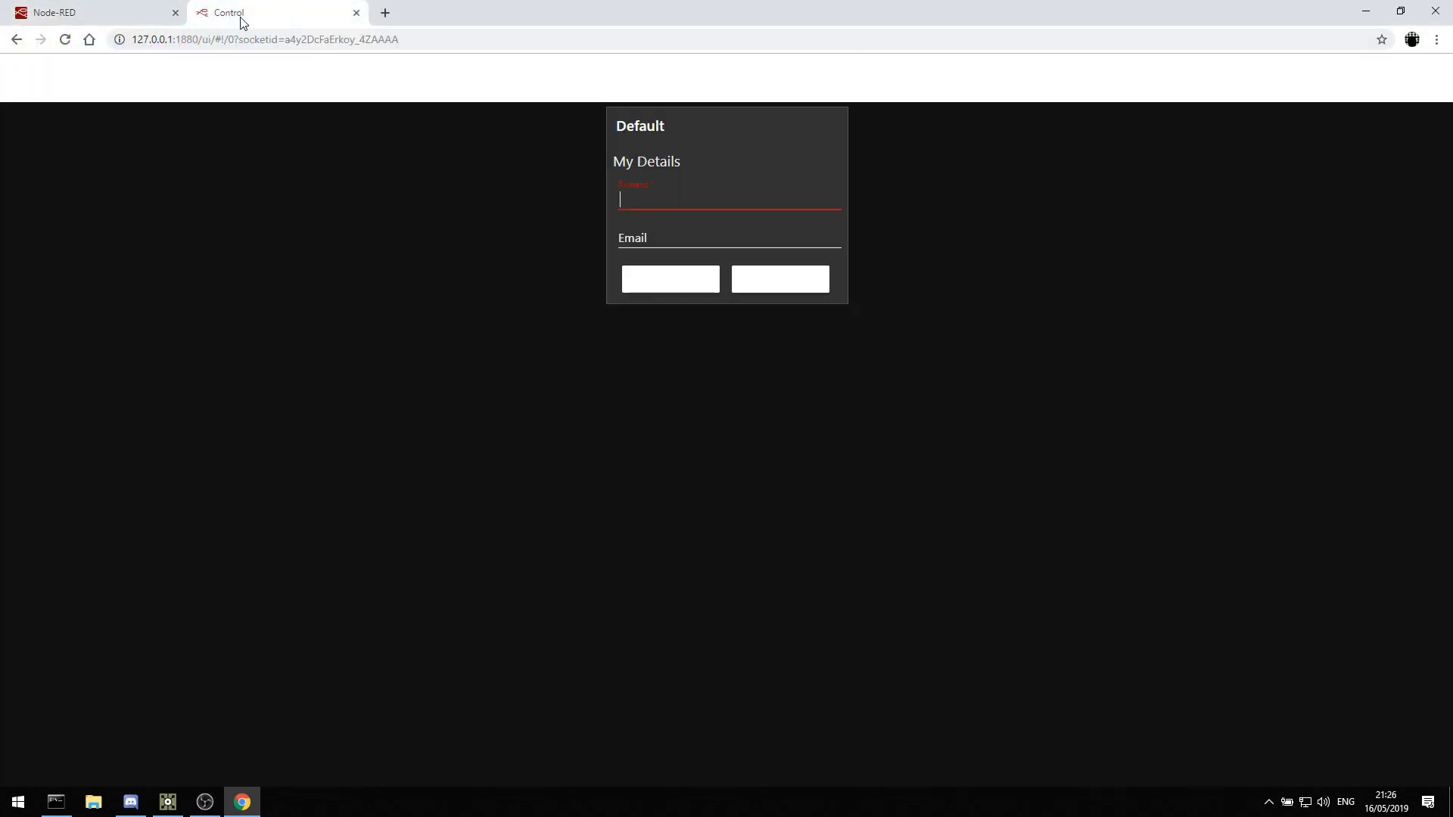
click(88, 12)
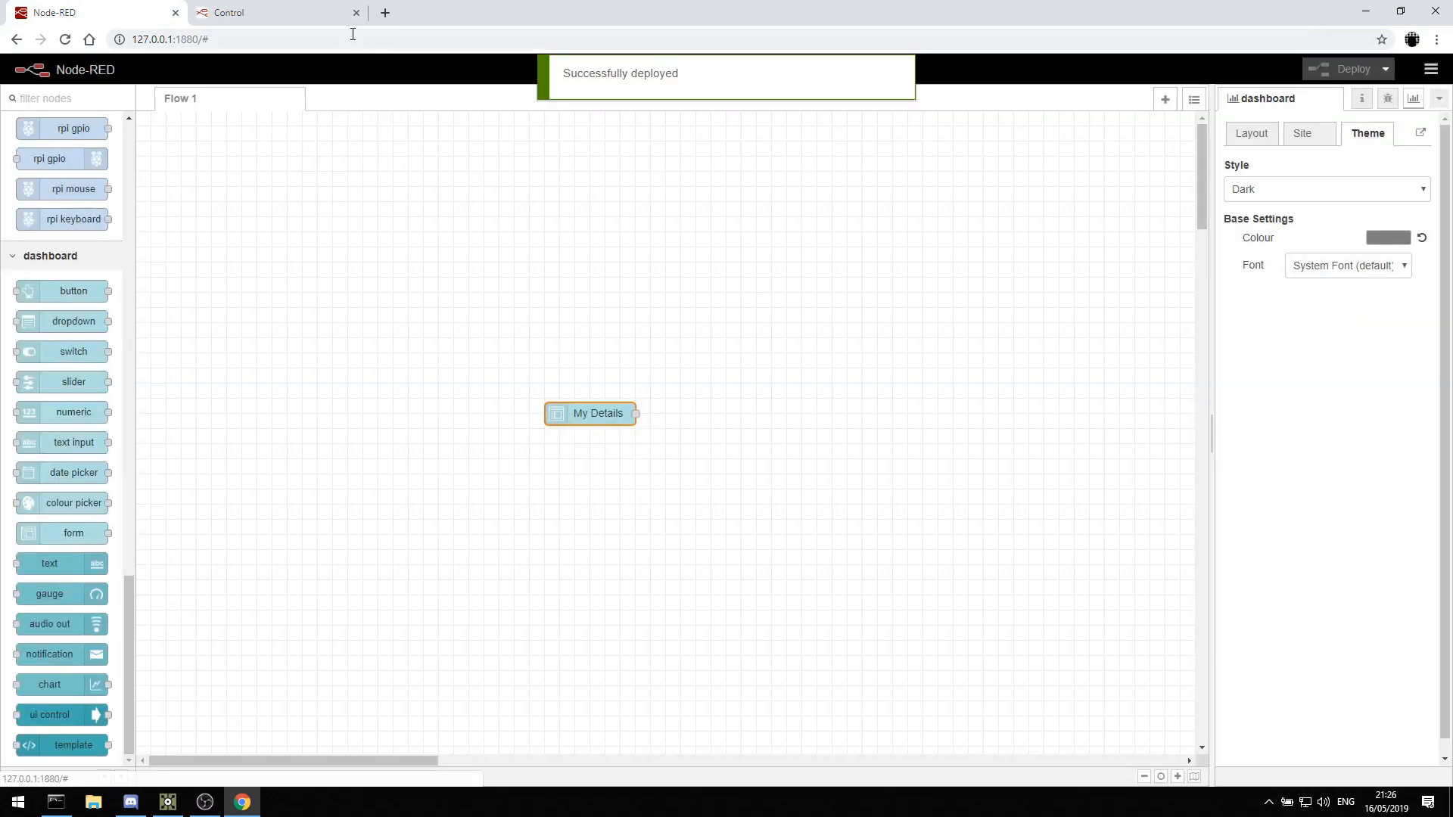
Fill a name and email into the grey-themed My Details form and submit it
click(275, 12)
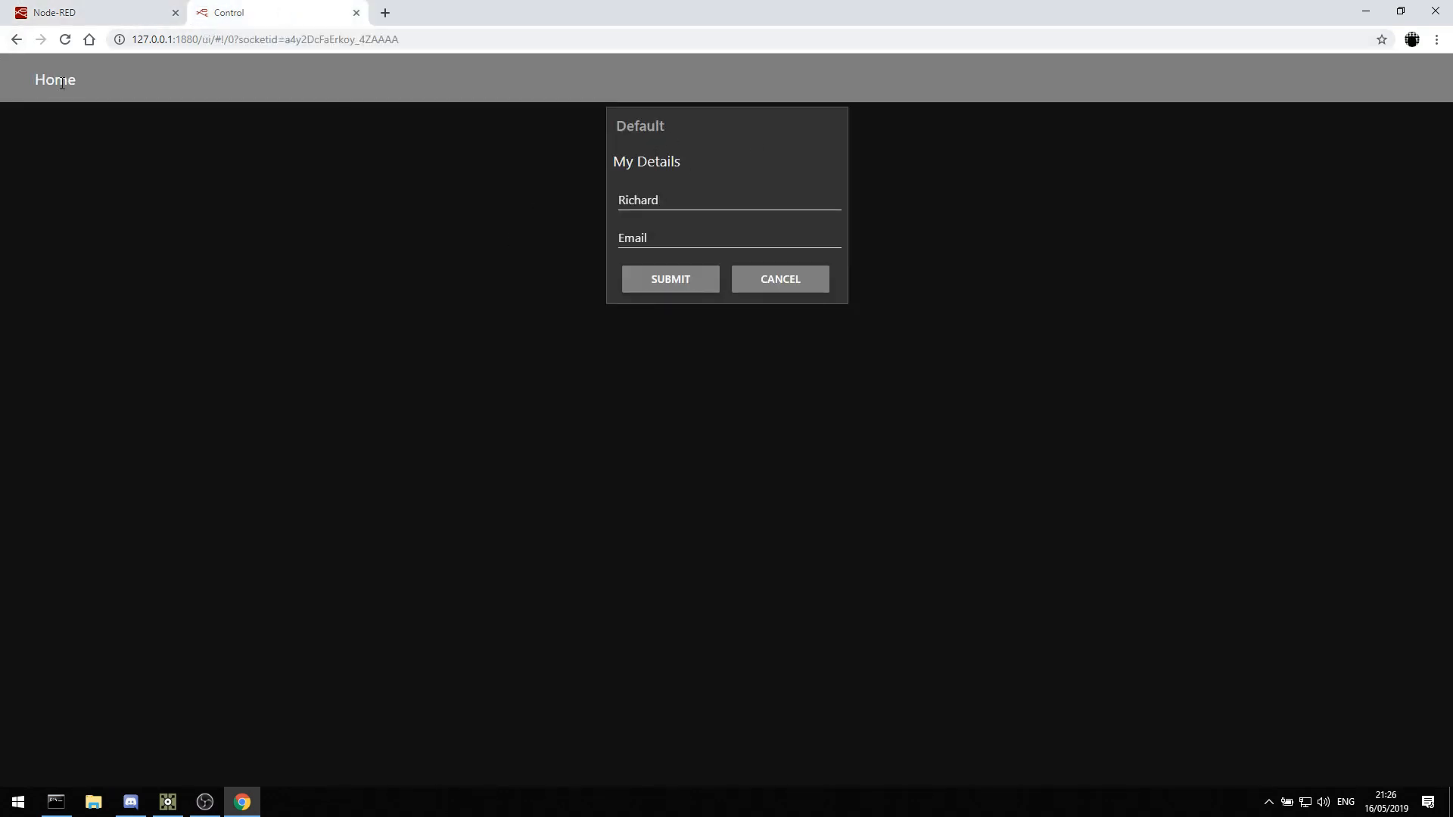
click(728, 200)
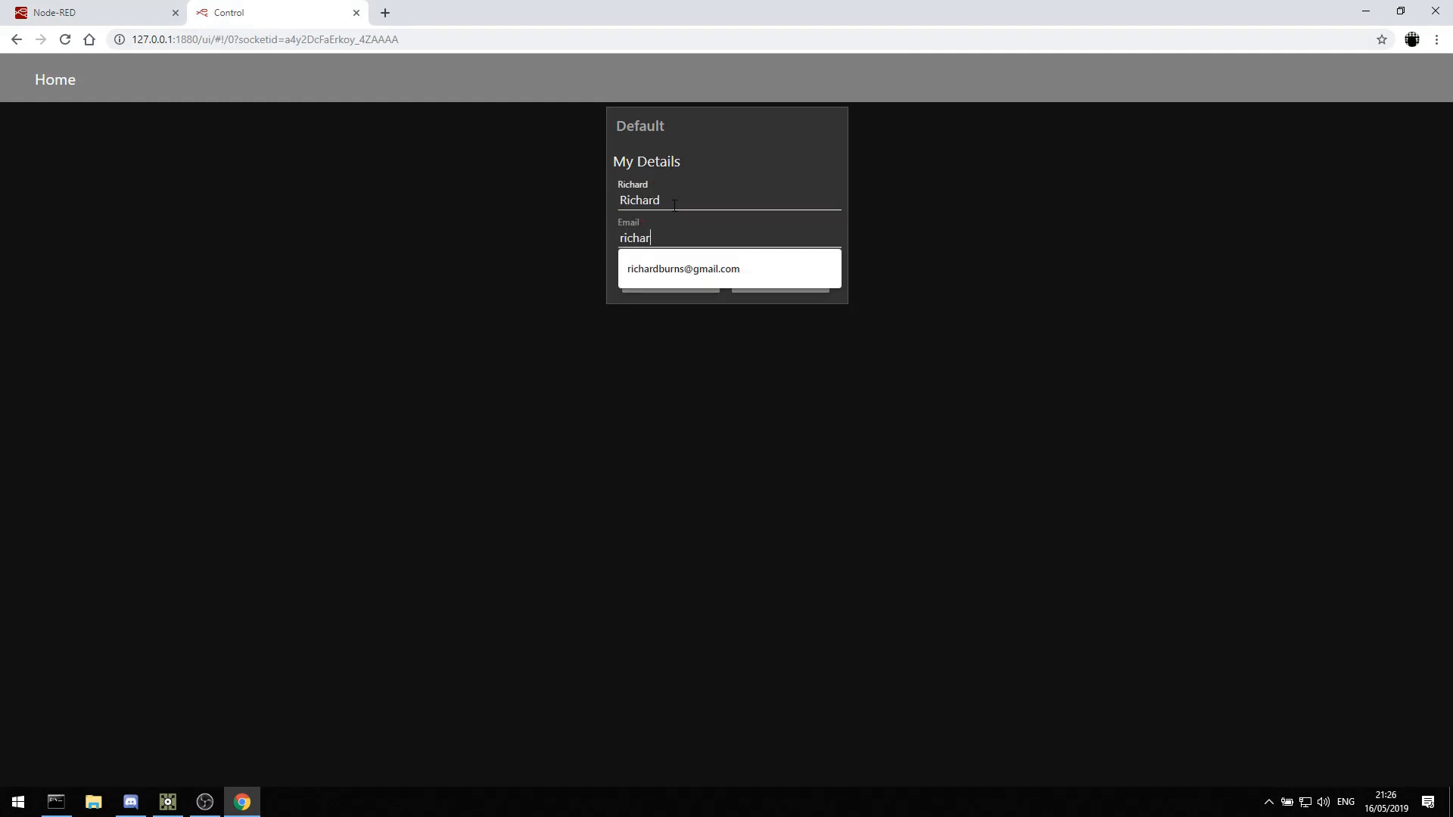
click(682, 270)
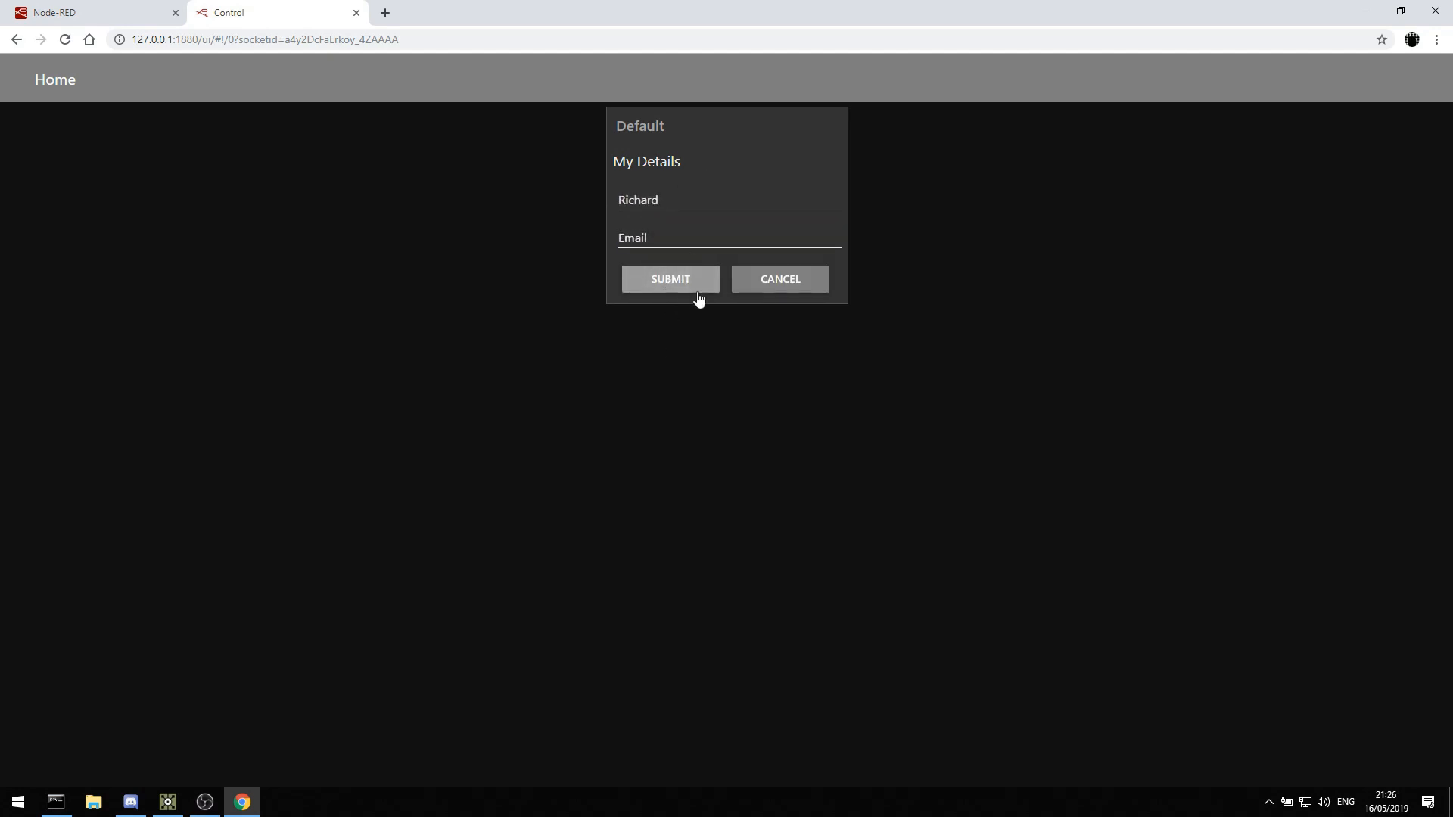
click(87, 12)
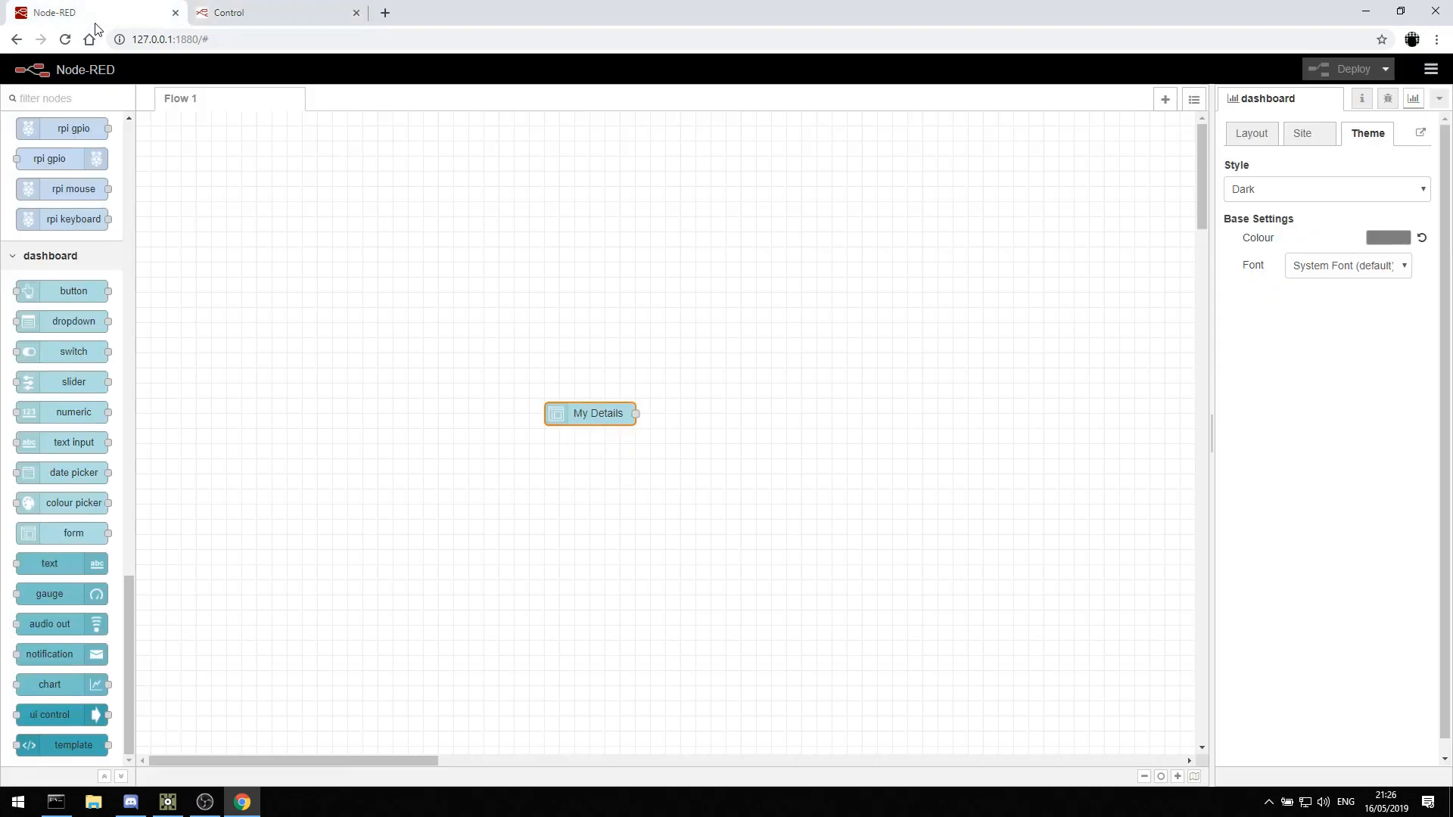
Wire a msg.payload debug node to the My Details form's output and deploy
drag(598, 413, 416, 383)
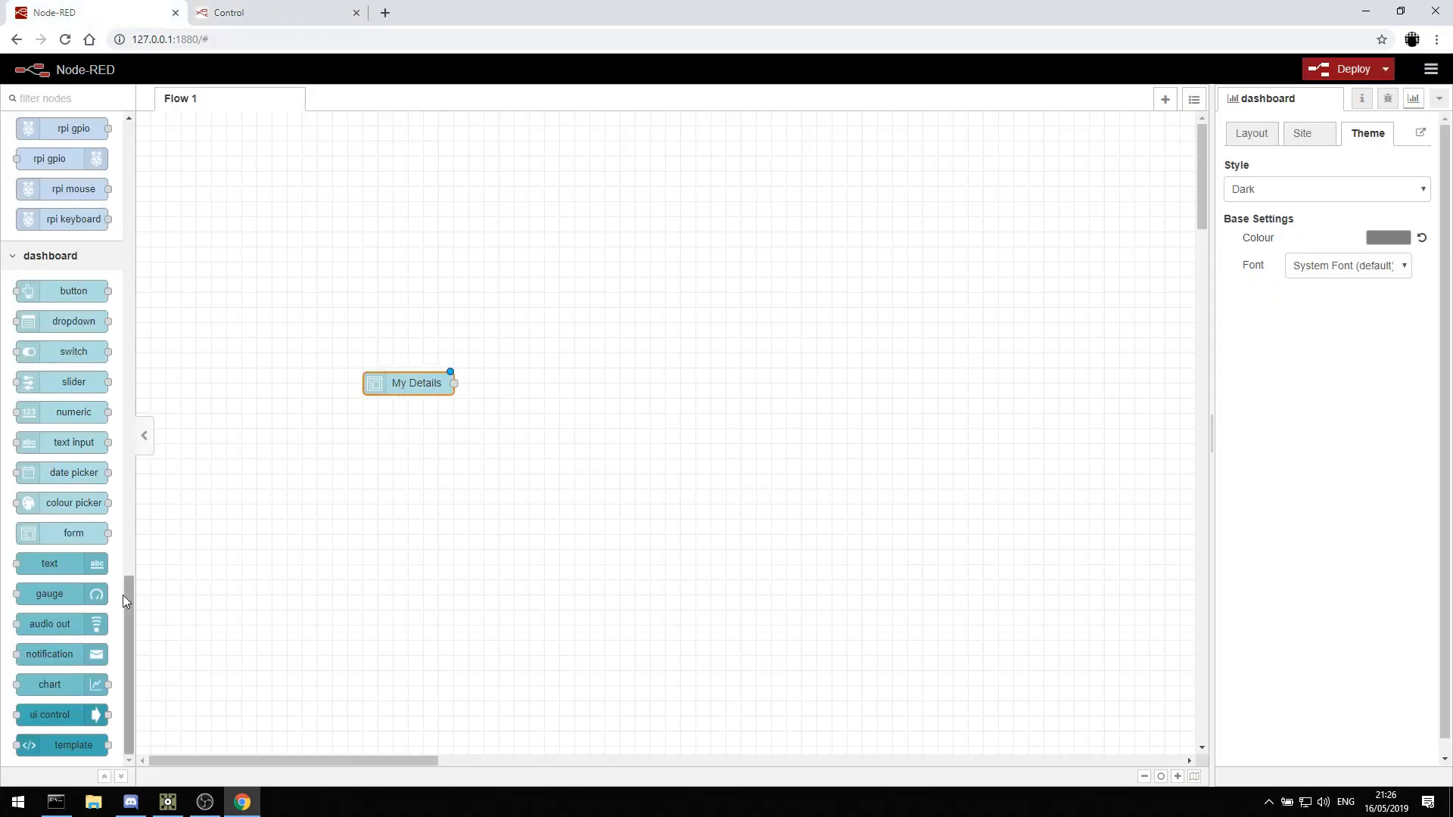
scroll(down, 3)
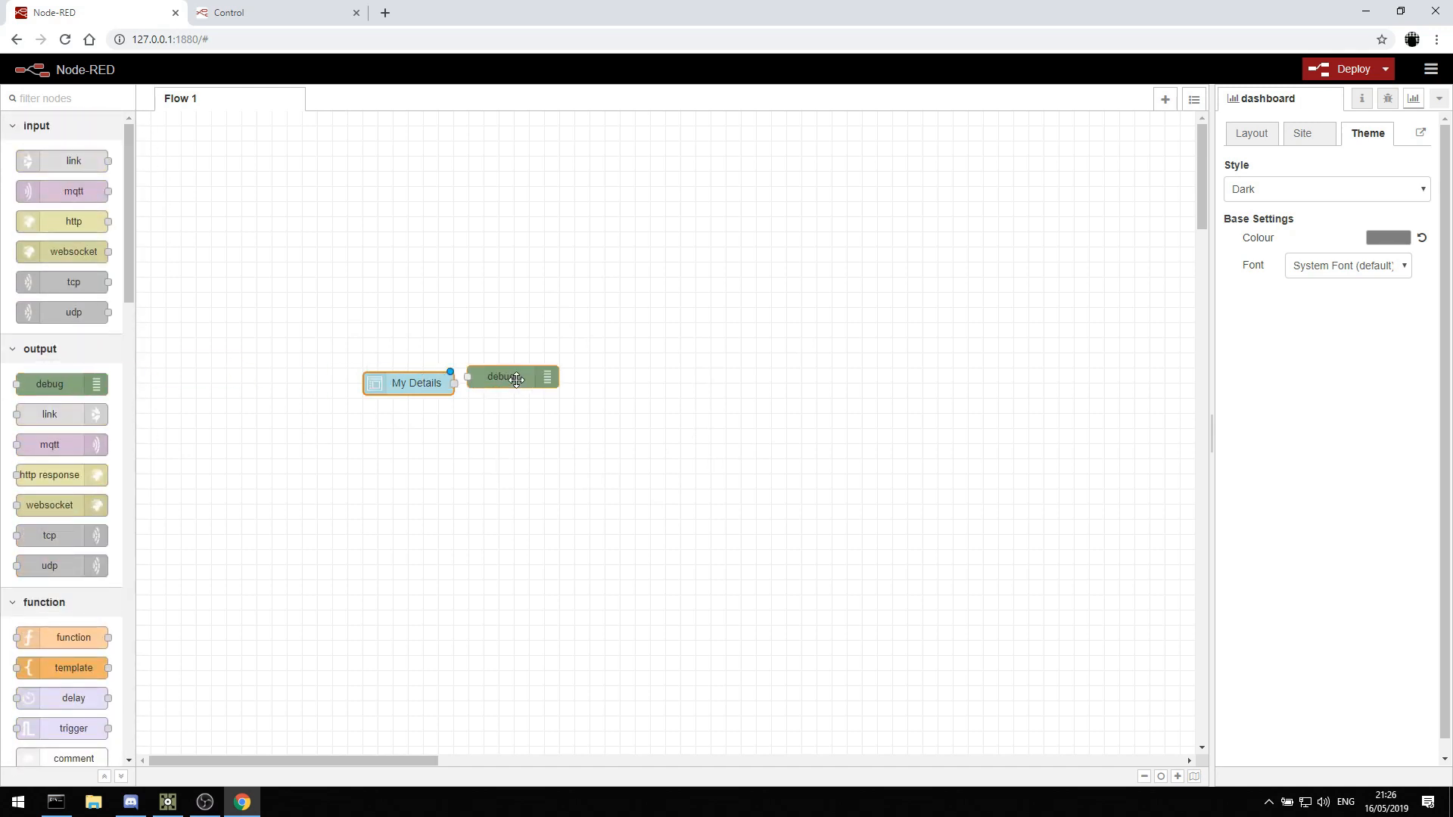
drag(513, 376, 634, 368)
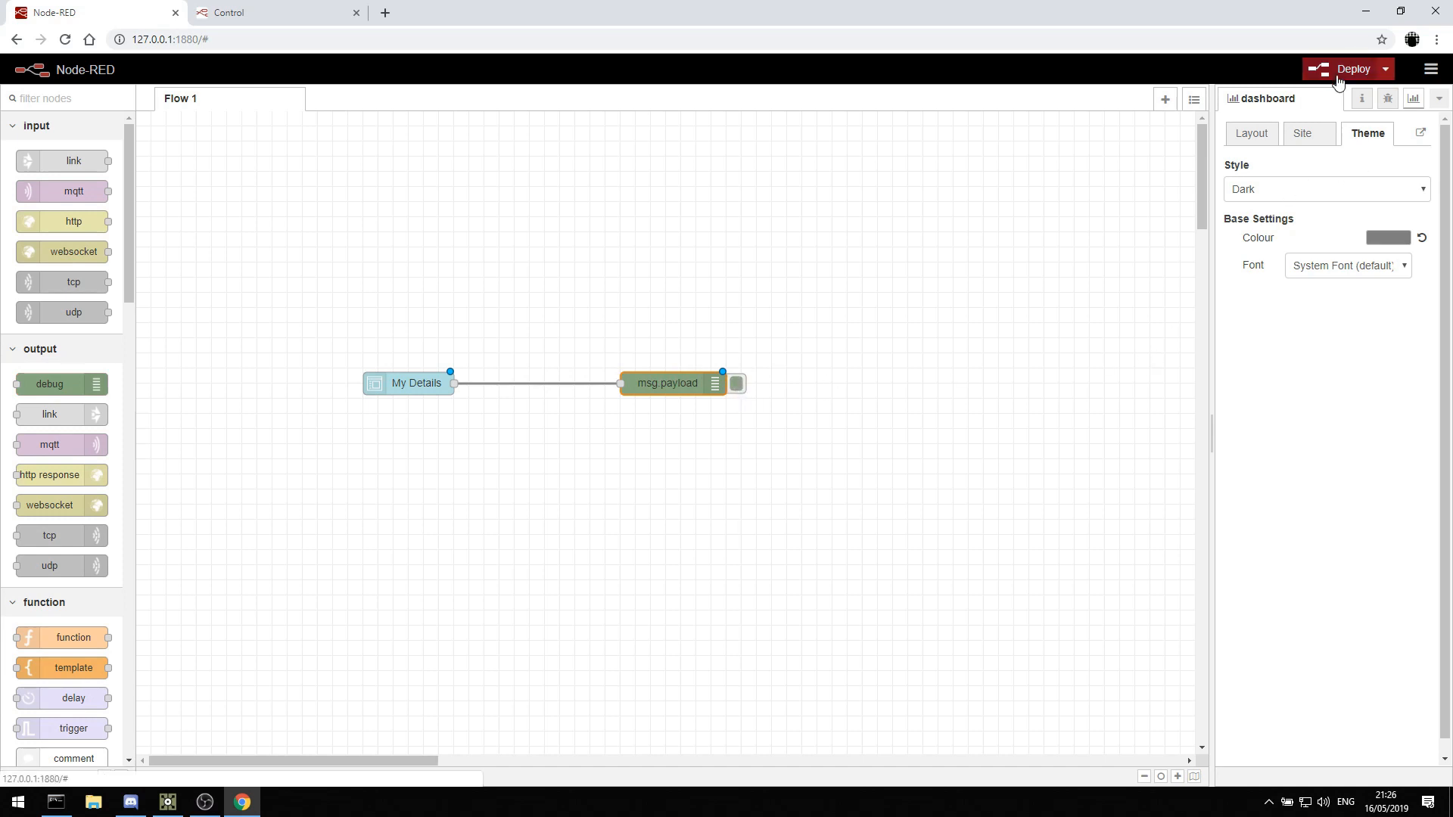
click(1351, 68)
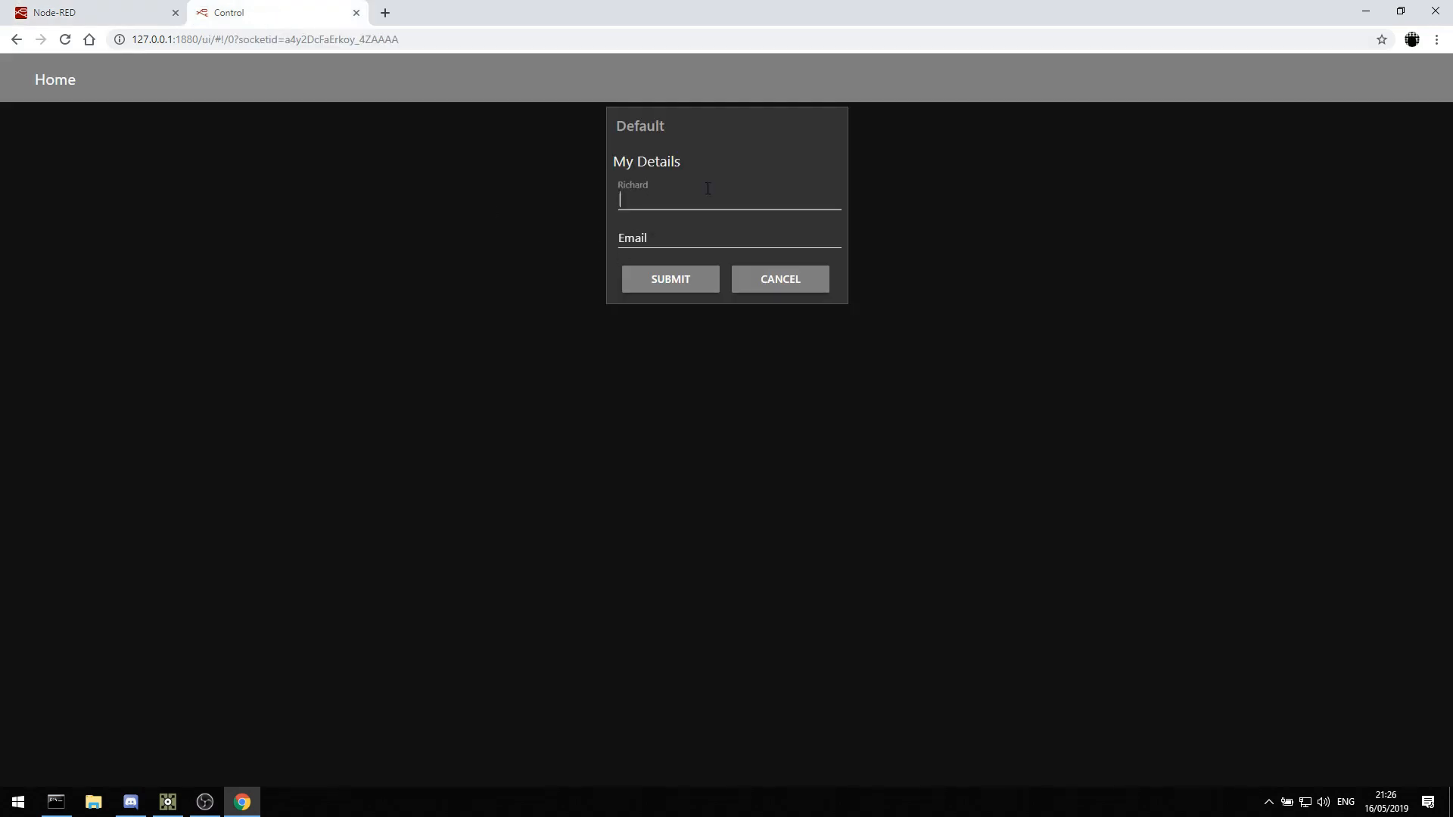
text(Ric)
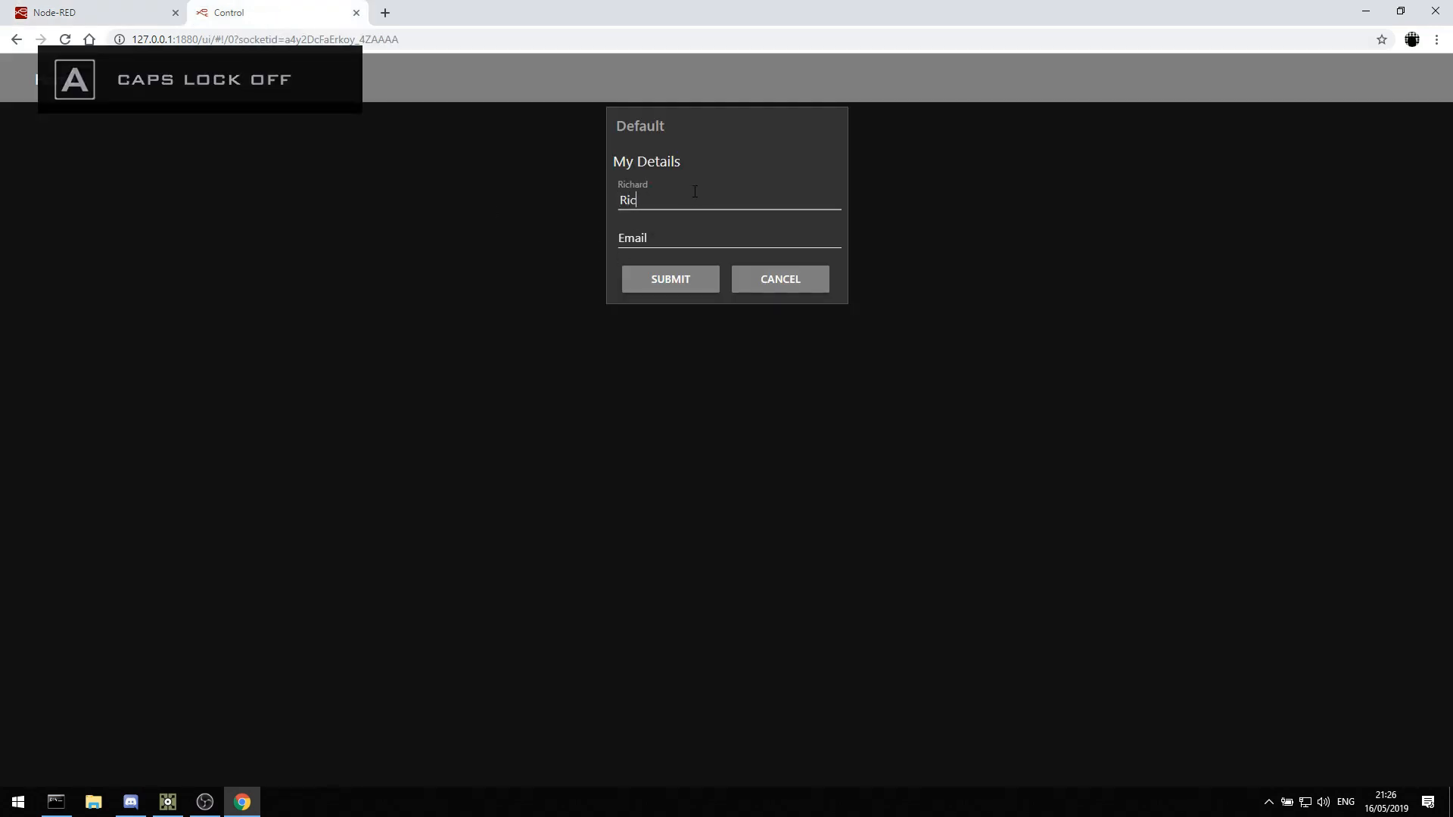
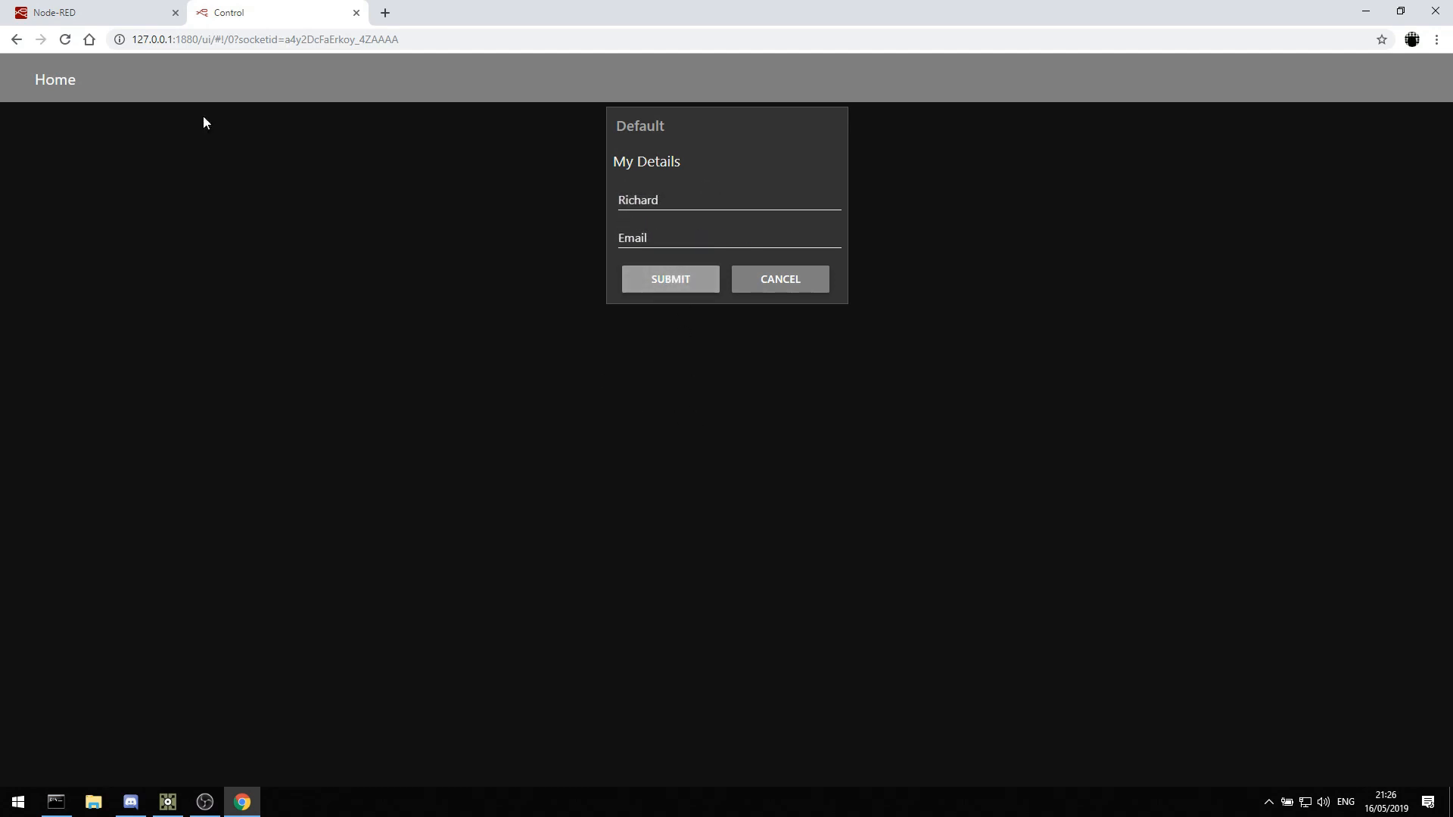
click(88, 12)
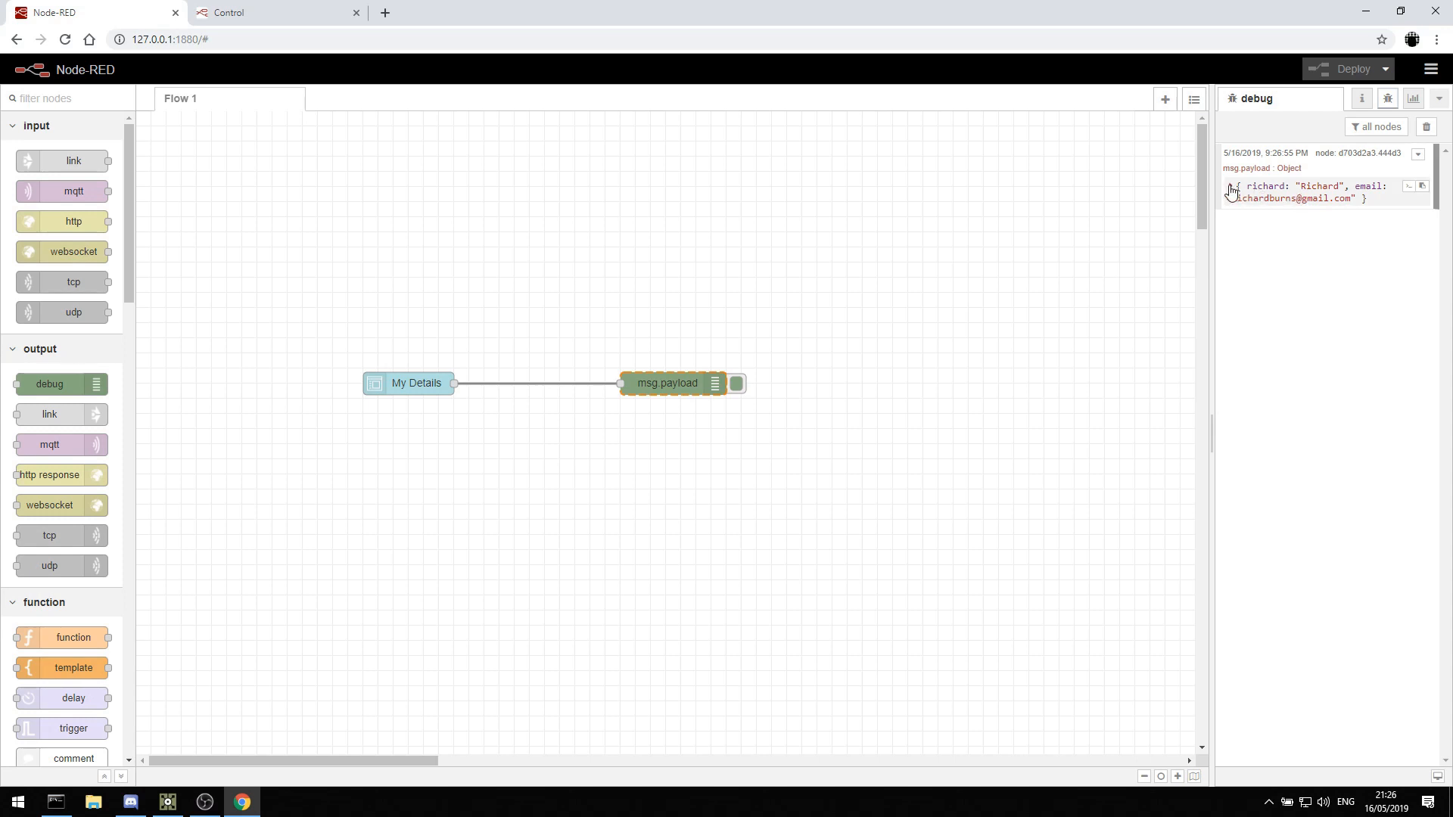
Expand the debug payload into its richard and email properties and copy the email entry
click(1232, 185)
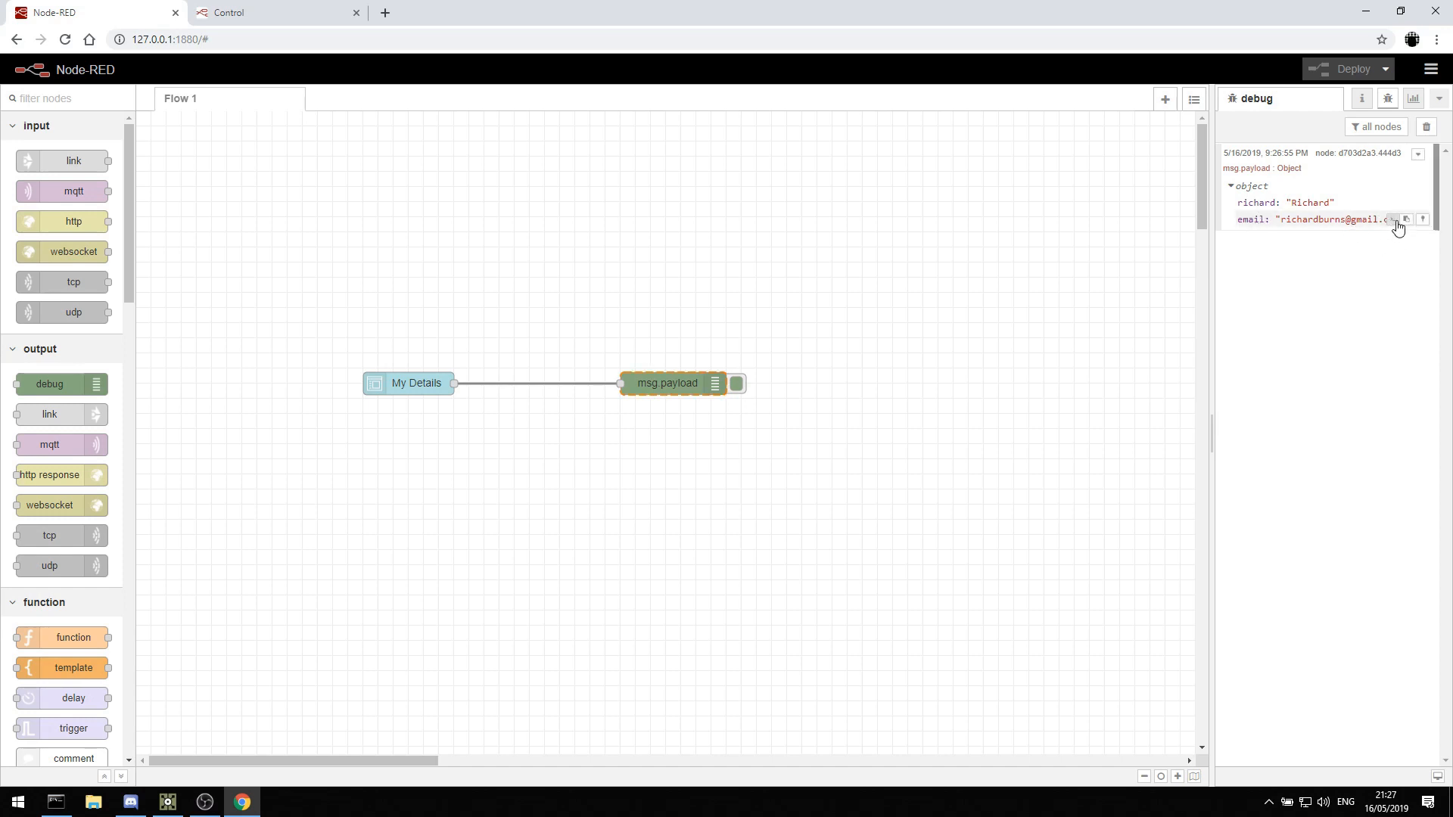
click(1401, 220)
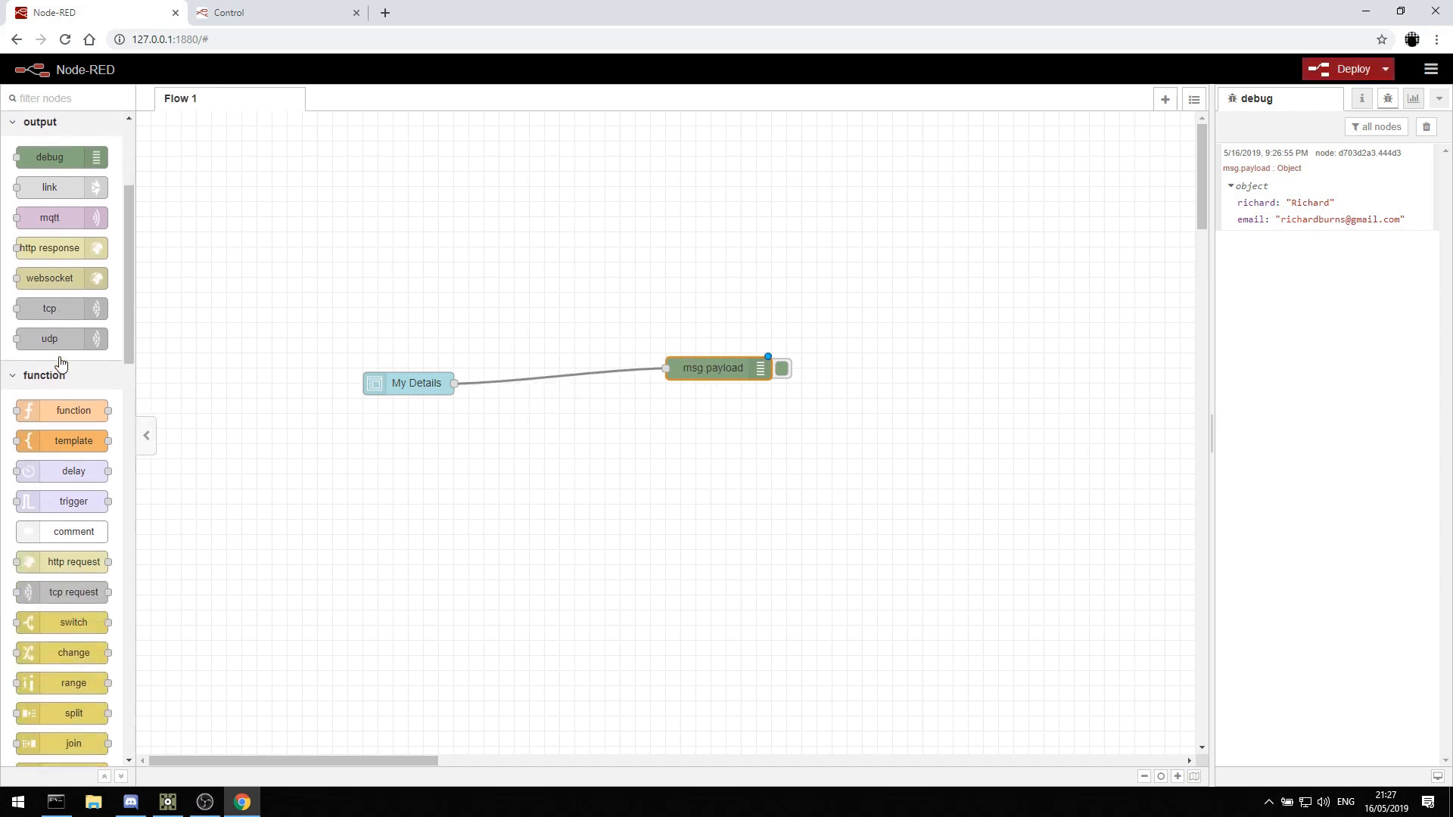
Place a change node after My Details and wire the form's output into it
scroll(down, 3)
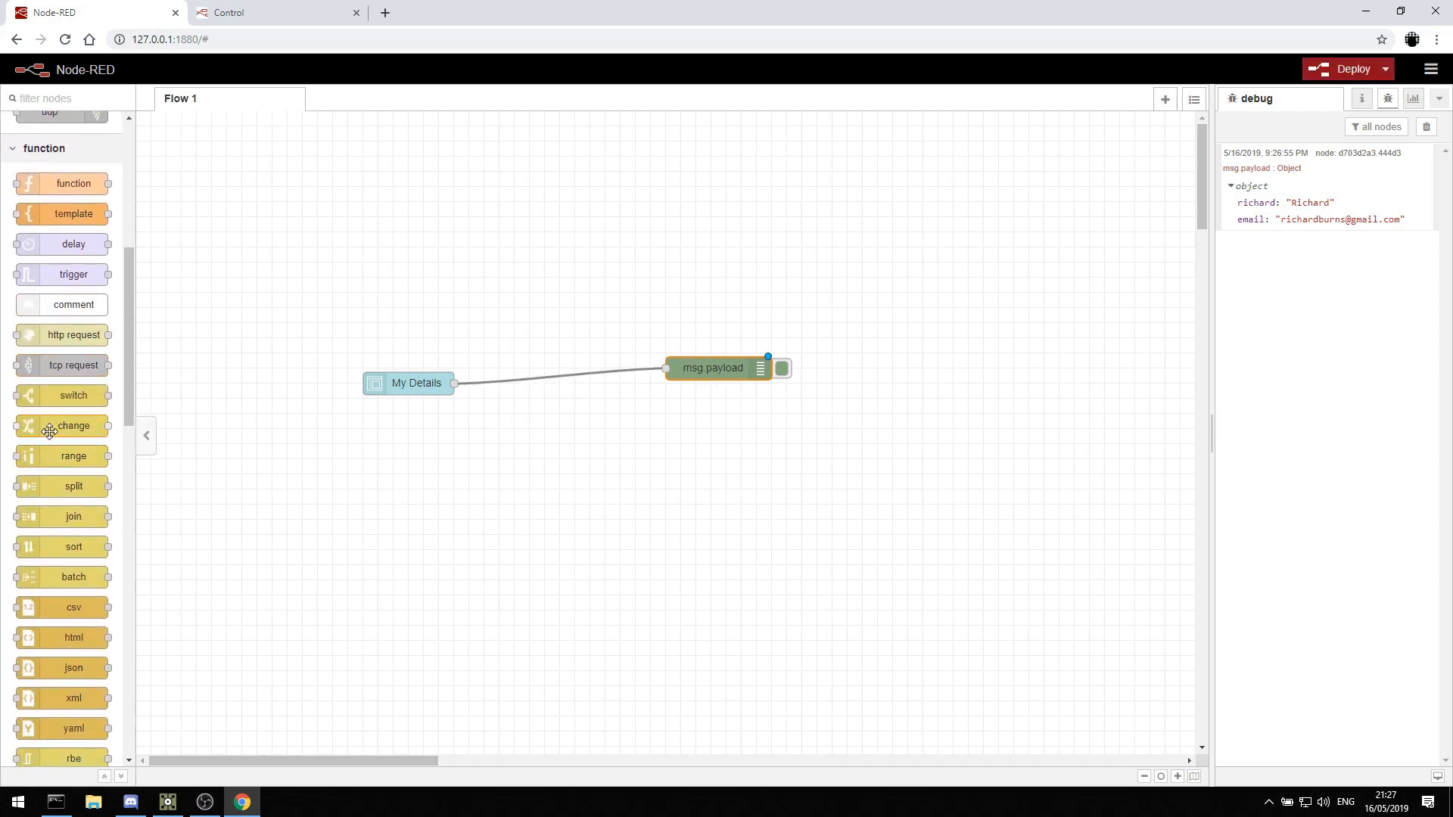
drag(73, 425, 530, 274)
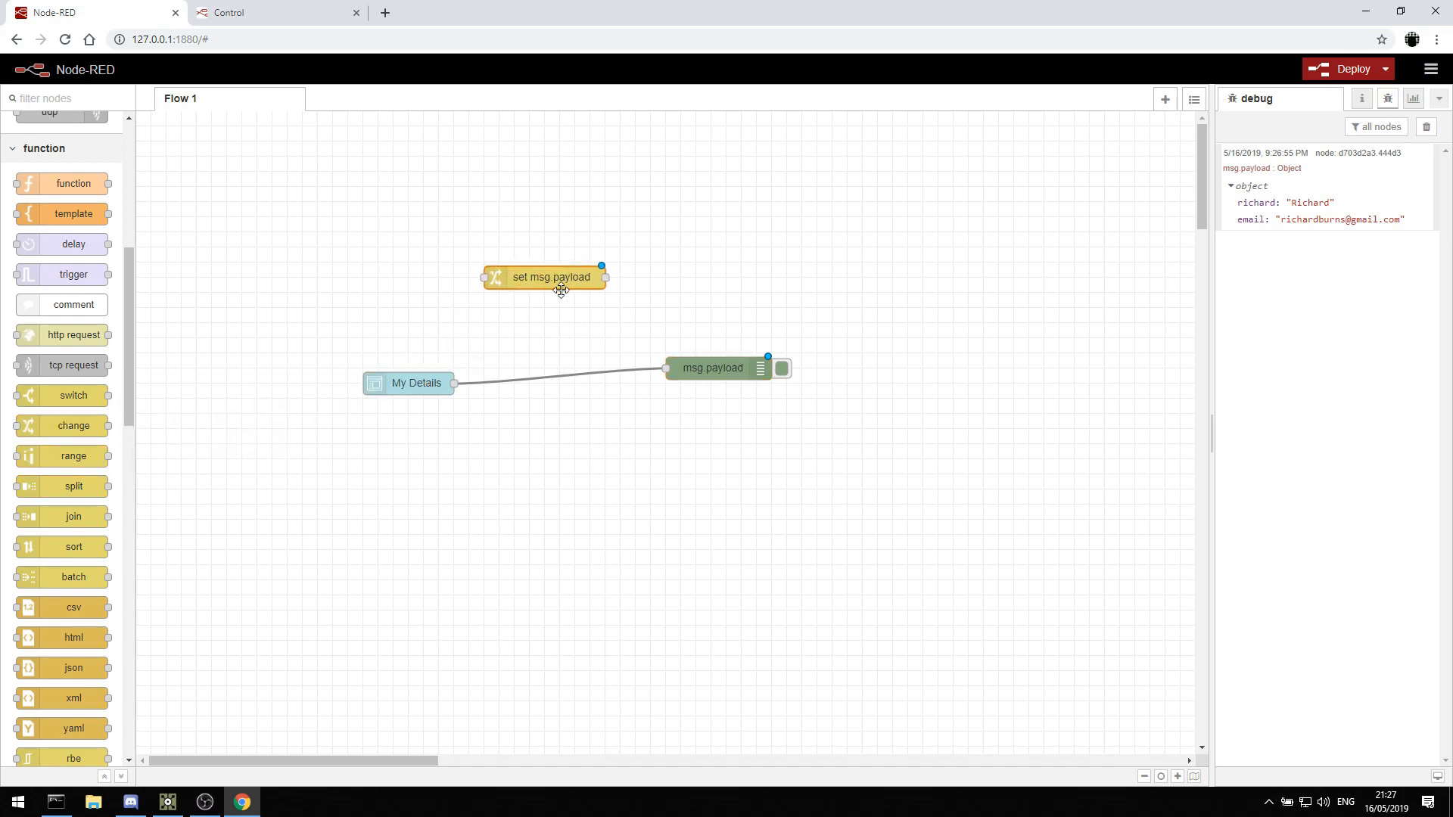
drag(551, 275, 591, 262)
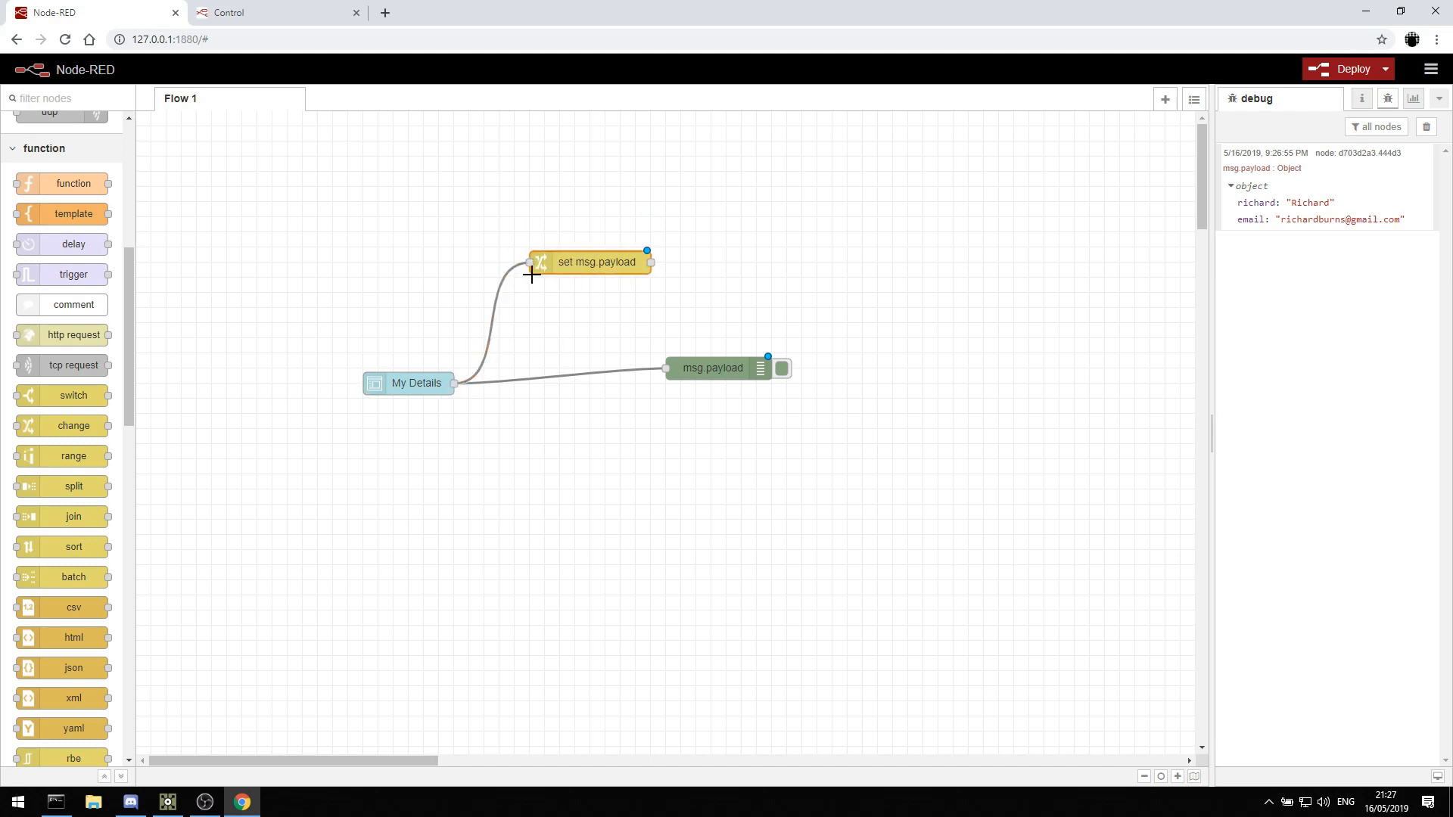
drag(596, 262, 627, 262)
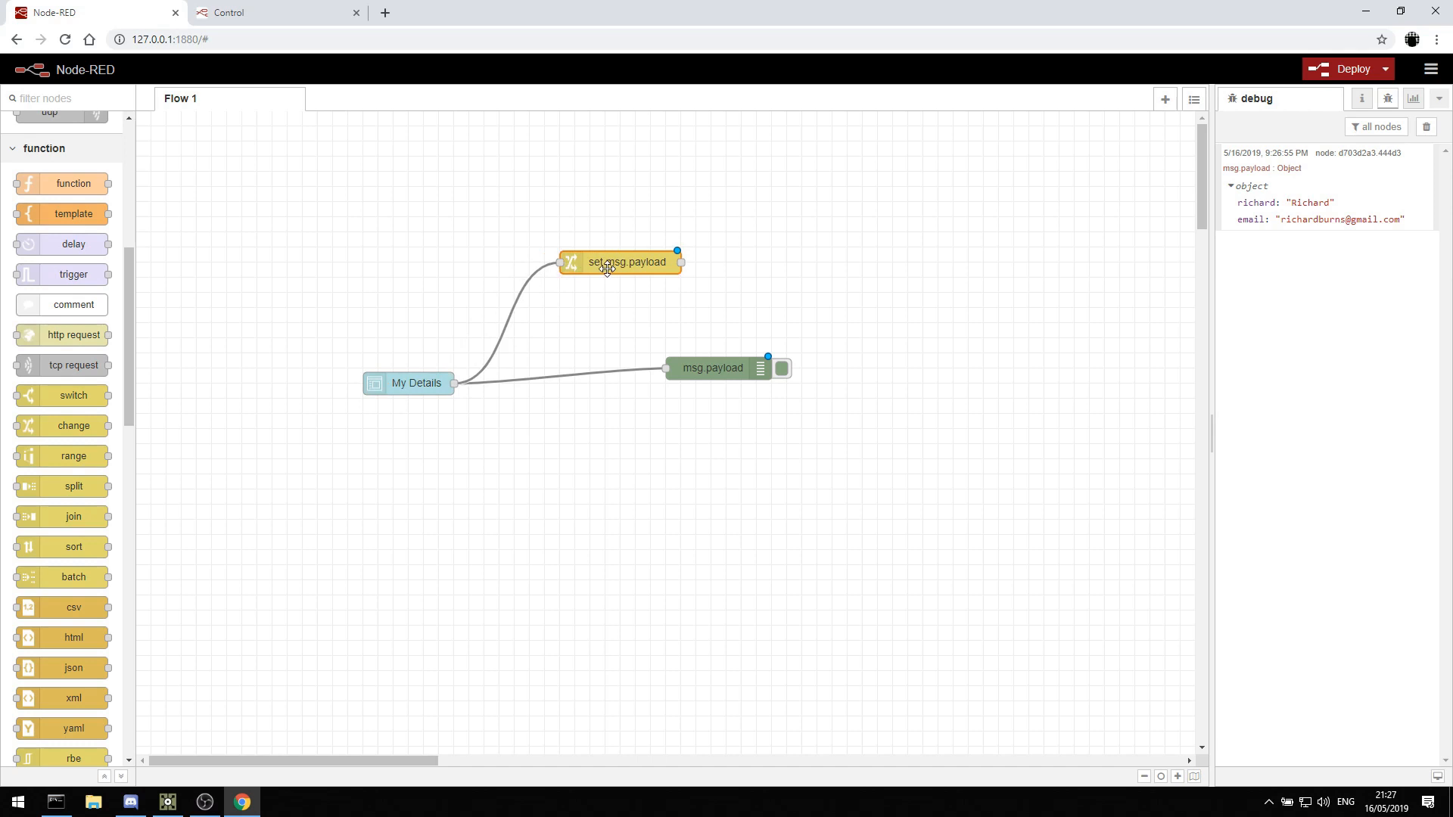
double_click(627, 262)
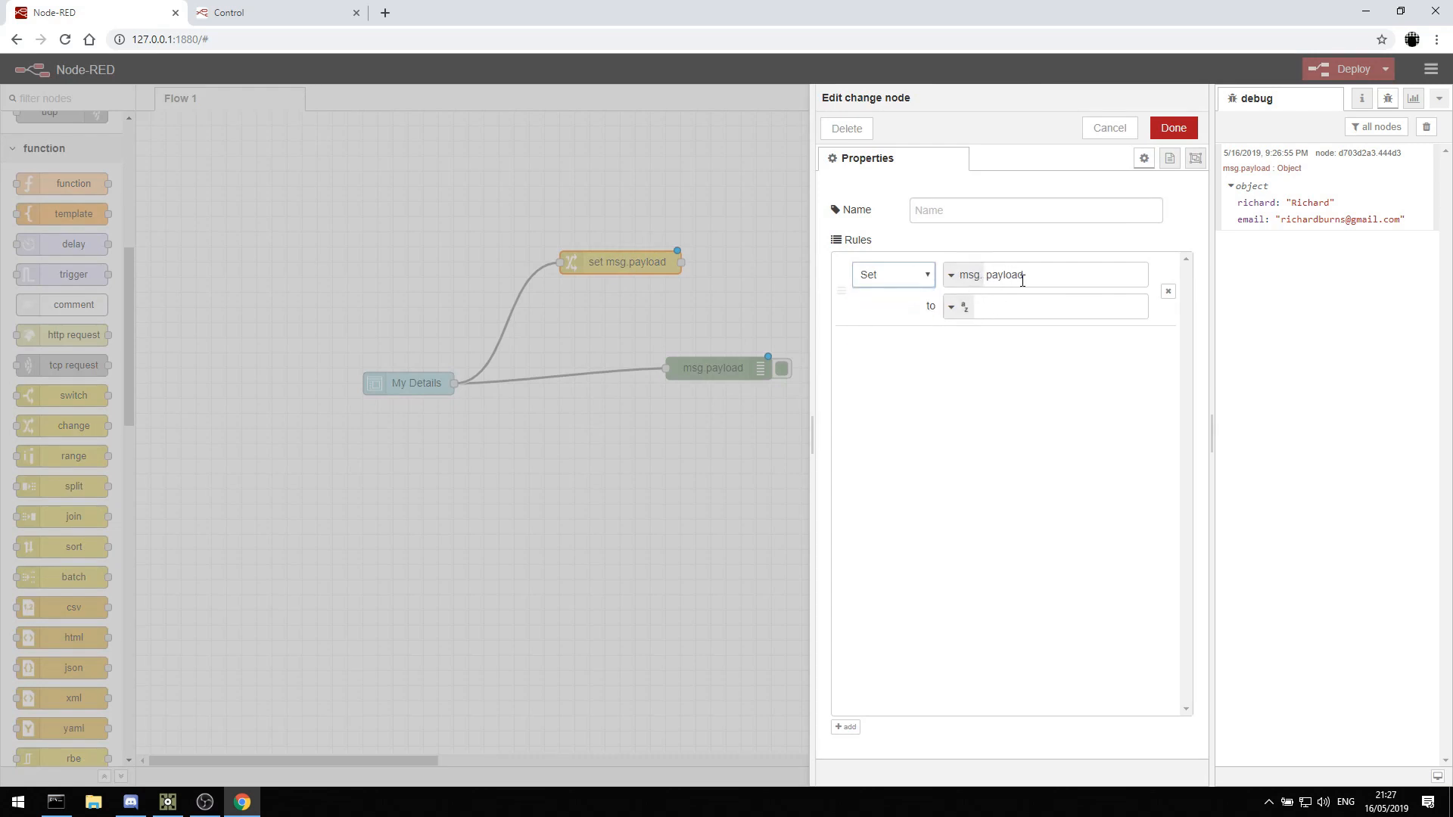
Set the rule to msg.payload = expression payload.email and save the change node
click(956, 305)
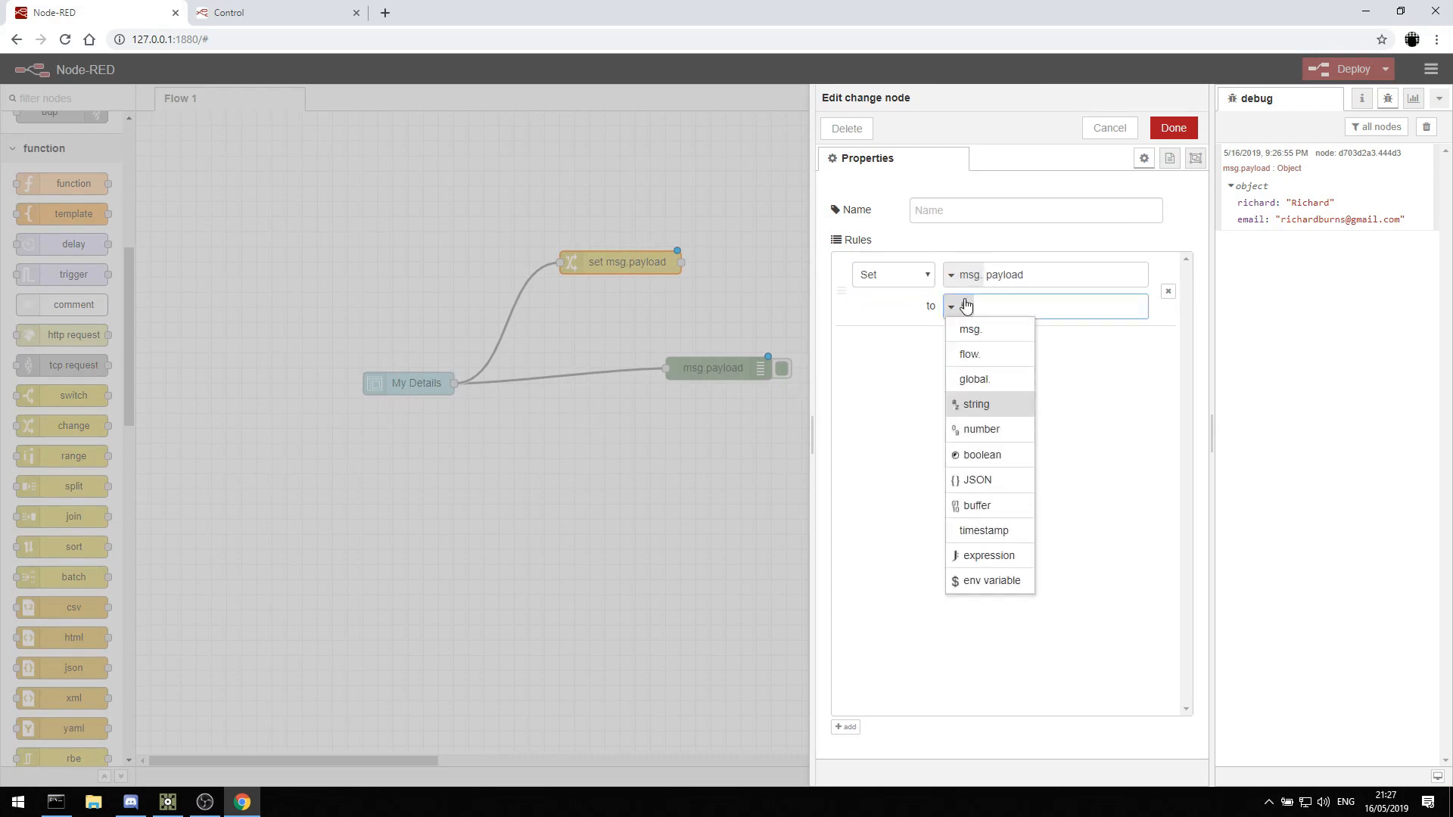
click(987, 556)
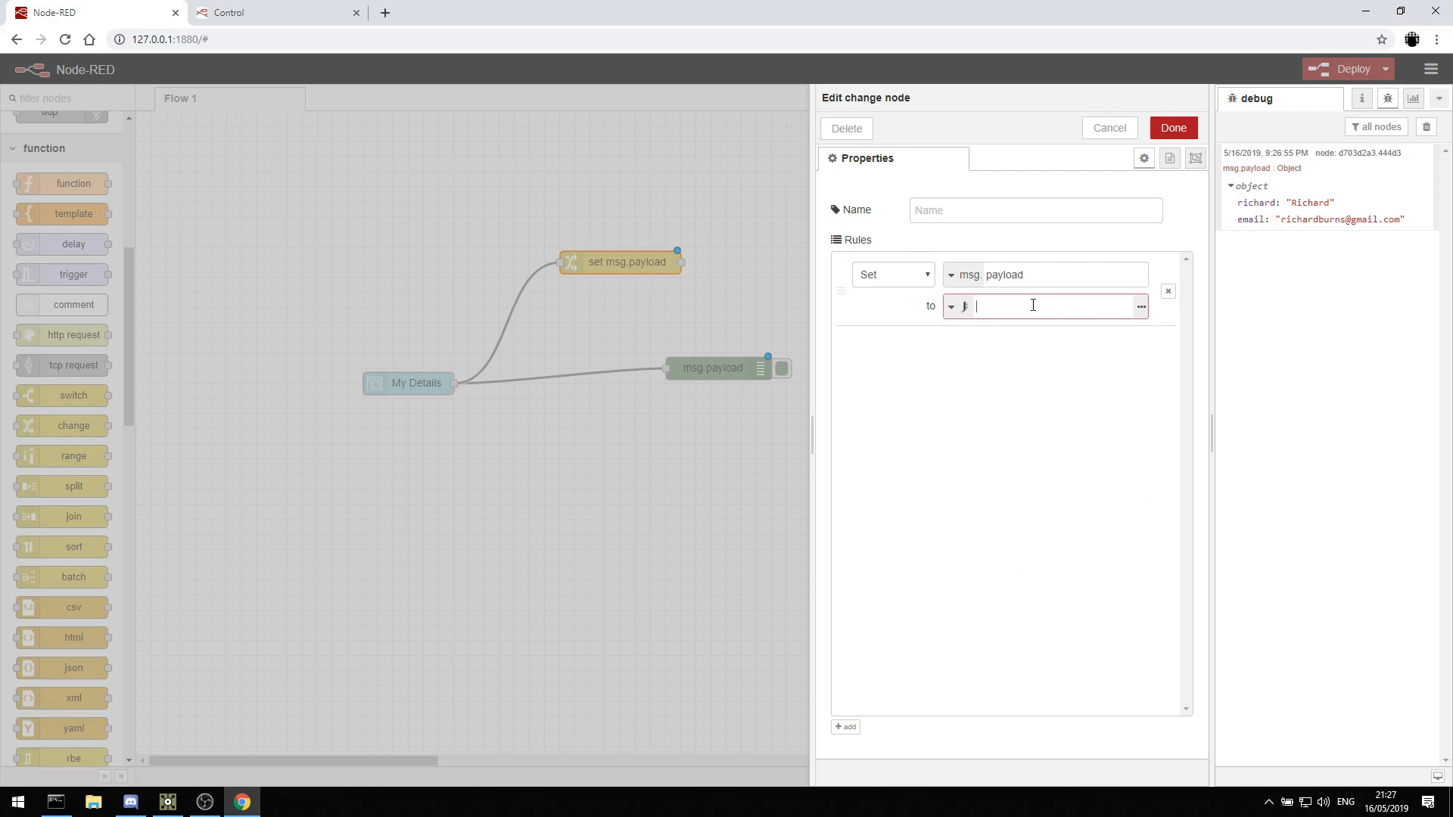
text(payload.email)
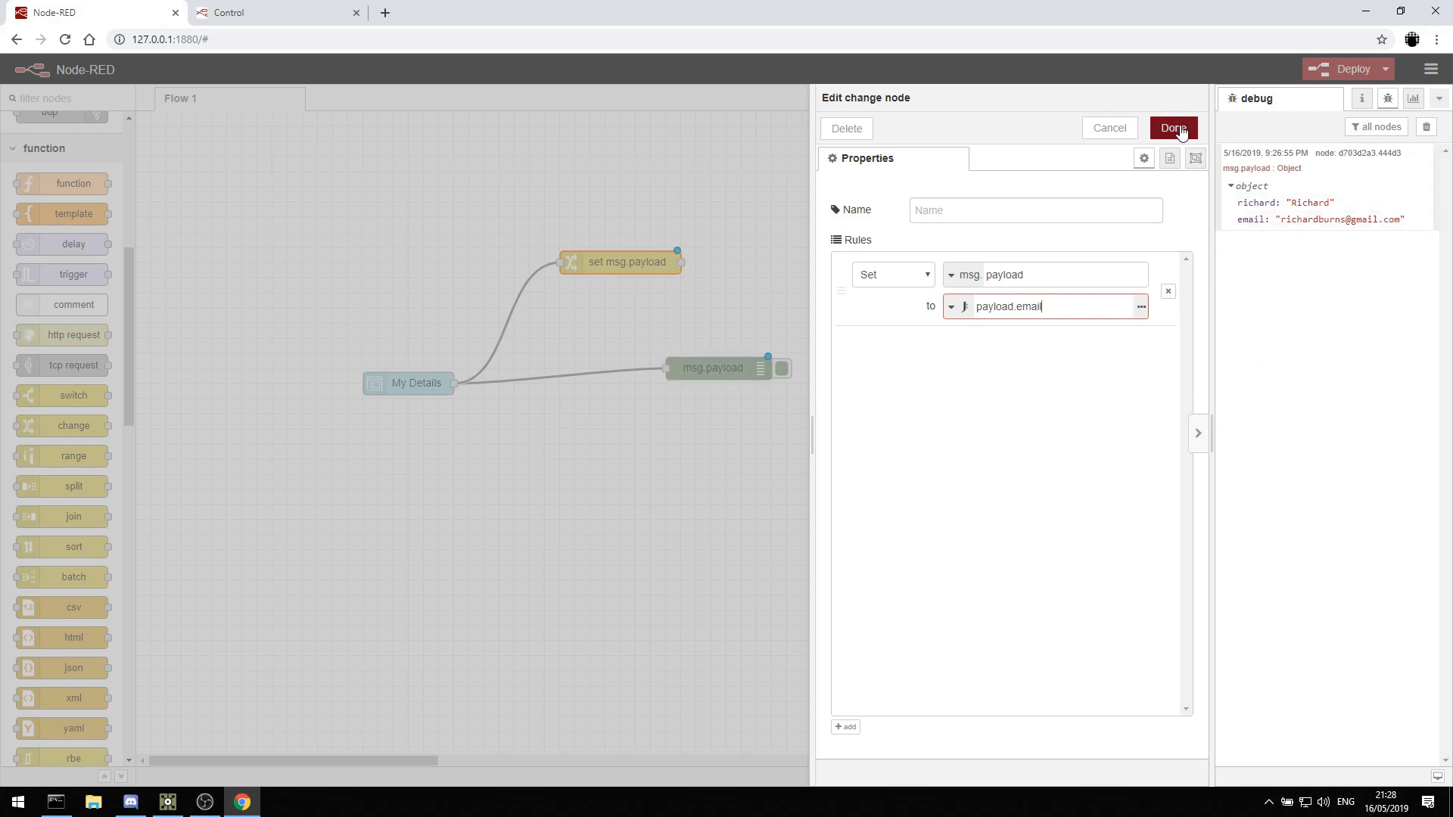
click(1172, 127)
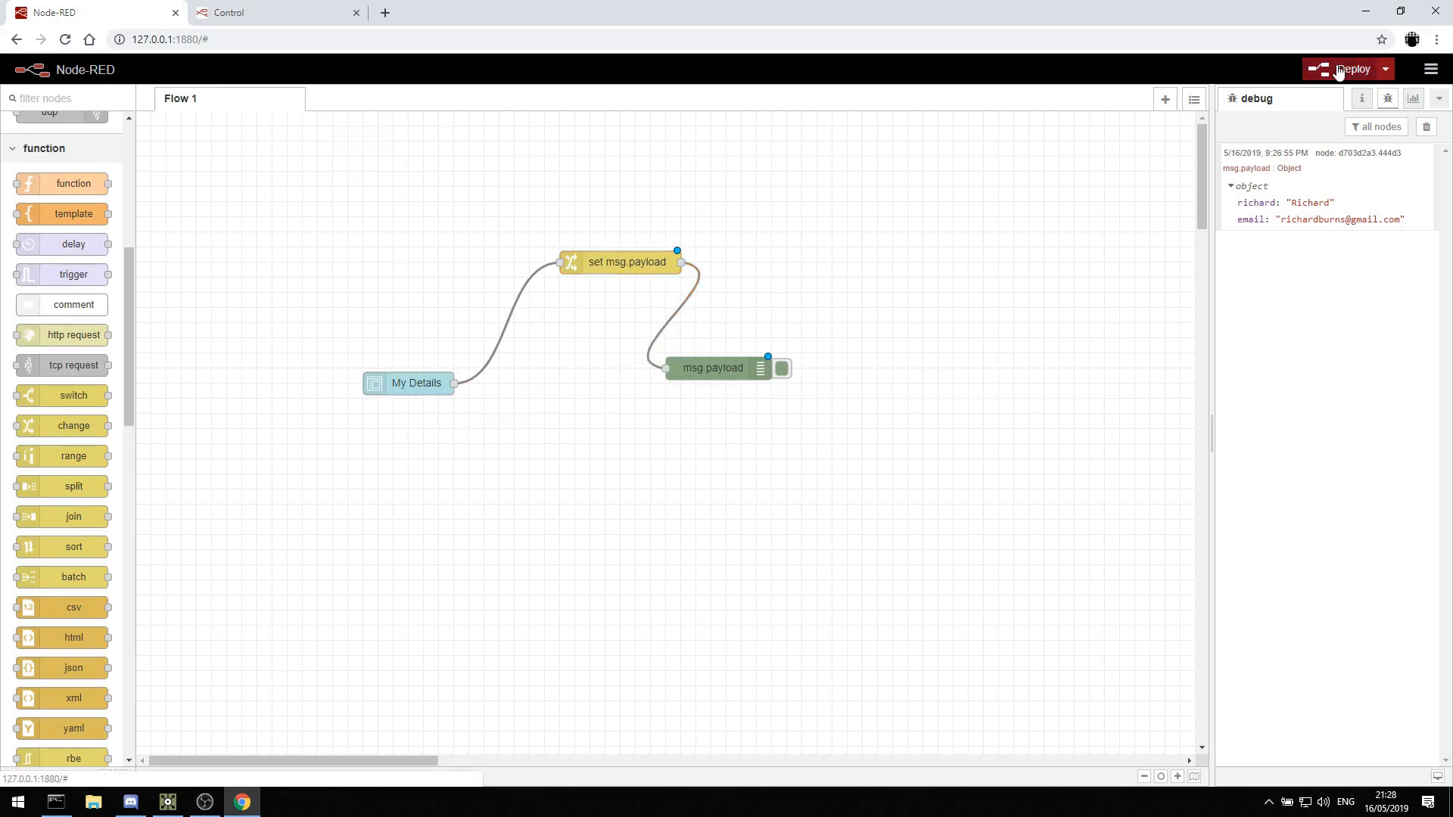
Deploy the flow and submit the dashboard form so only the email string reaches debug
click(1352, 68)
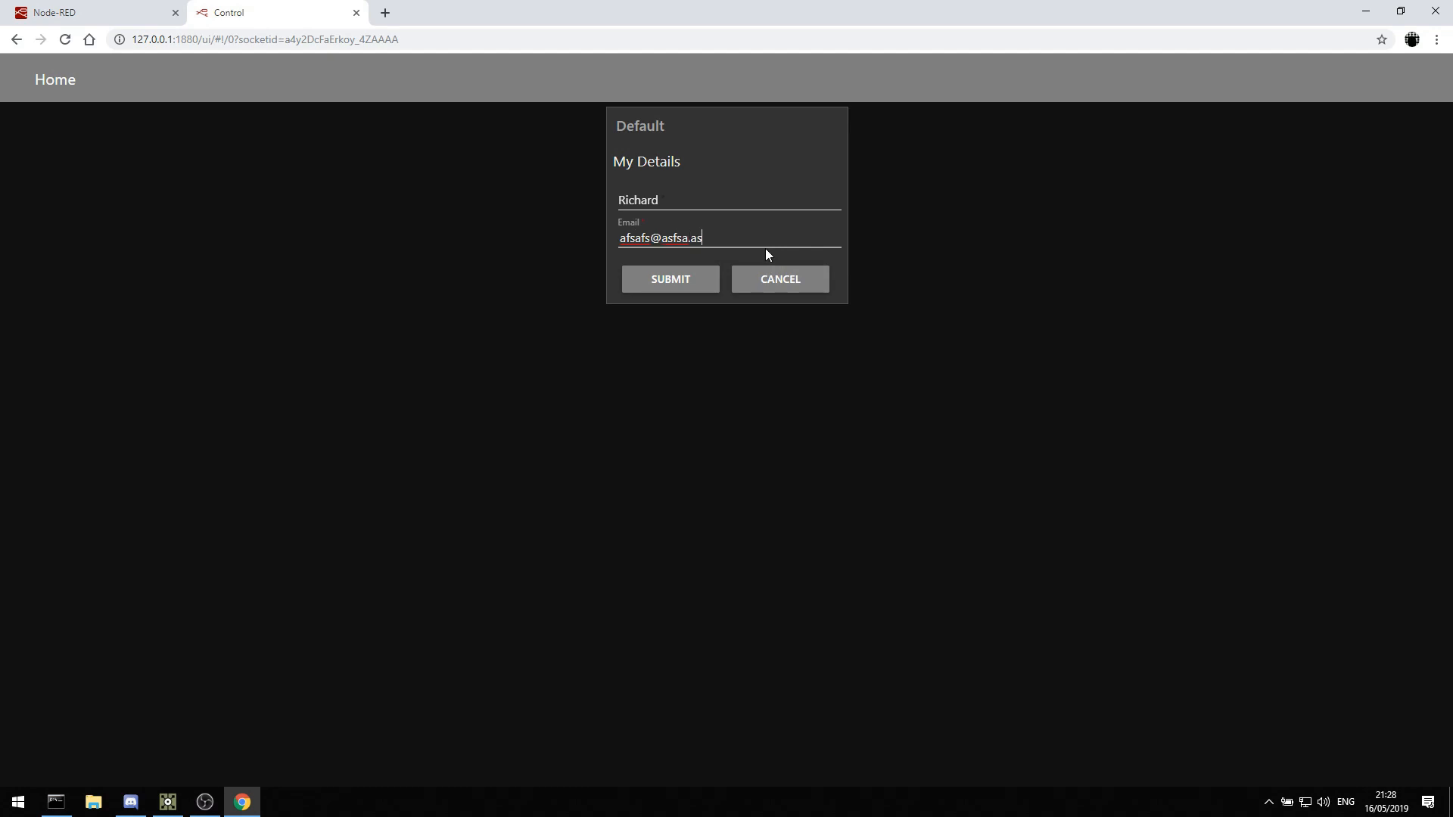
text(afsfsa)
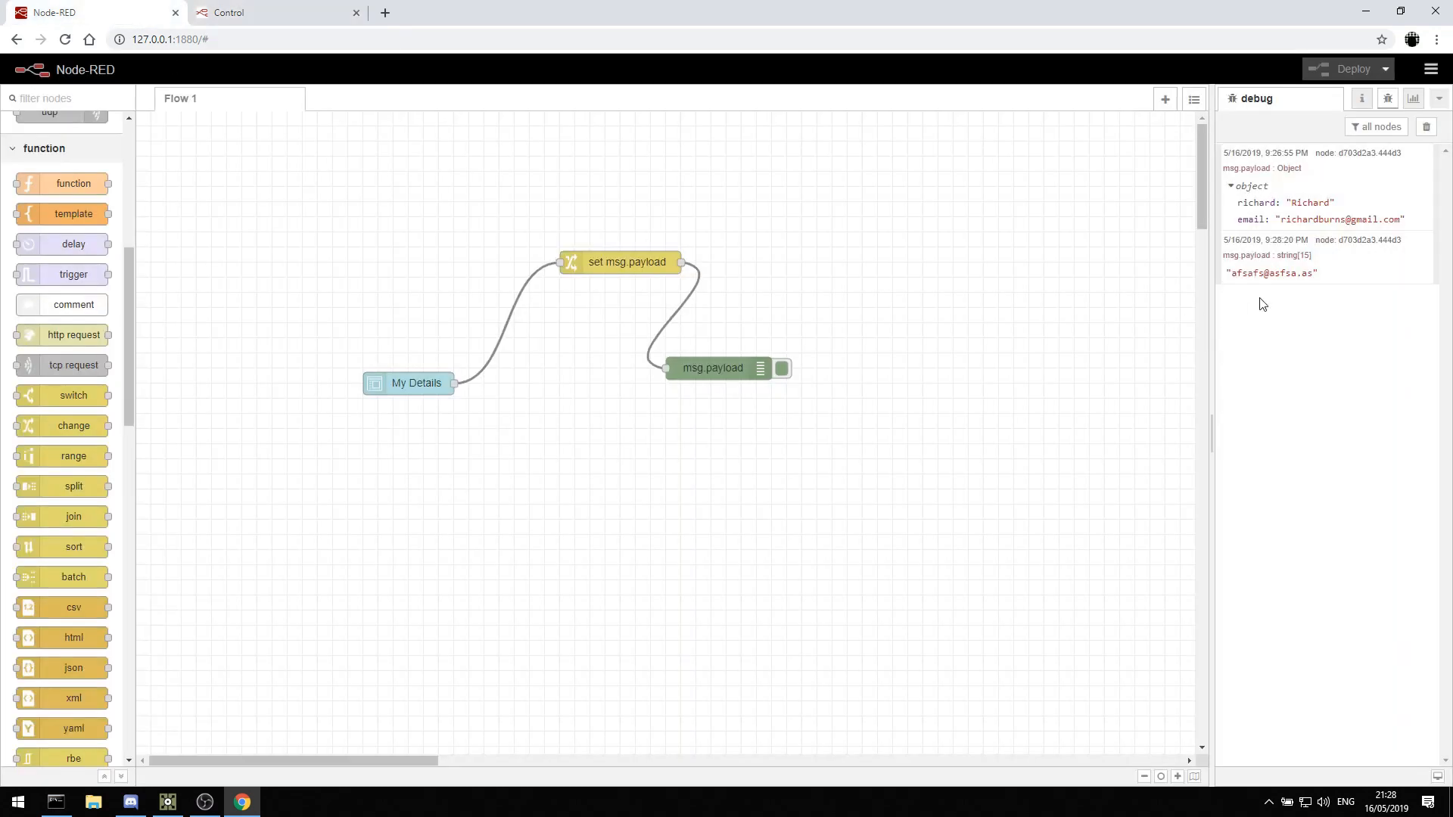
mouse_move(1328, 298)
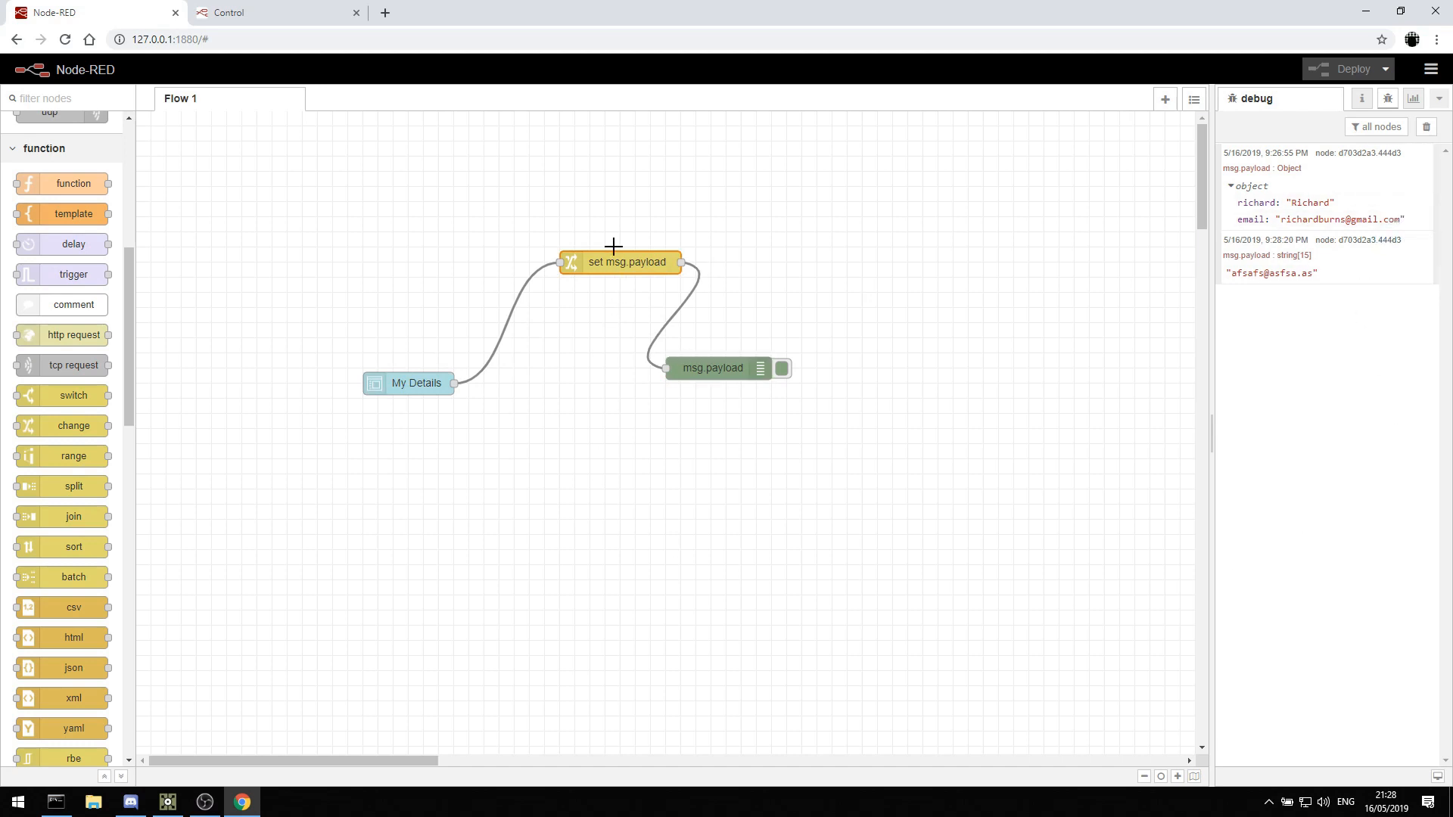
drag(625, 262, 597, 292)
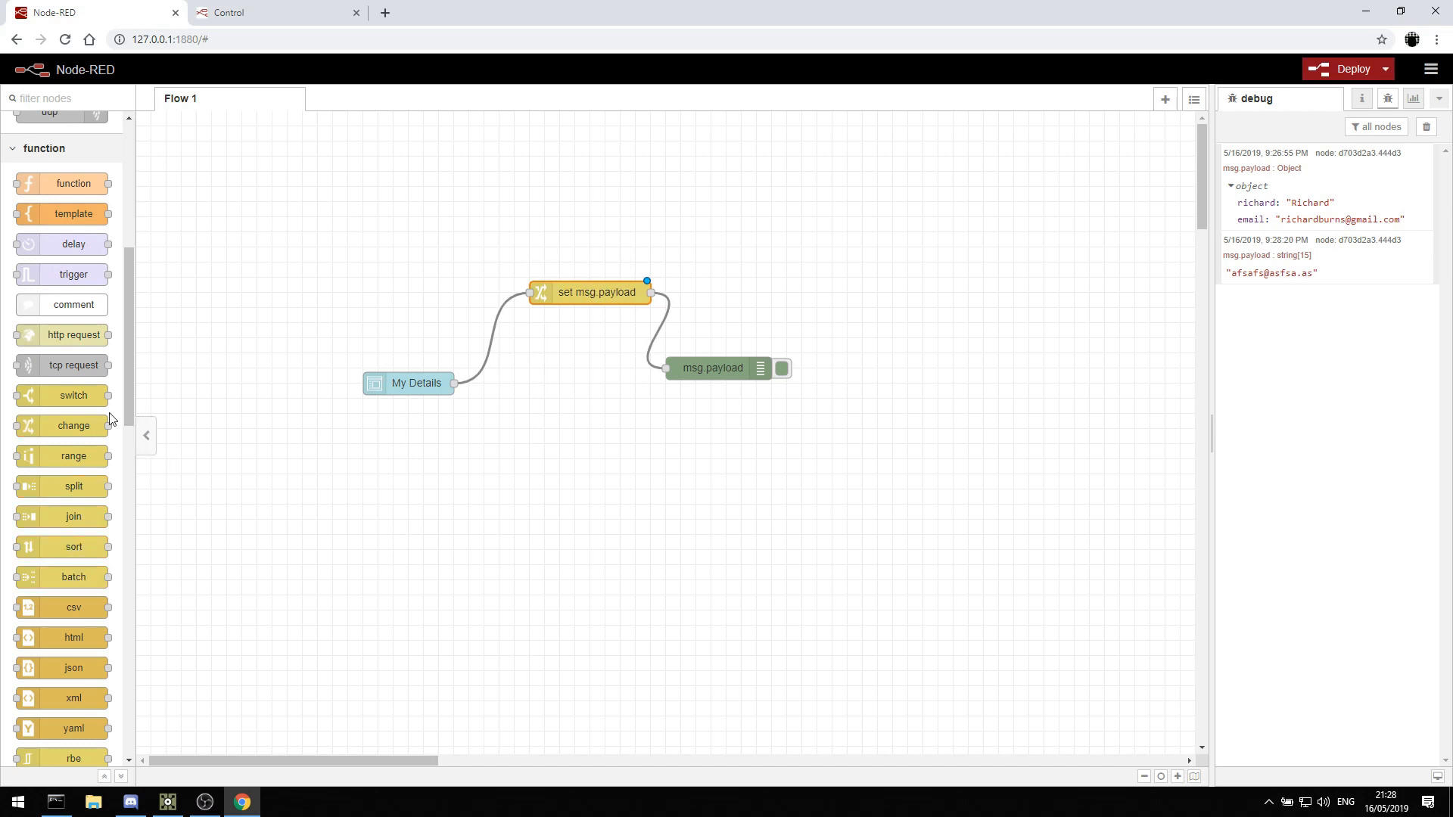
double_click(597, 292)
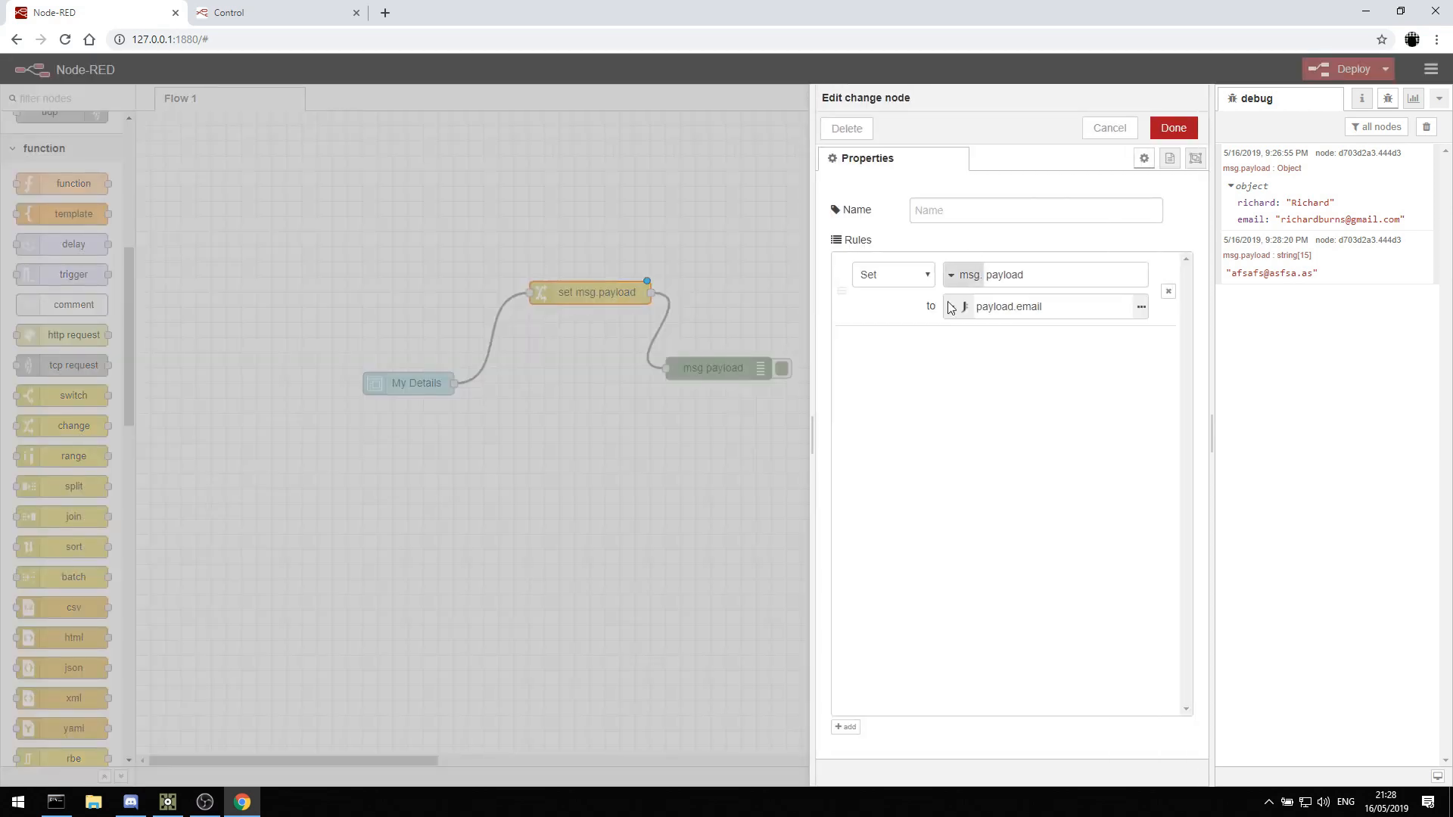
click(955, 306)
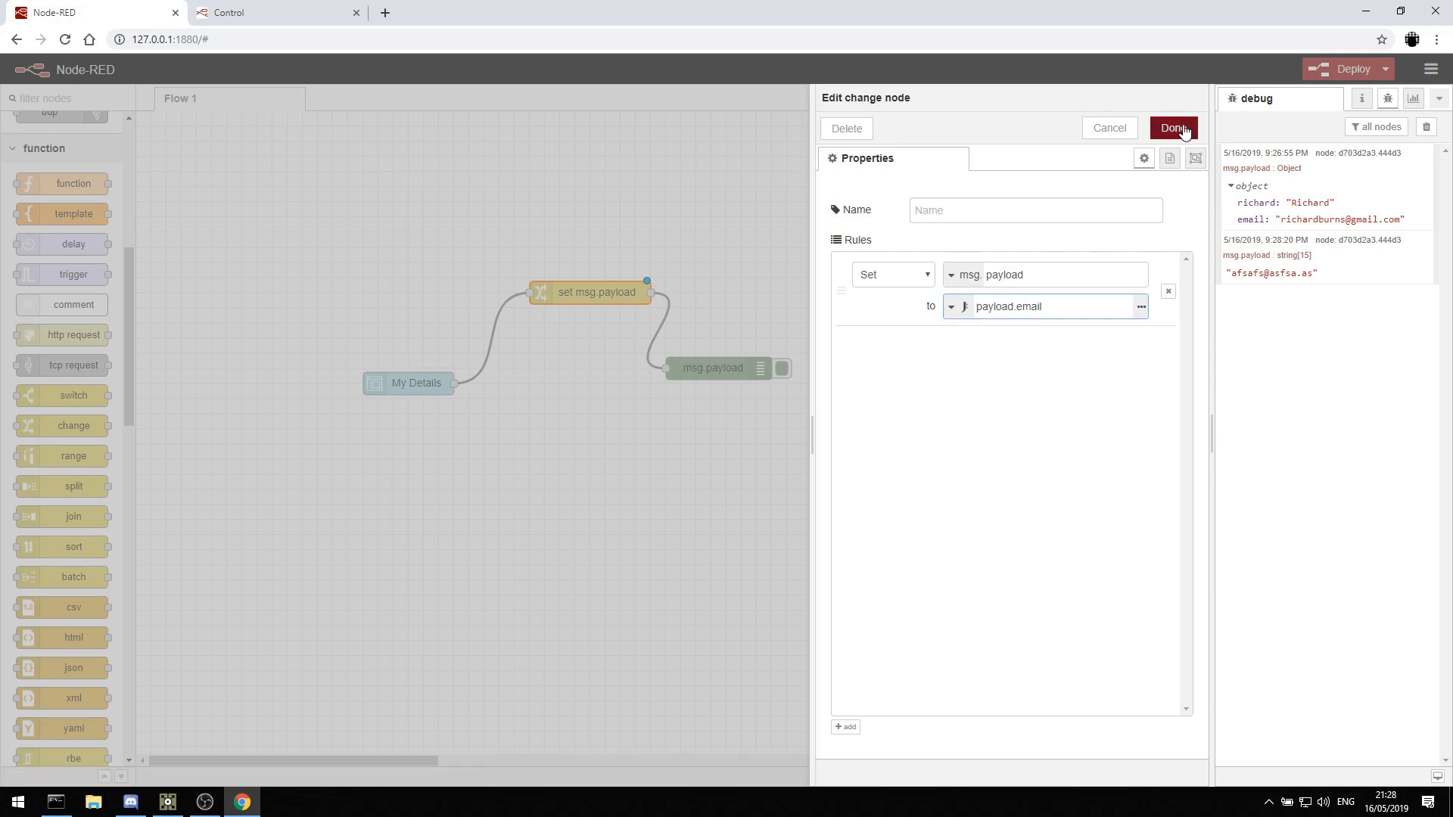
click(1173, 127)
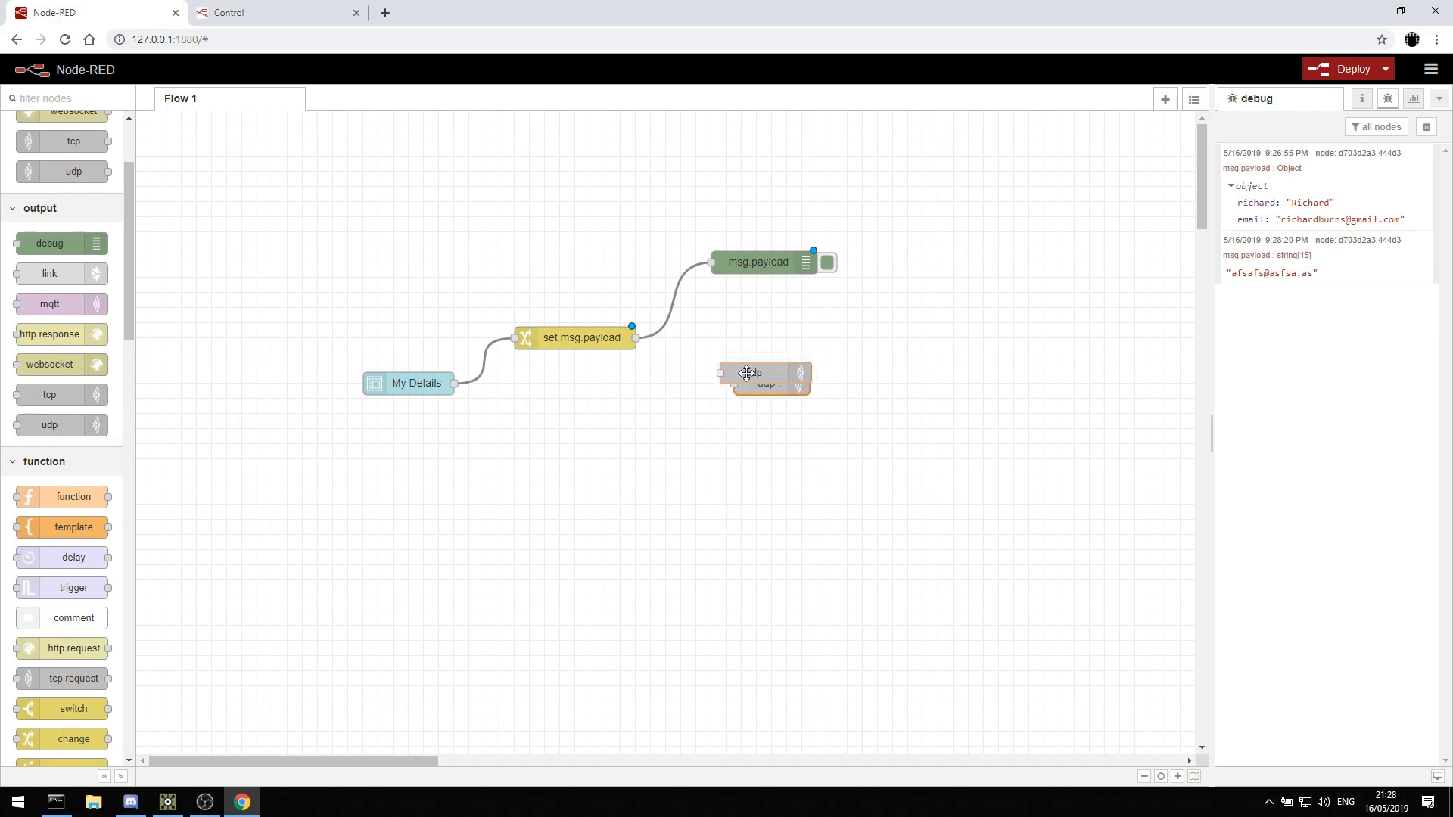
Wire the change node into a udp out node sending to 127.0.0.1 port 7000
drag(766, 373, 766, 383)
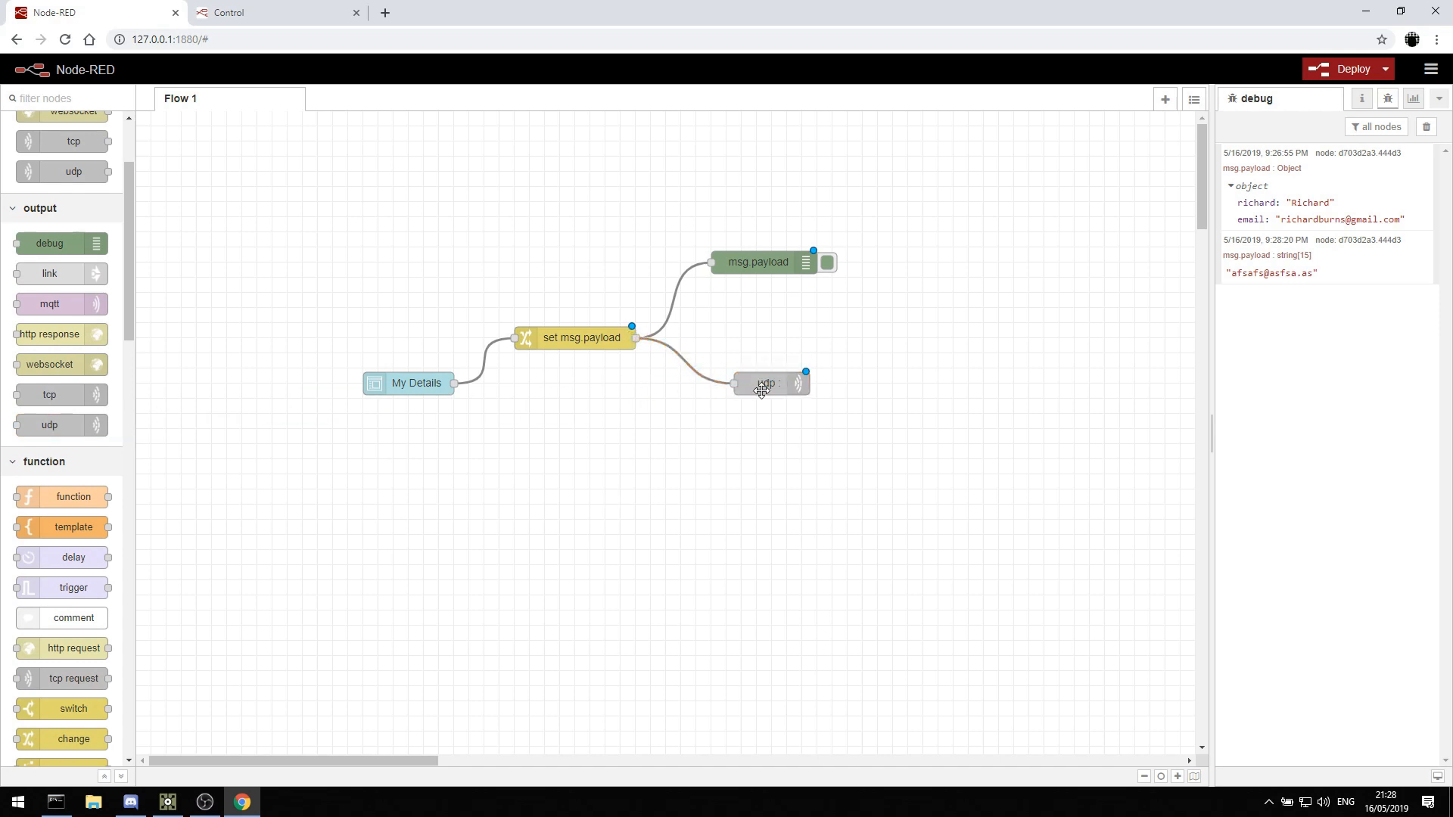
double_click(766, 383)
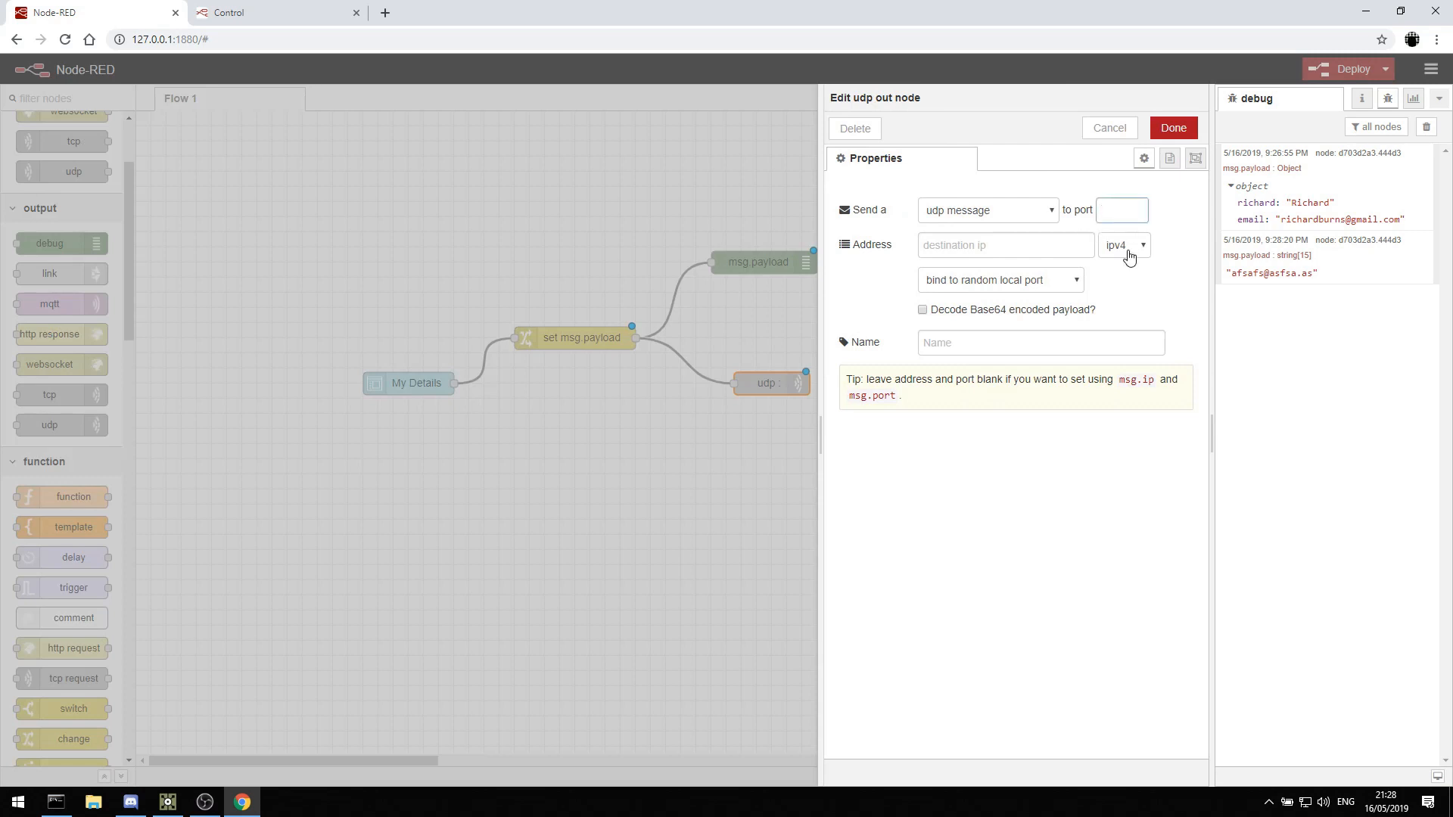
text(7000)
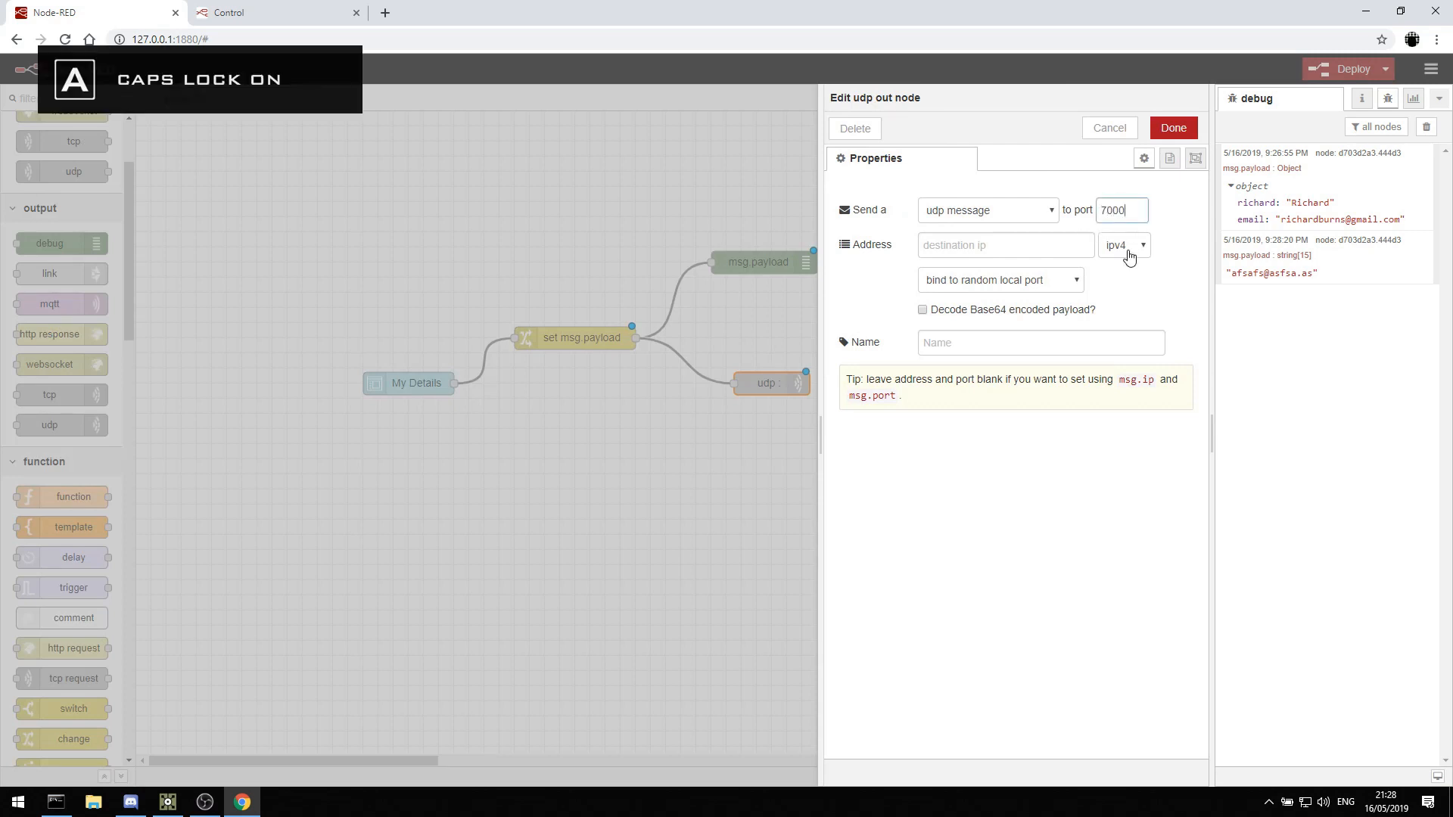
text(1)
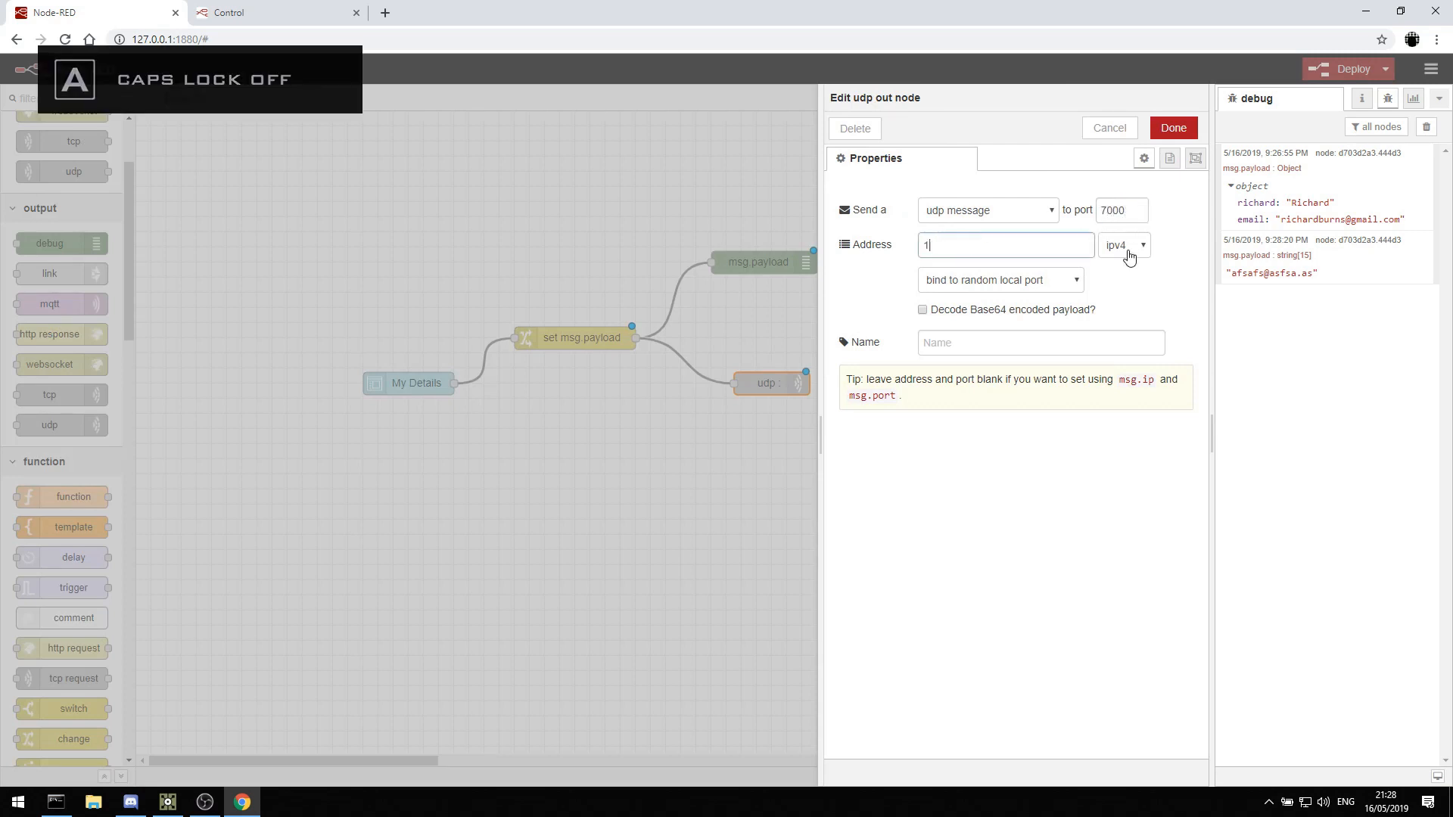
text(27.0.0.1)
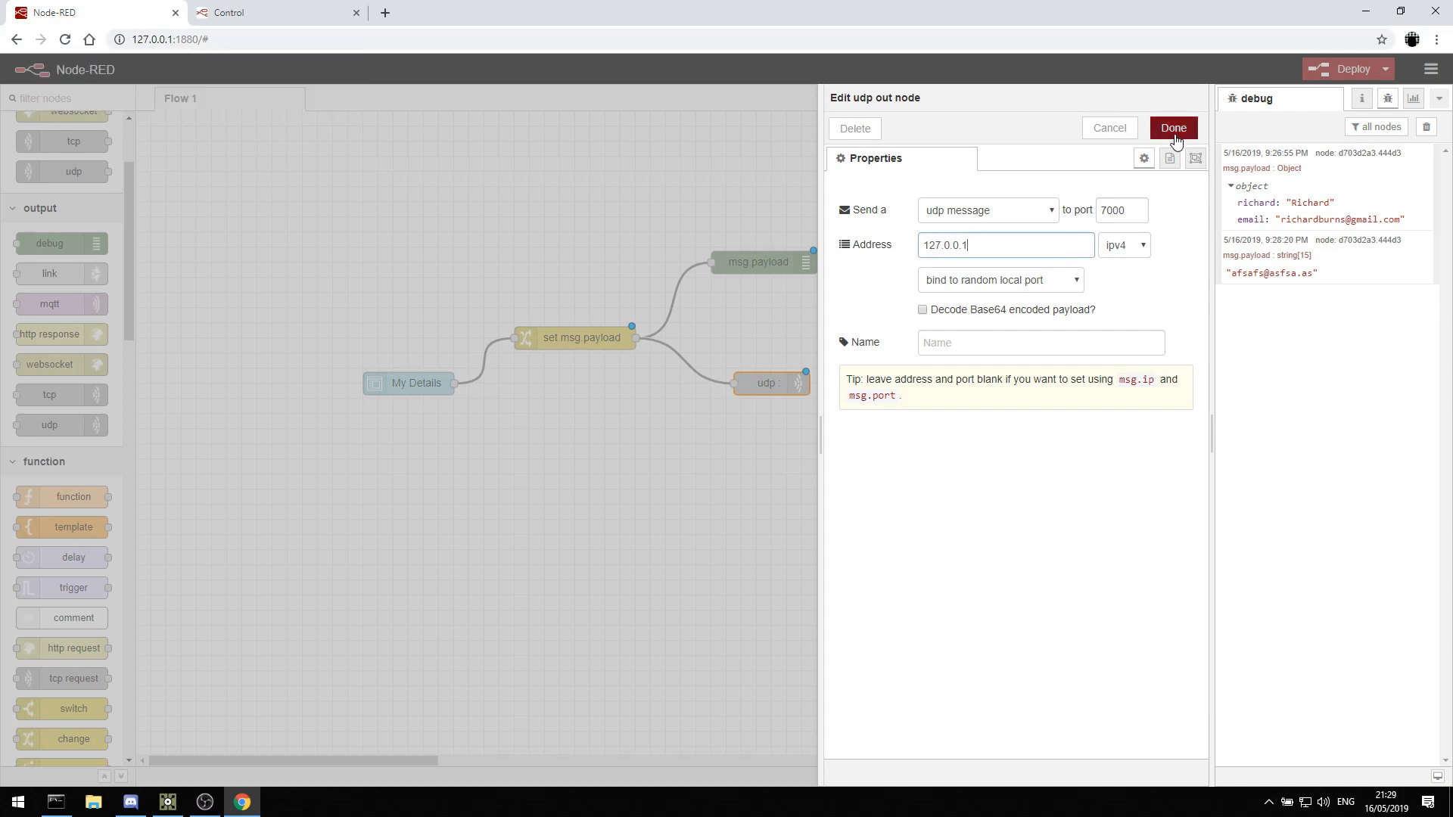
click(1172, 128)
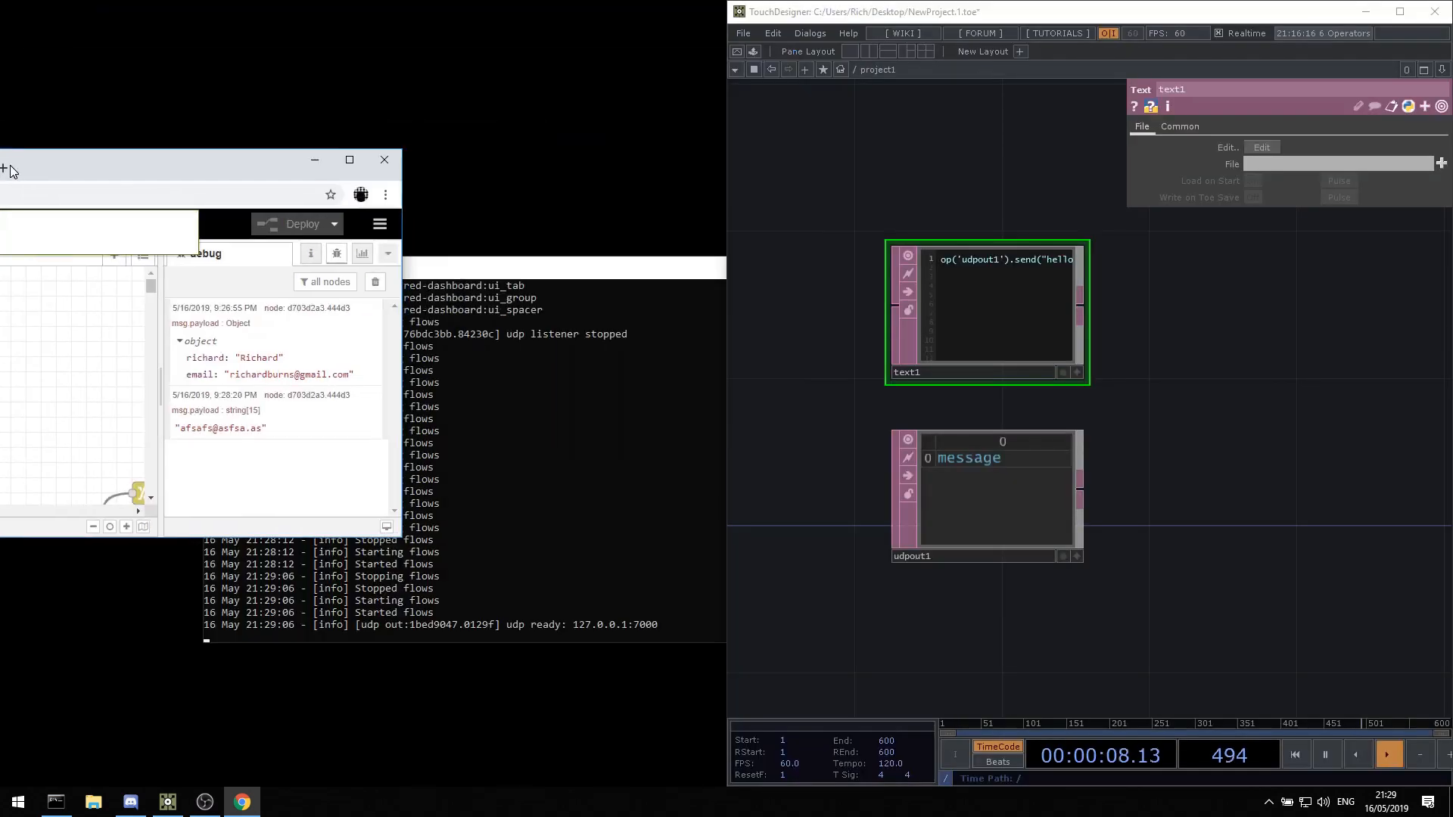
Snap the browser left and create a UDP In DAT in the TouchDesigner network
click(564, 18)
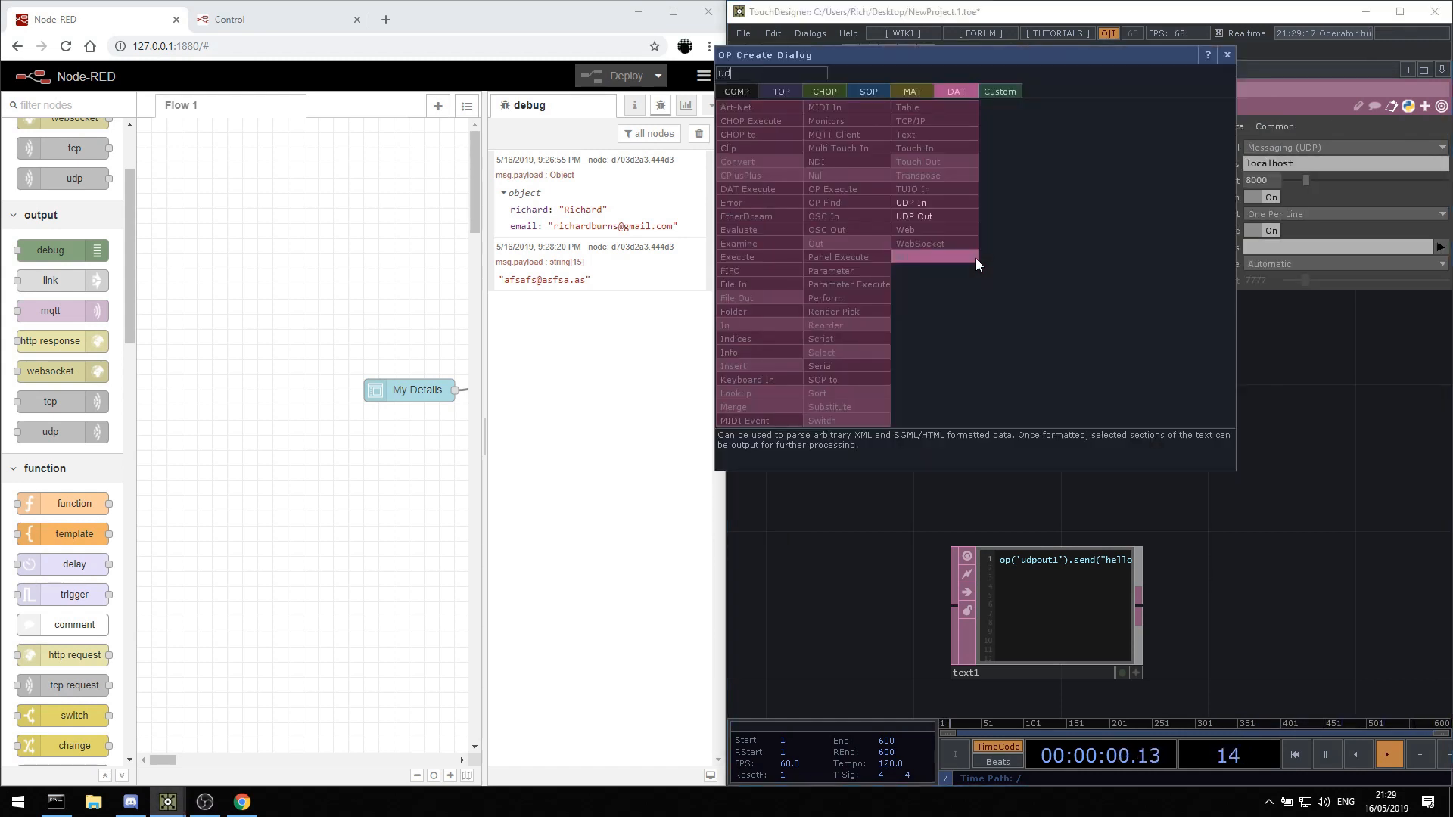
click(910, 201)
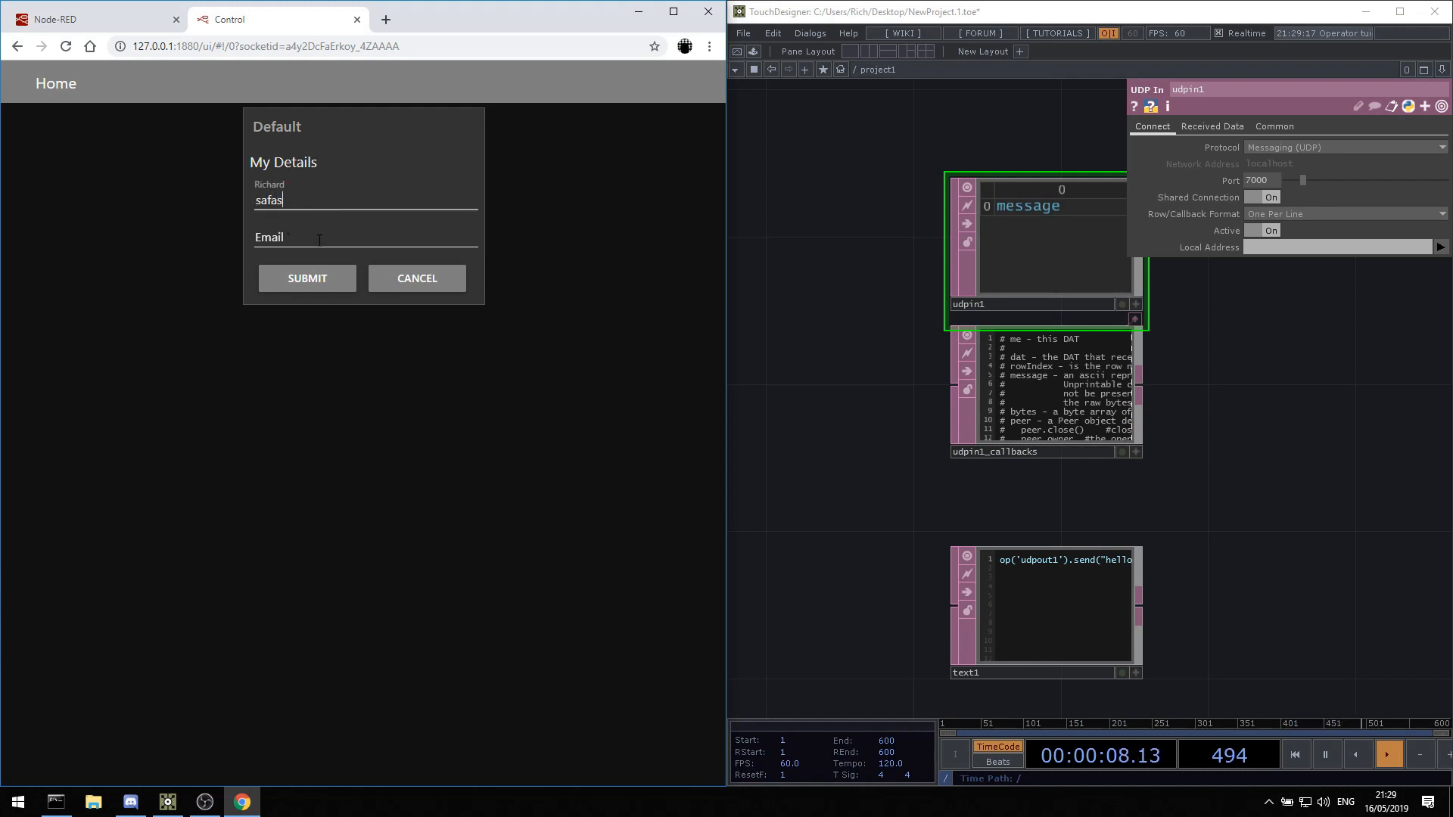
Submit rich@ric from the form and set udpin1 to One Per Message rows
text(rich@rich.com)
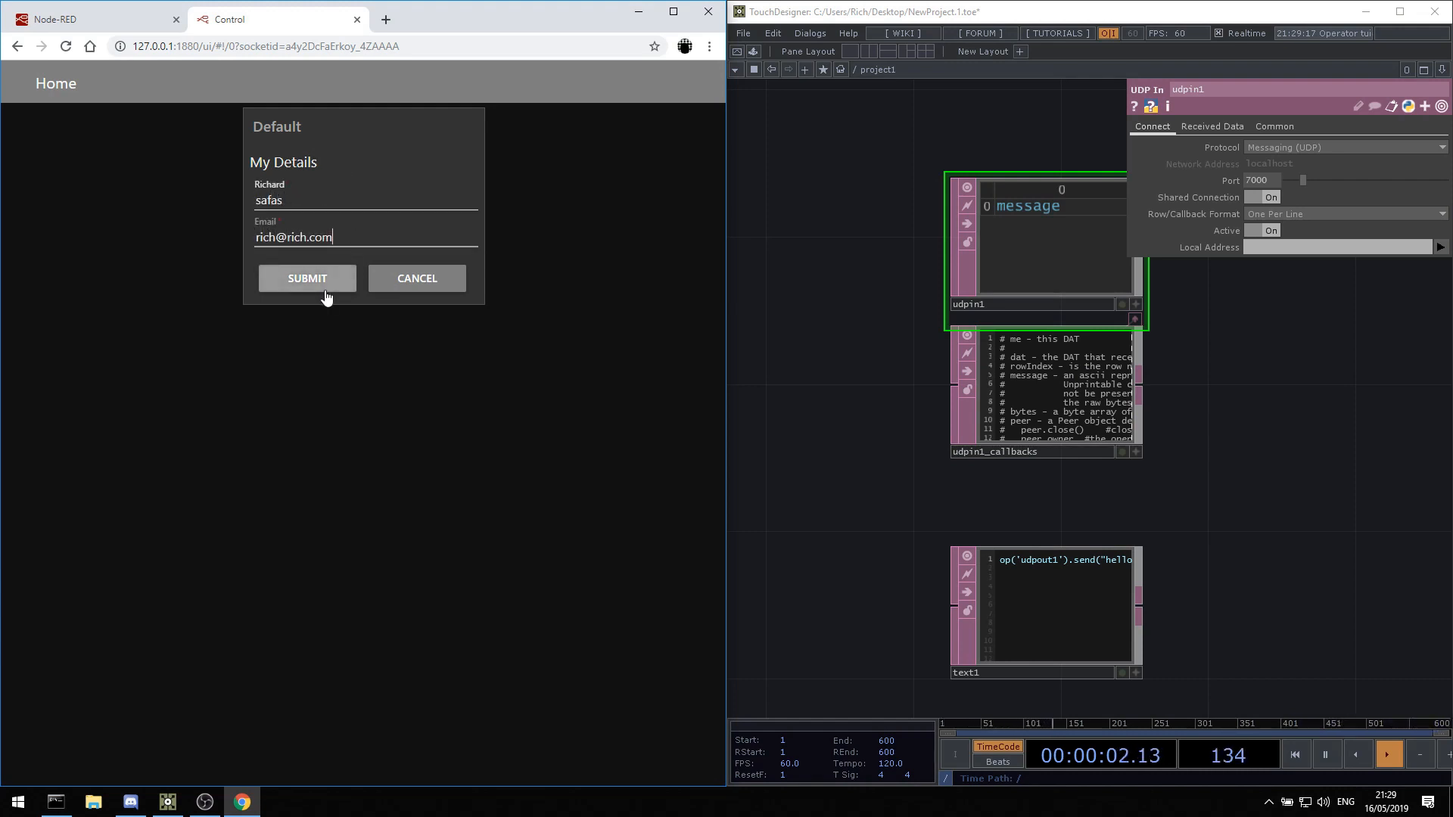
click(308, 278)
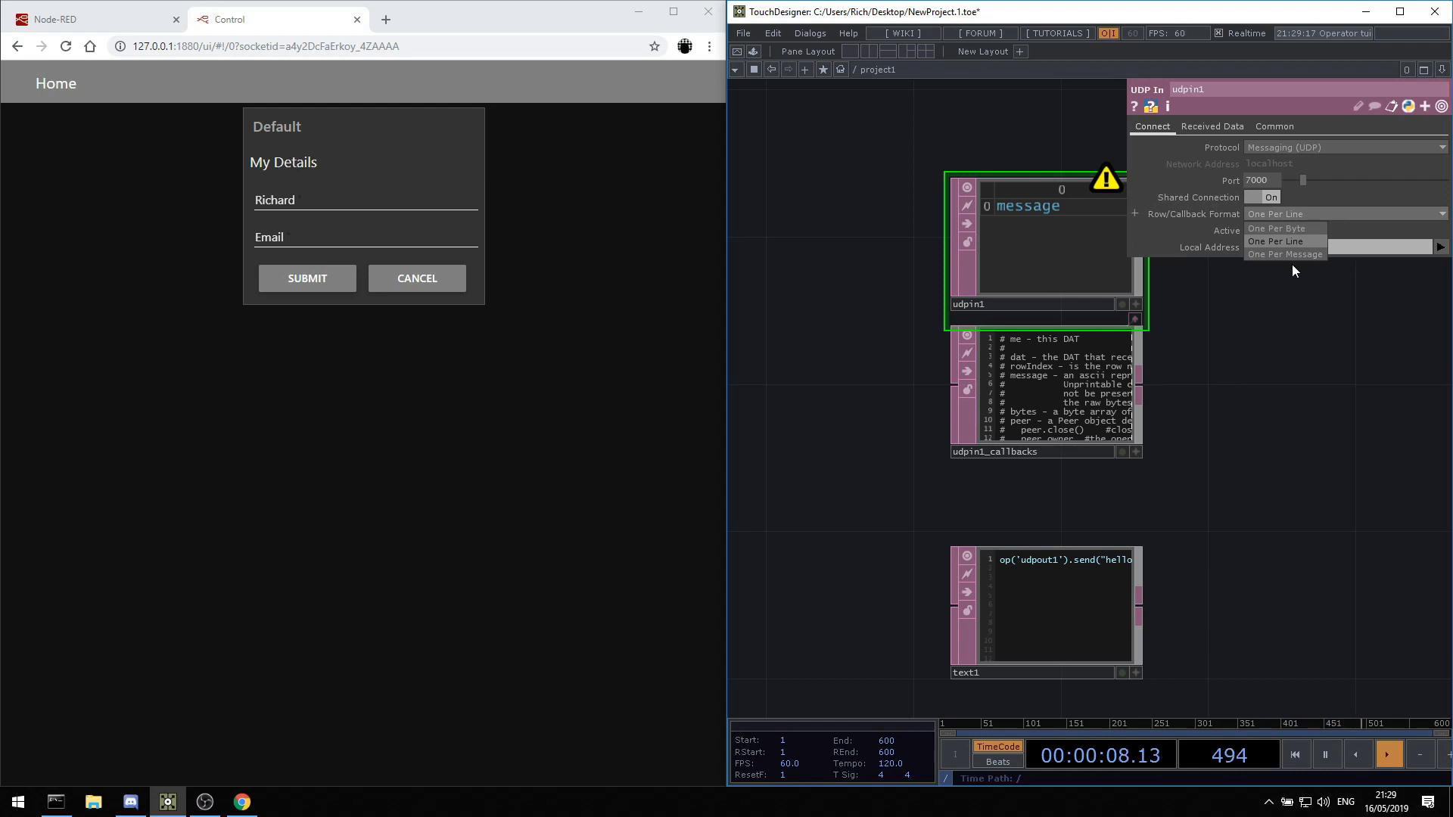
click(1286, 254)
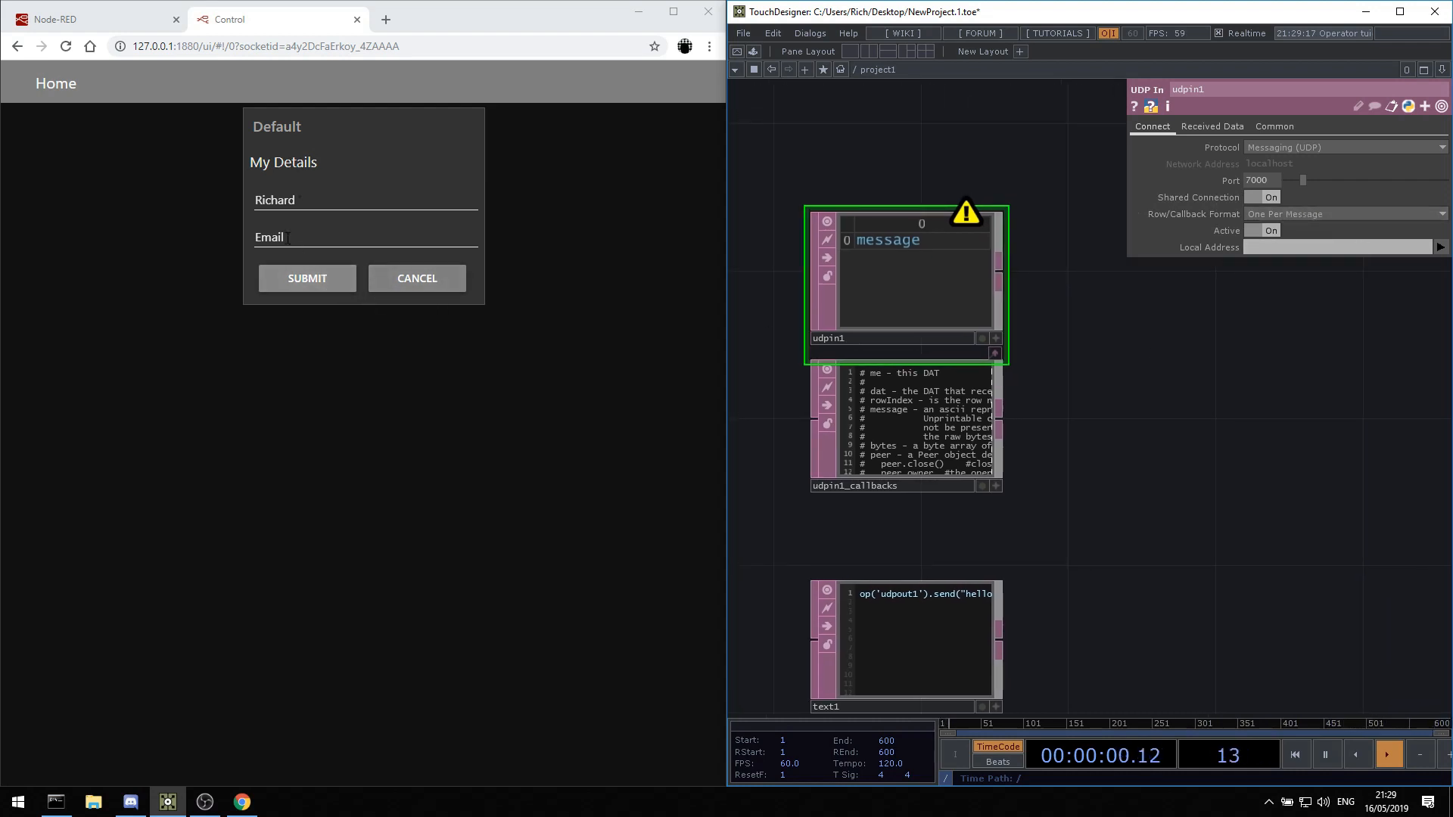
text(adg@sda.g)
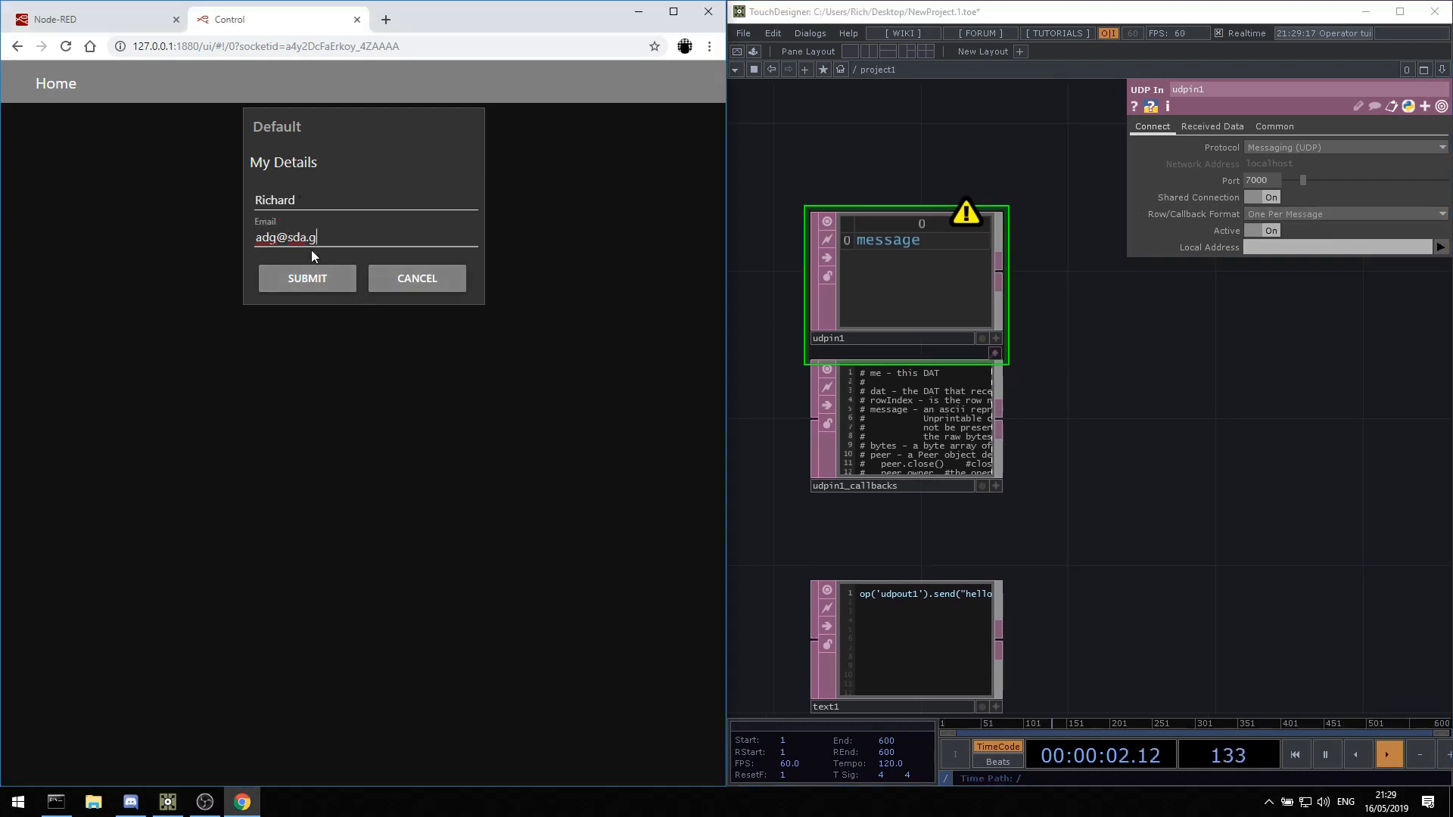
click(306, 279)
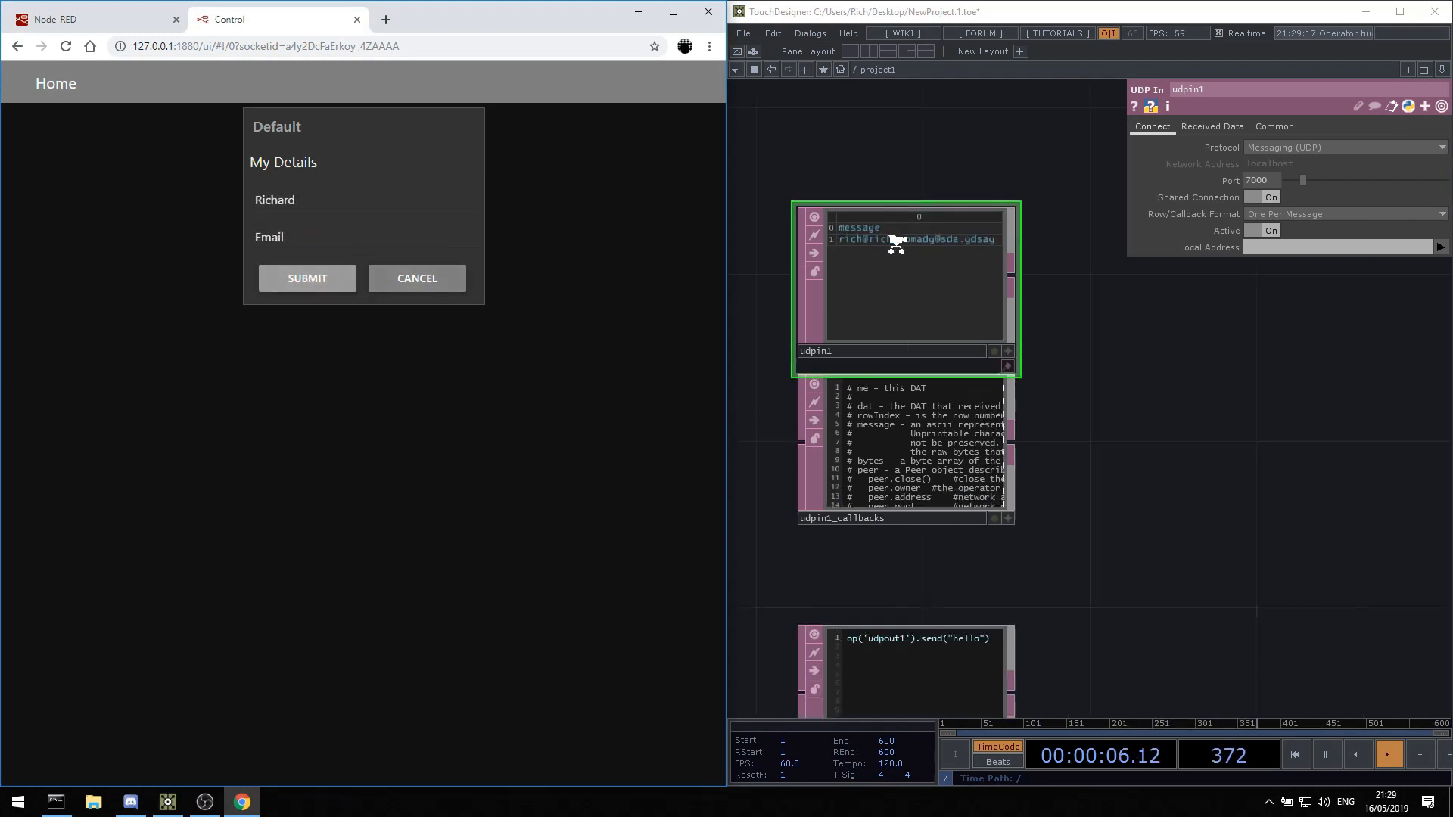
text(rich@)
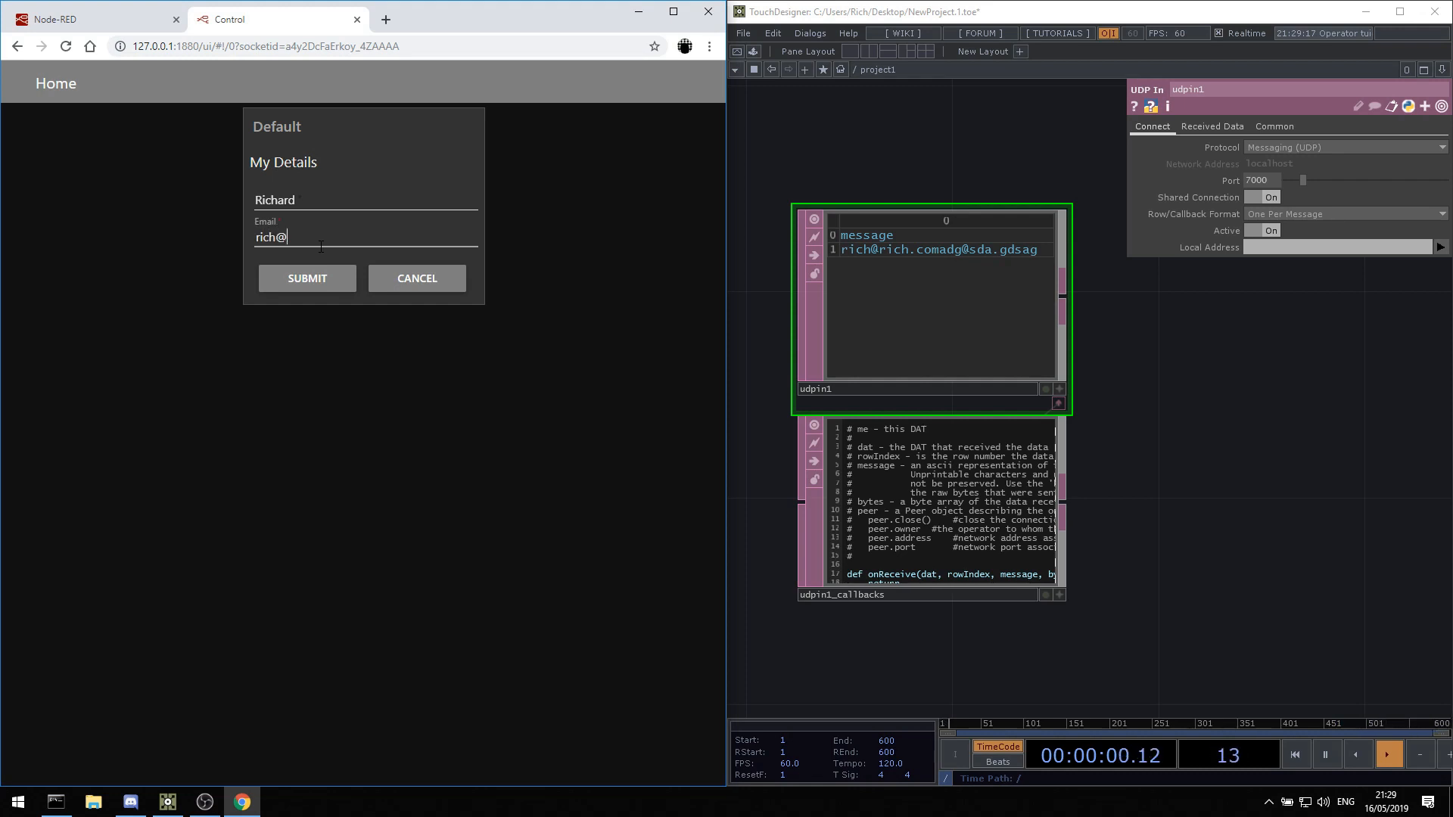
text(rich.com)
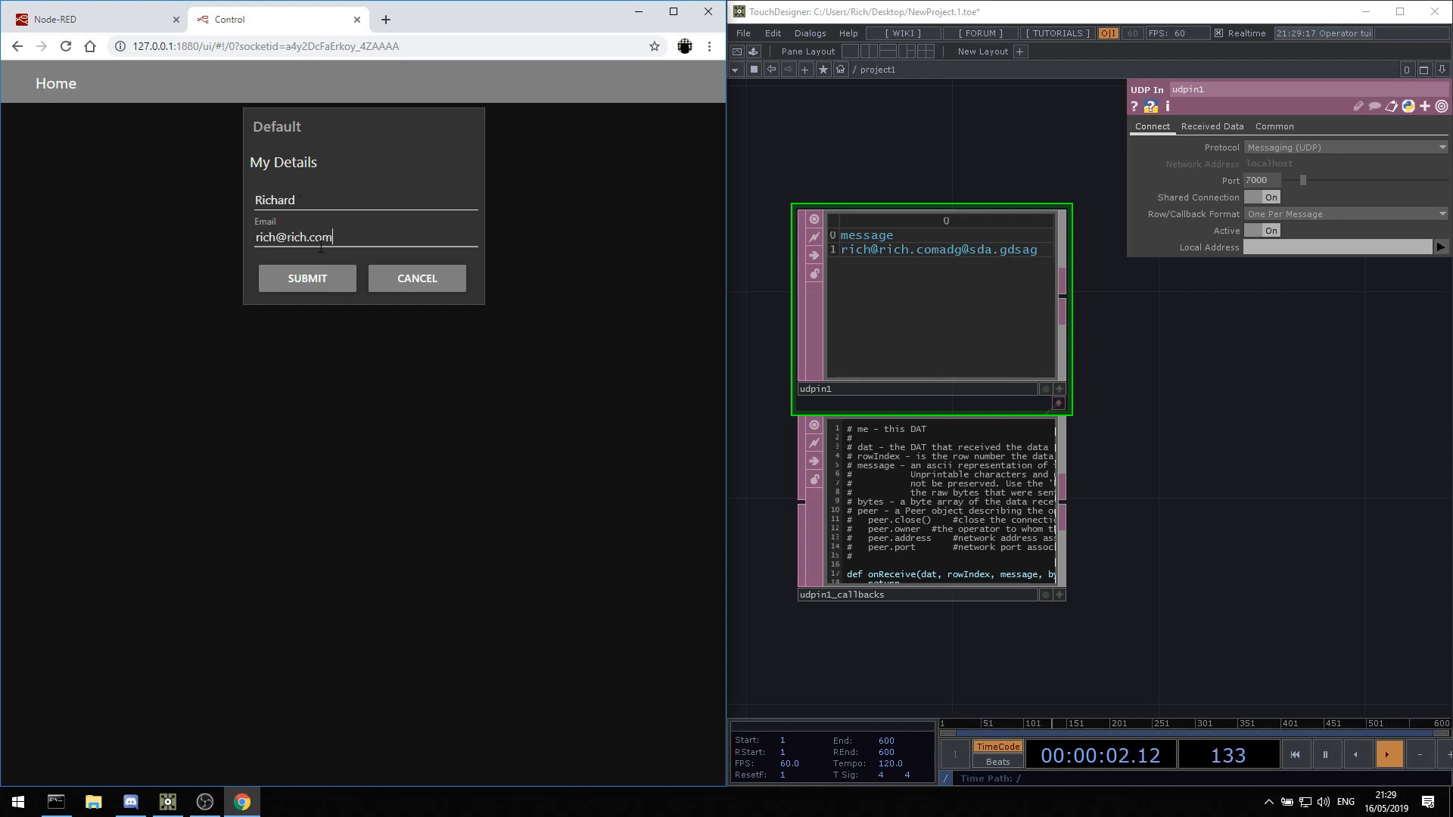
click(306, 279)
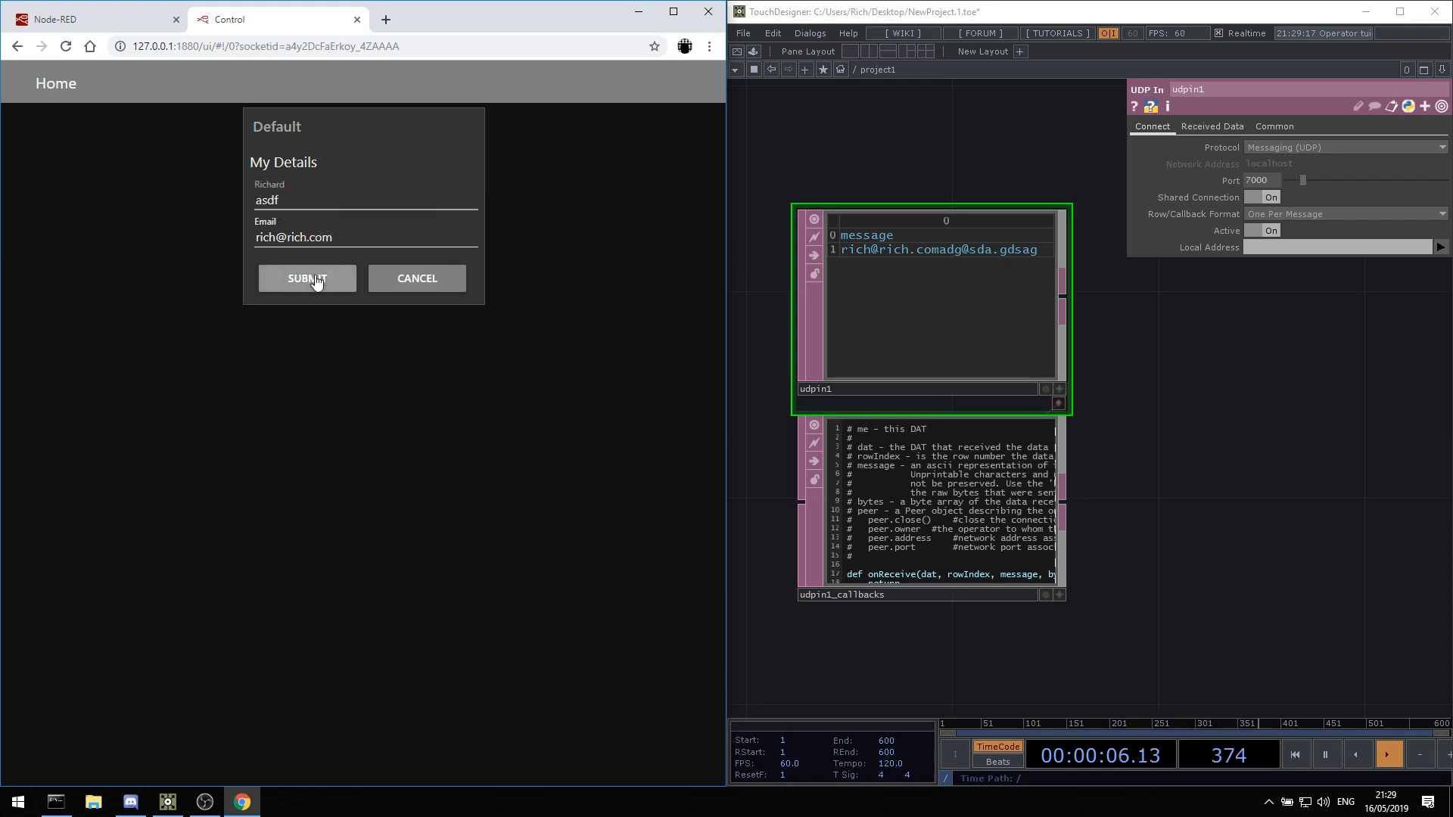
click(307, 278)
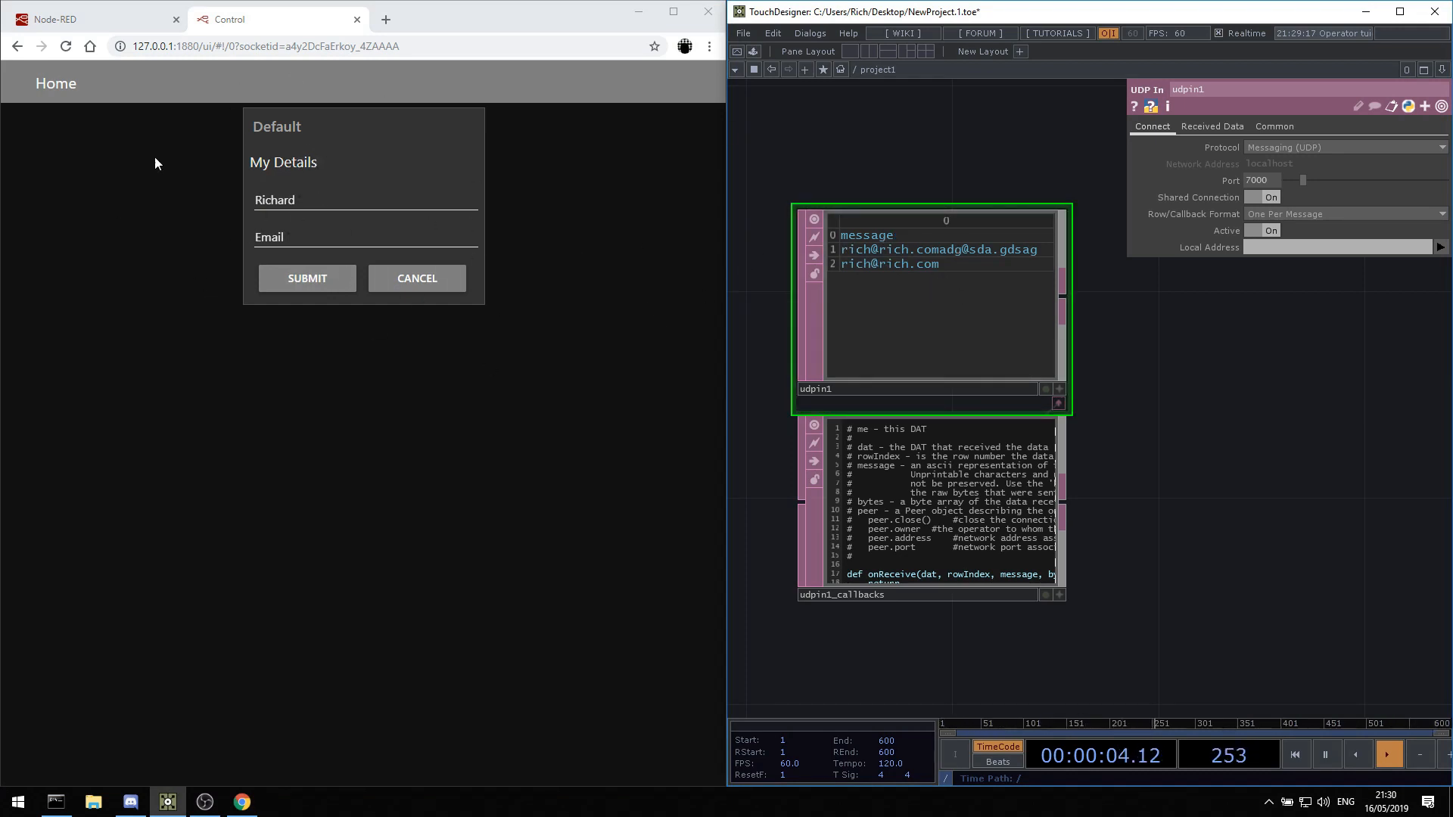
key(f11)
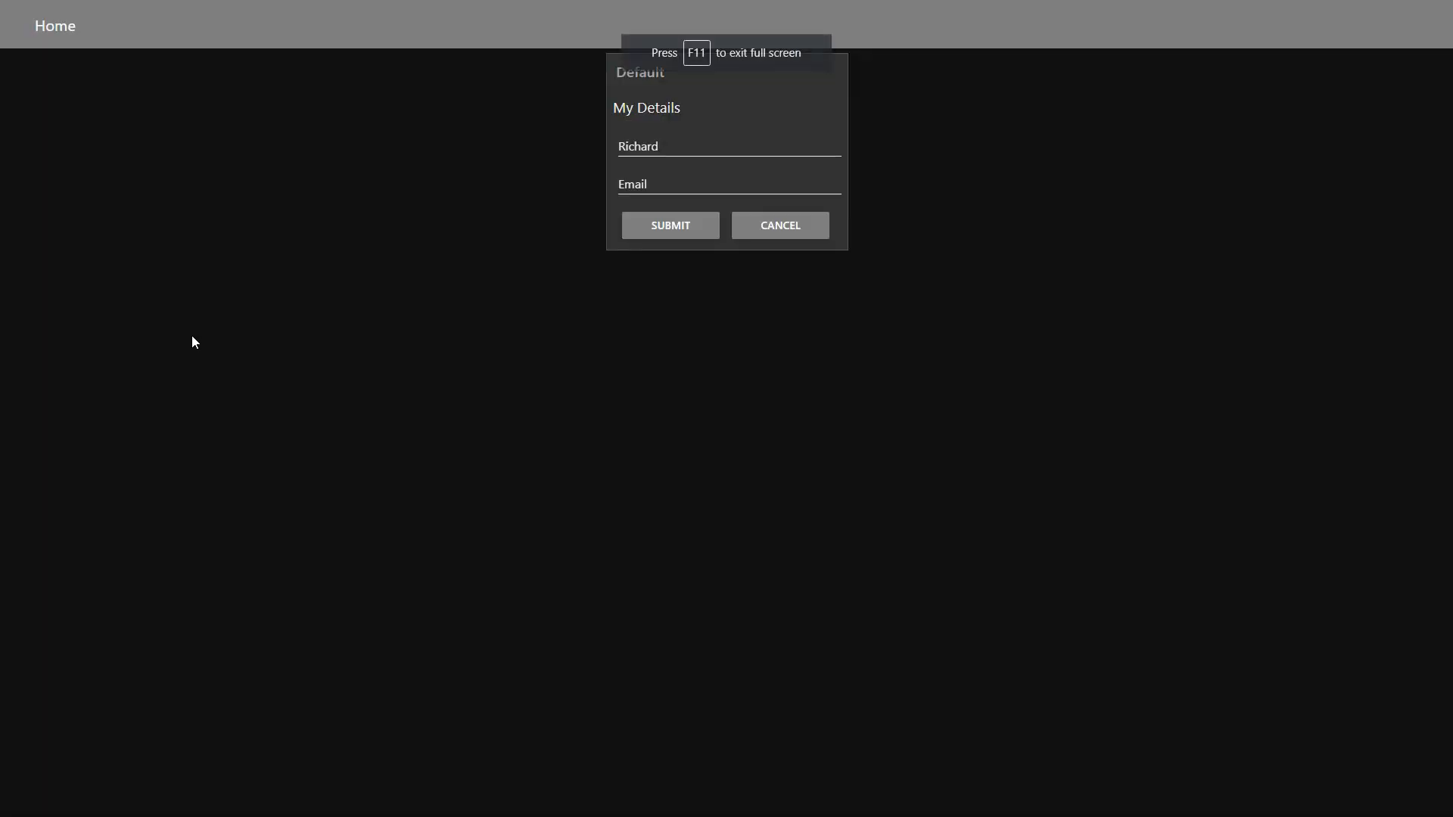
Leave full screen and return to the Node-RED editor listing the submitted emails
key(F11)
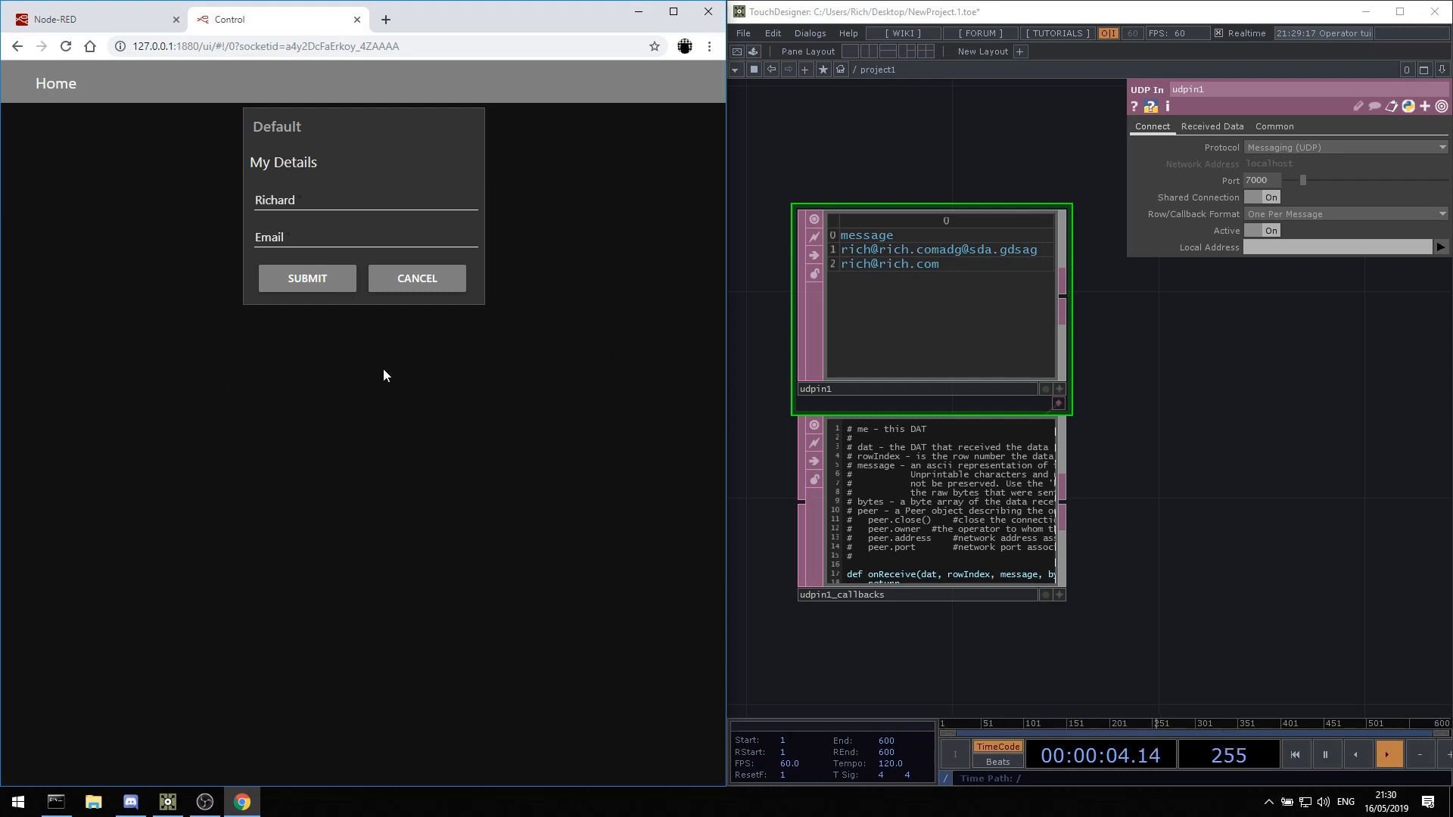
mouse_move(191, 145)
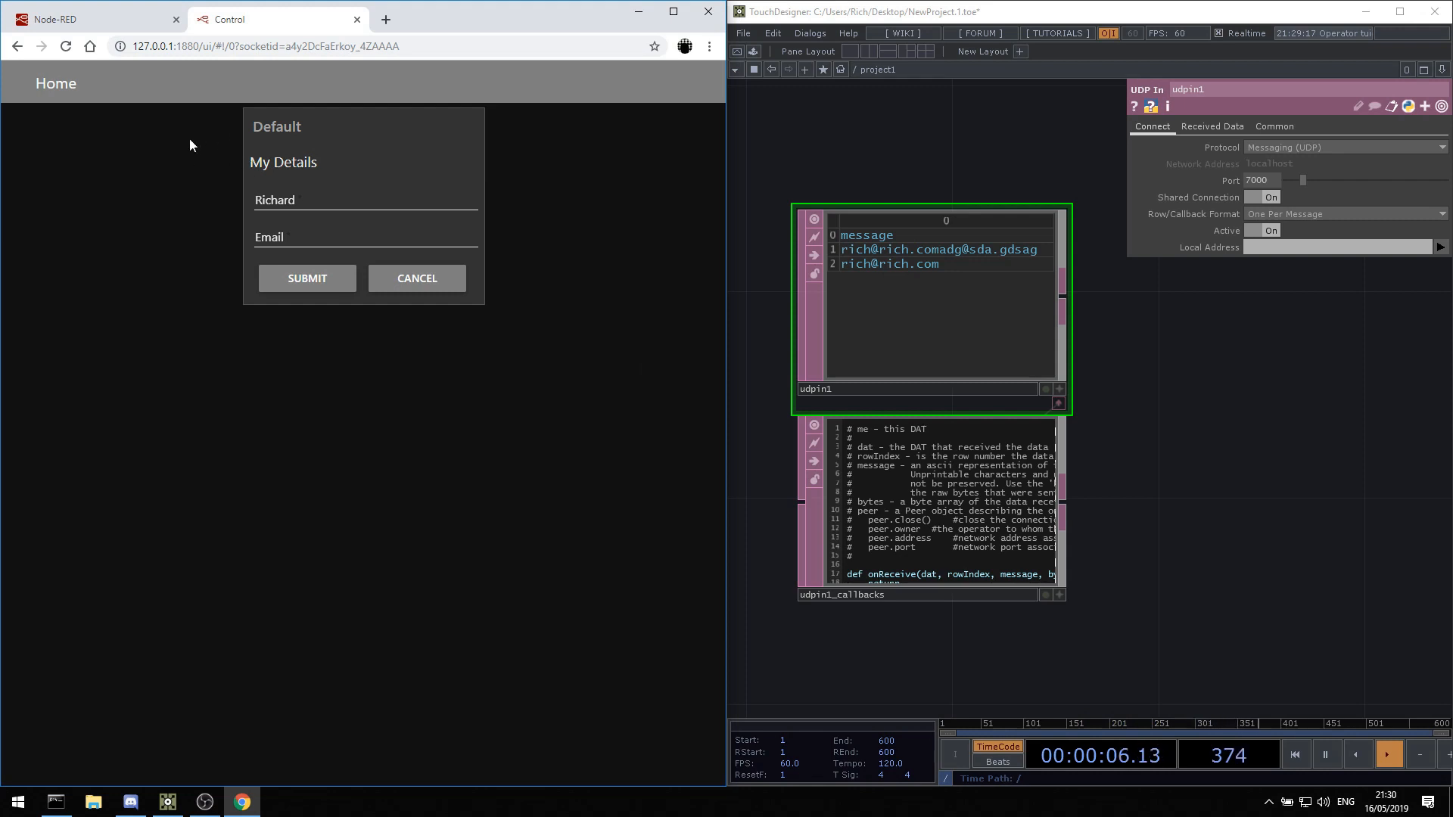
click(88, 18)
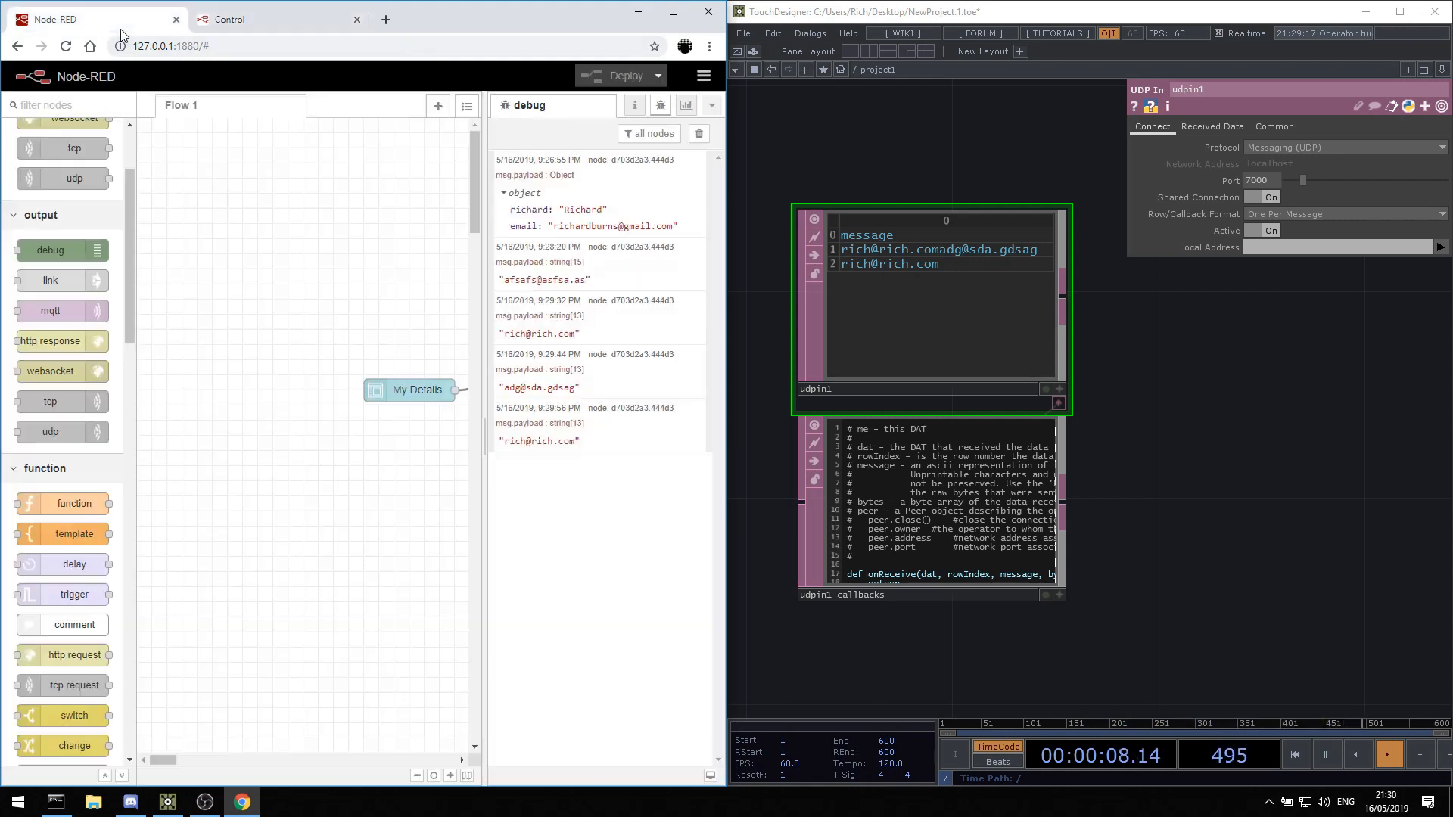
scroll(down, 3)
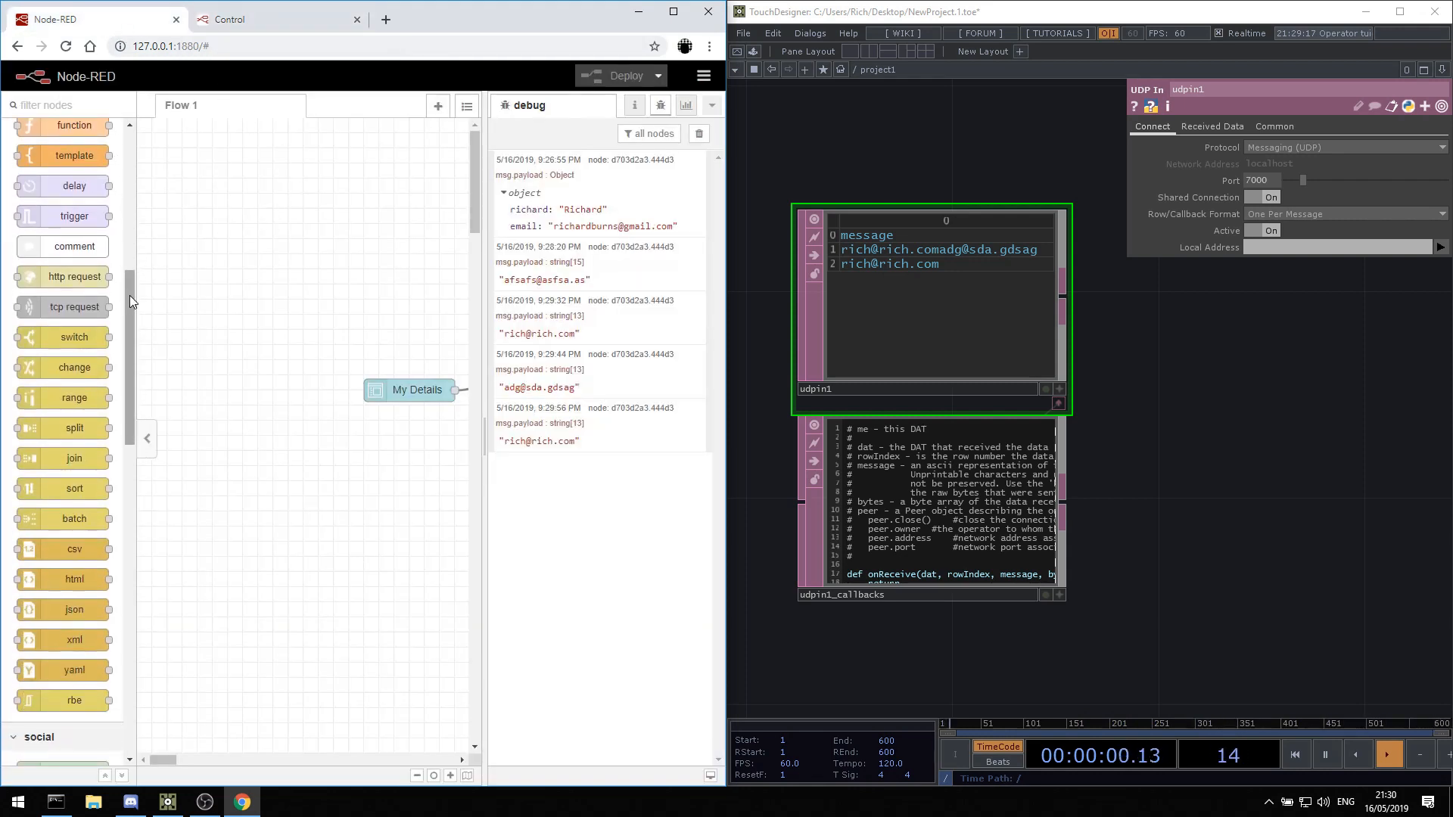
scroll(down, 3)
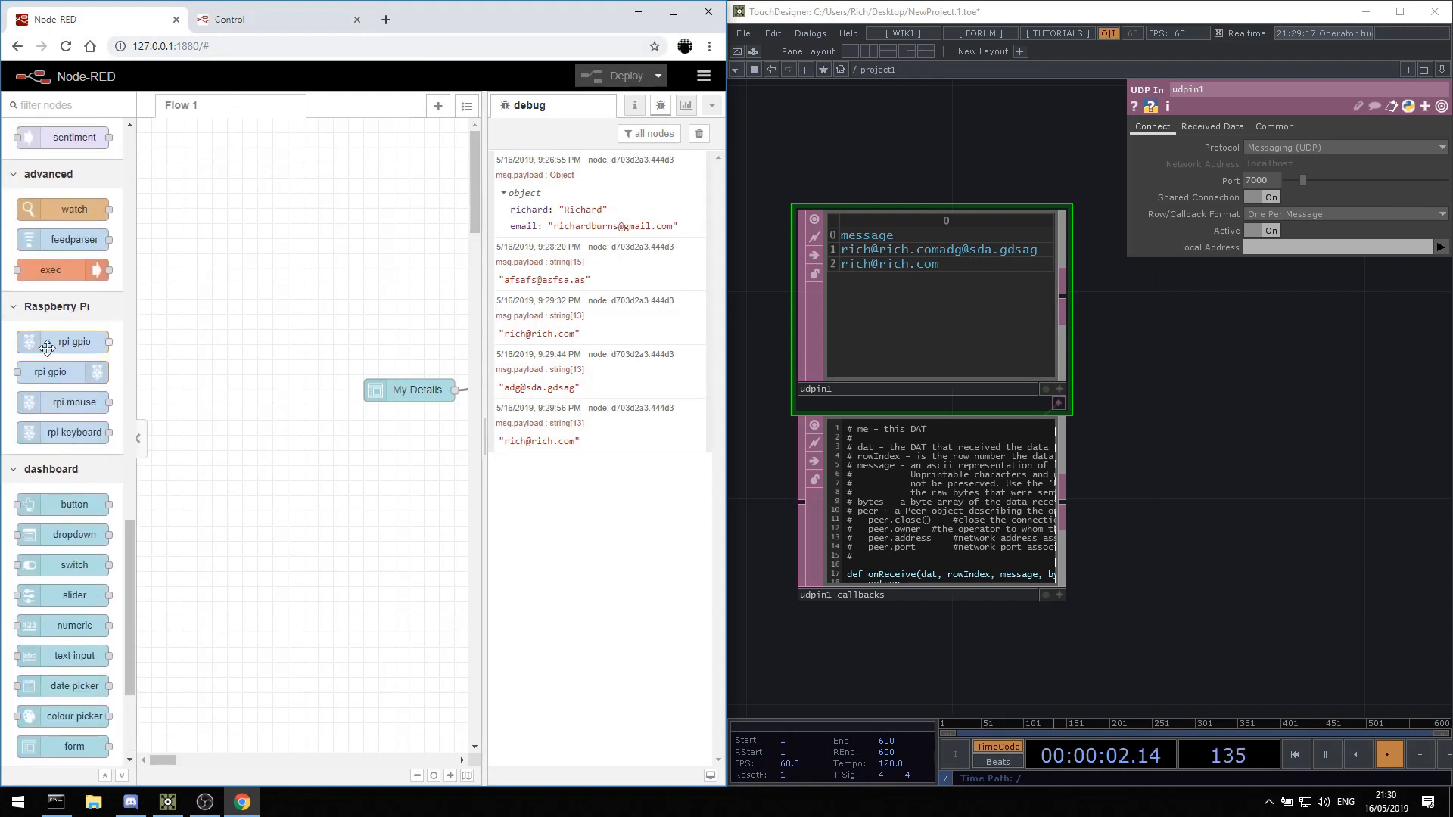
scroll(down, 3)
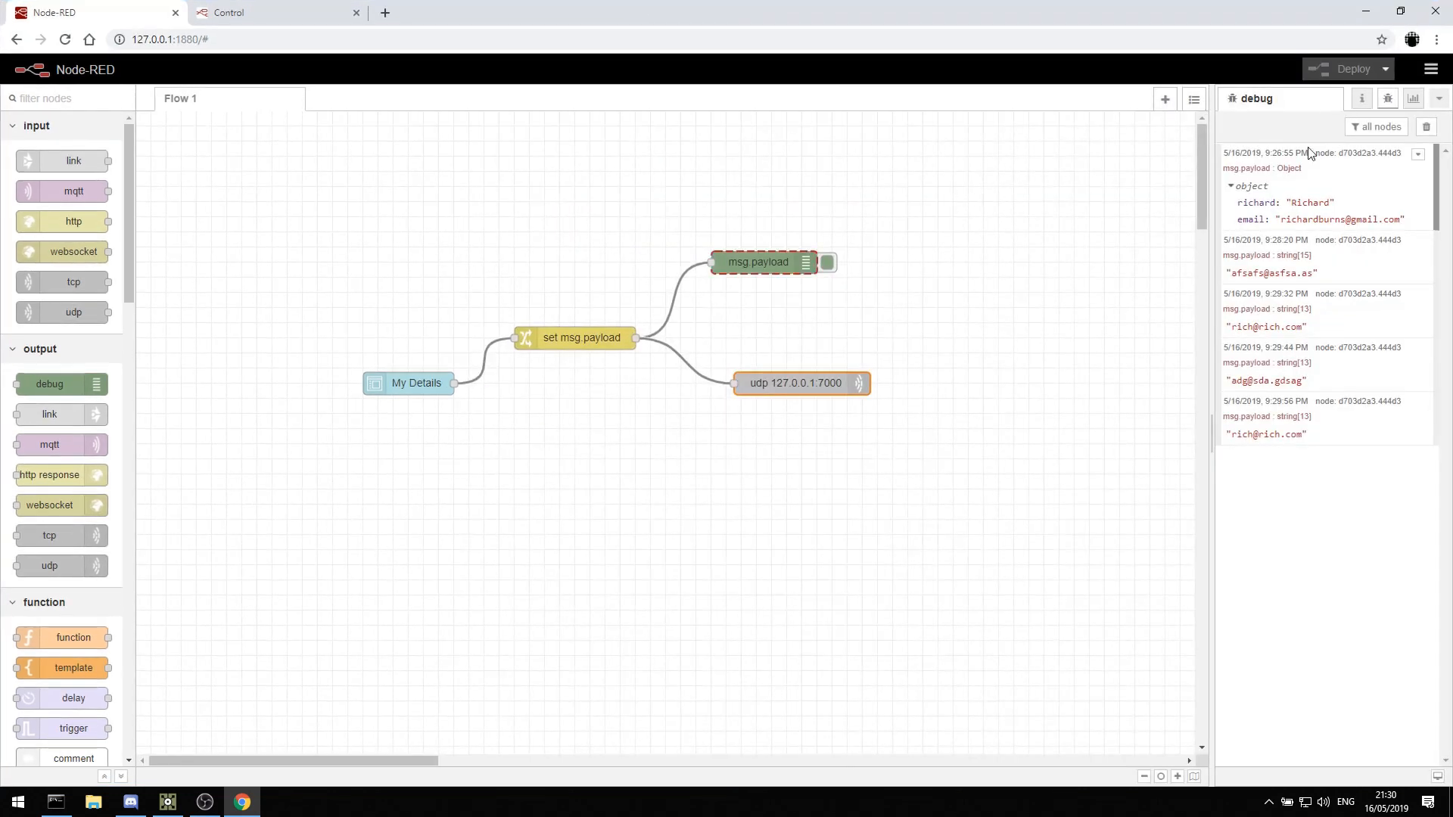
Install node-red-contrib-osc from Manage palette and close the dialog
click(1430, 68)
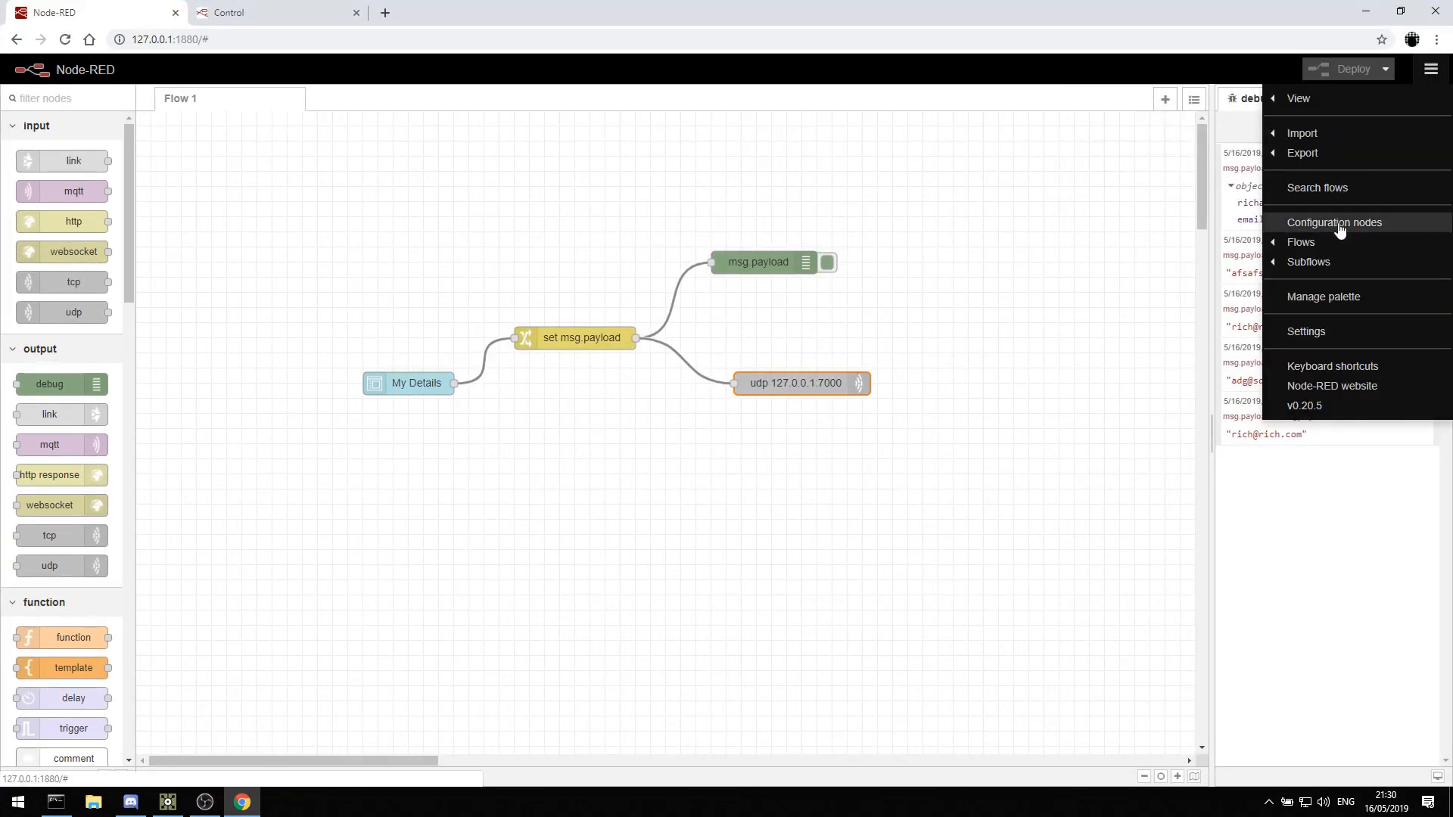
mouse_move(1323, 295)
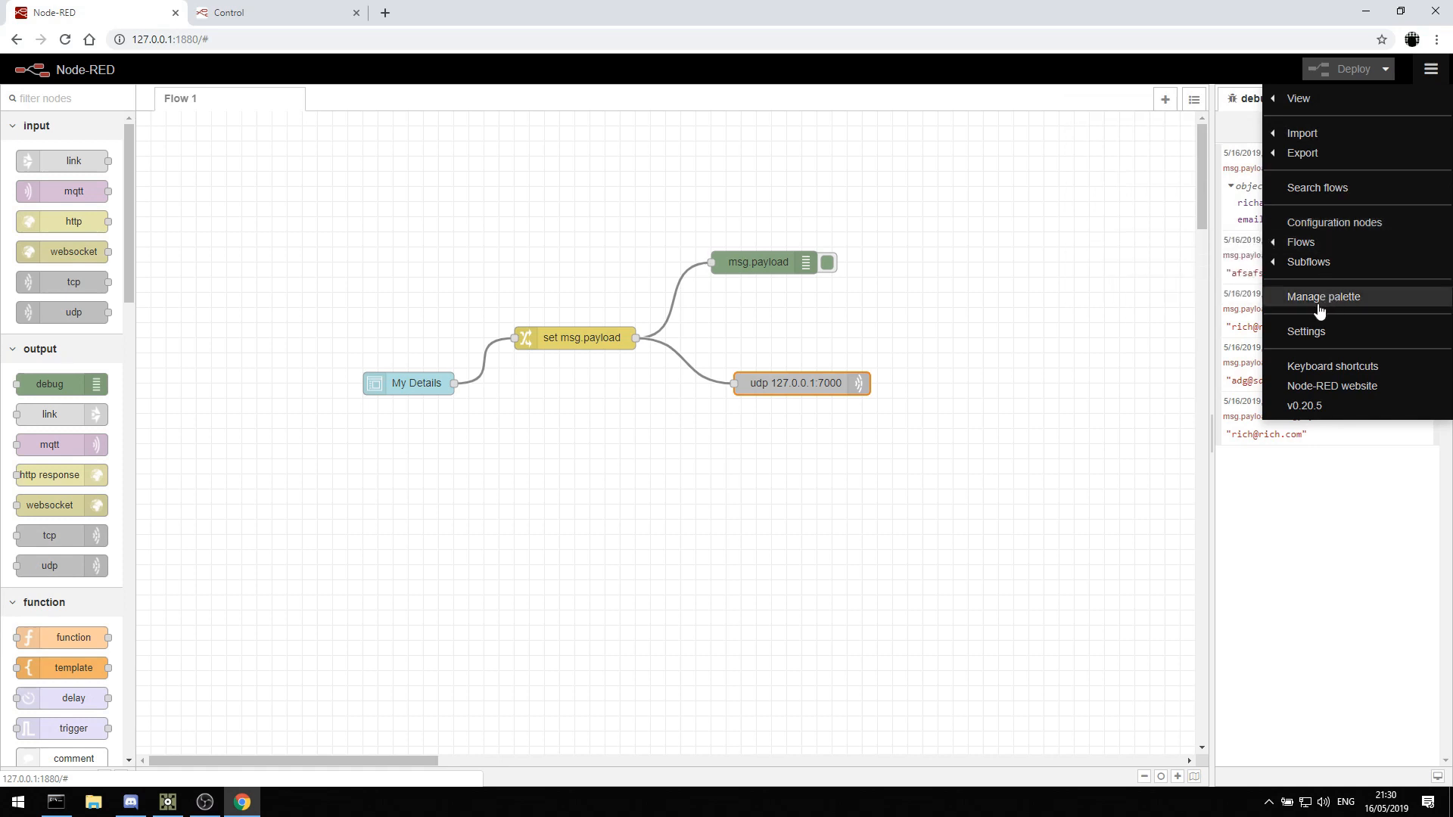
click(1323, 296)
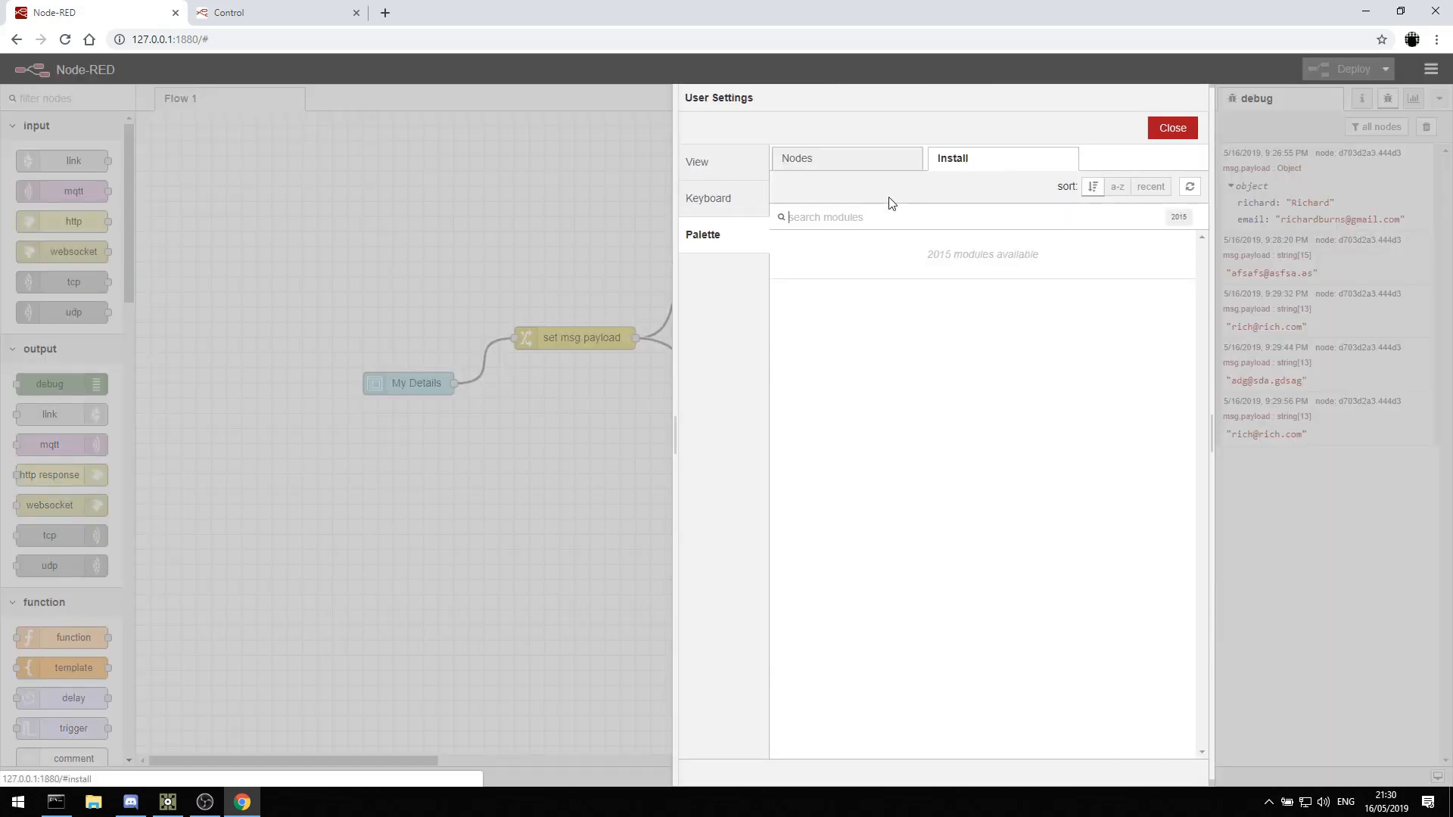
text(osc)
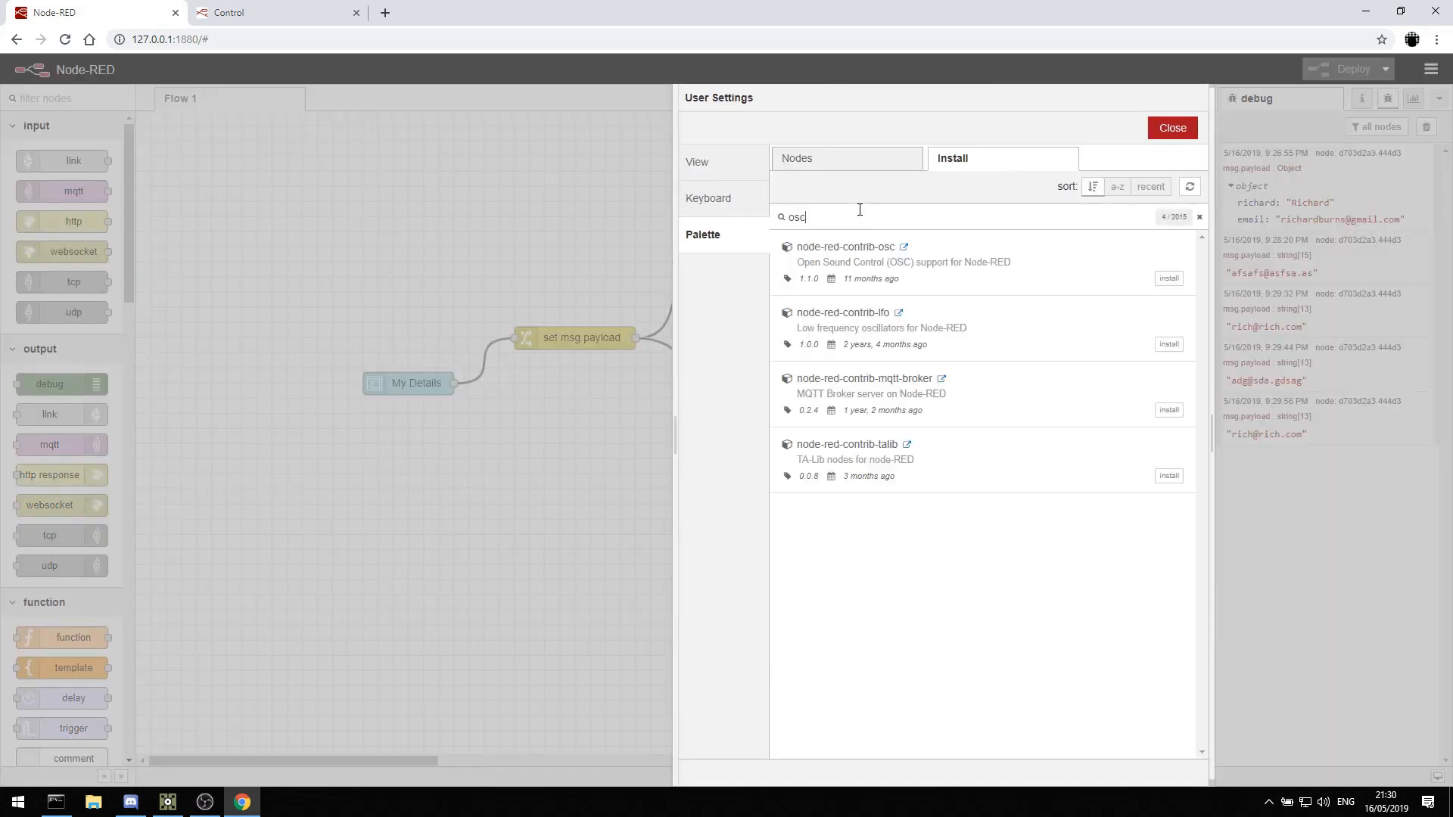
mouse_move(793, 261)
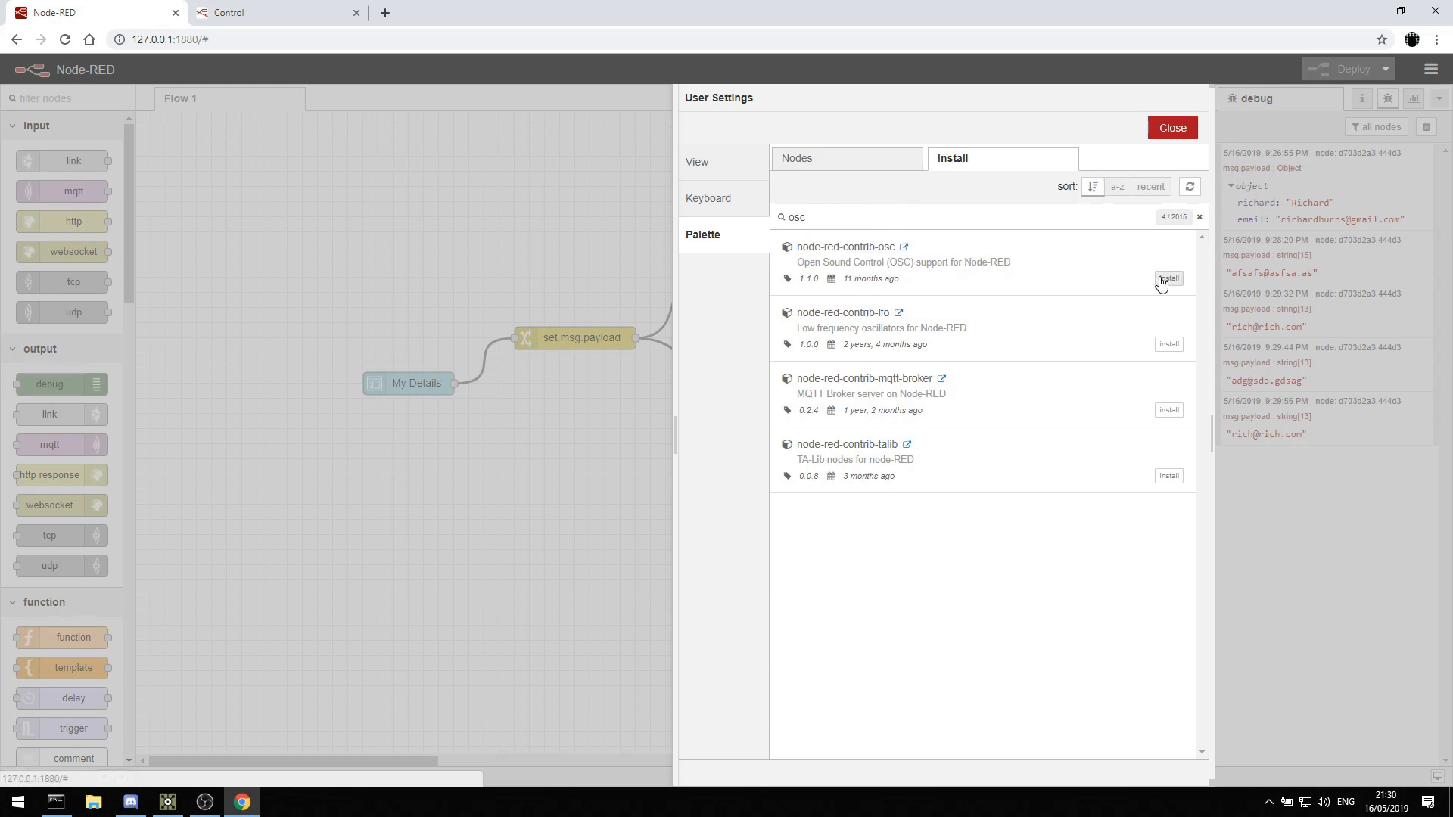
click(1169, 282)
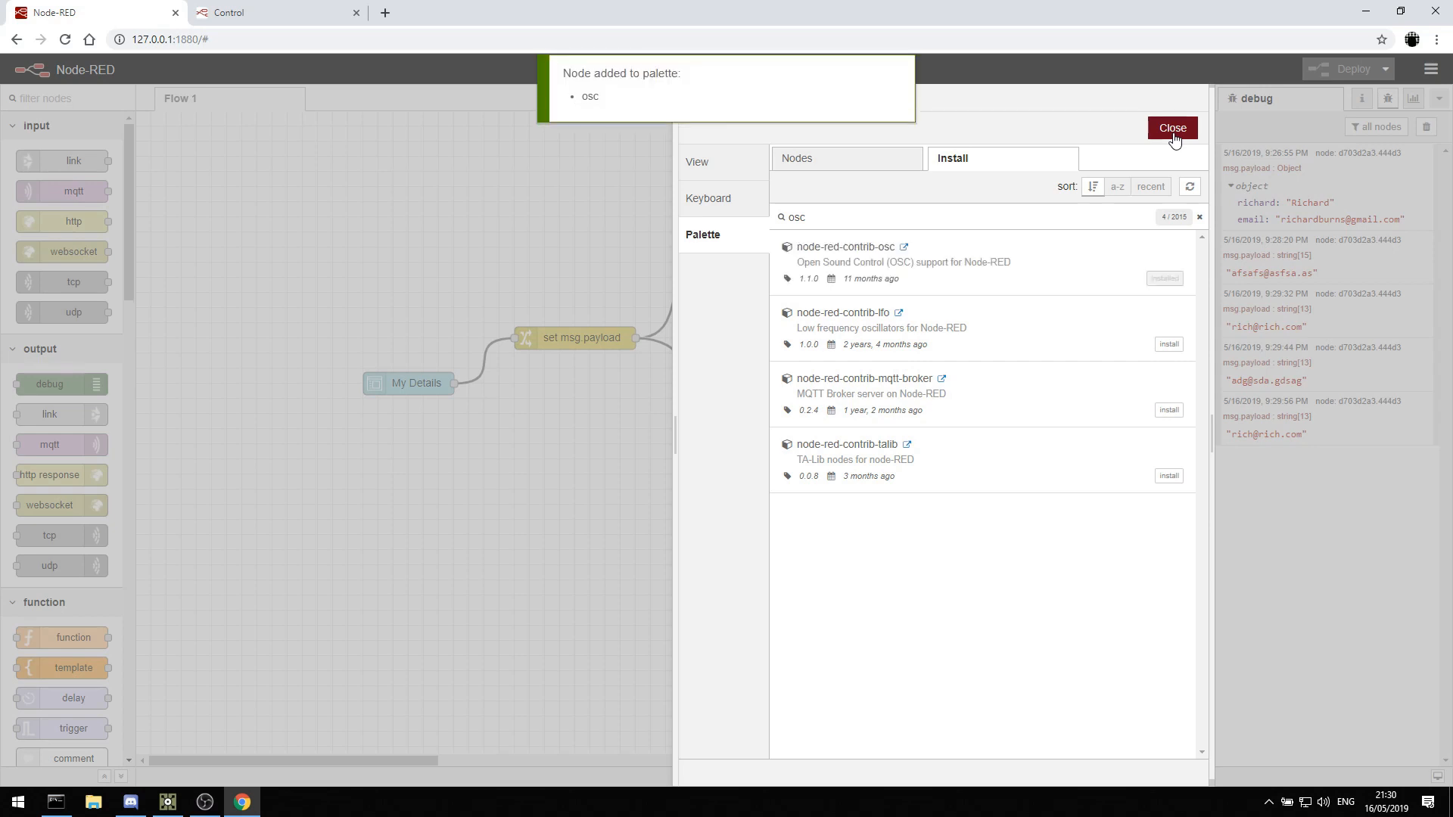
click(1172, 127)
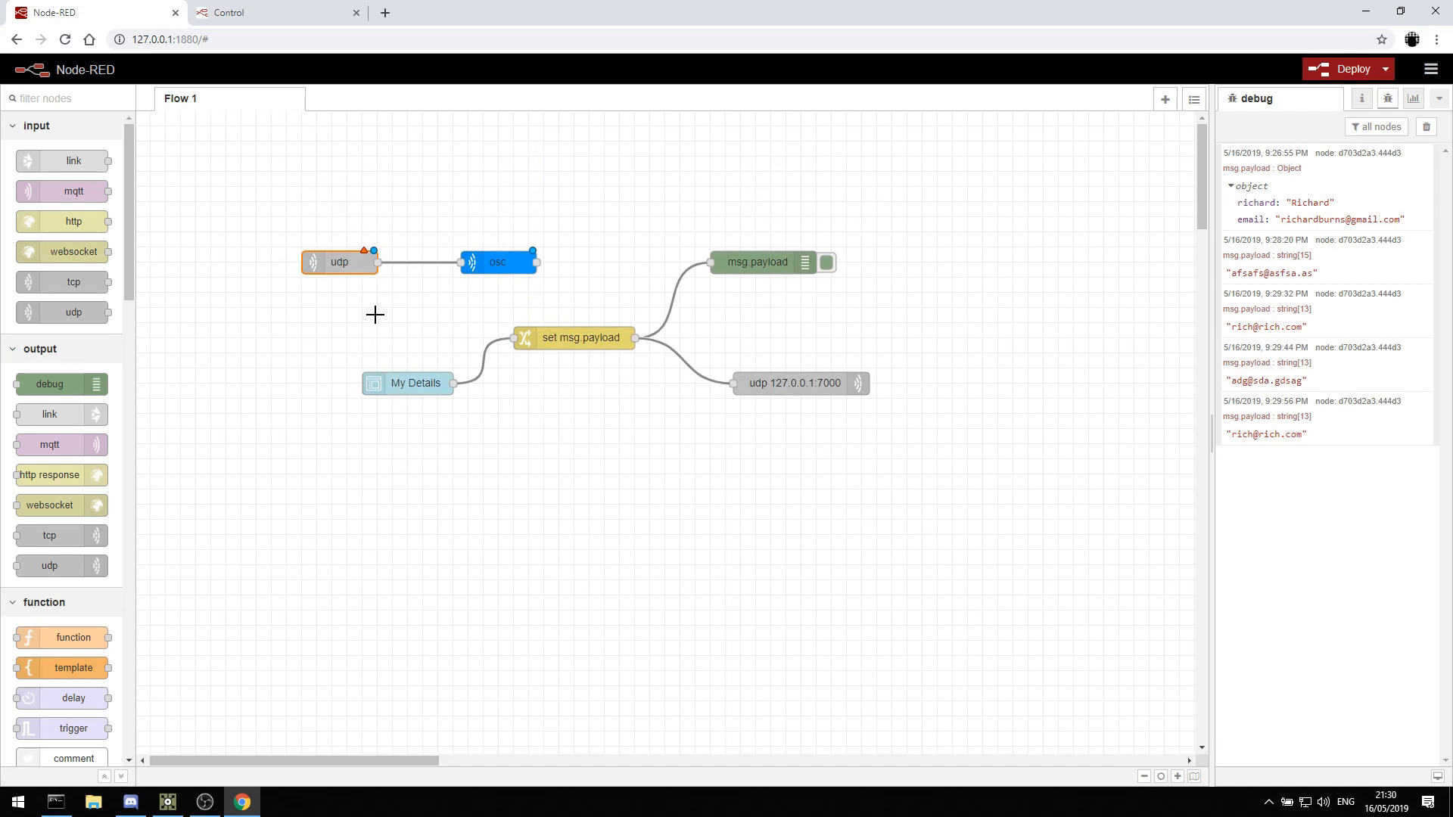
Drag the udp and osc node pair down-left above the My Details flow
drag(339, 262, 248, 307)
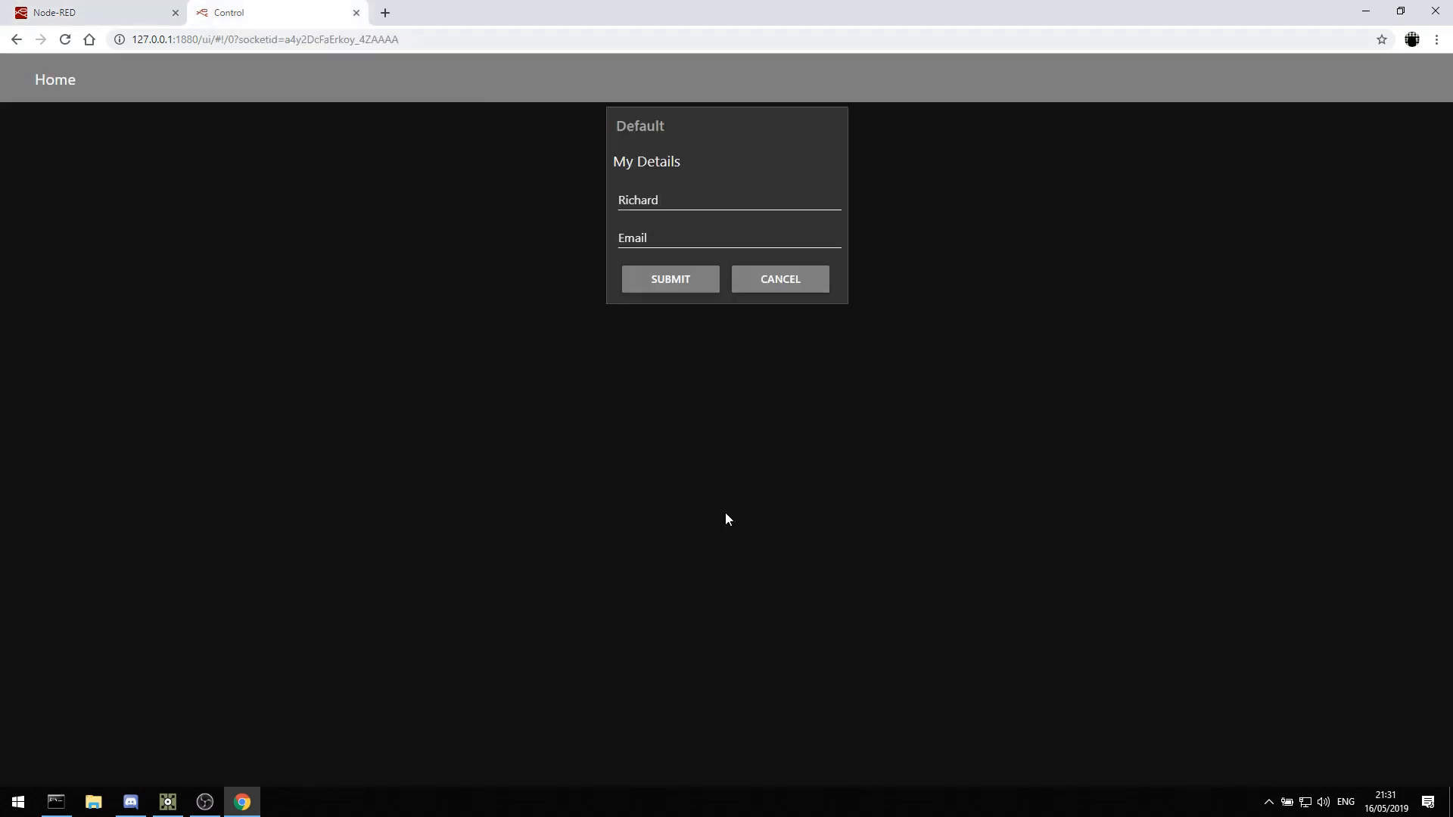
click(88, 12)
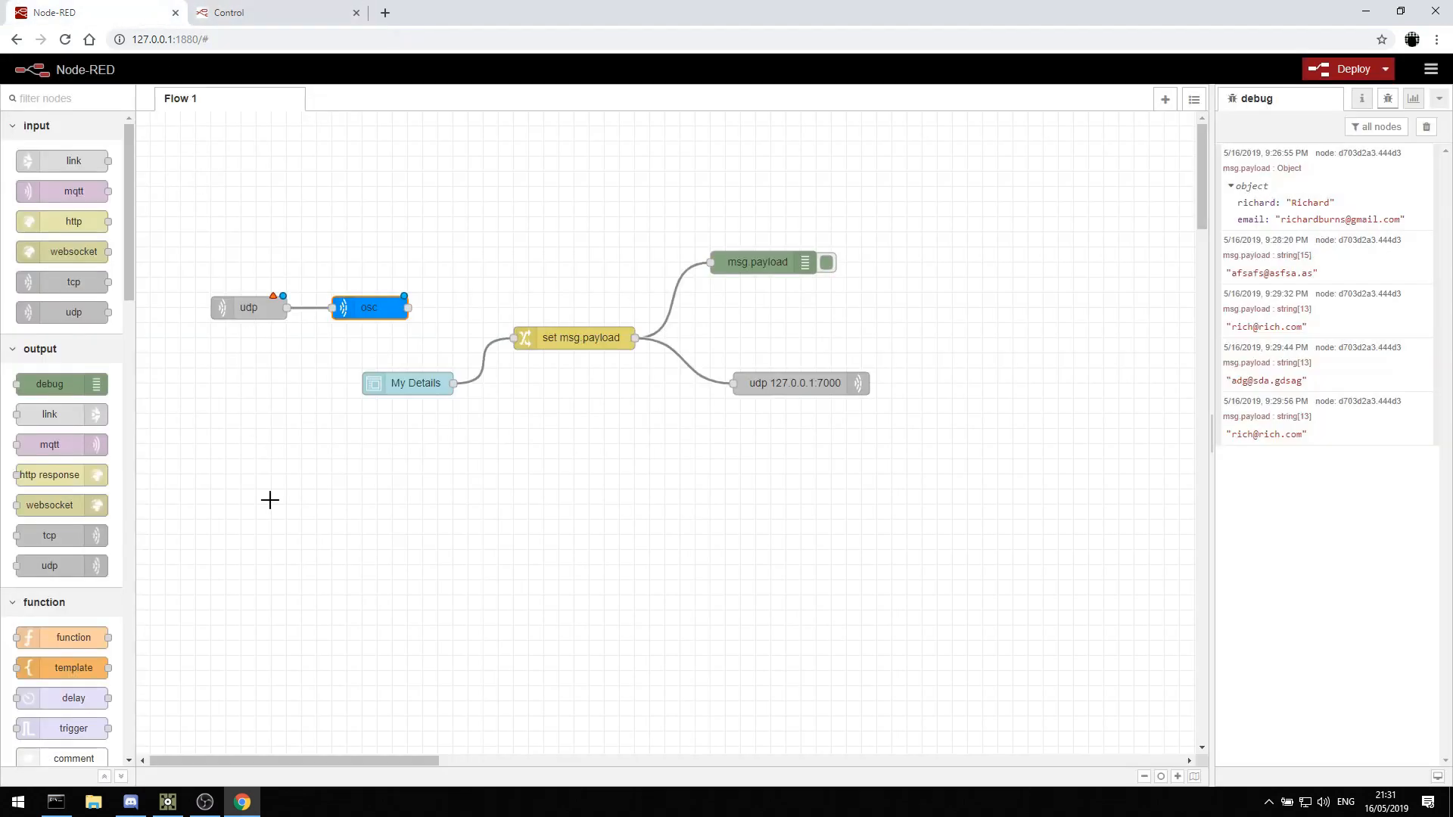
mouse_move(395, 435)
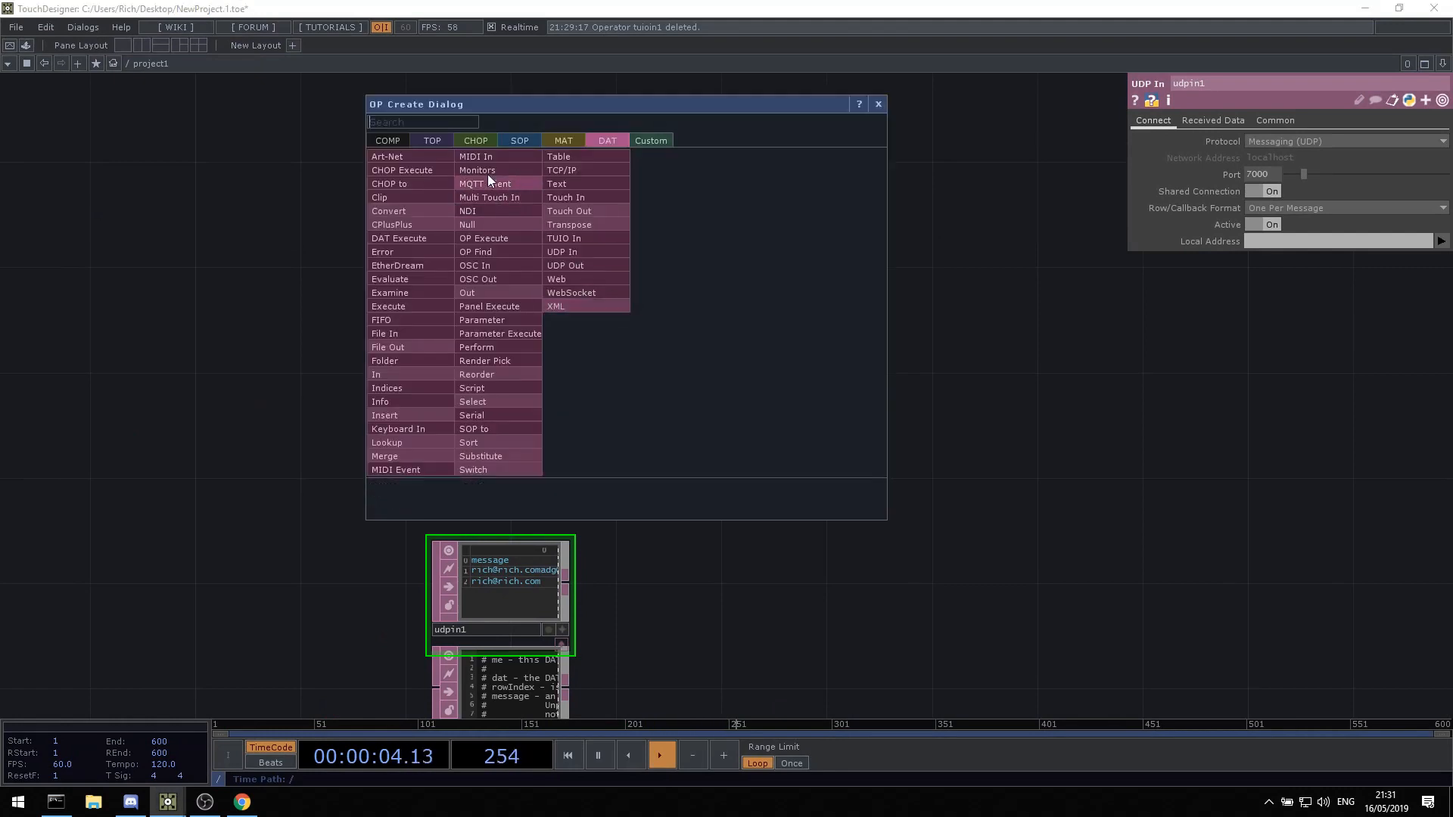
Create a Perform CHOP for frame rate, then search the OP Create dialog for 'osc'
text(perf)
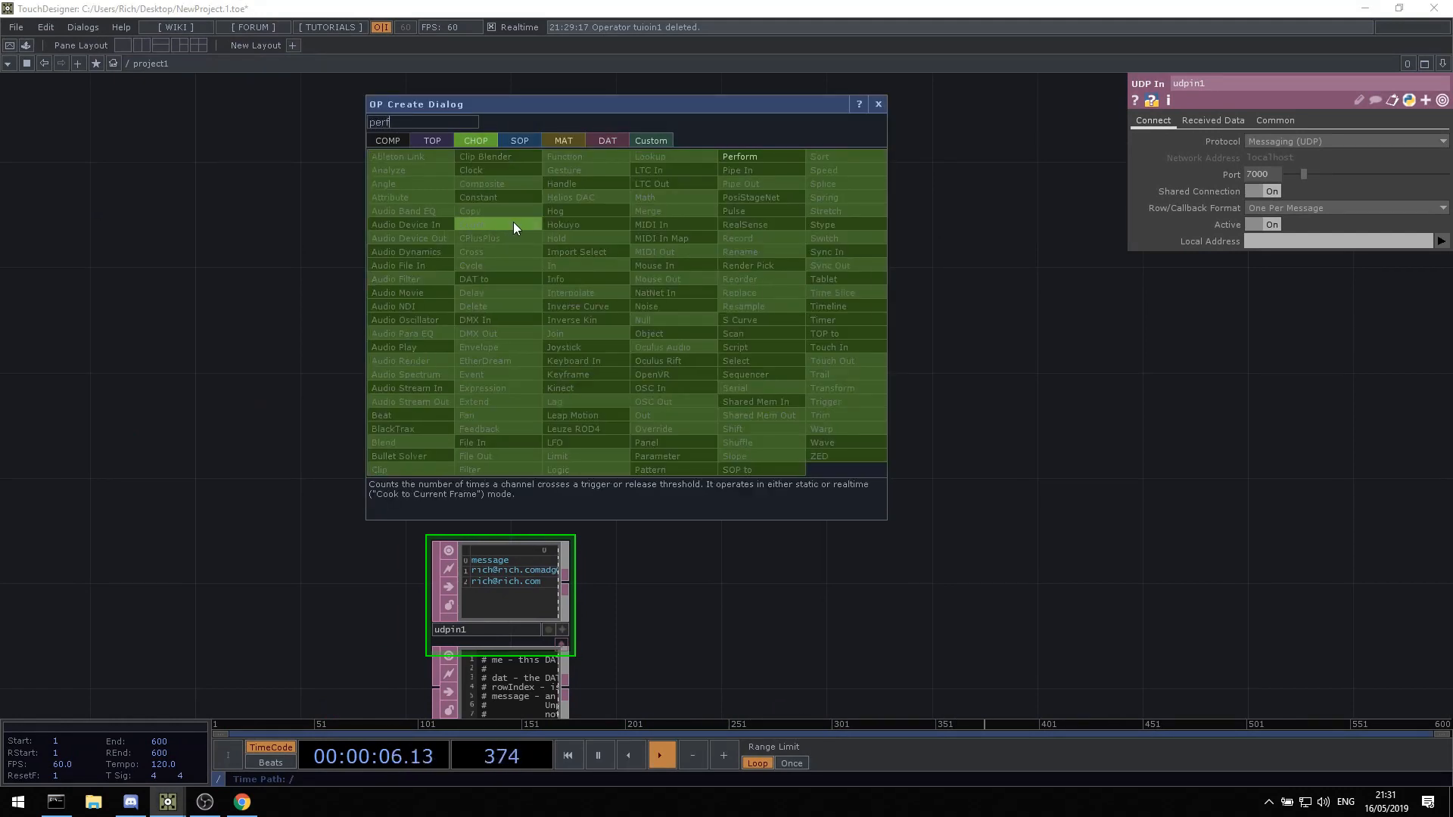
click(740, 155)
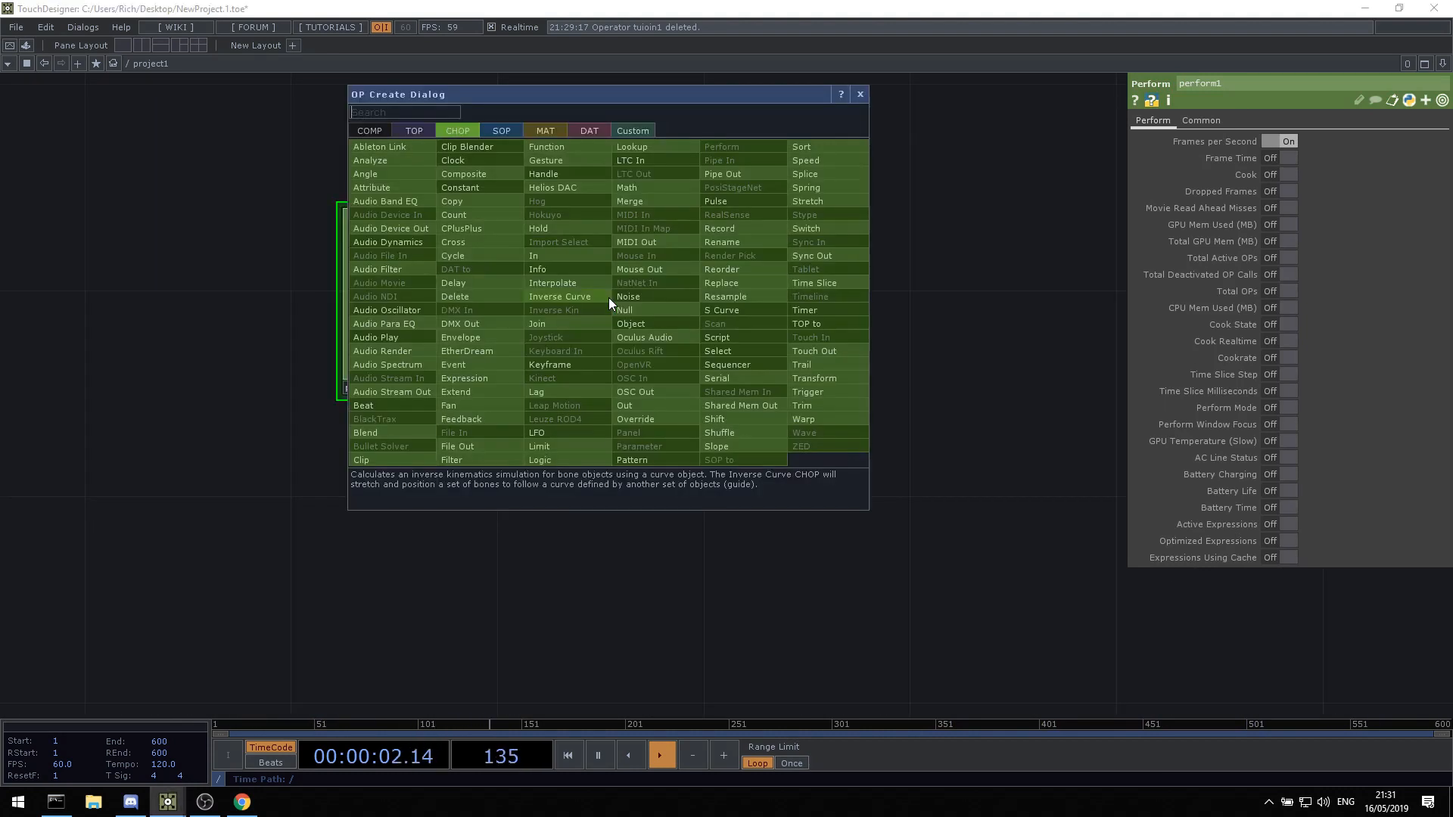
text(osc)
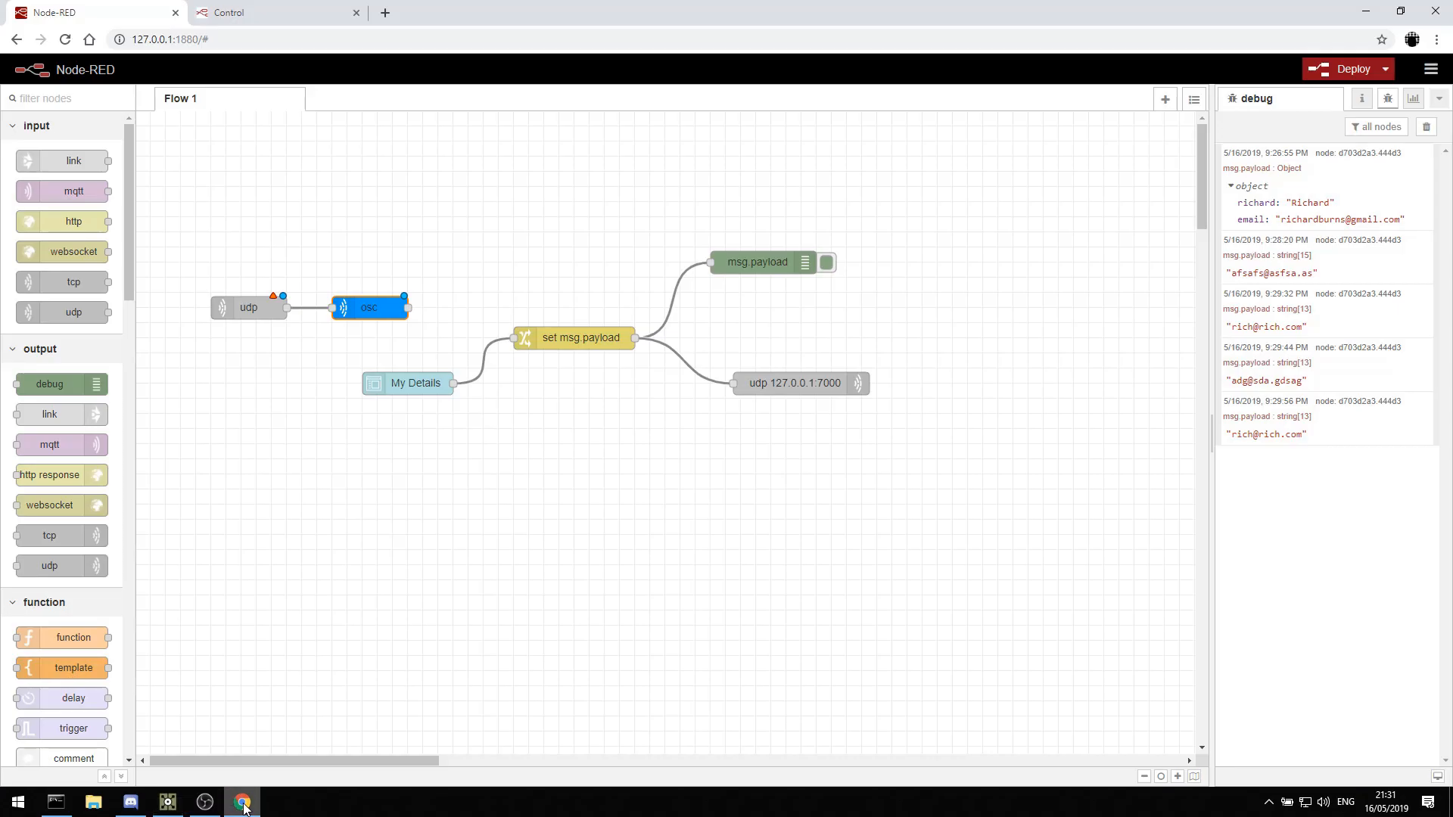
Set the udp in node to listen on port 10000, keeping Buffer output, and confirm
double_click(248, 307)
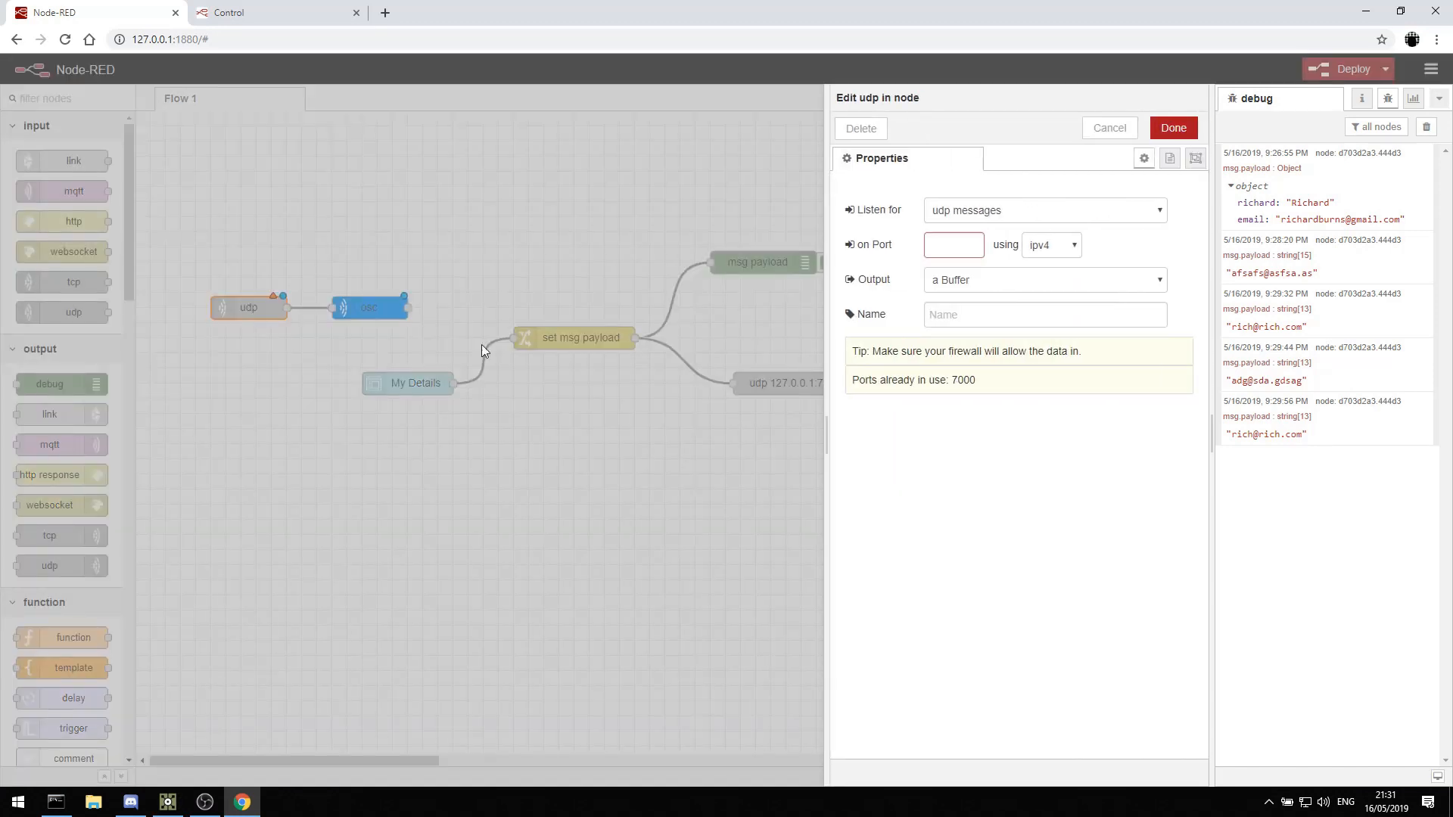
click(952, 245)
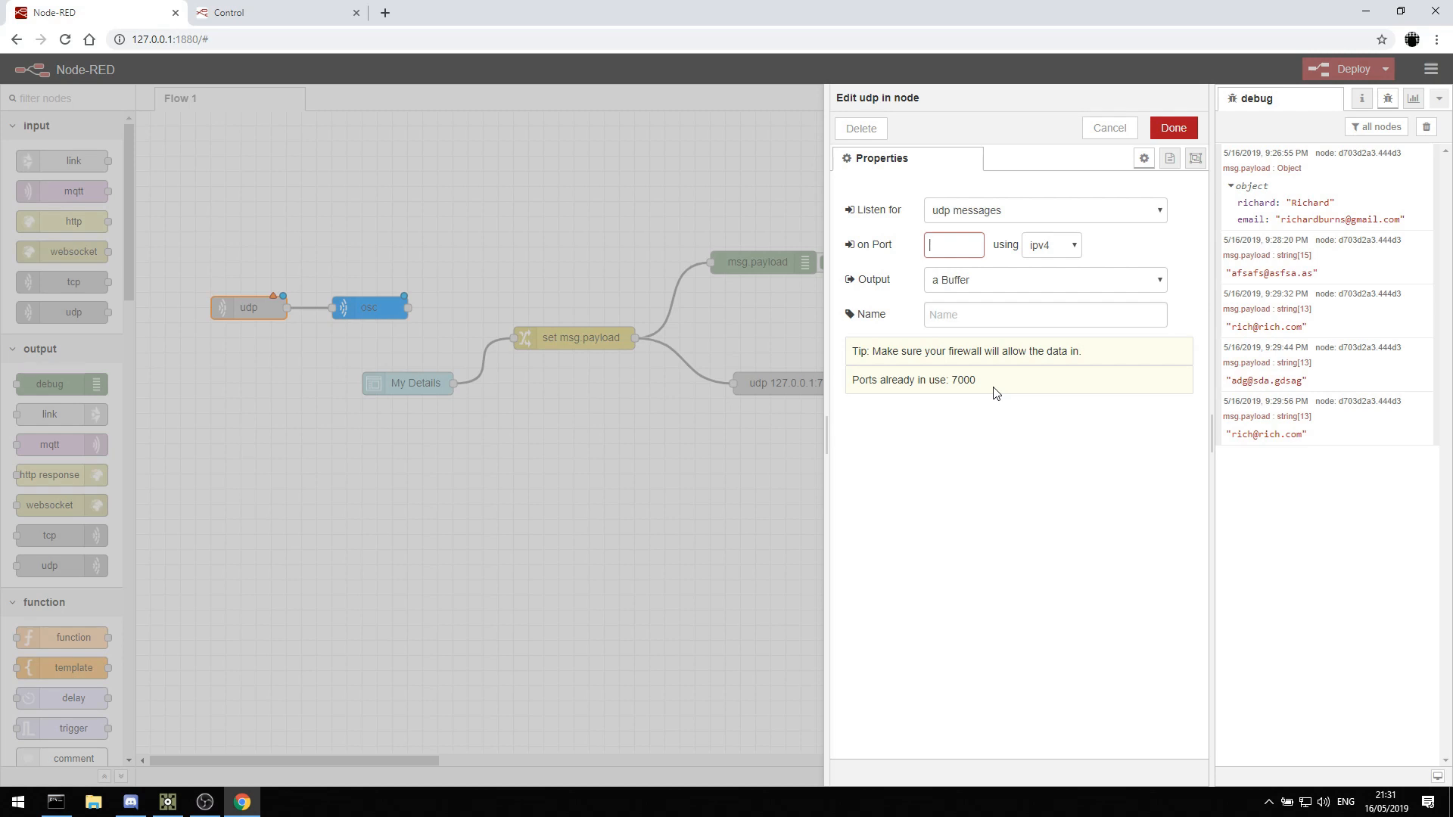
text(10000)
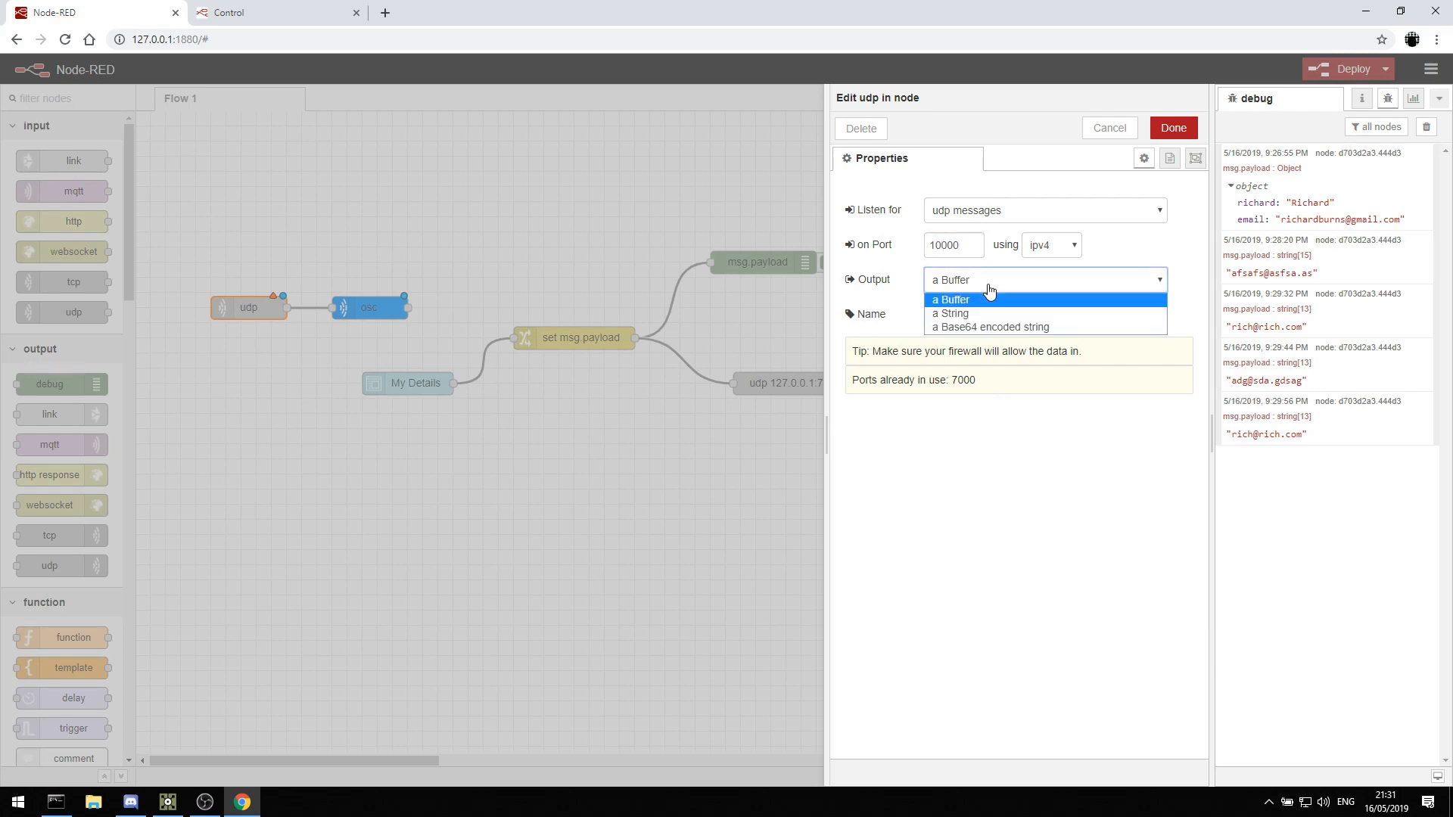
click(949, 298)
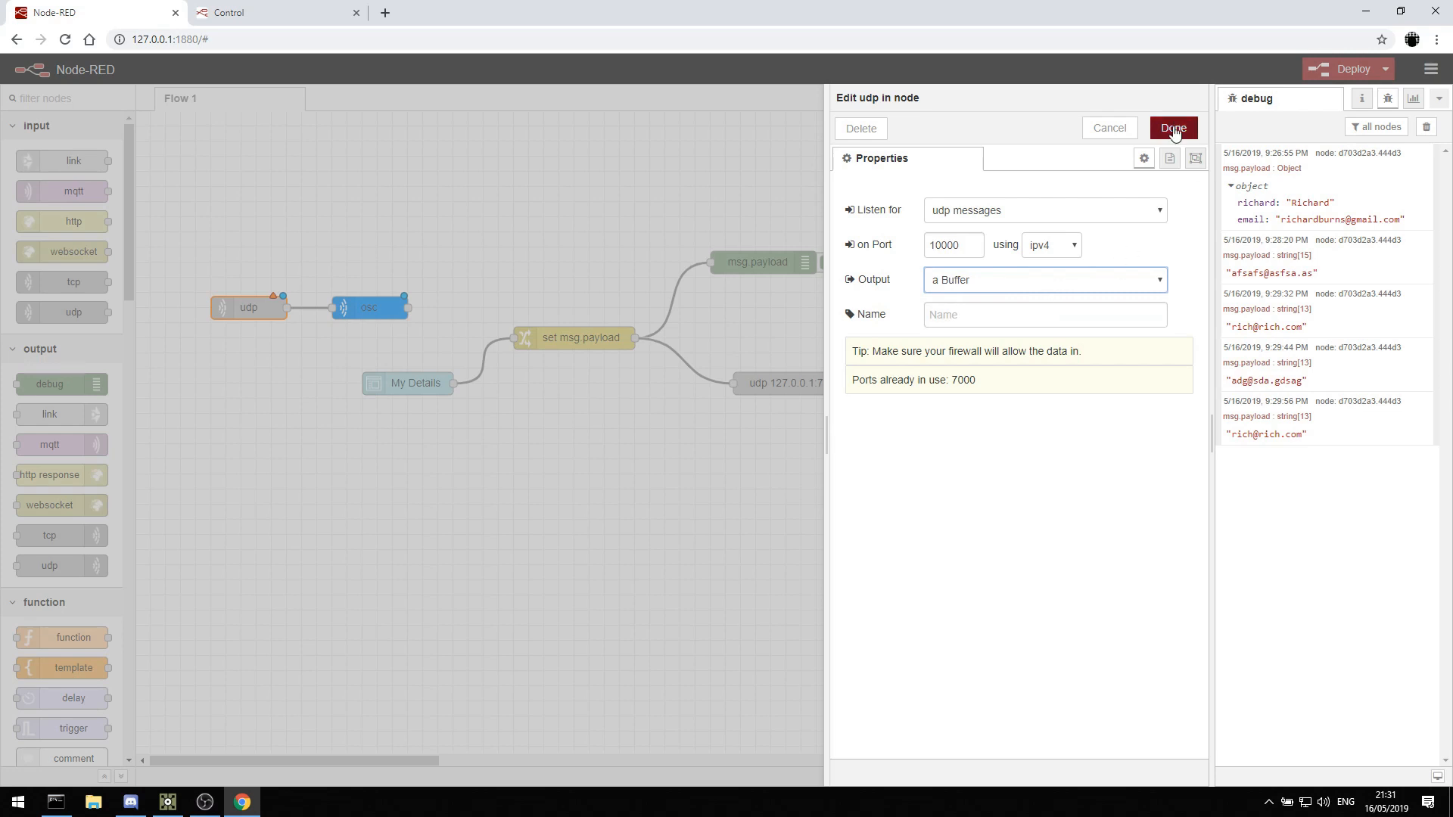
click(1172, 127)
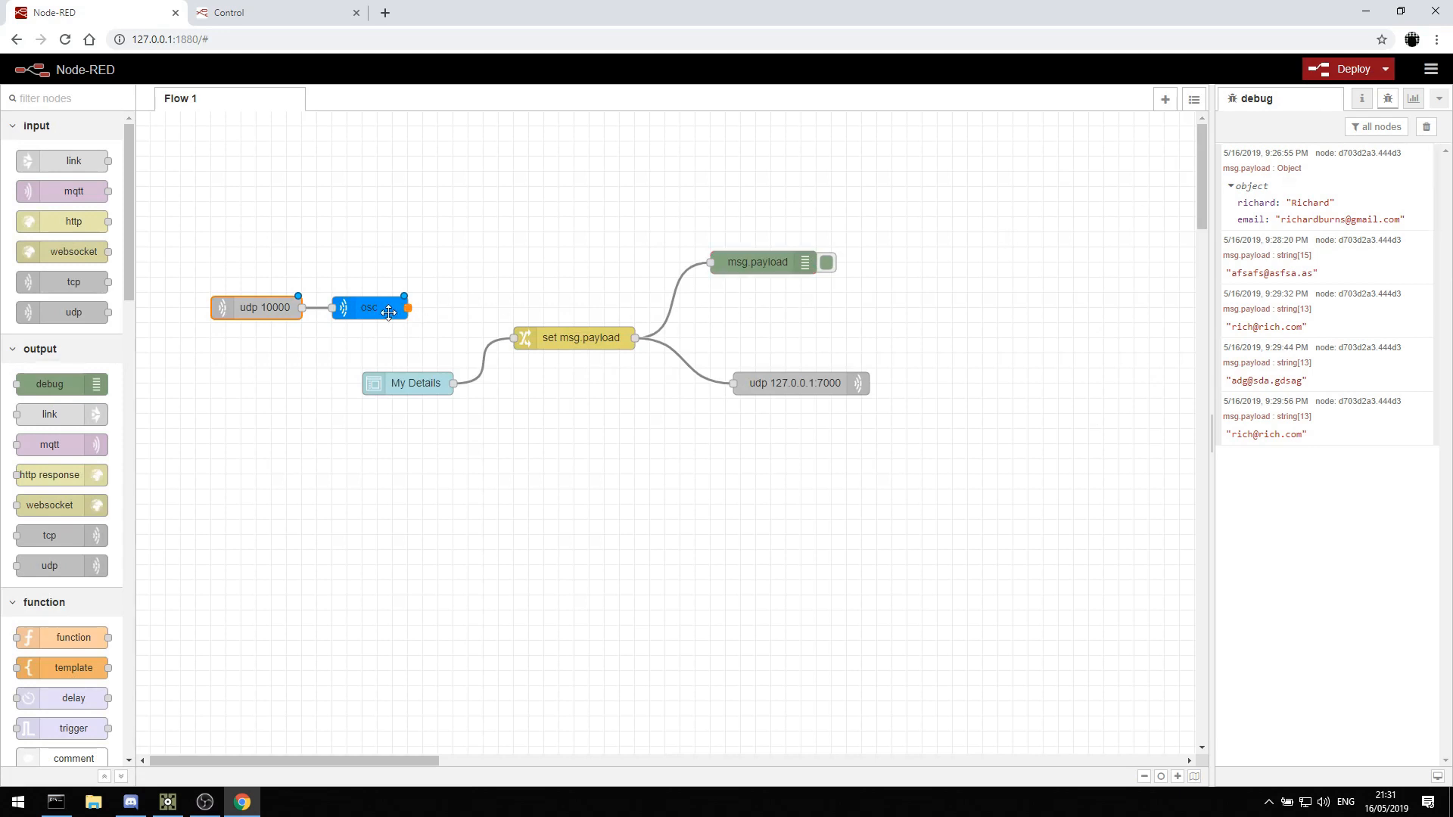
Enter /fps as the osc node's path in its settings
double_click(370, 308)
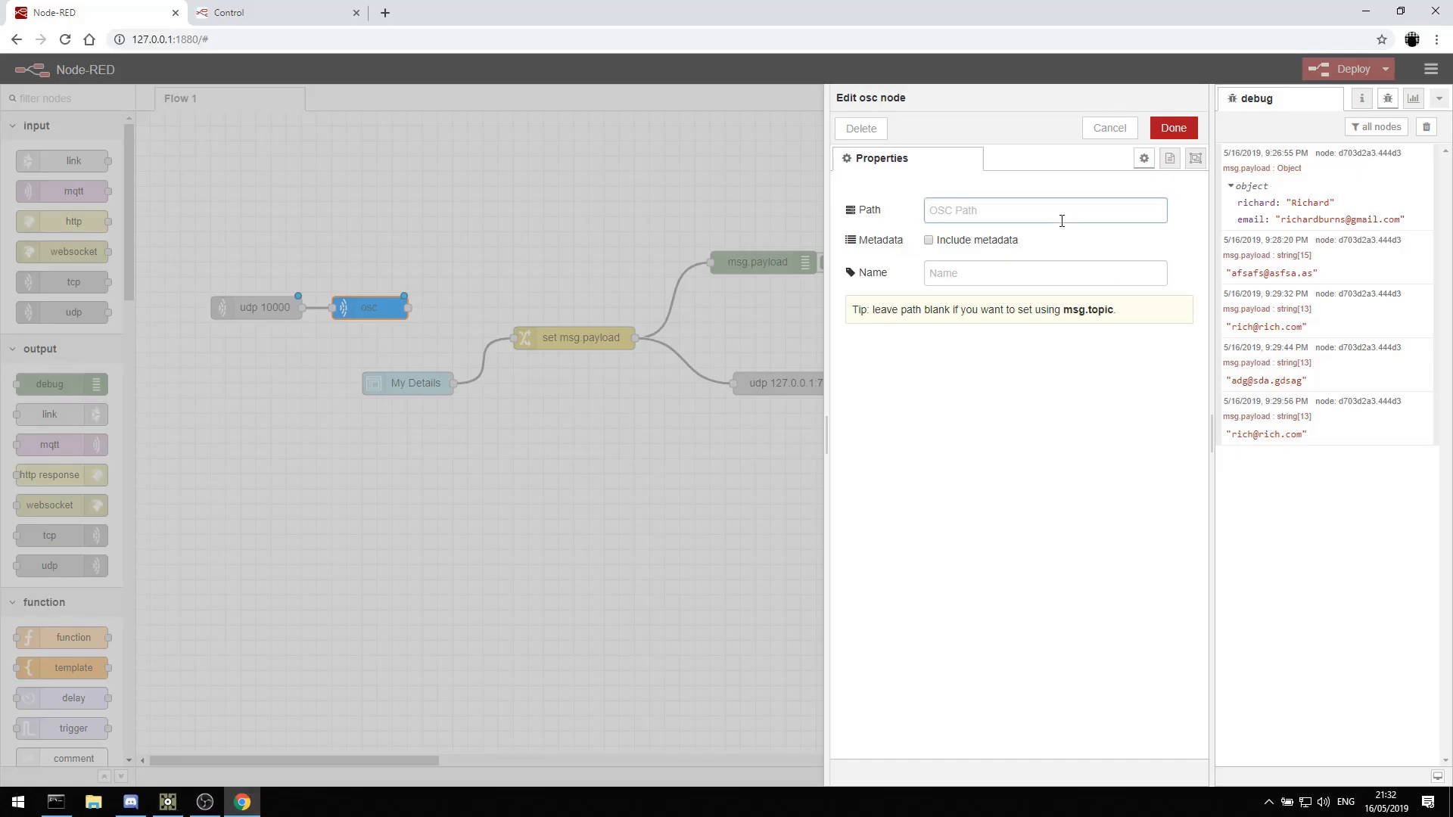
text(/fps)
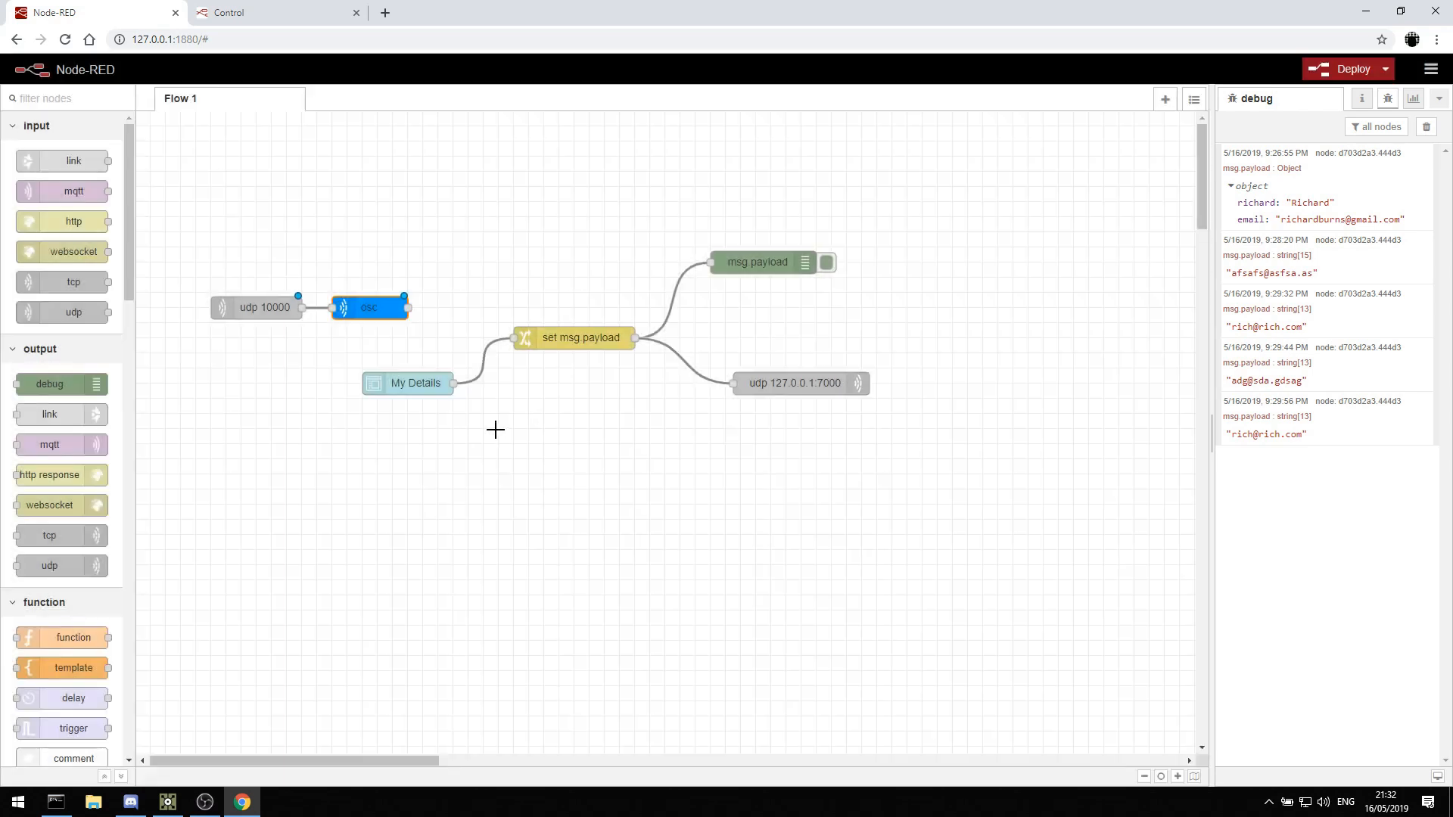
Wire the osc output to the msg.payload debug node, deploy, and pause debug logging
drag(406, 308, 508, 296)
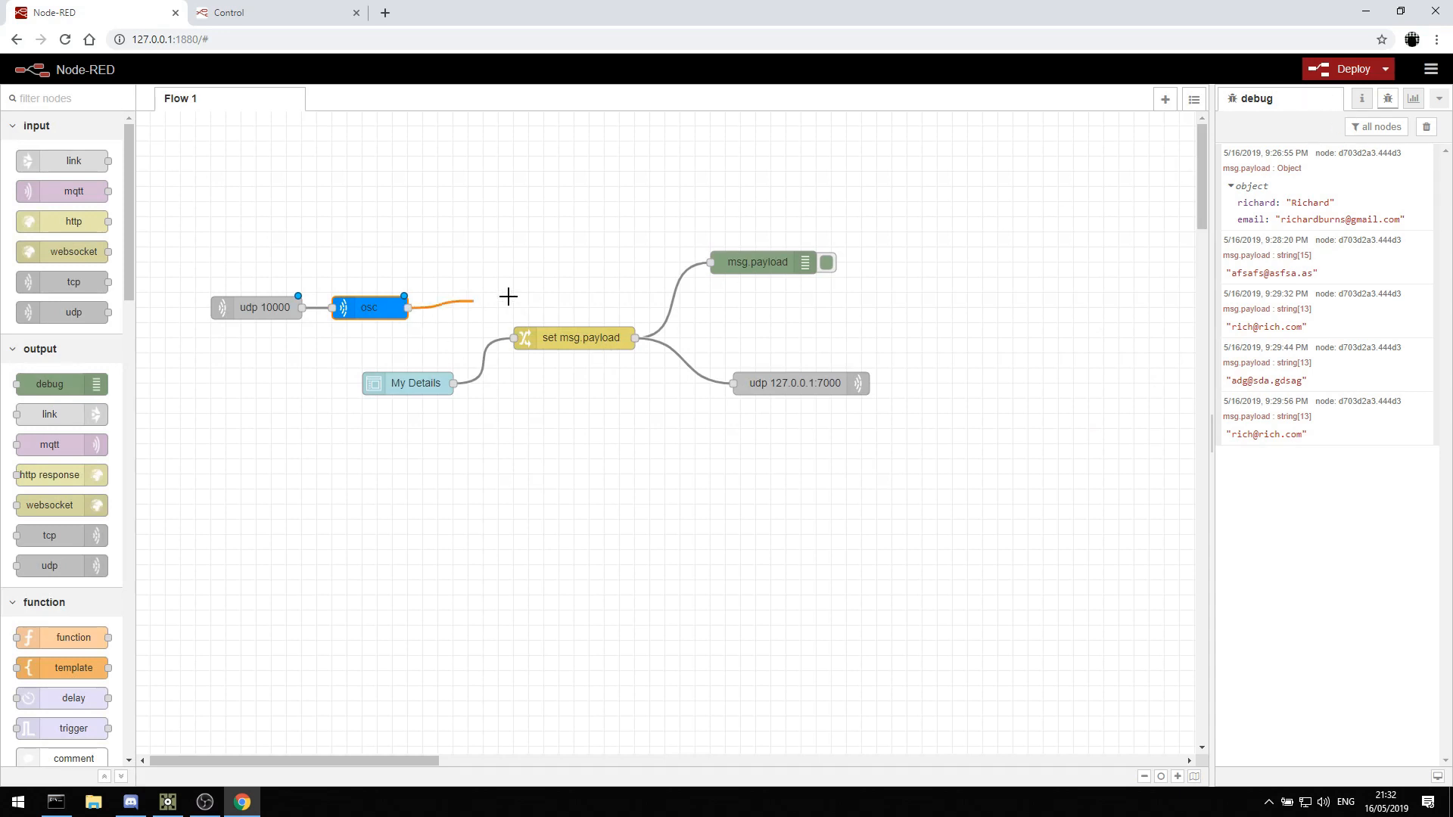
drag(405, 307, 712, 262)
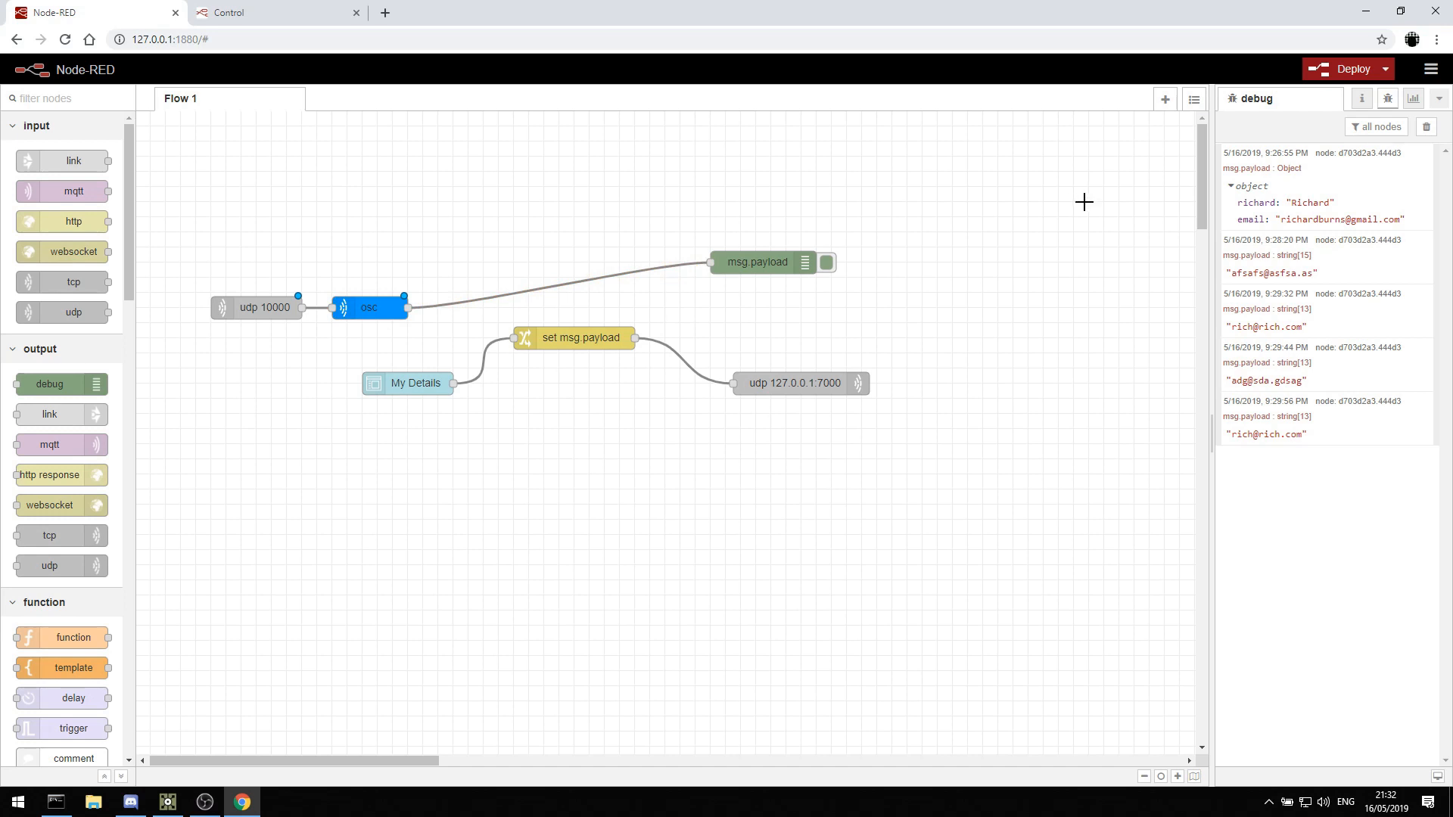
click(1347, 68)
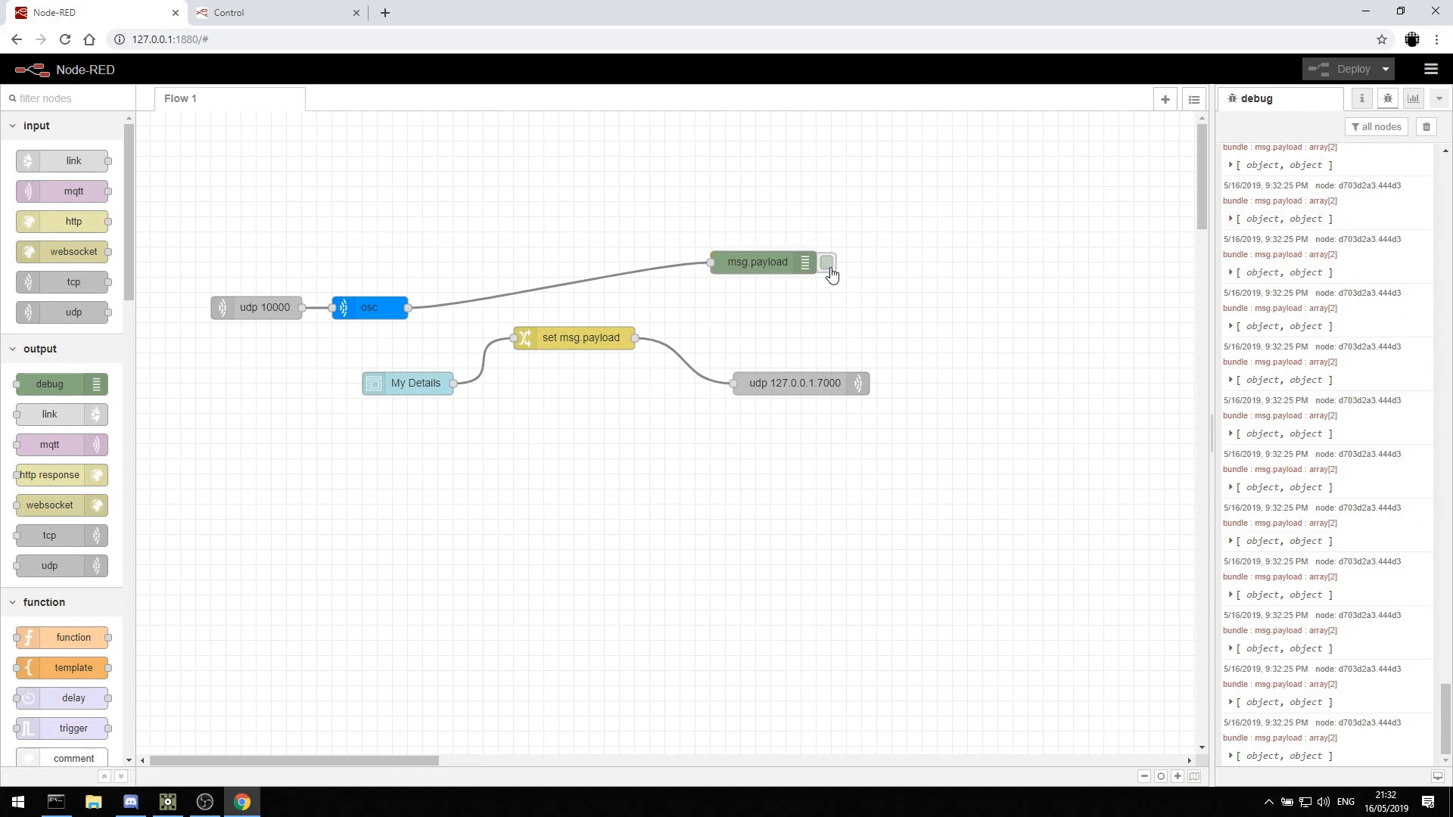
click(825, 262)
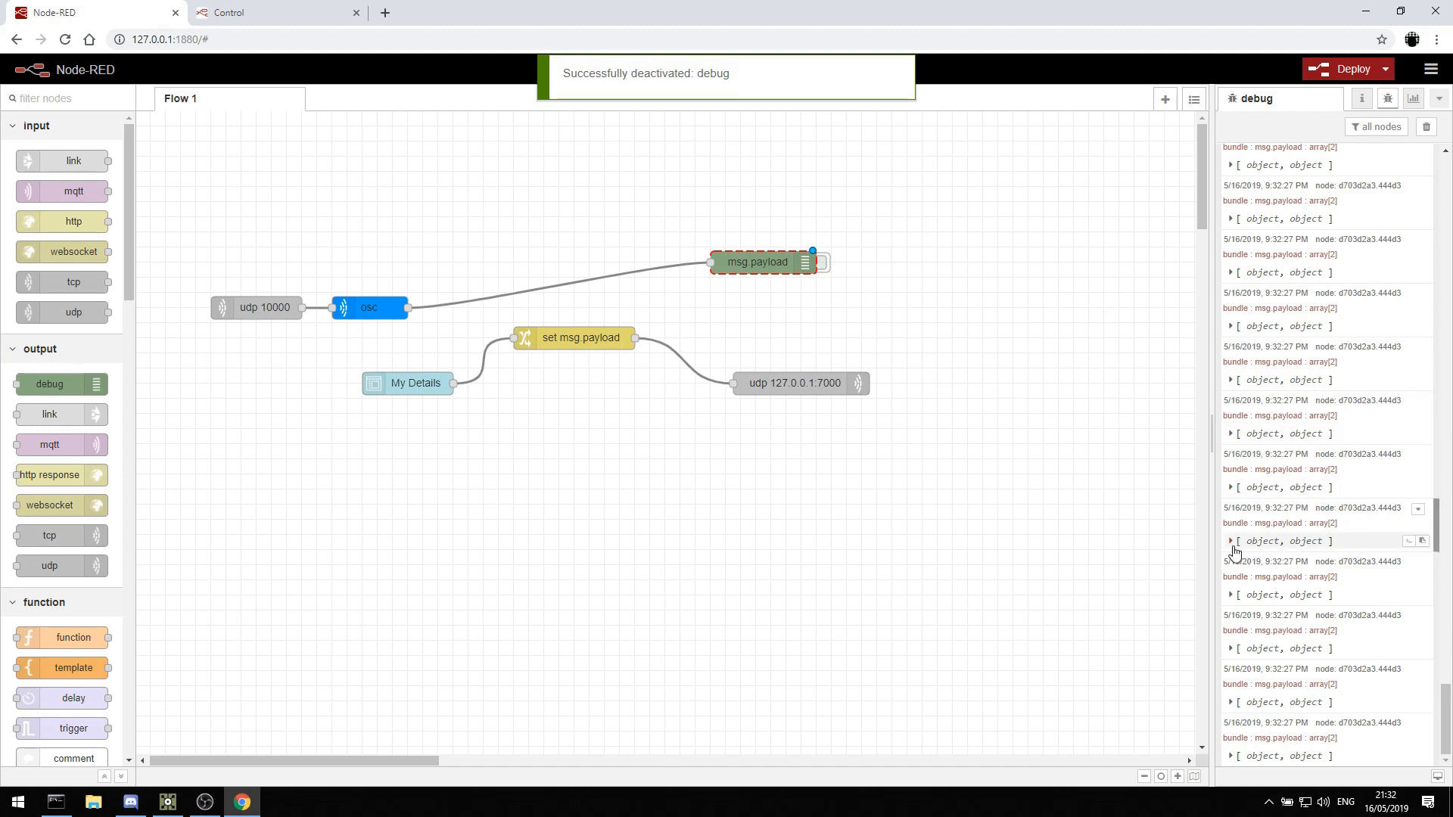
Expand a logged bundle to reveal /fps with value 60 and copy the args path
click(1232, 542)
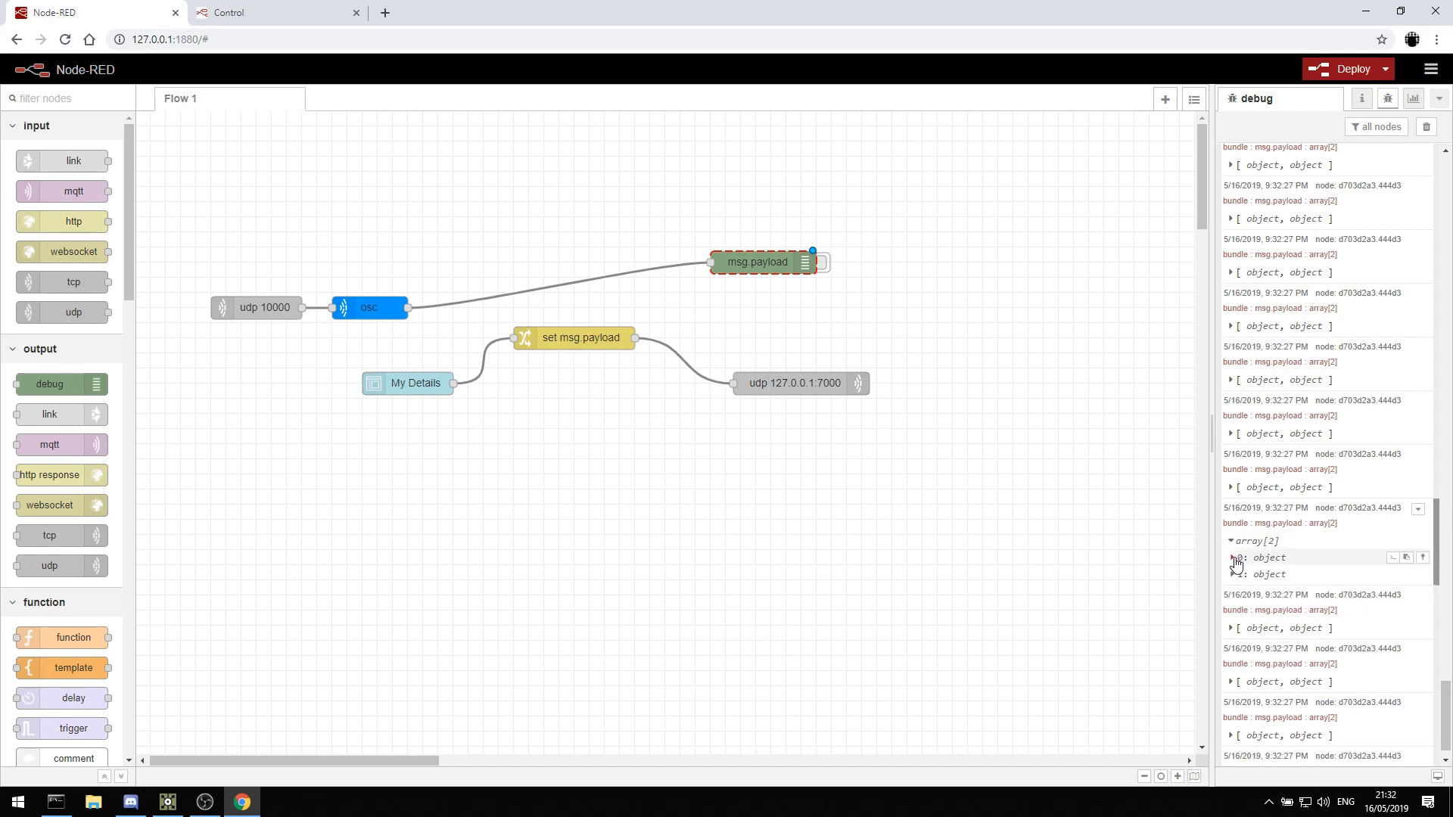
click(1232, 557)
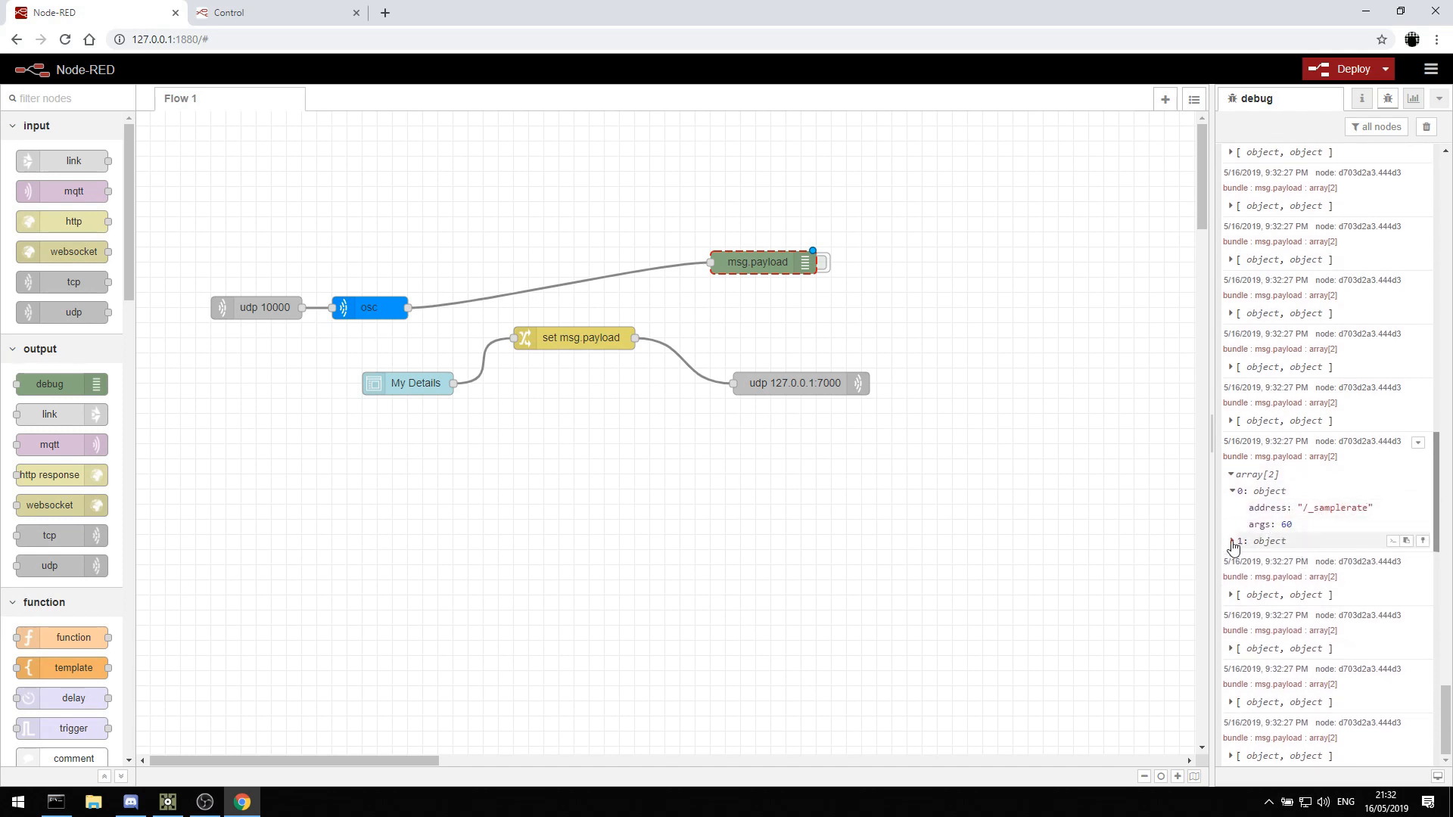
click(1235, 542)
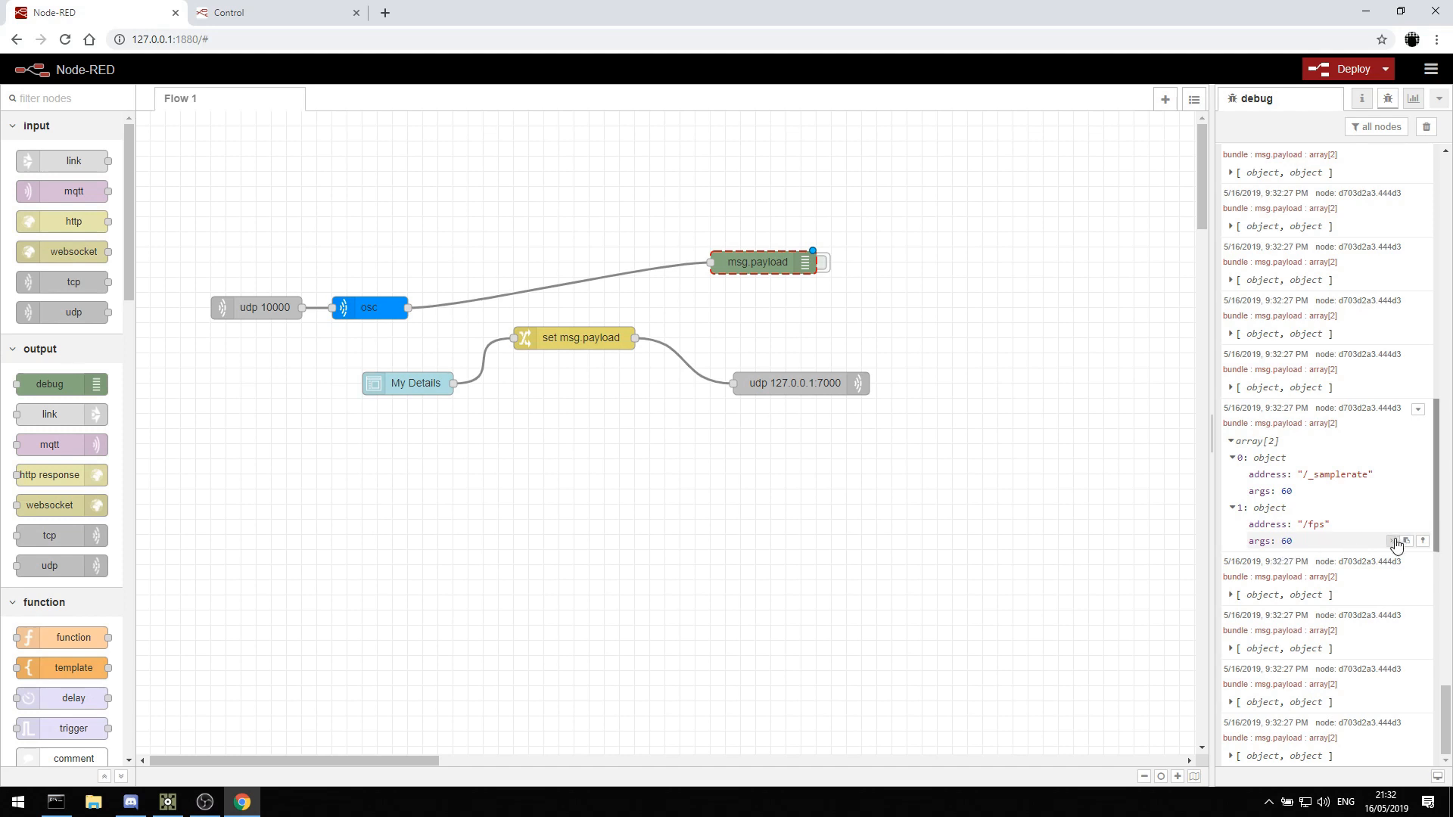
click(1396, 542)
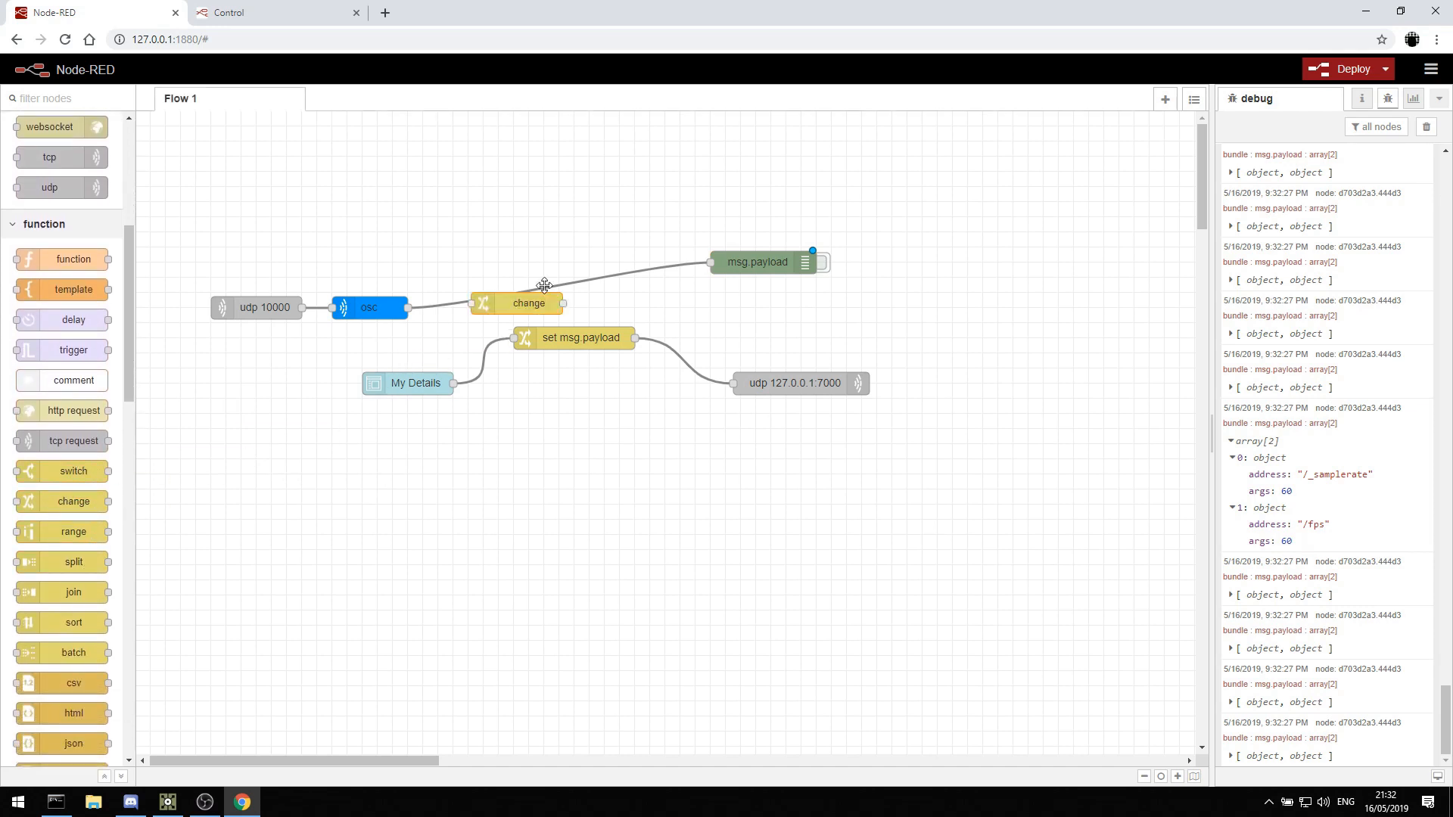
Insert a change node after osc setting payload to the expression payload[1].args
drag(529, 303, 536, 216)
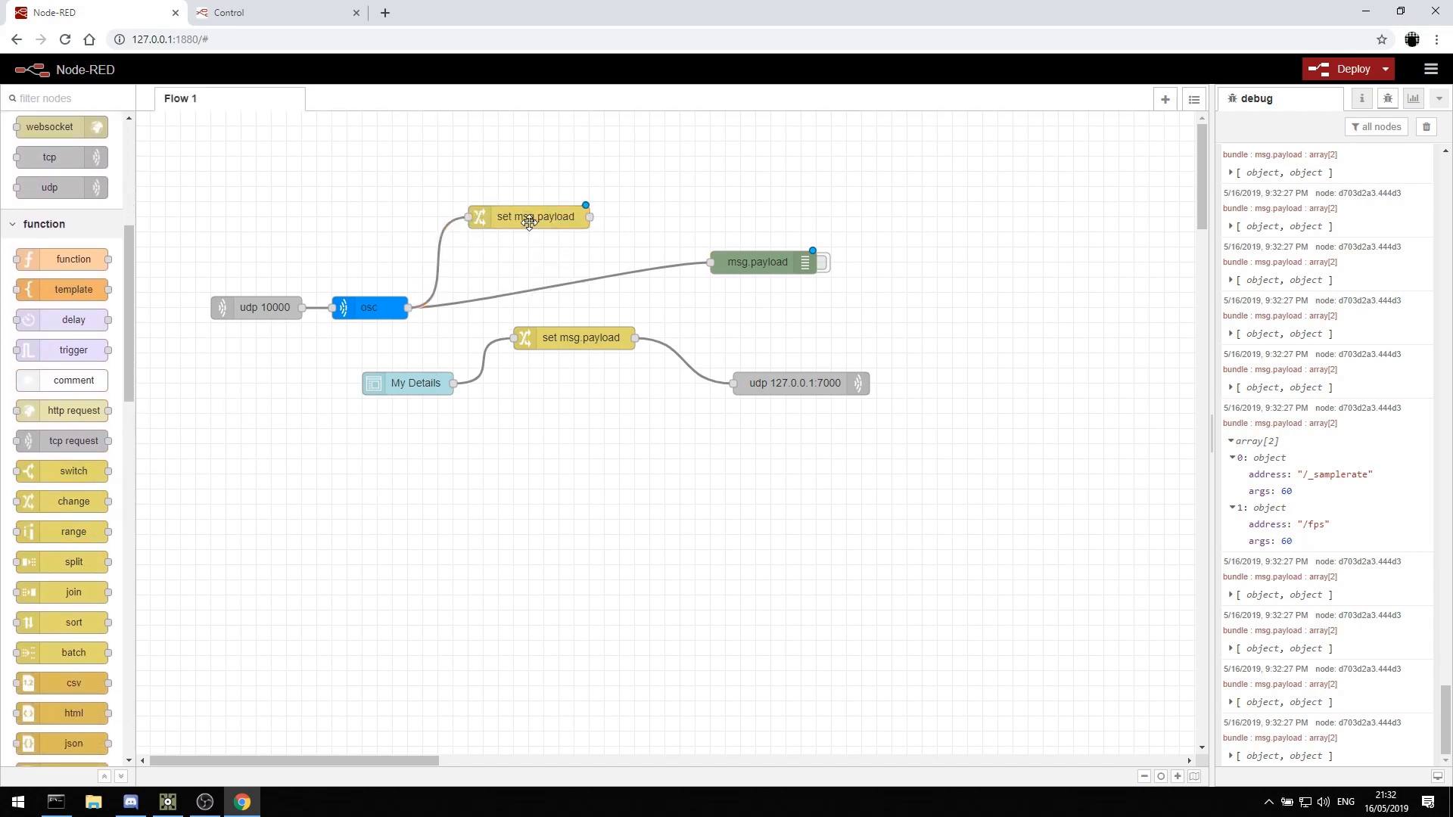
double_click(534, 217)
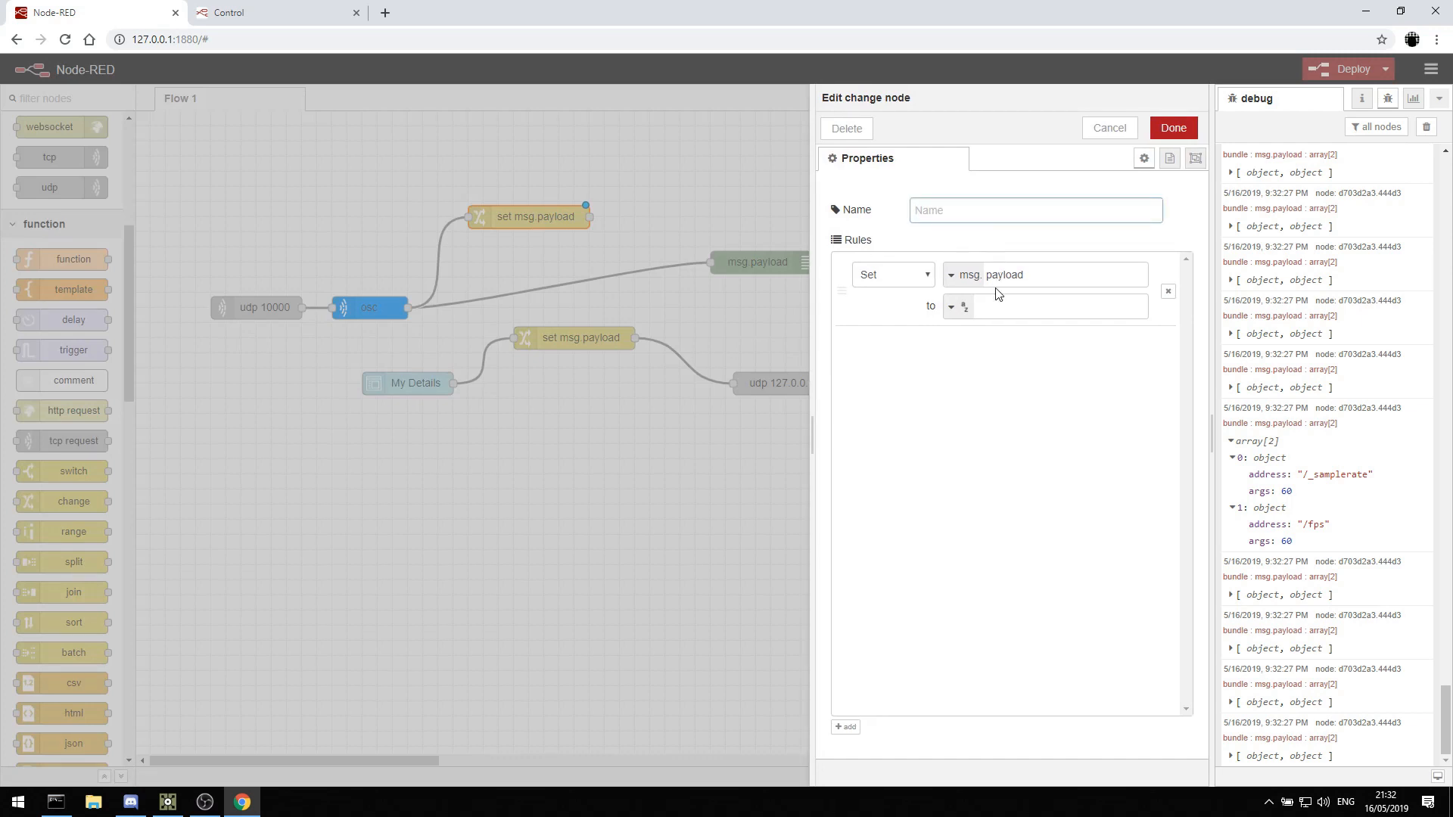
click(956, 306)
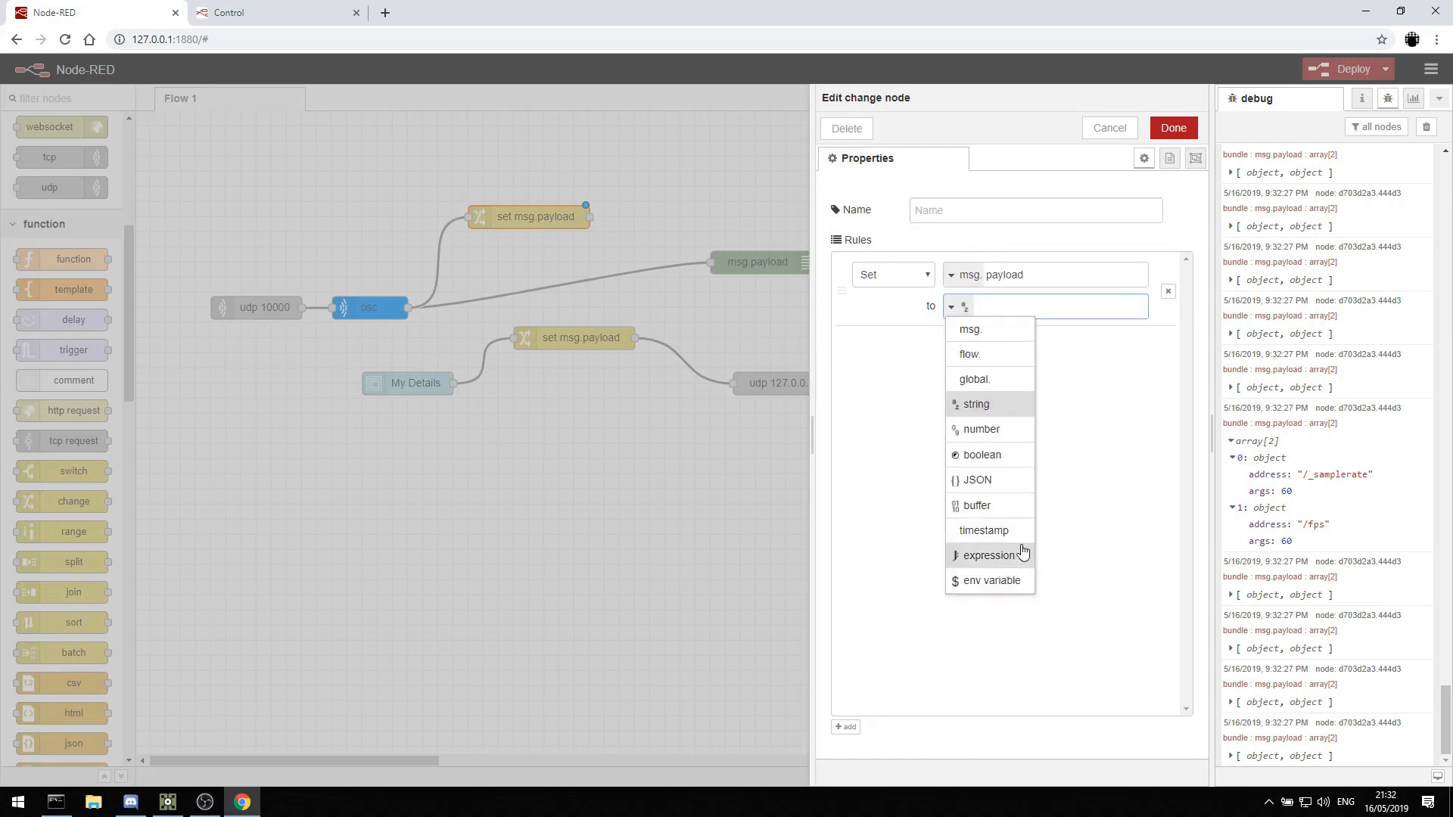
click(990, 555)
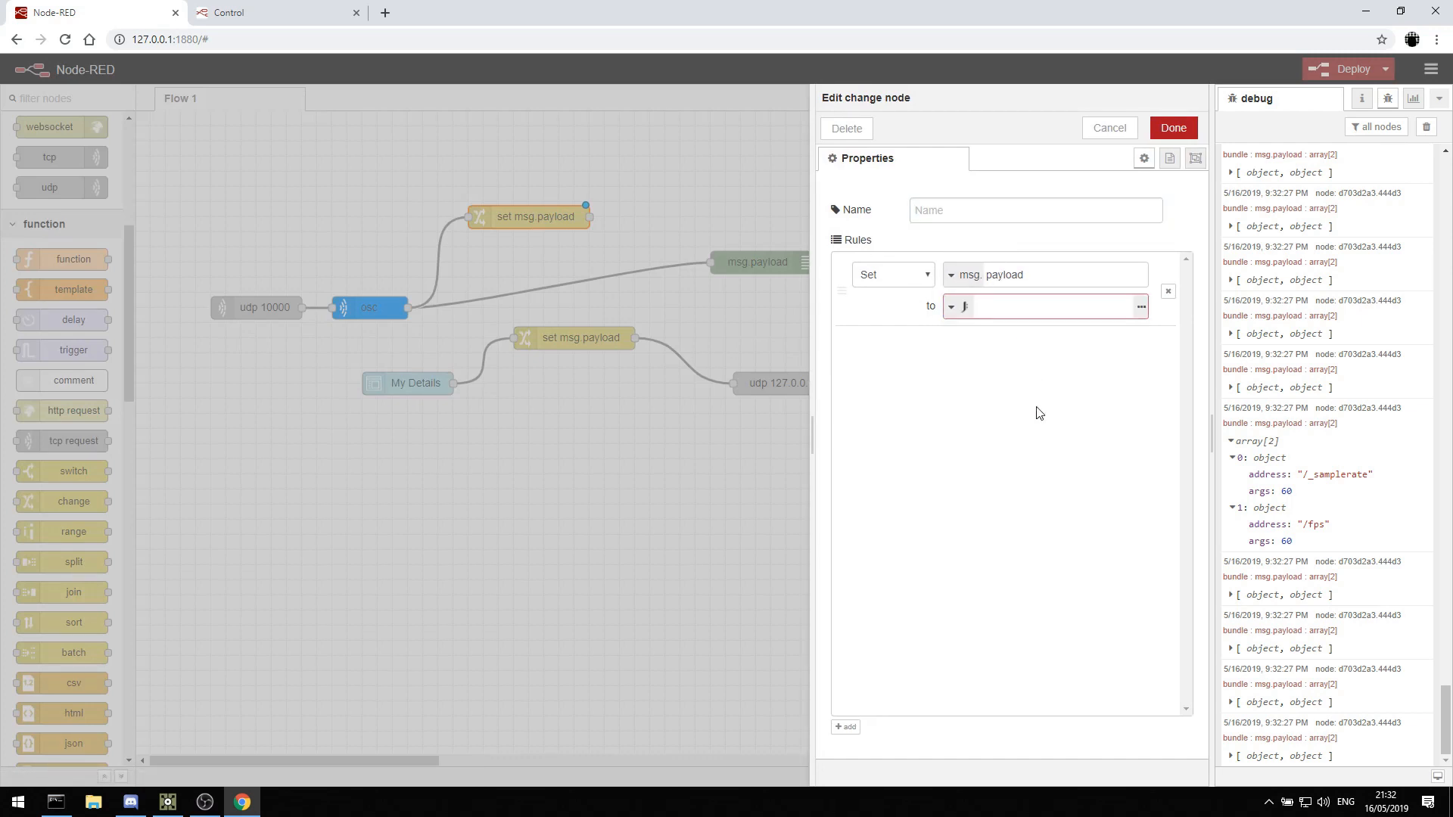
text(payload[1].args)
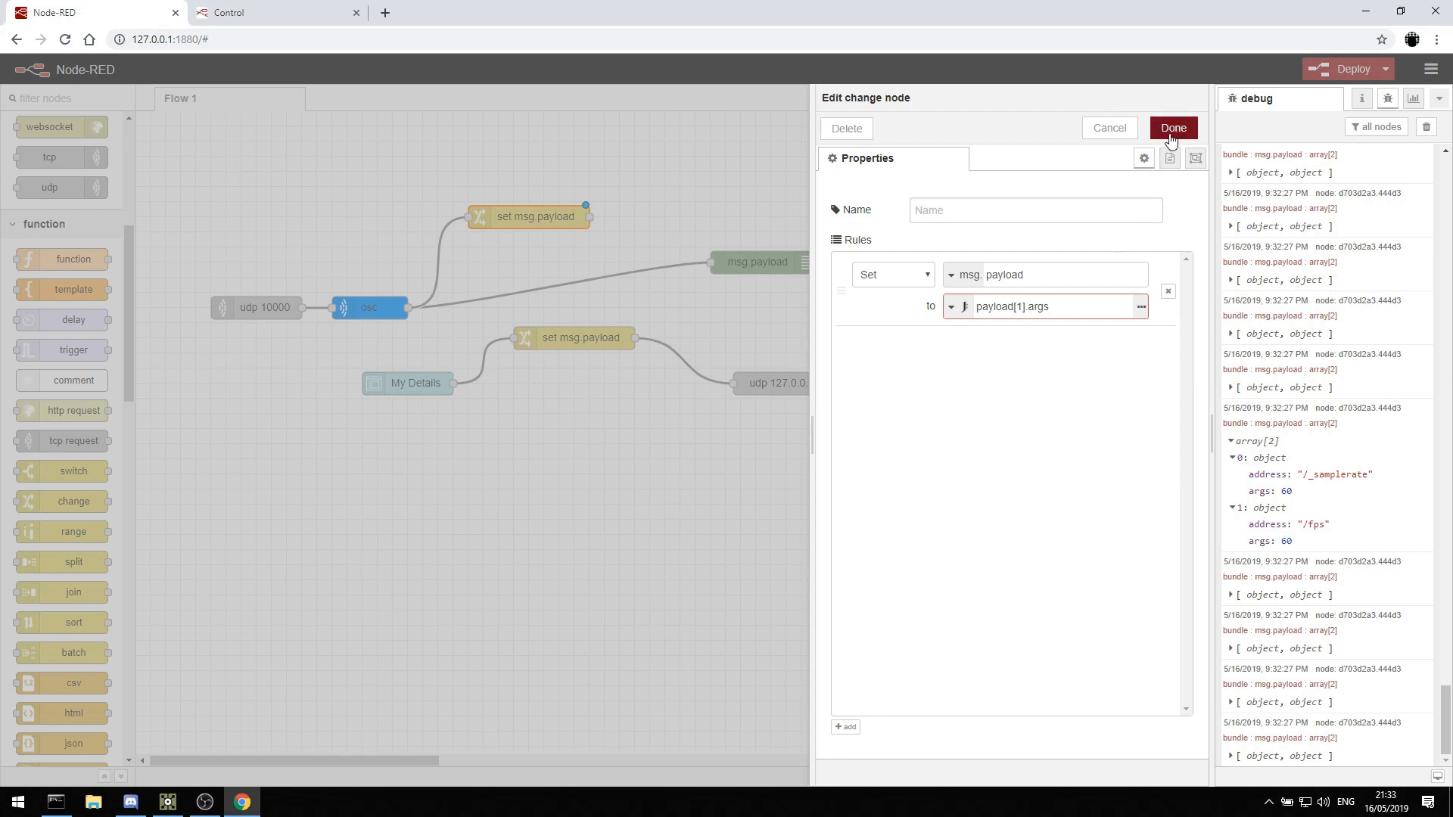
click(1172, 128)
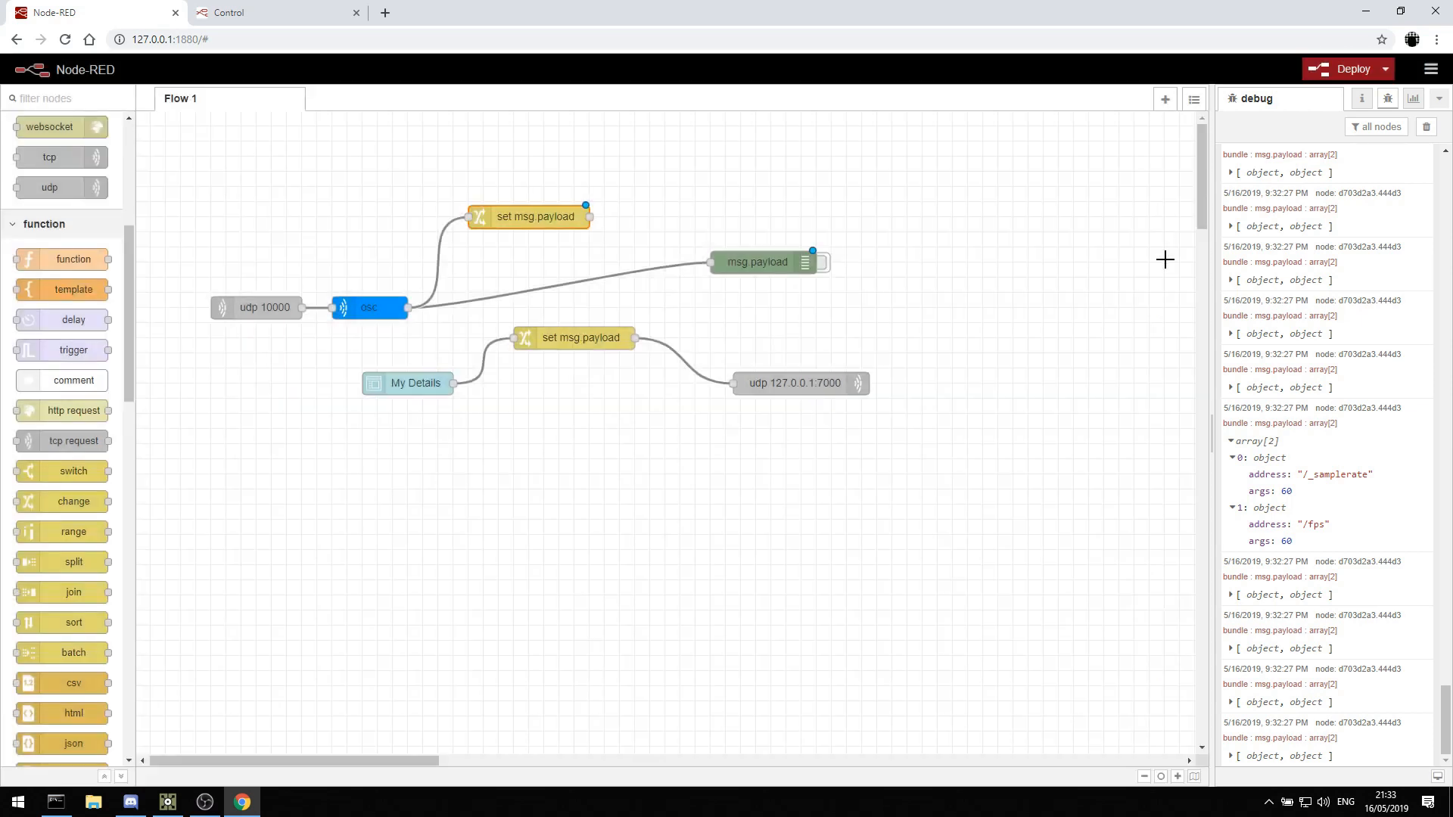
mouse_move(1077, 196)
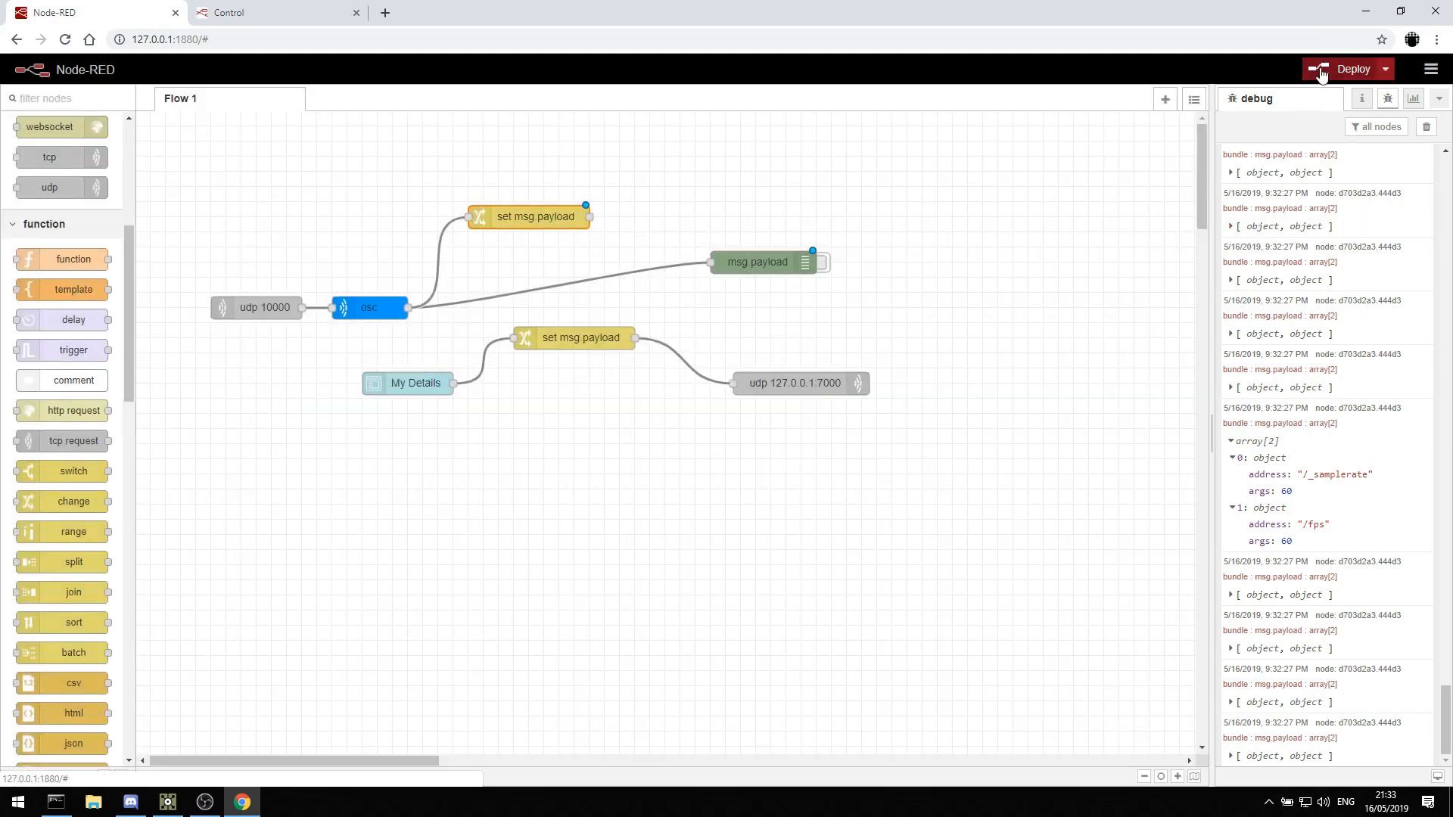
Deploy the flow and check the debug sidebar logs plain fps numbers around 60
click(1351, 68)
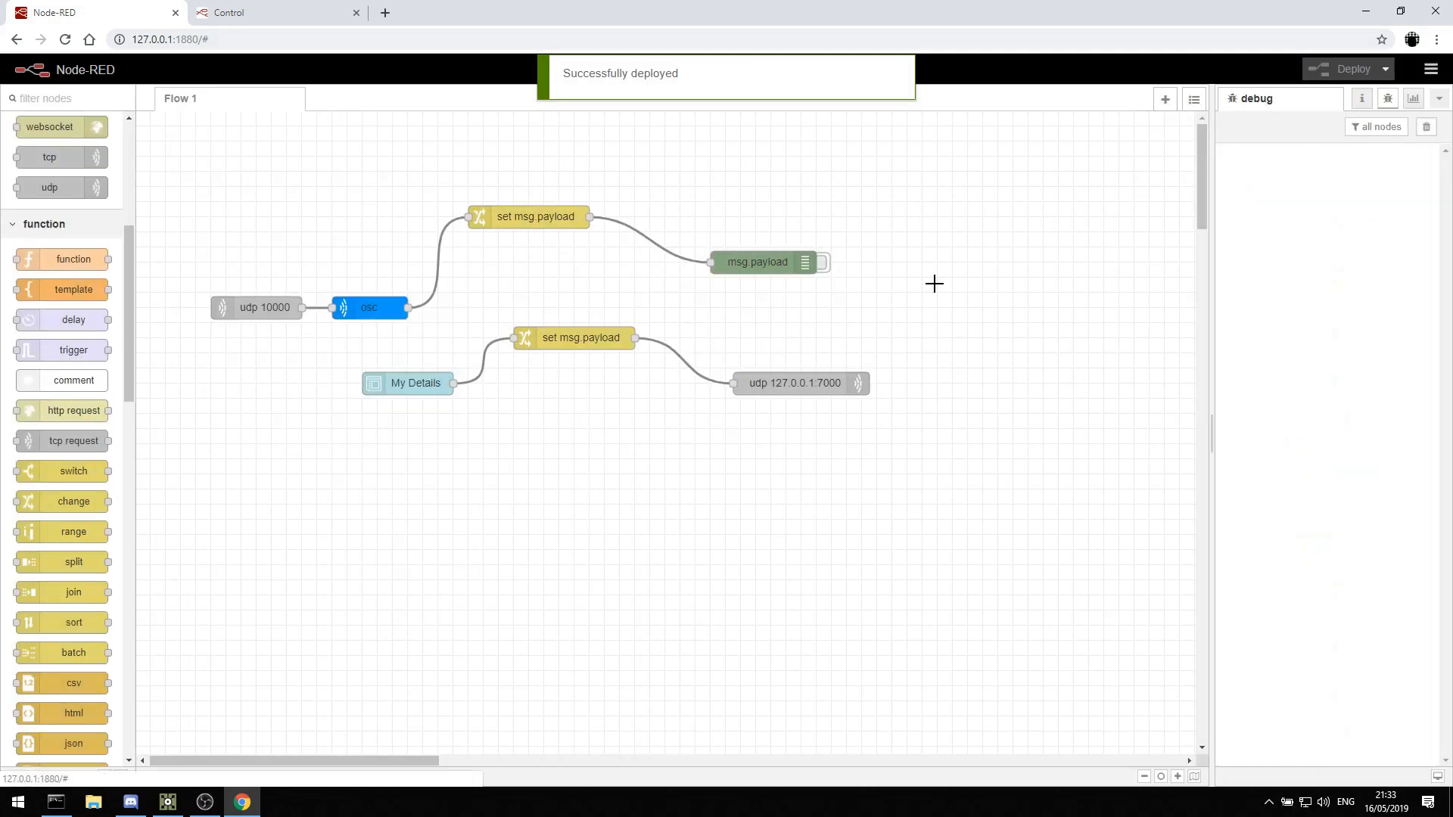
click(819, 262)
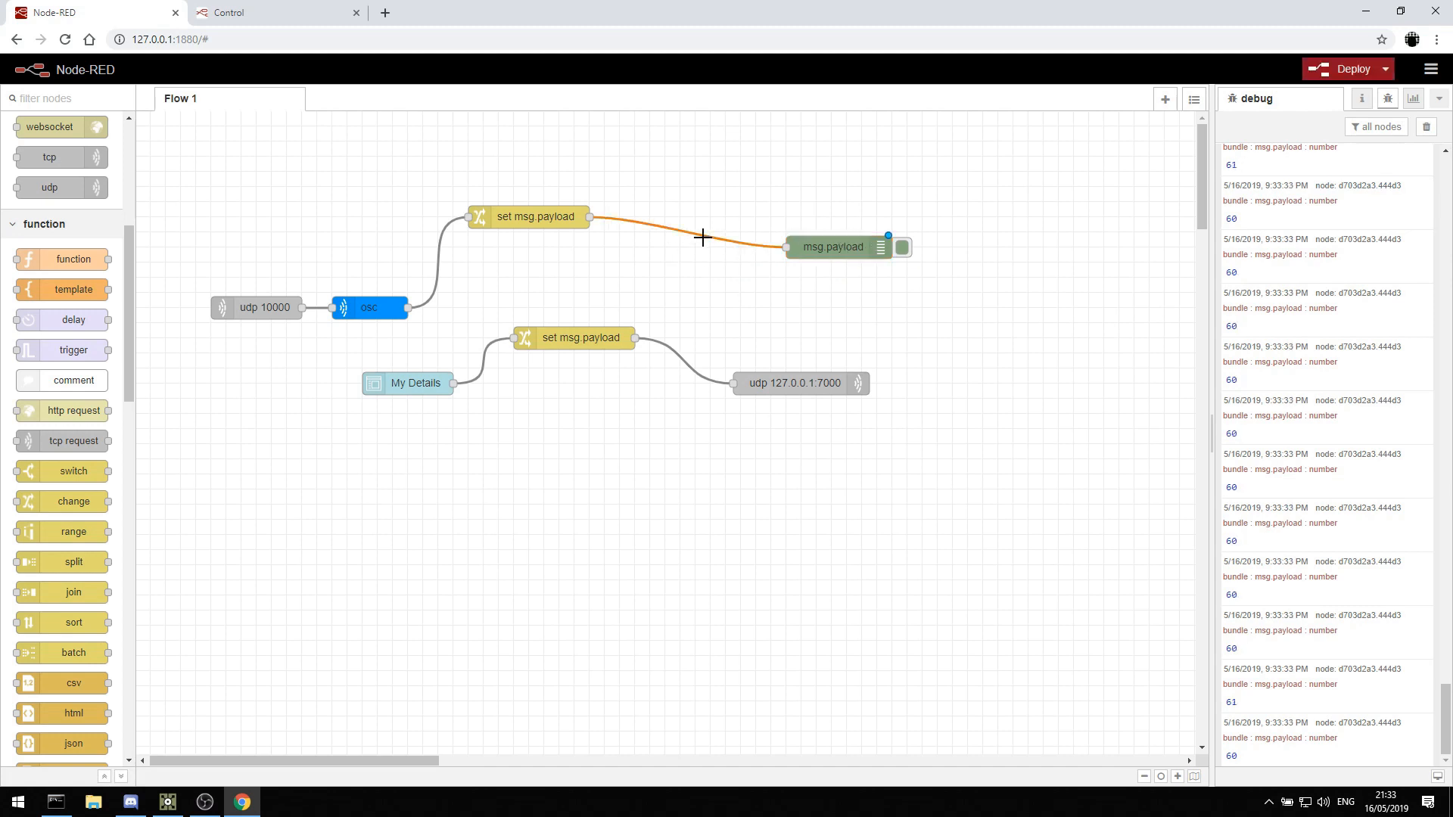
Add a dashboard gauge node fed by the set msg payload output
scroll(down, 3)
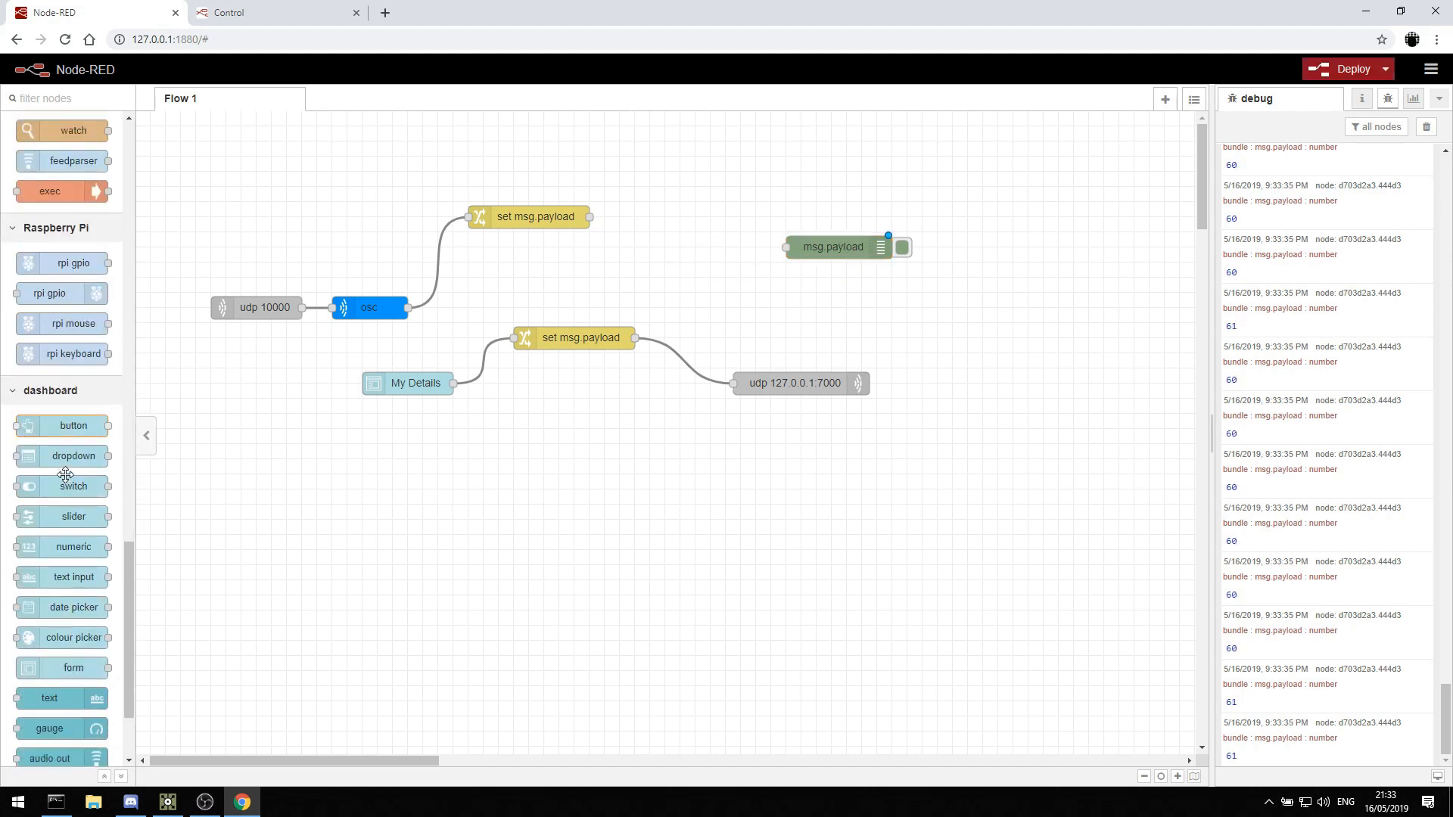
scroll(down, 3)
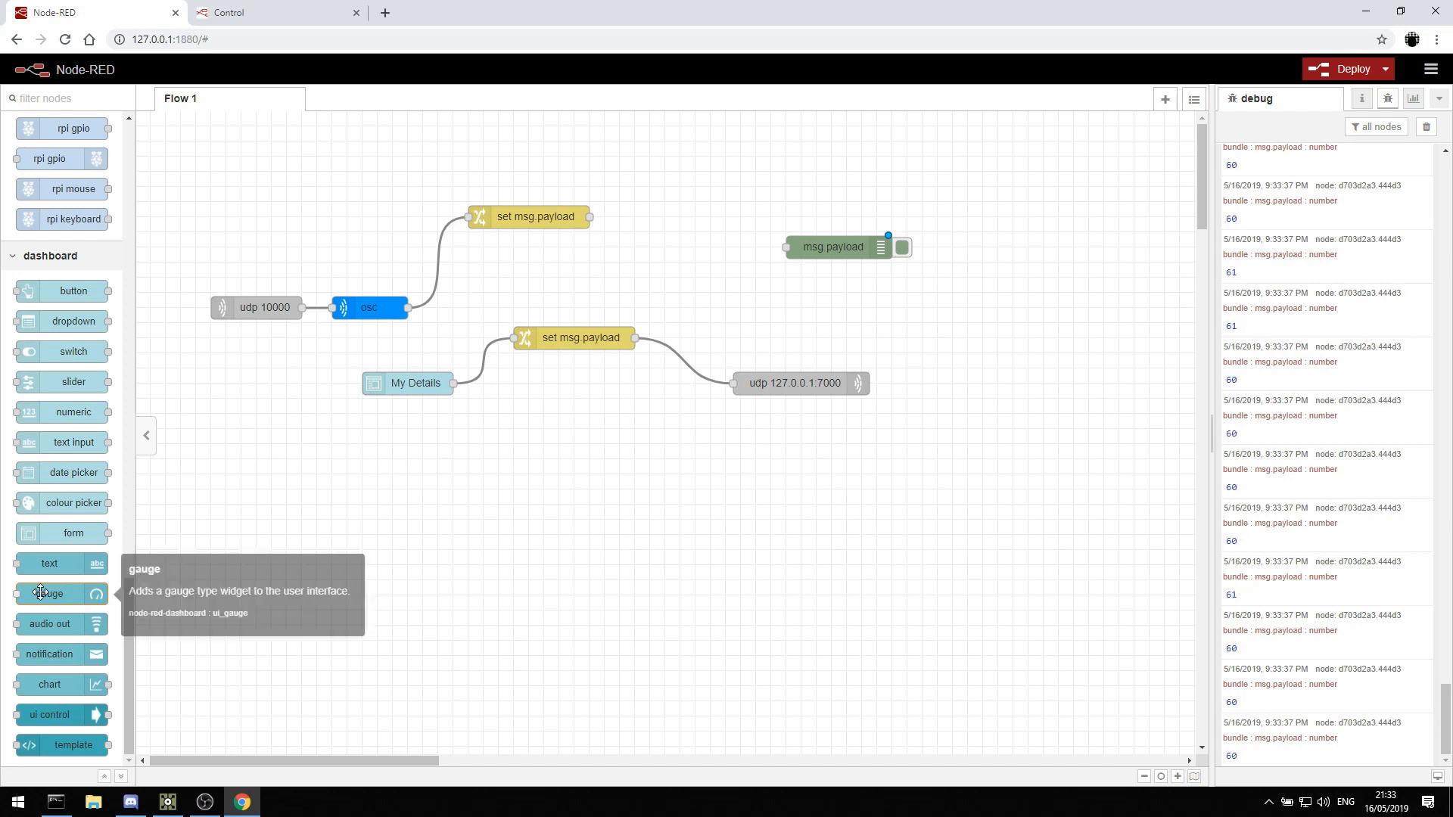
drag(48, 594, 701, 262)
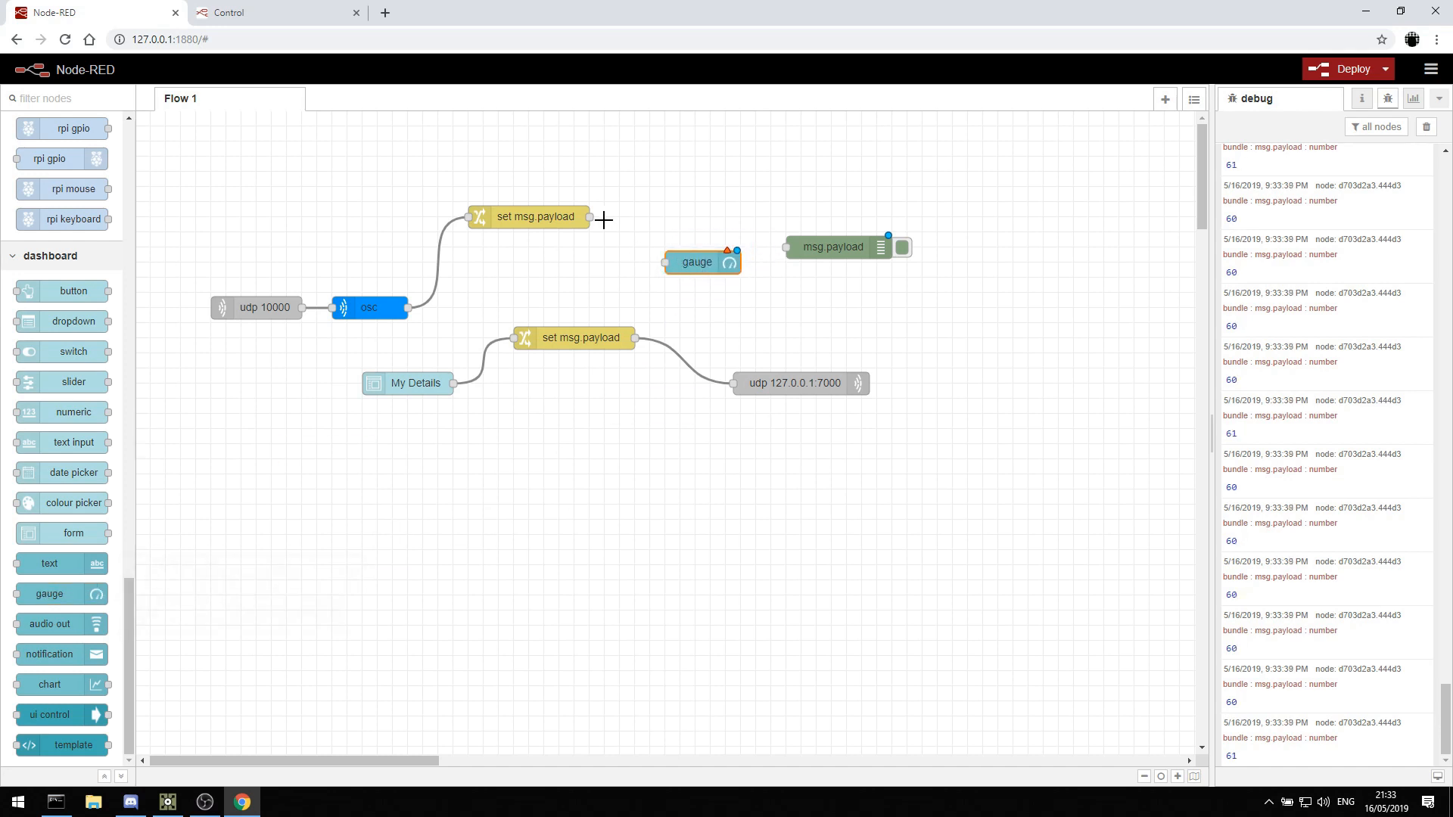
drag(591, 217, 677, 261)
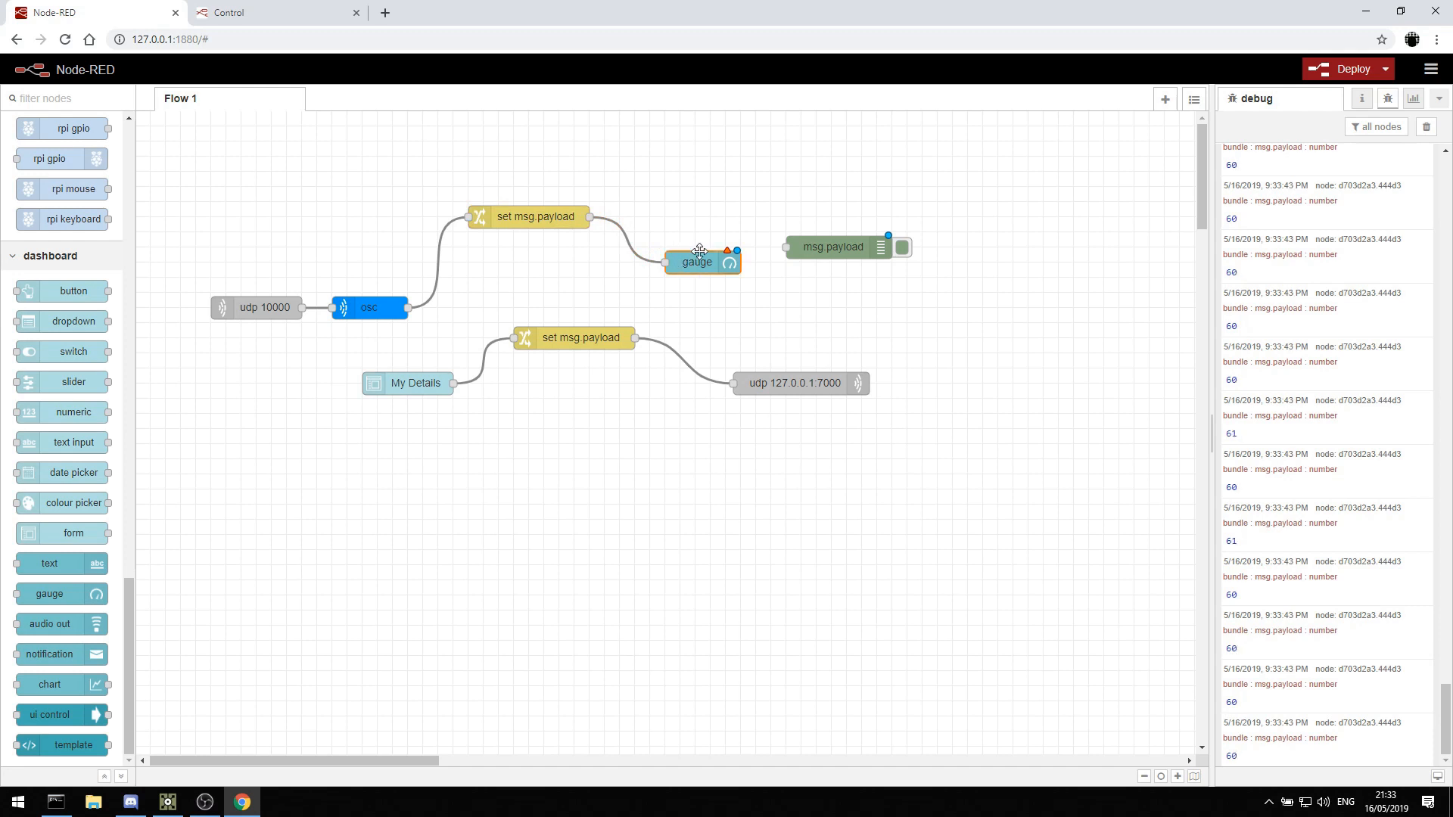
double_click(696, 262)
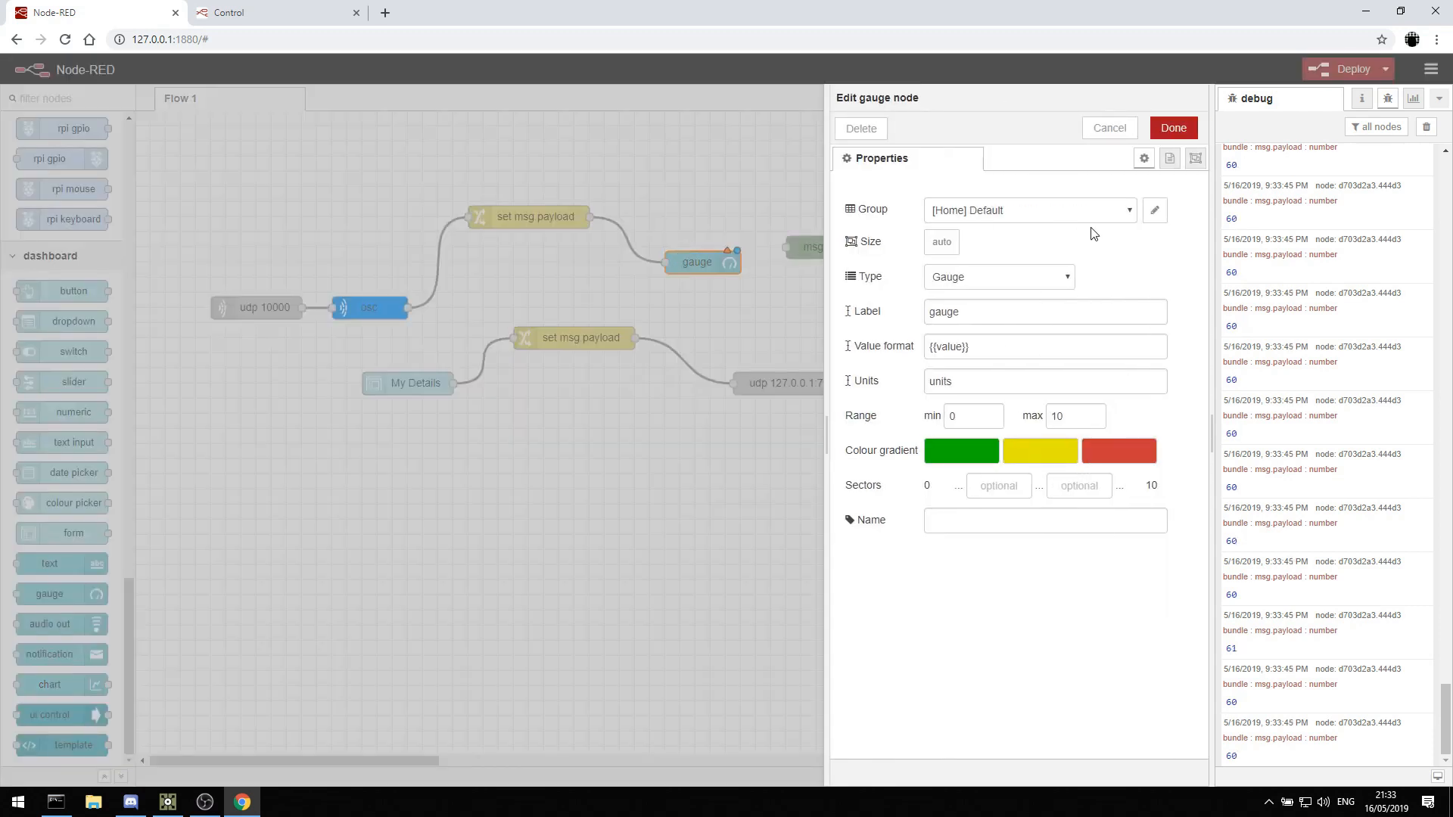
mouse_move(1008, 226)
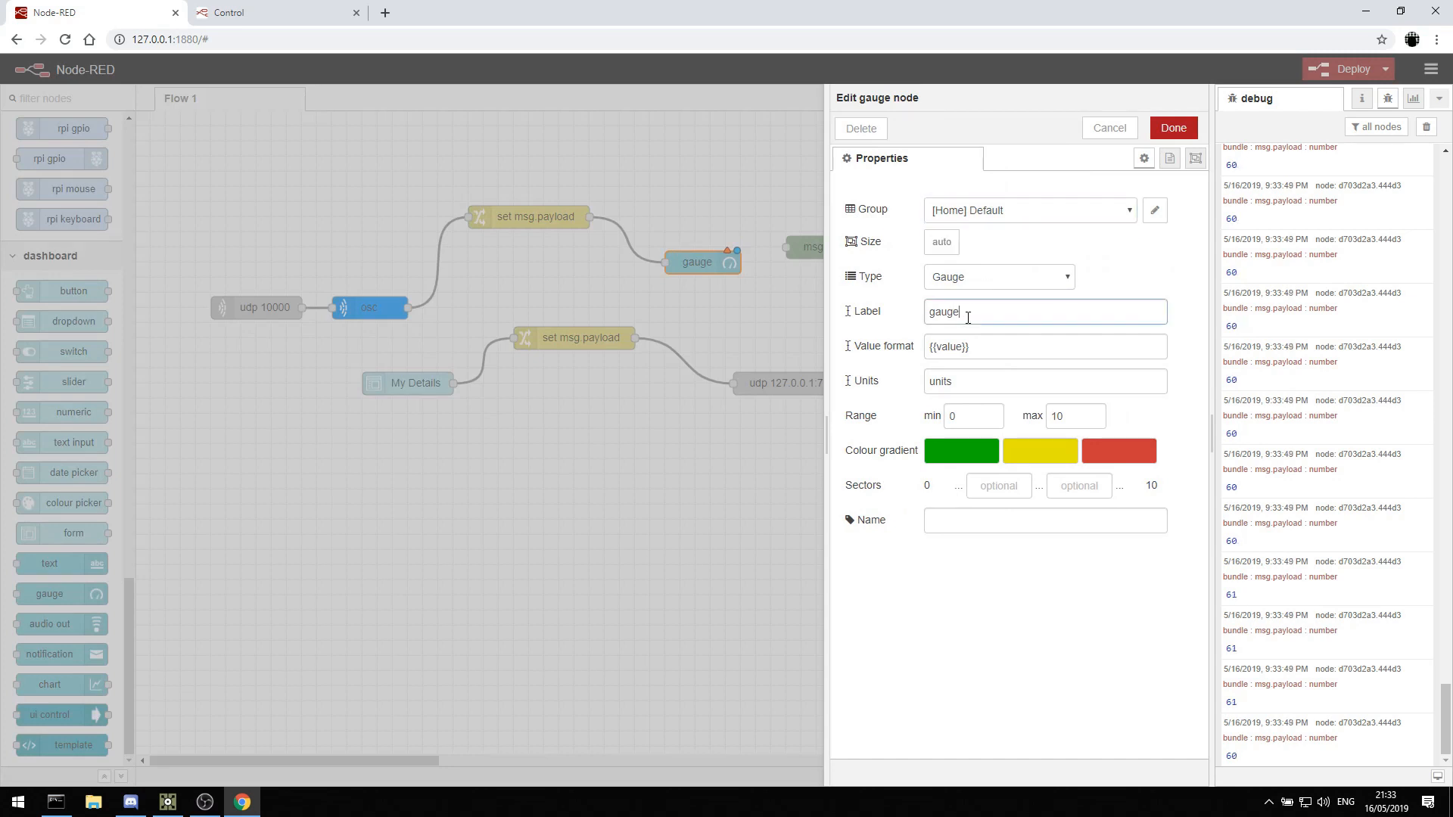
Label the gauge 'TouchDesigner Frame Rate' with maximum 60 and confirm
text(Fr)
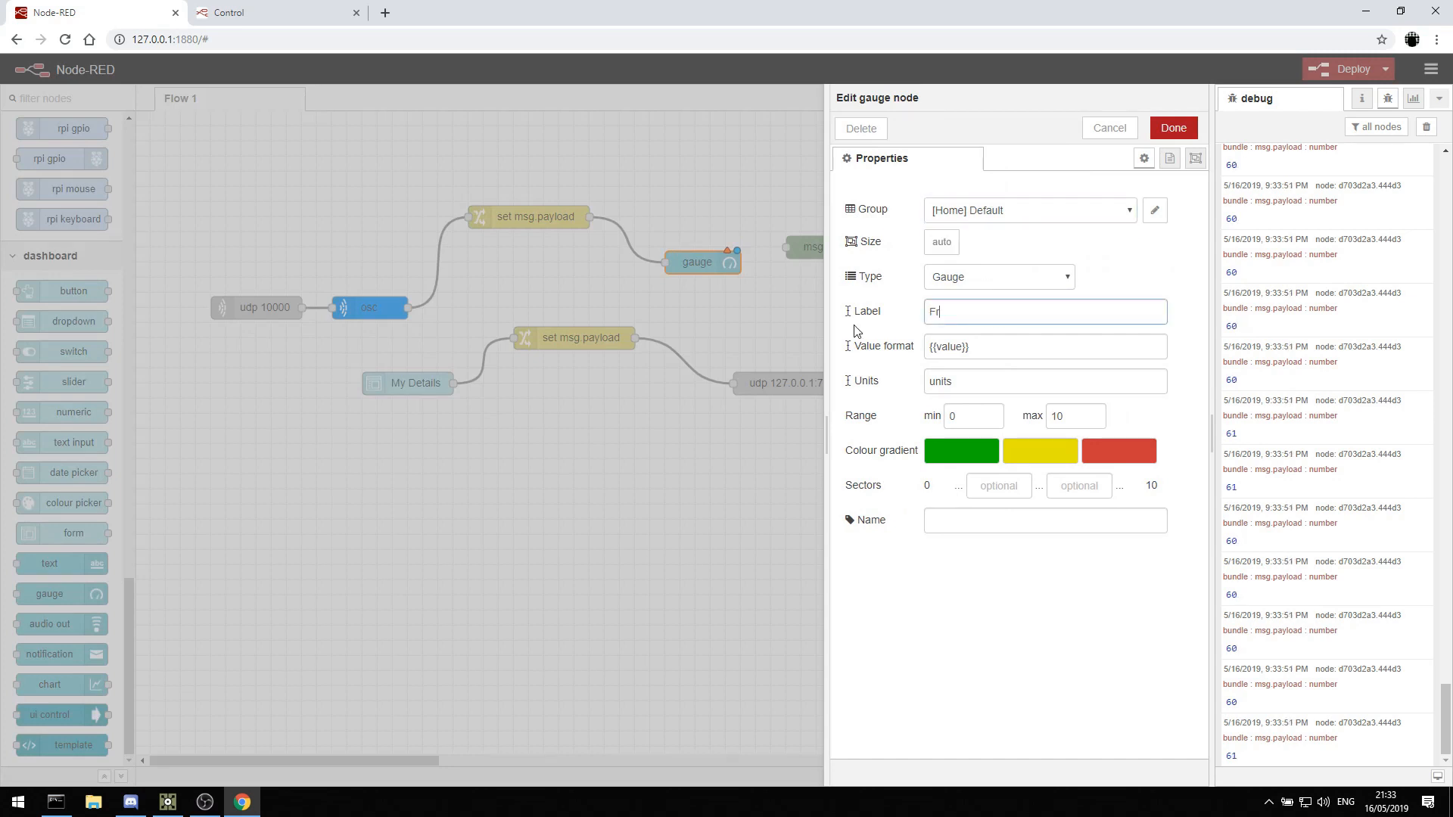
text(To)
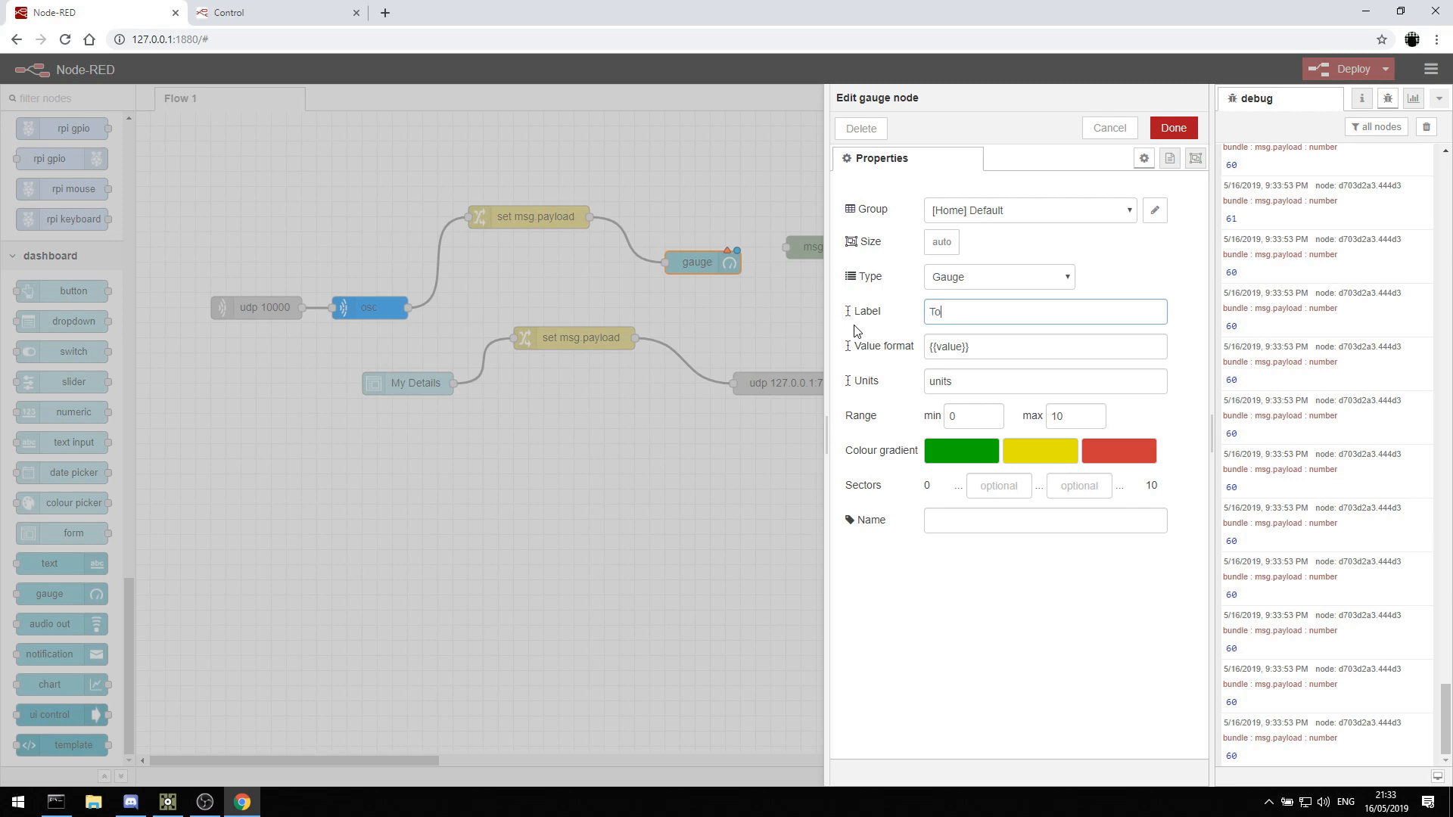
text(TouchDesigner)
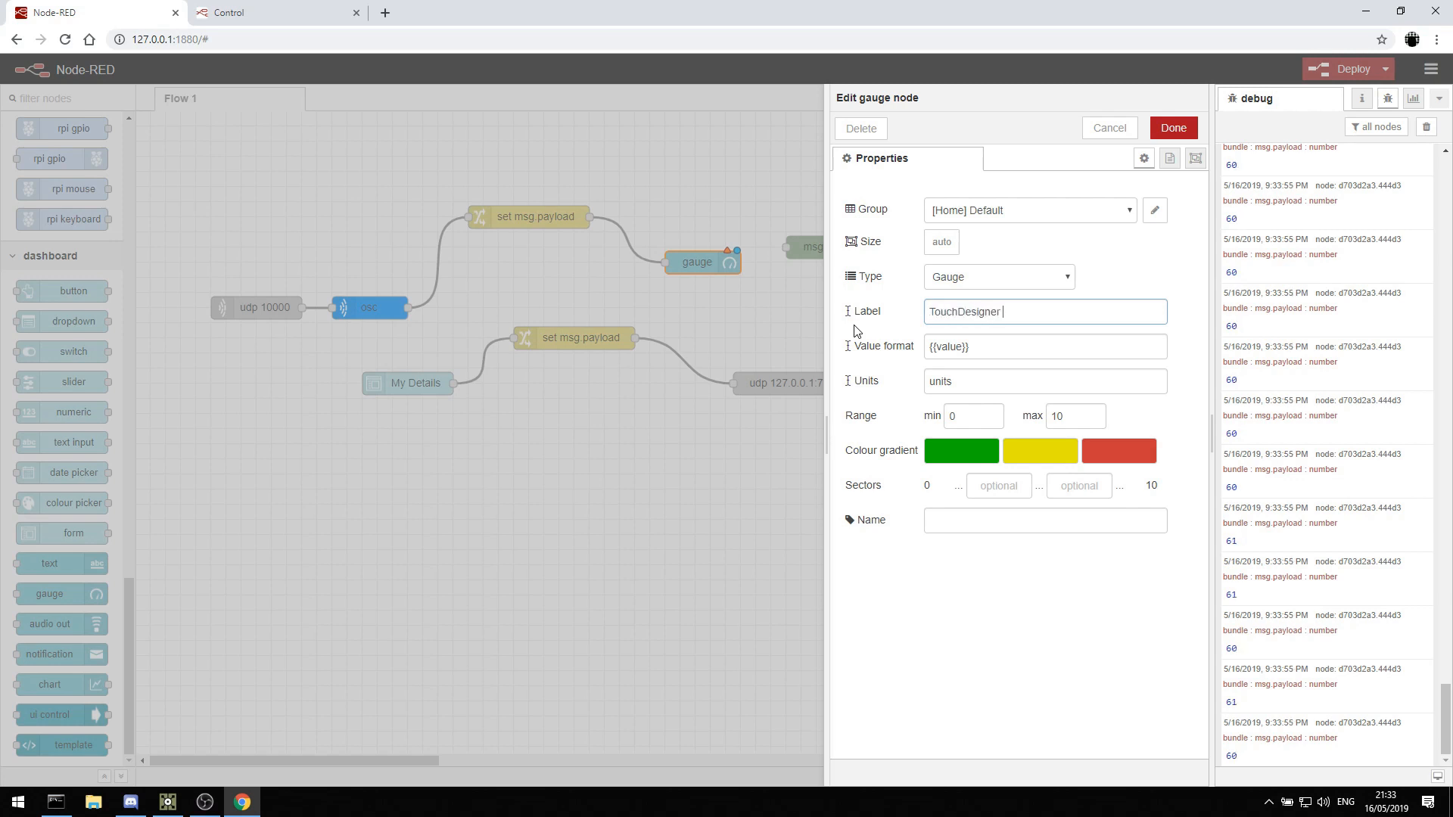
text(Frame Rate)
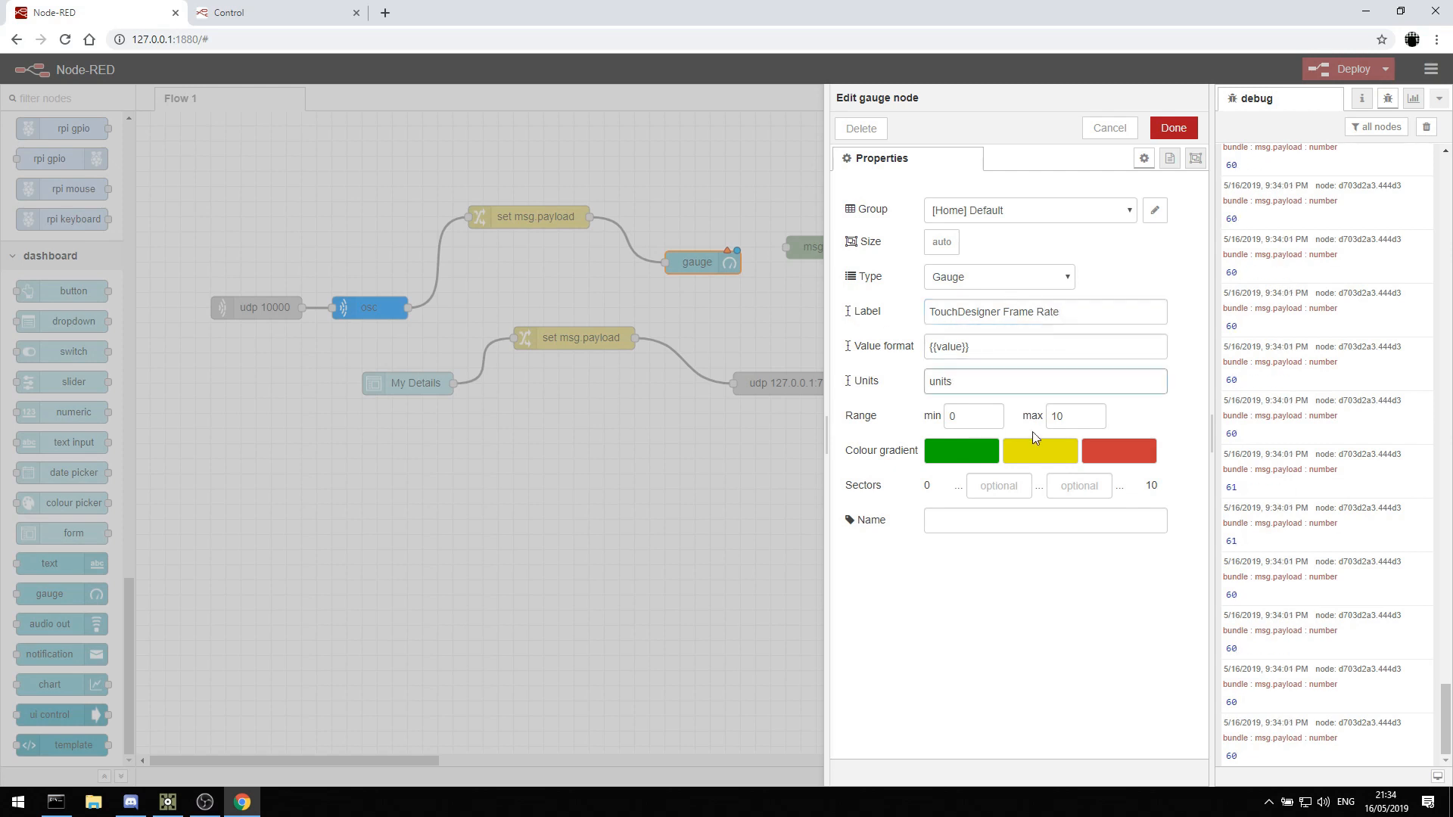
click(1075, 415)
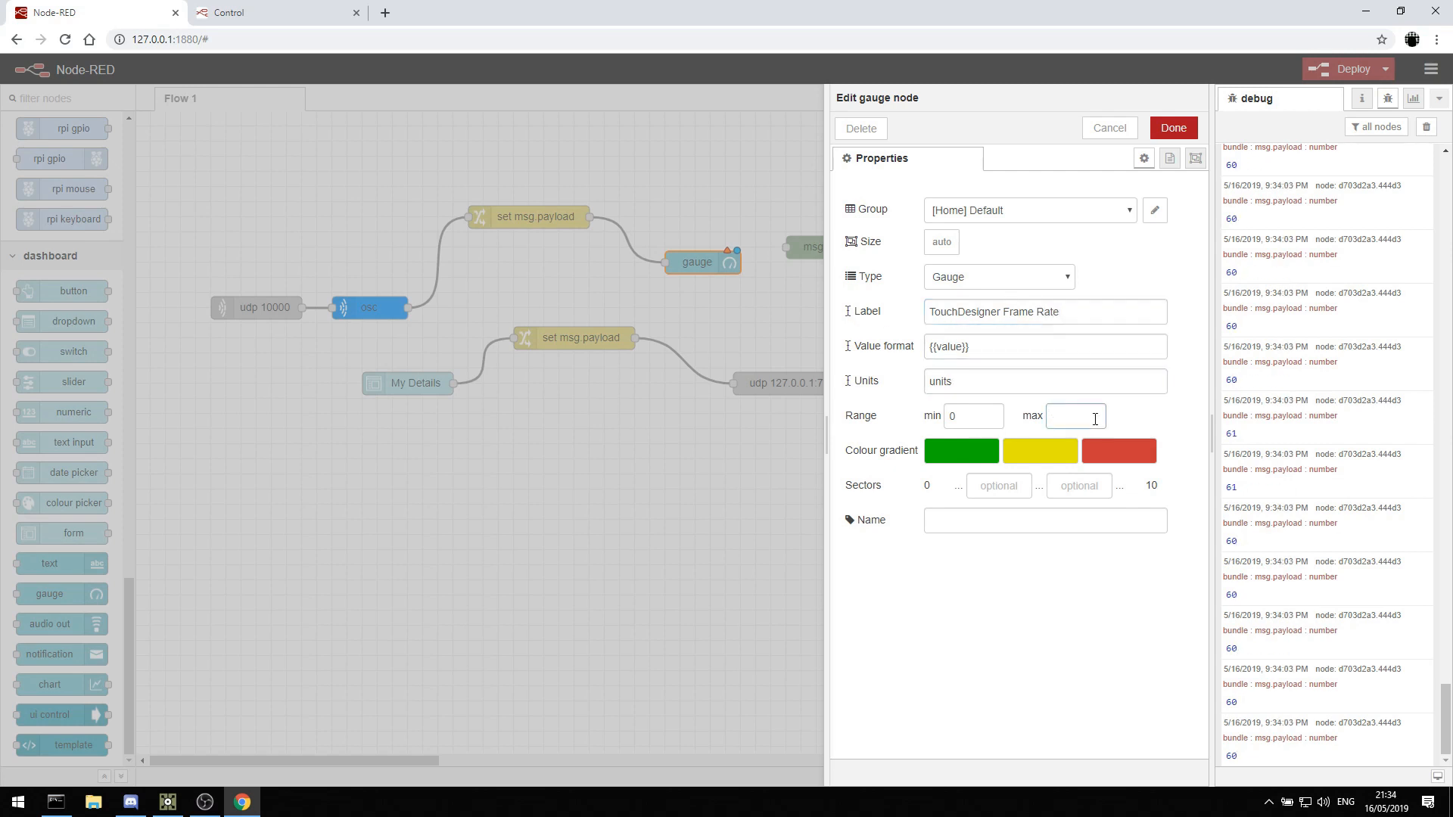
text(60)
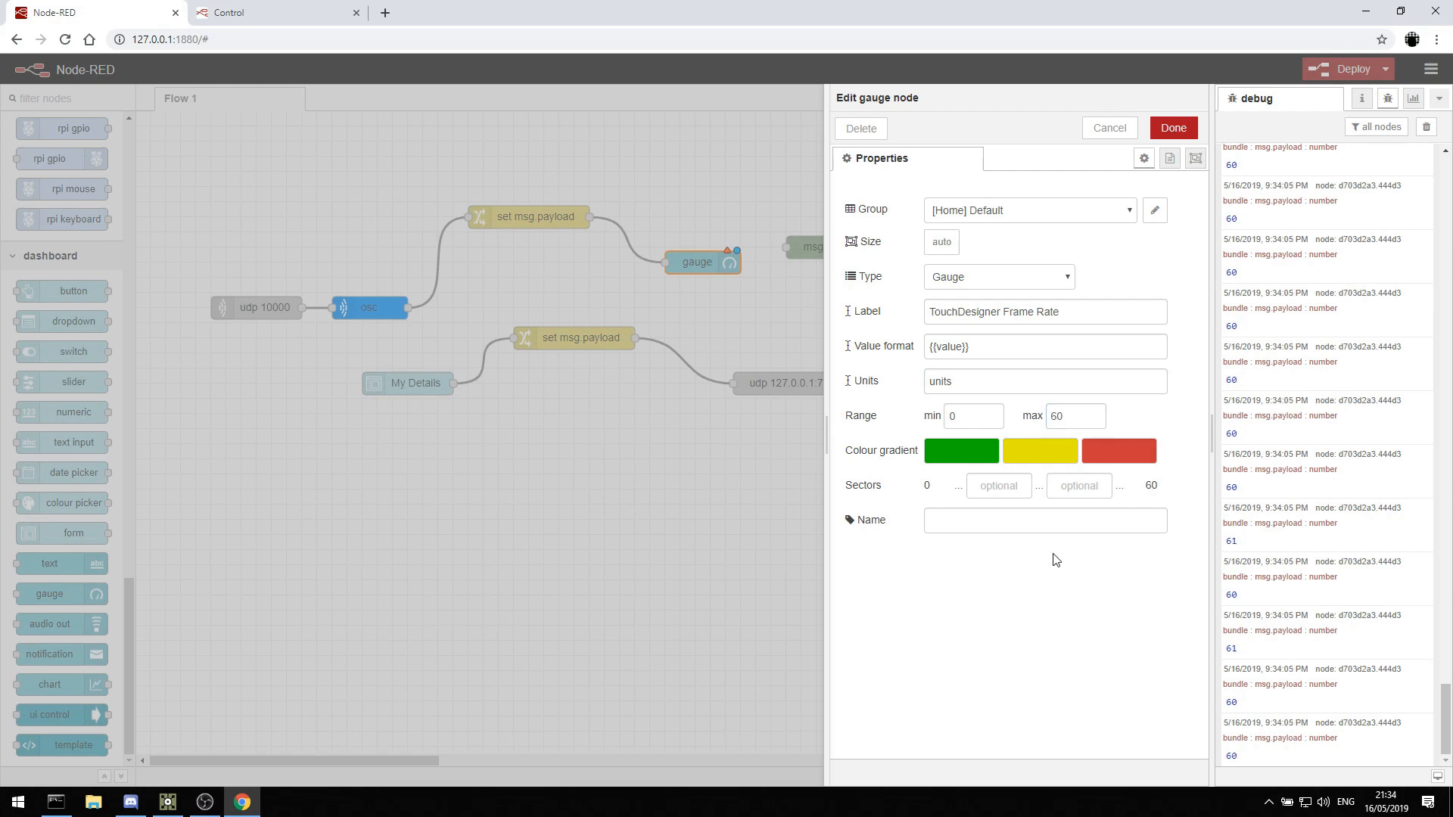
click(1171, 127)
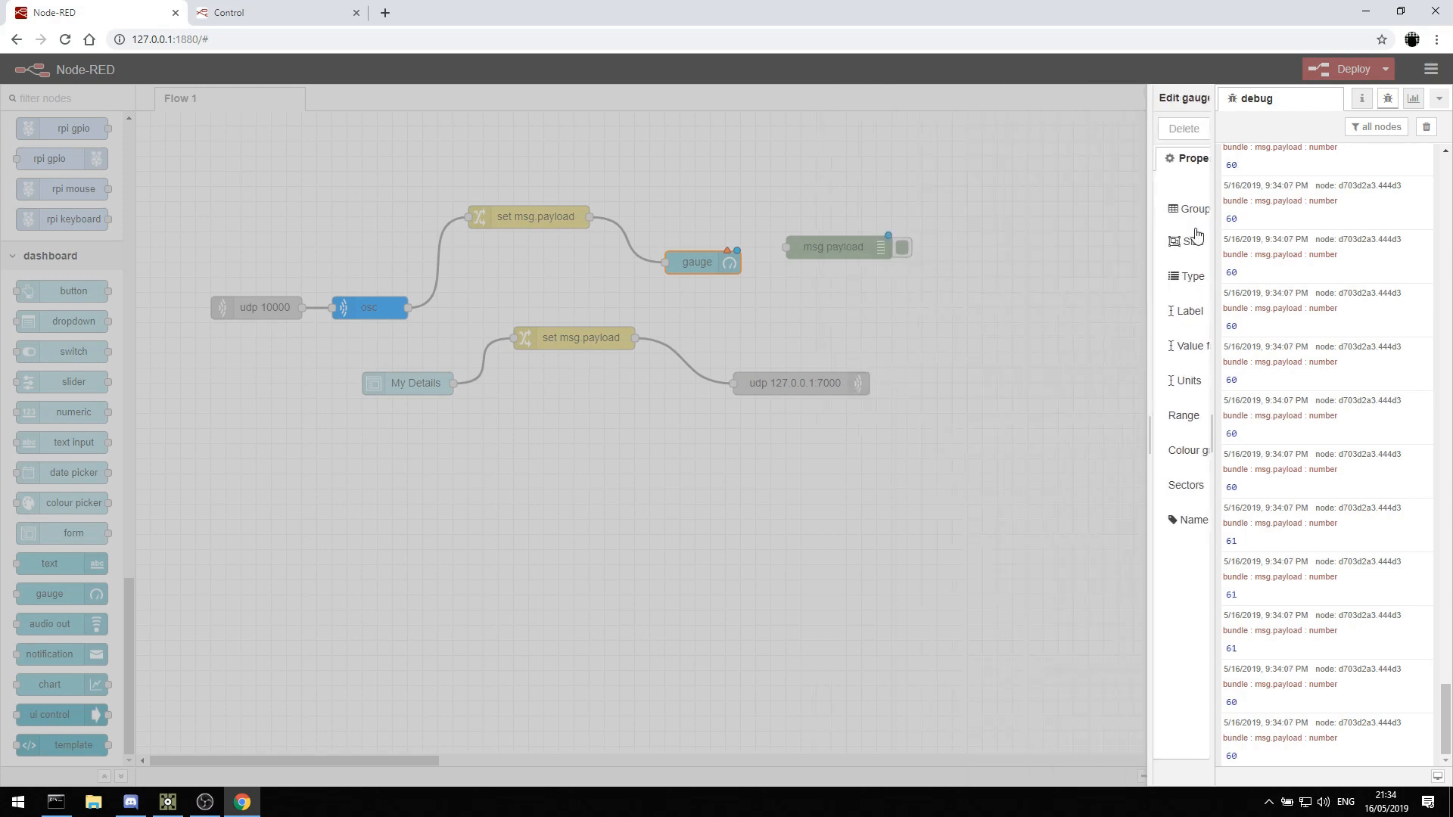
Deploy the flow and view the gauge on the dashboard page
click(1350, 68)
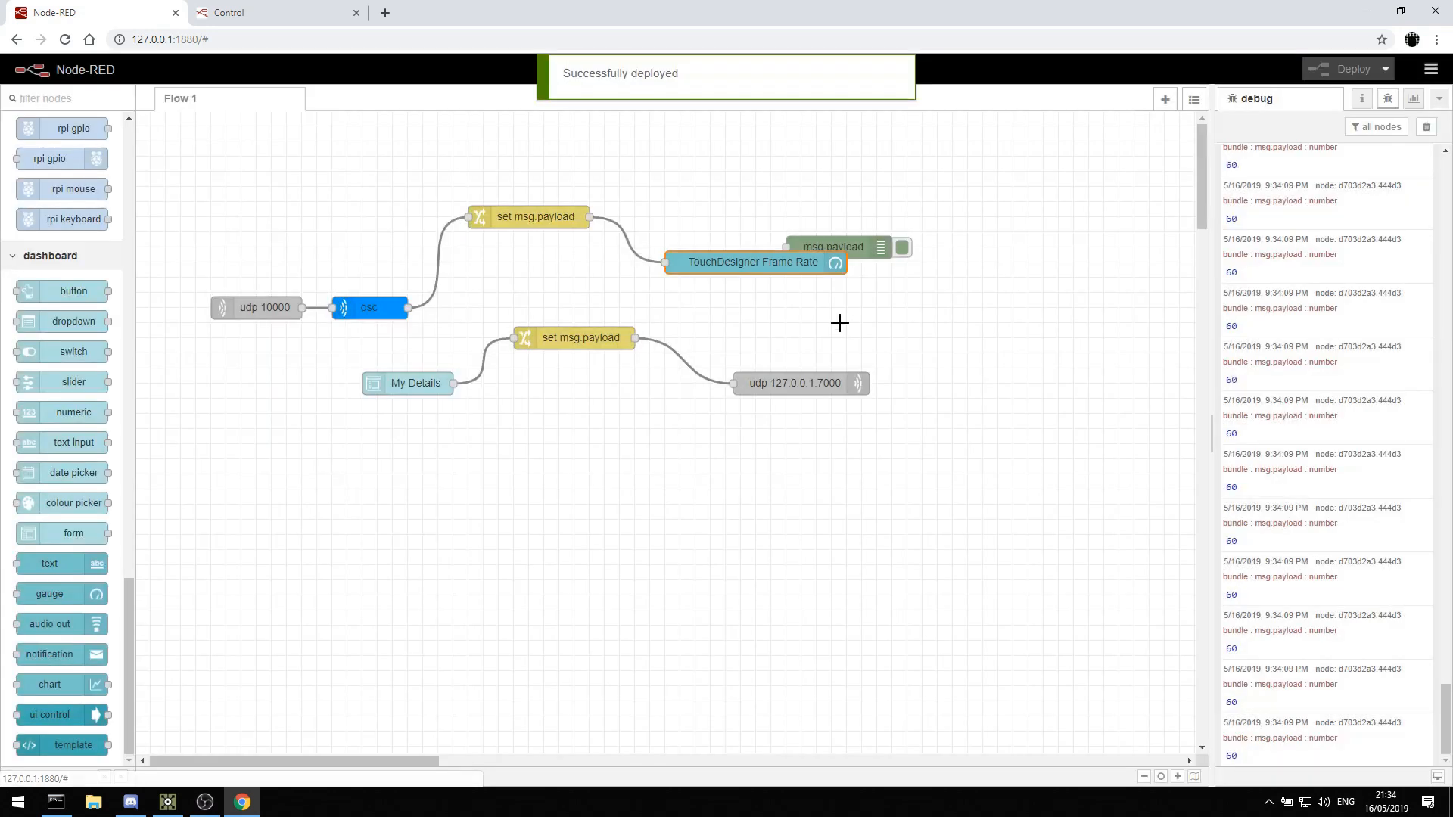
click(275, 12)
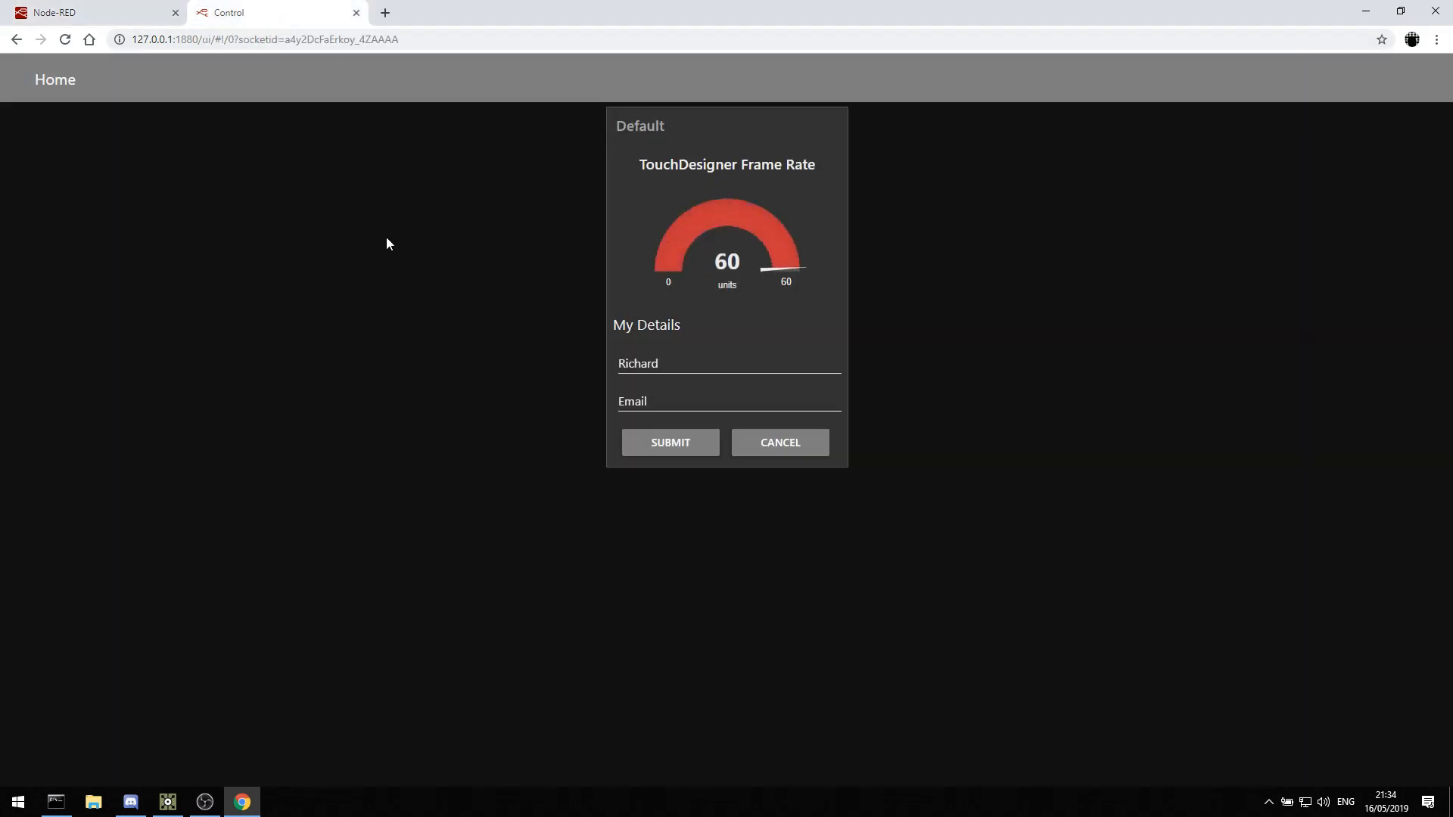
mouse_move(677, 276)
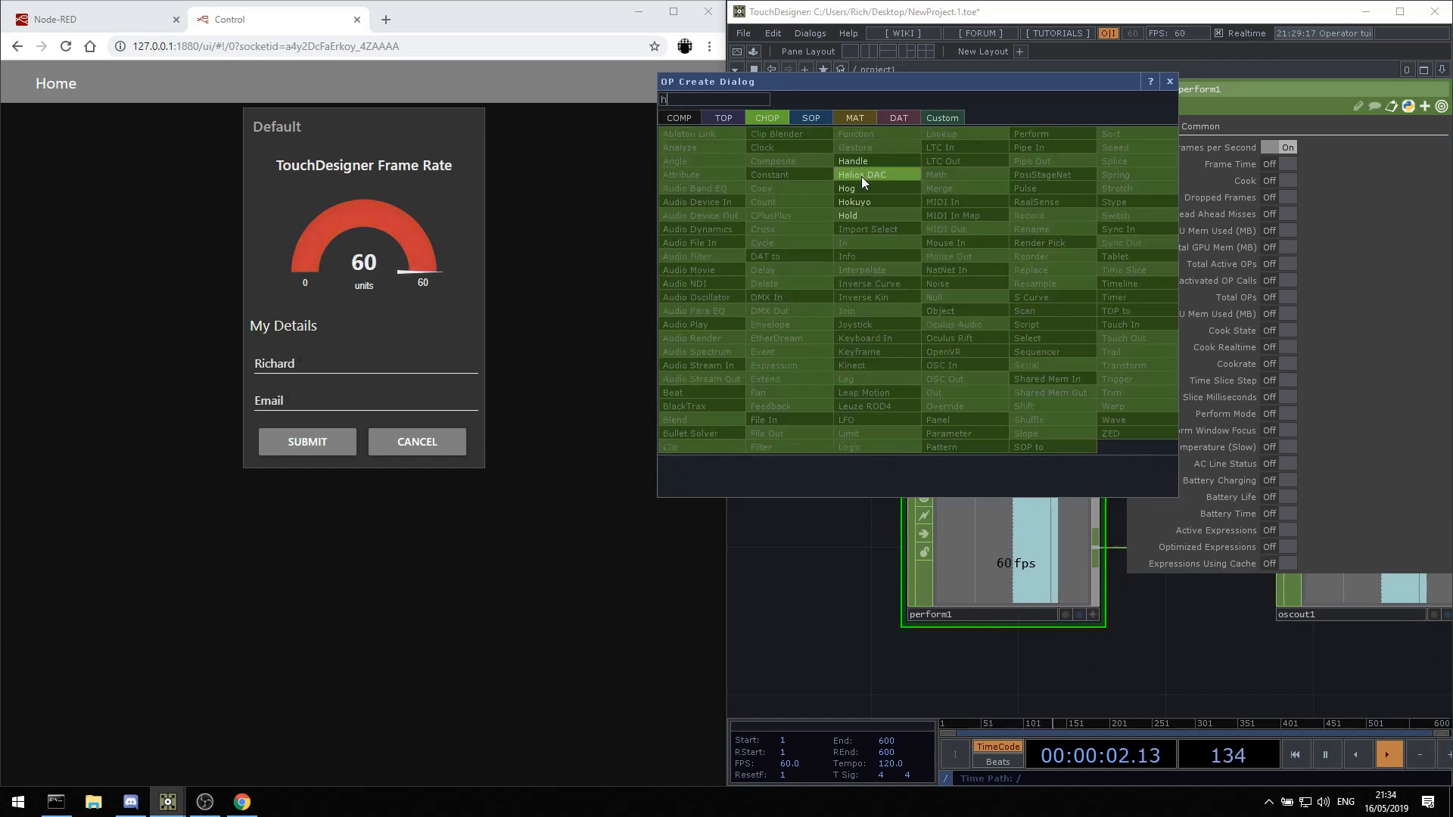
Add a Hog CHOP in TouchDesigner so the gauge drops to 24, then return to the editor
click(847, 188)
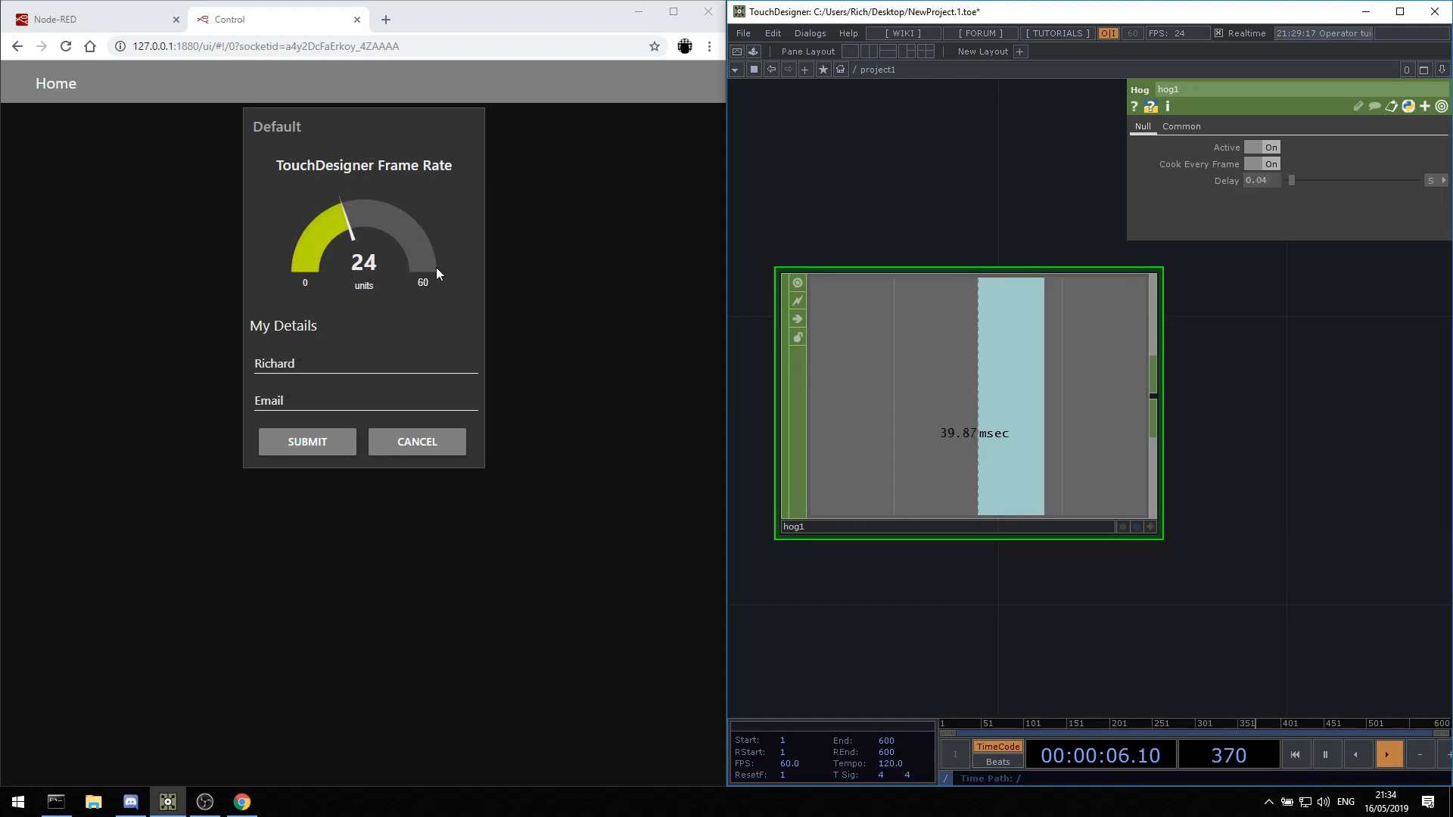
mouse_move(460, 242)
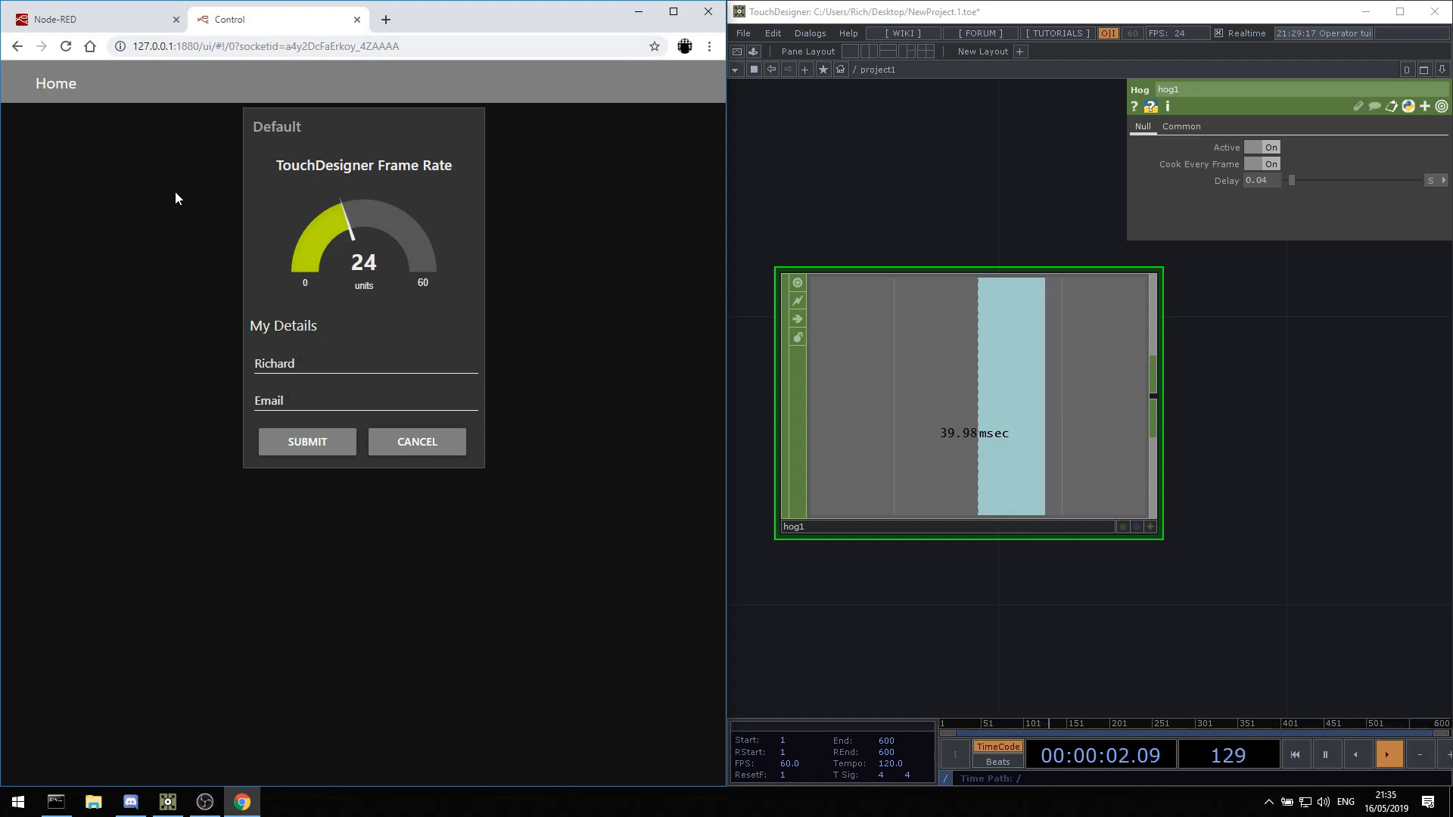
click(88, 18)
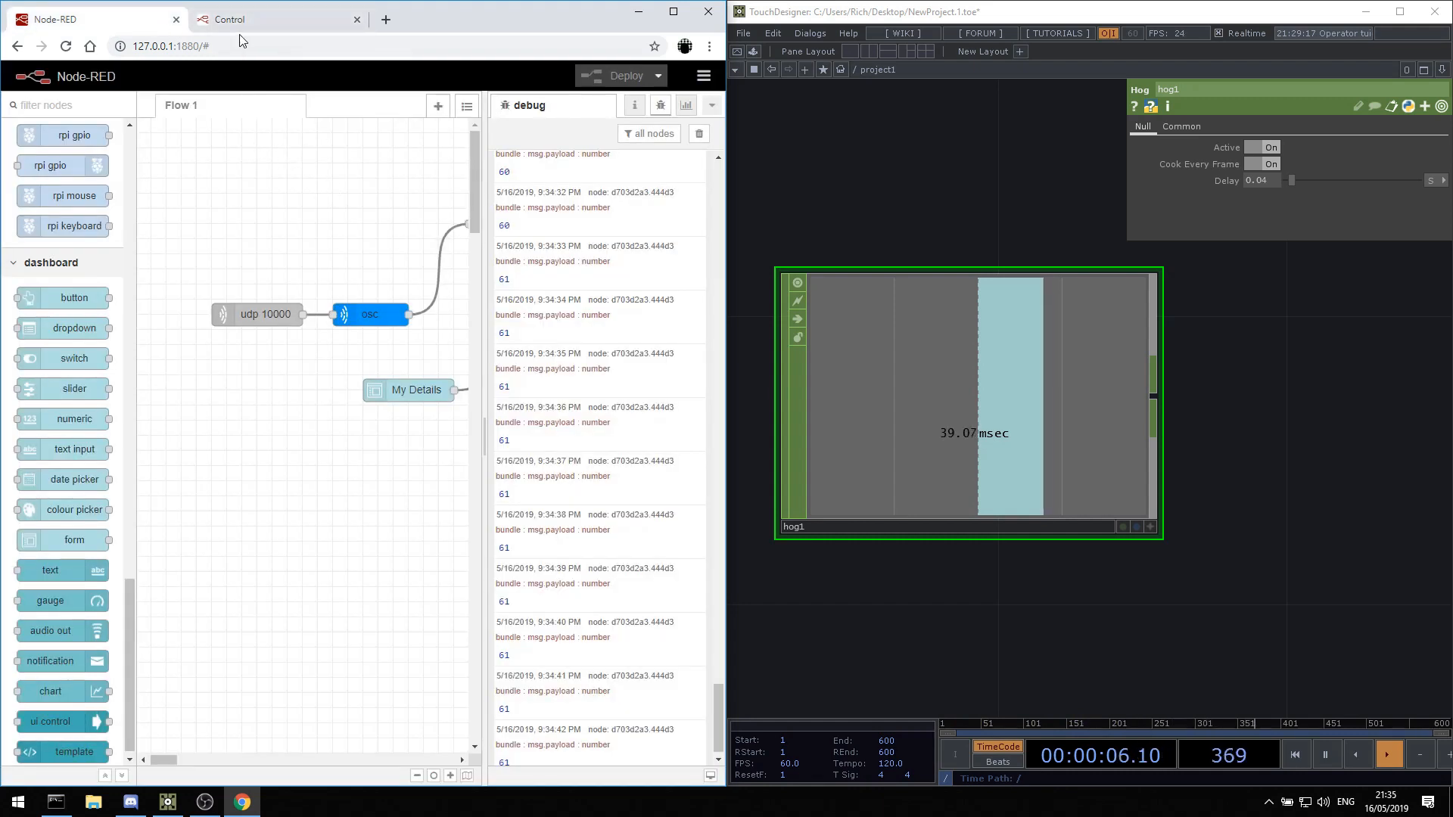
Switch between the dashboard and Node-RED editor tabs to show the complete flow
click(270, 18)
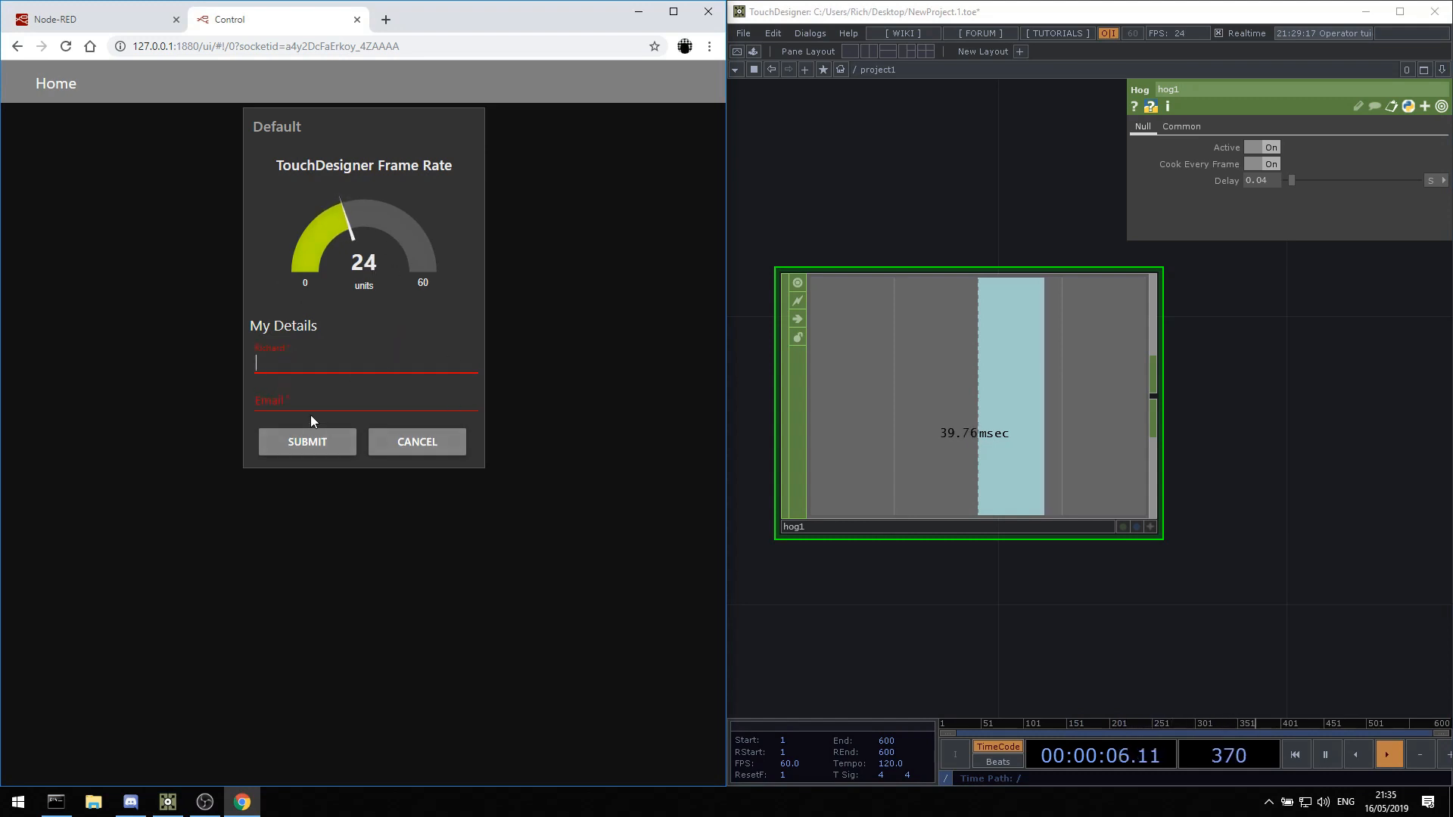
click(88, 18)
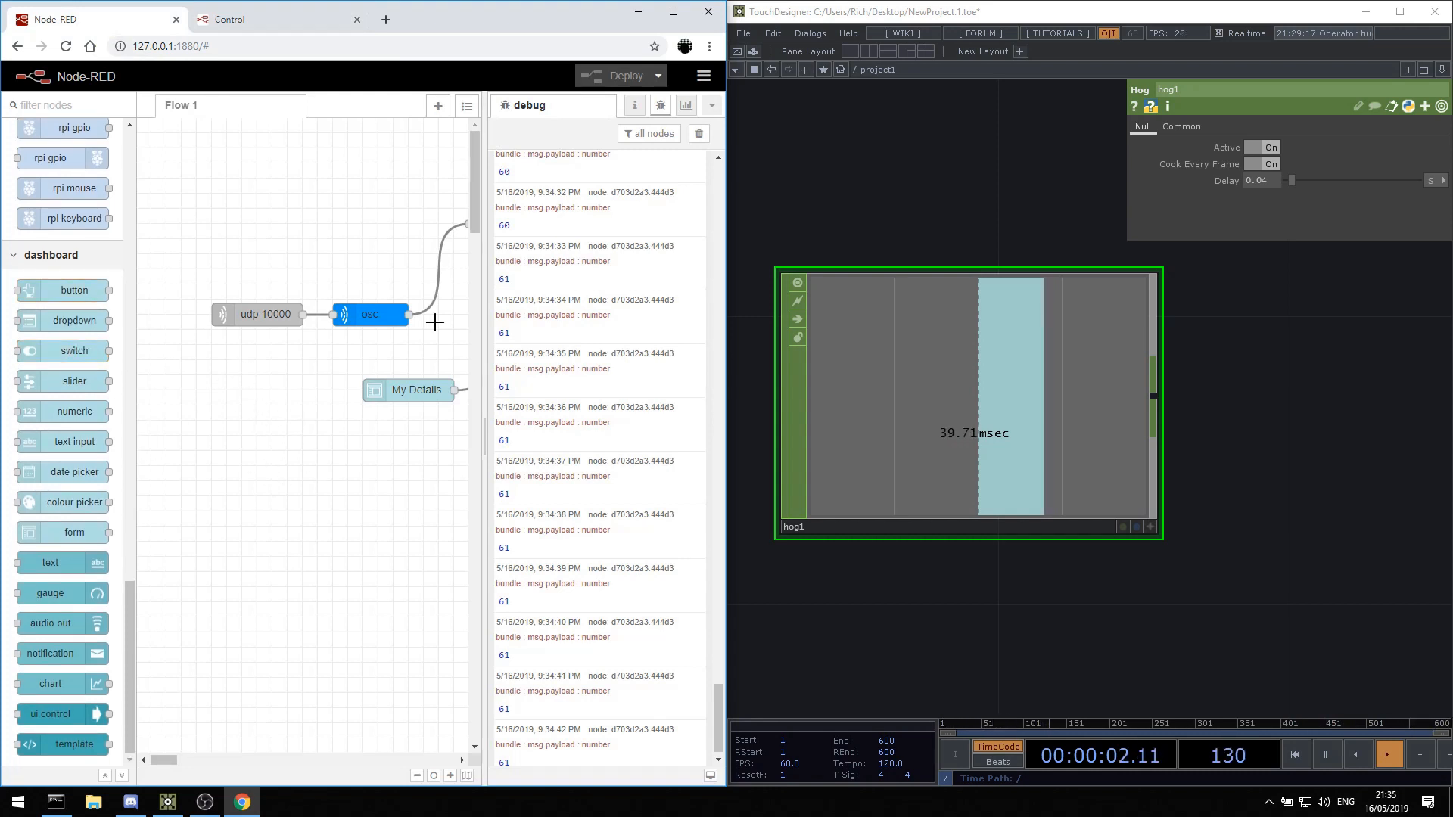
click(269, 18)
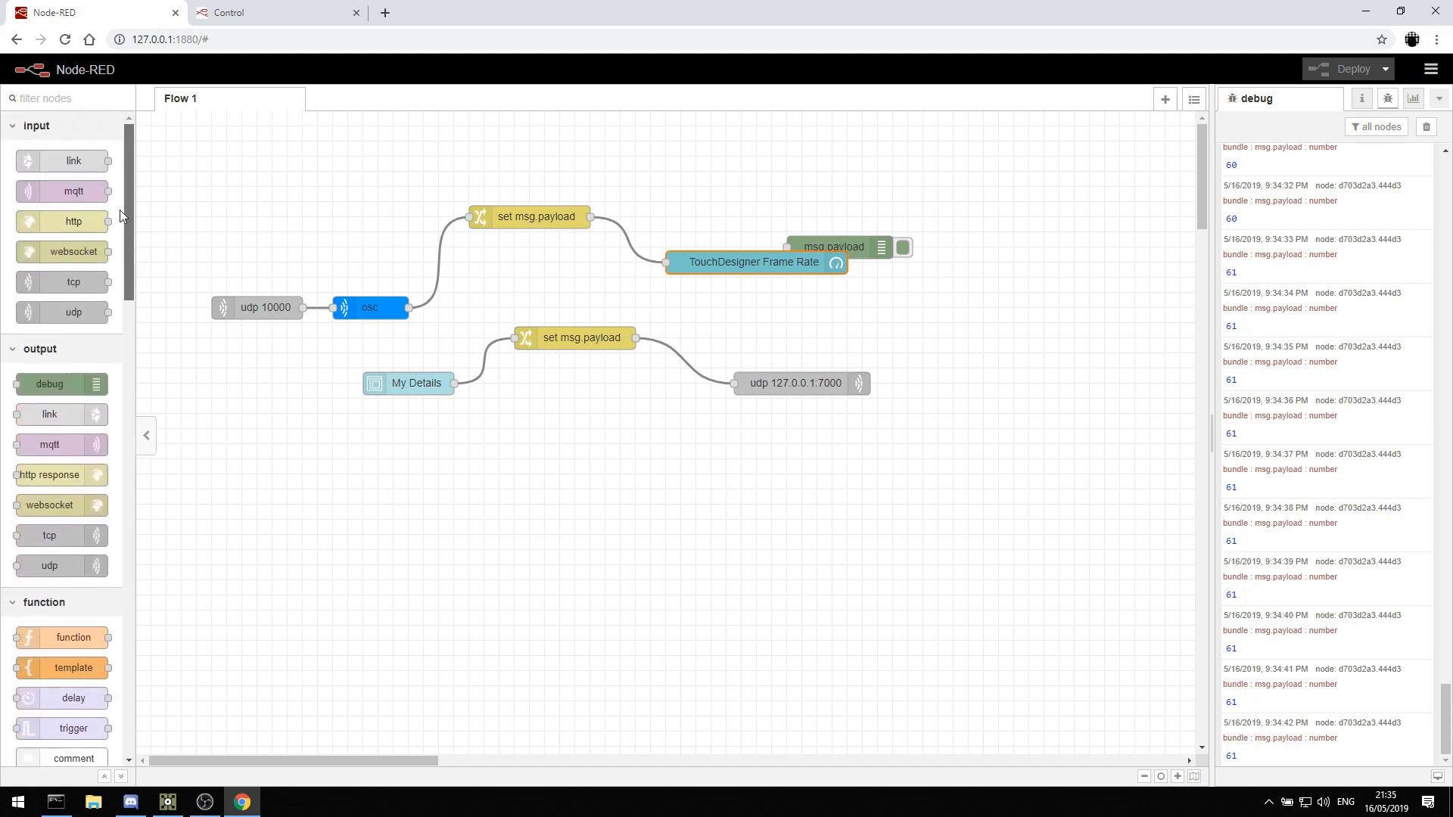
mouse_move(235, 663)
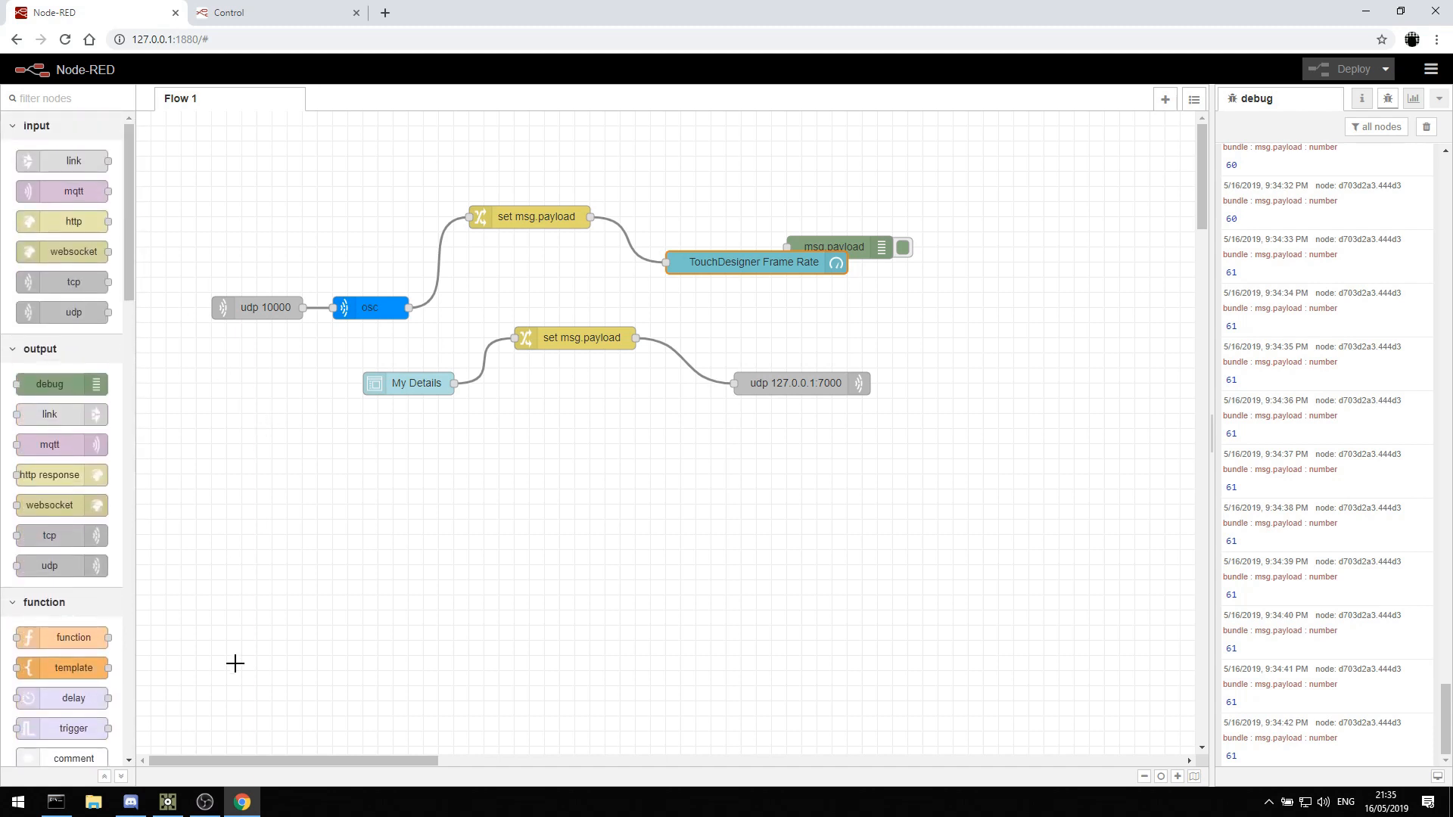